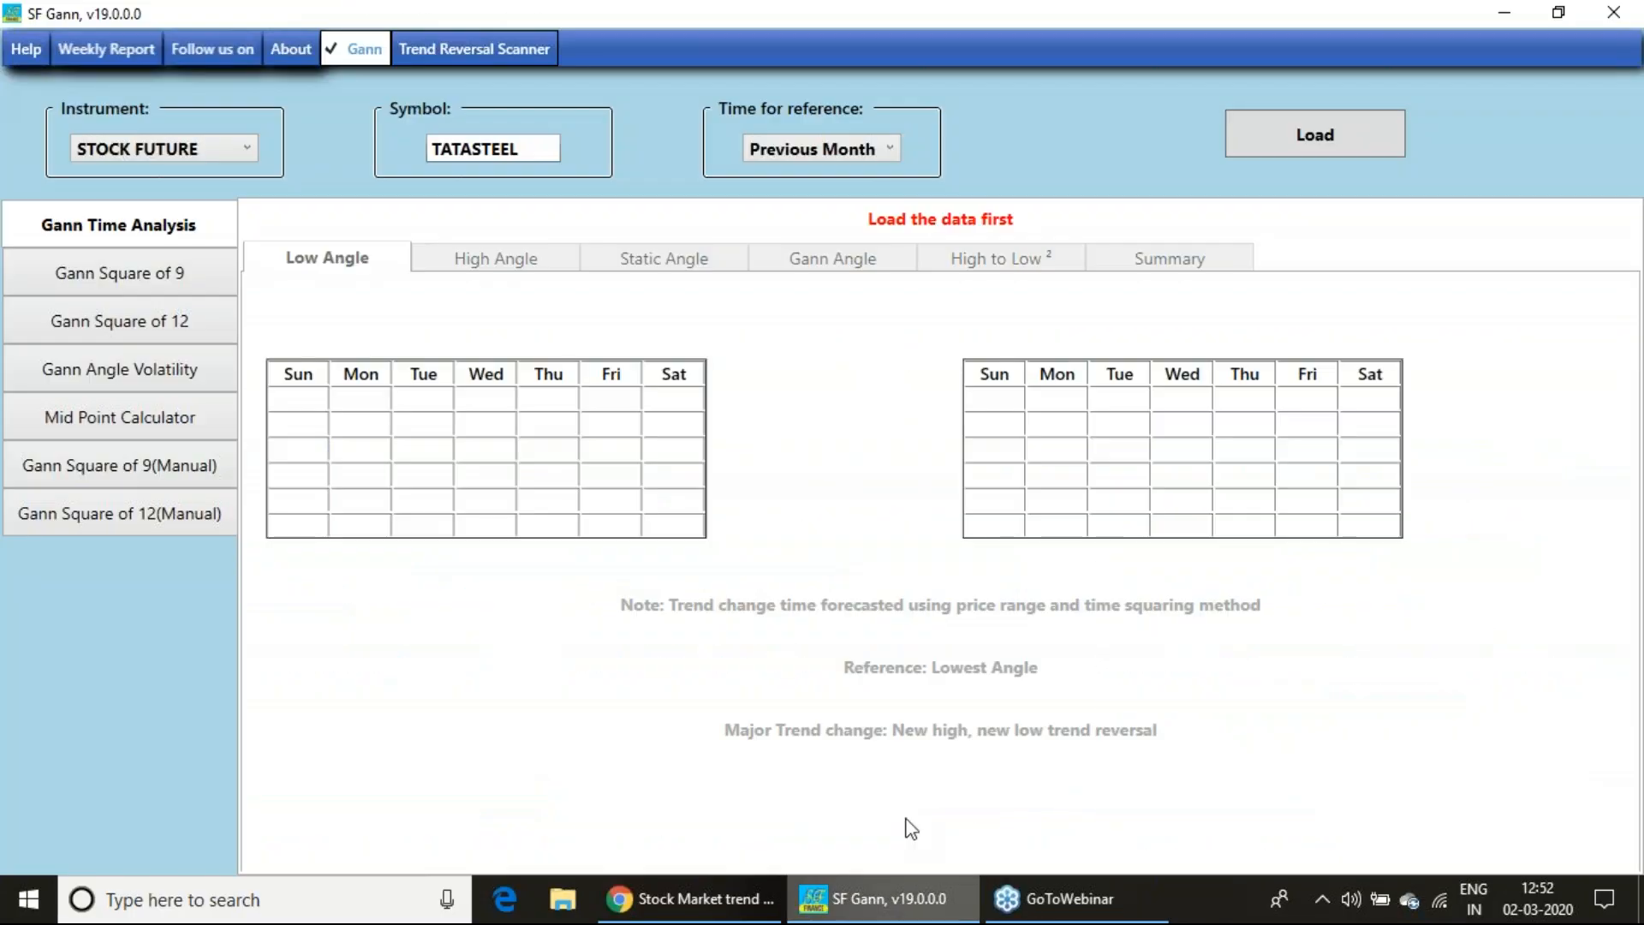
mouse_move(926, 797)
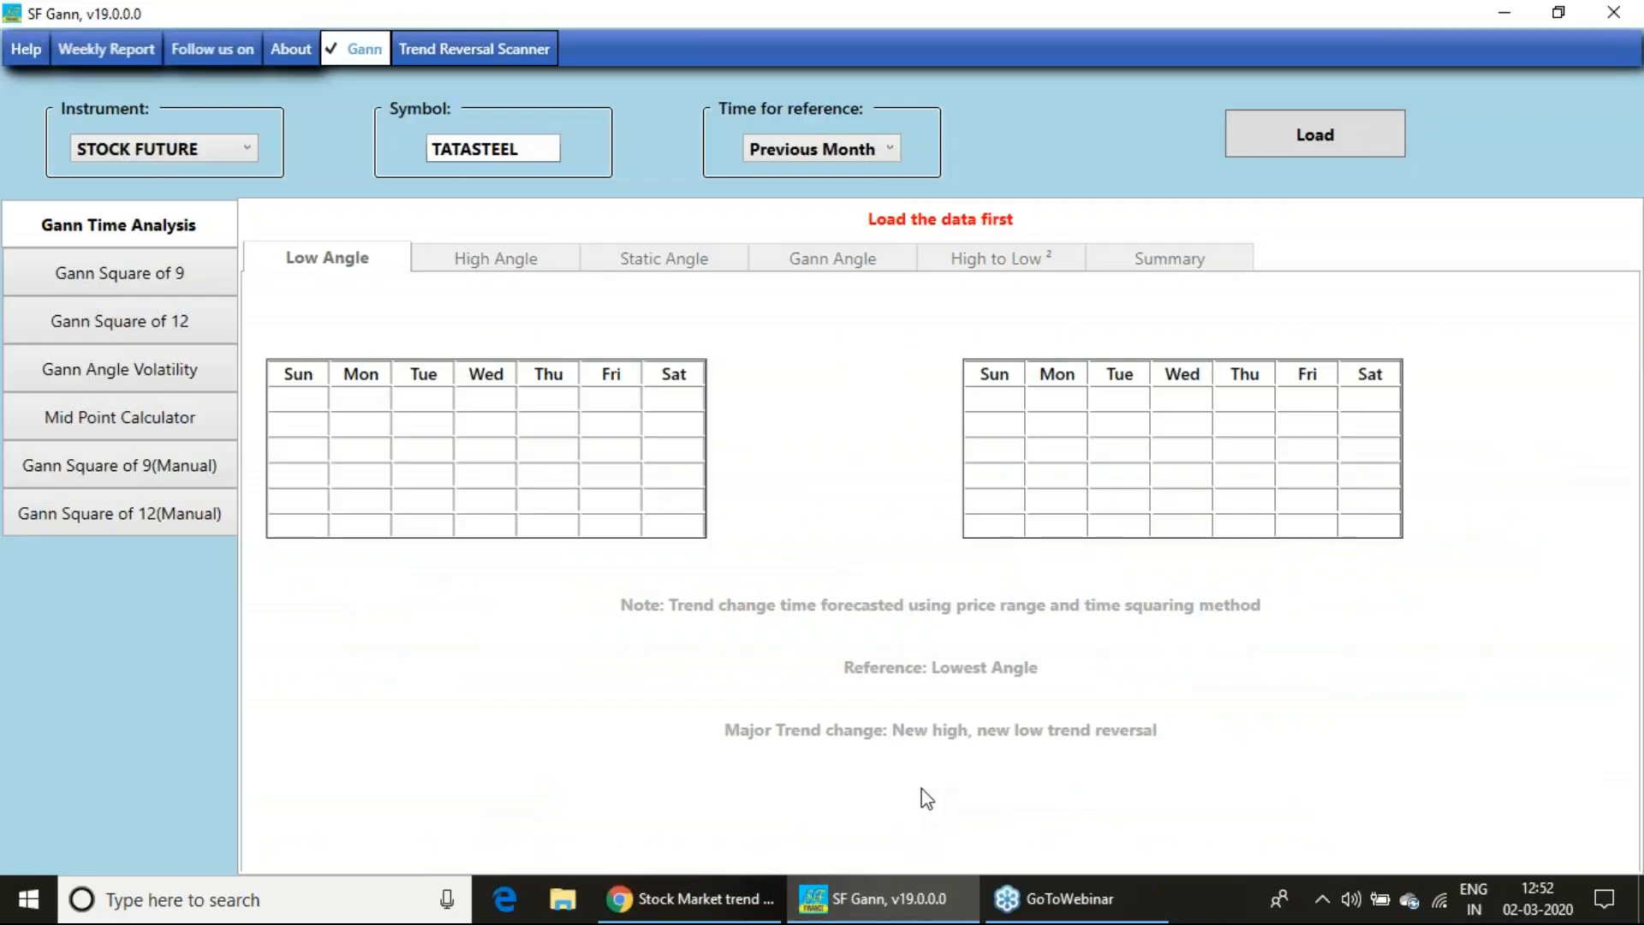
mouse_move(1328, 356)
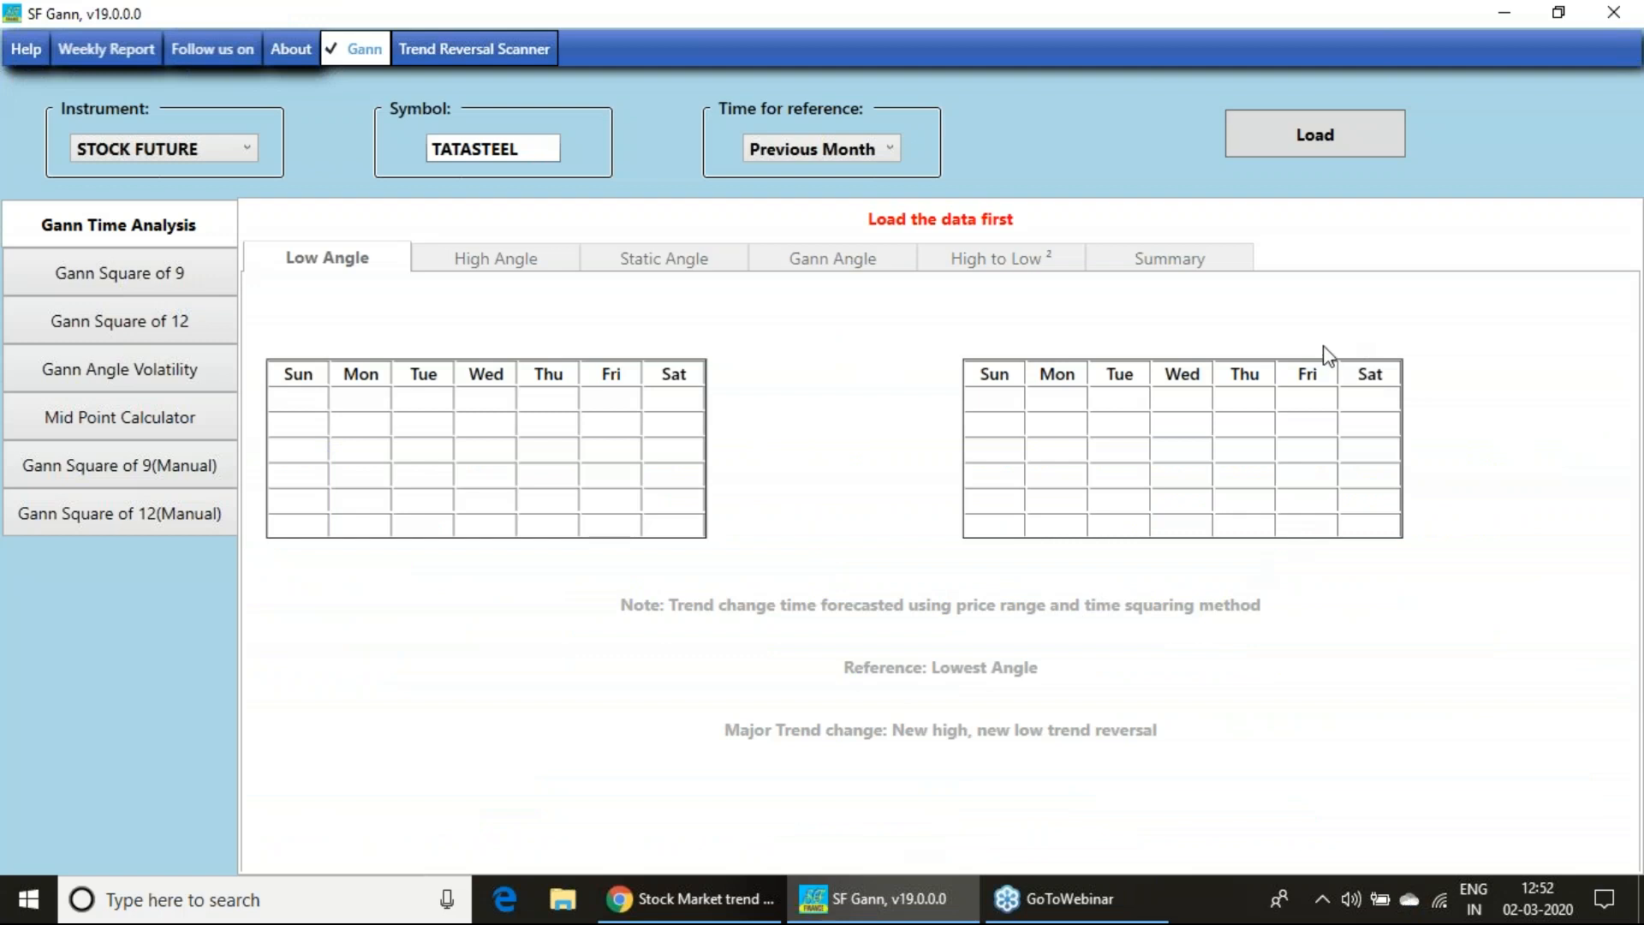
mouse_move(1329, 375)
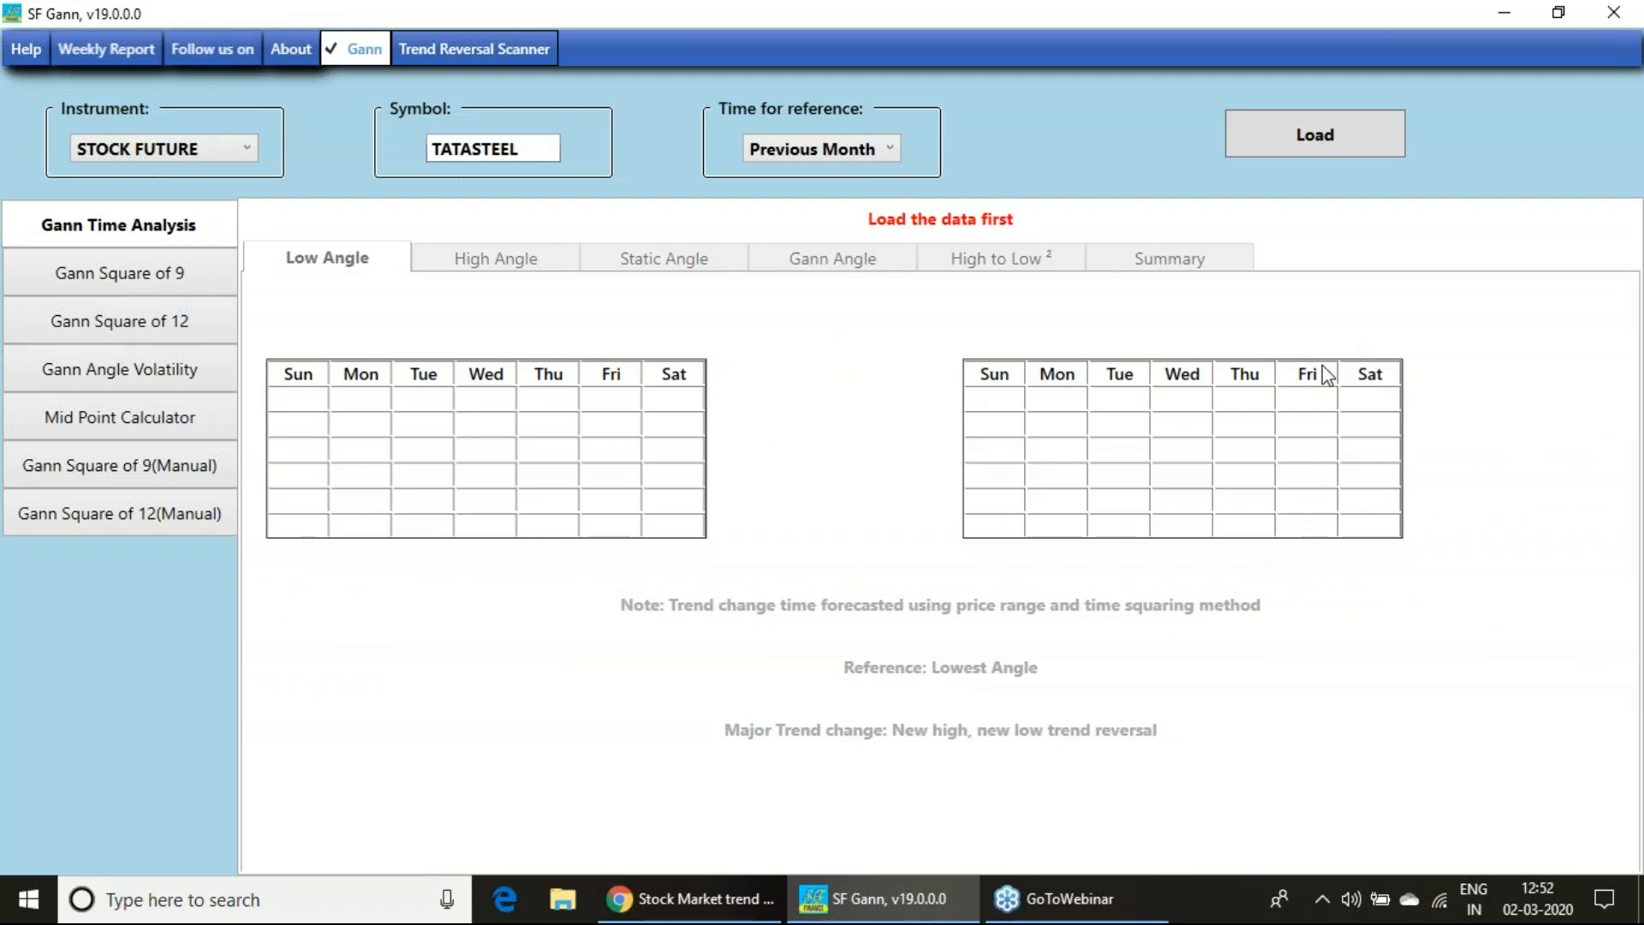
mouse_move(1325, 355)
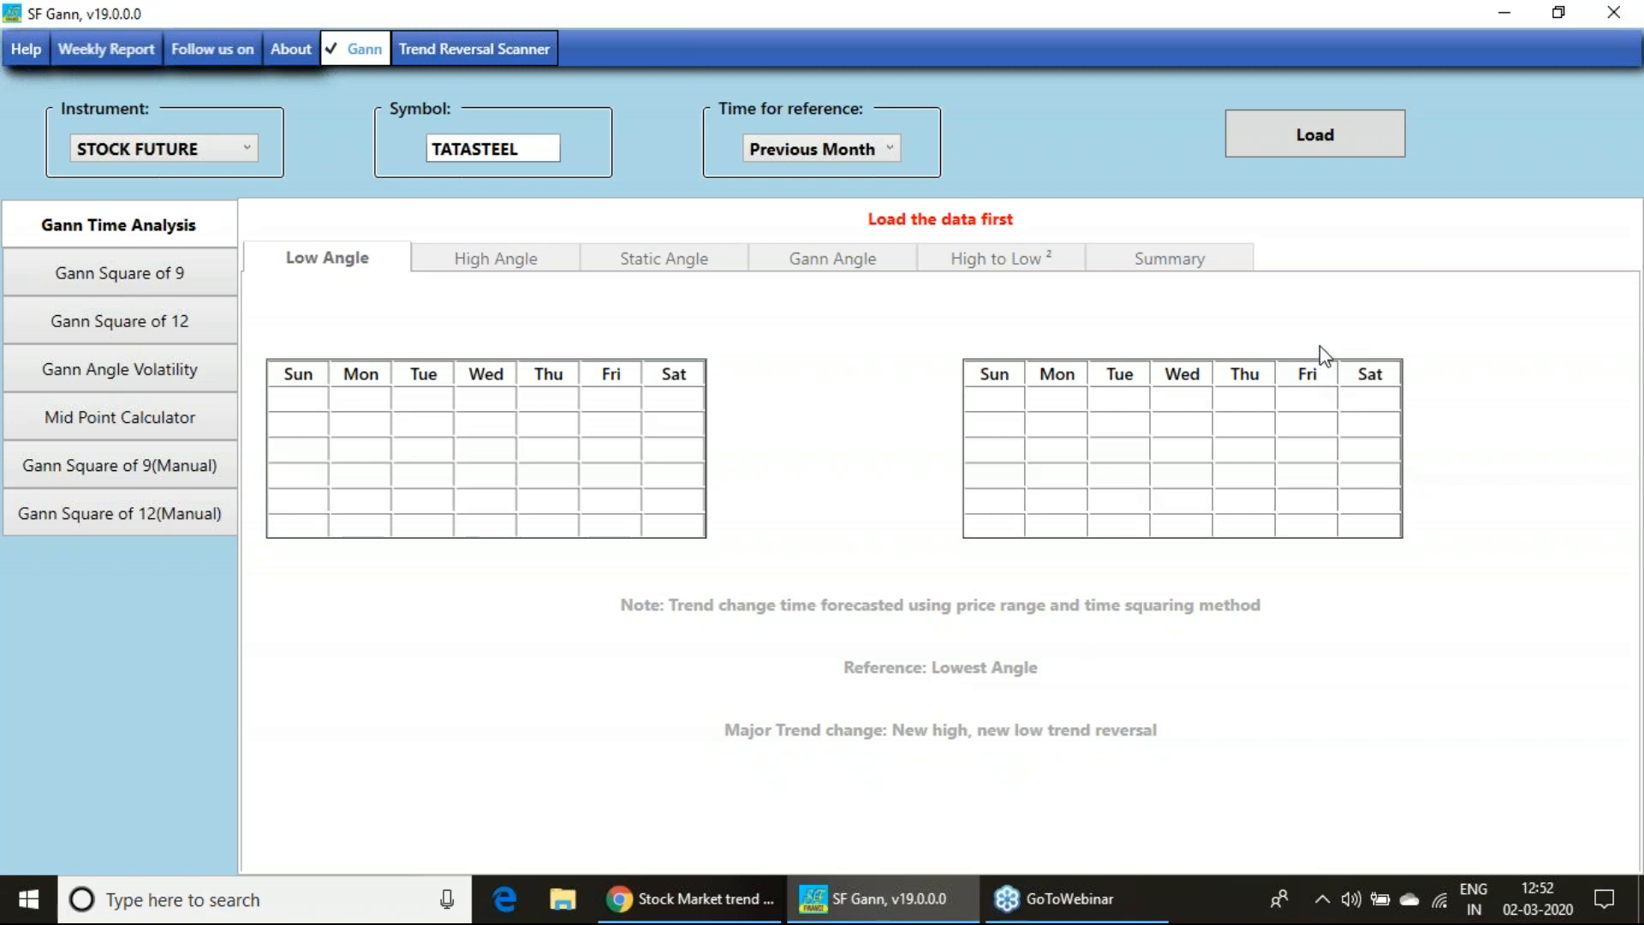
mouse_move(1328, 350)
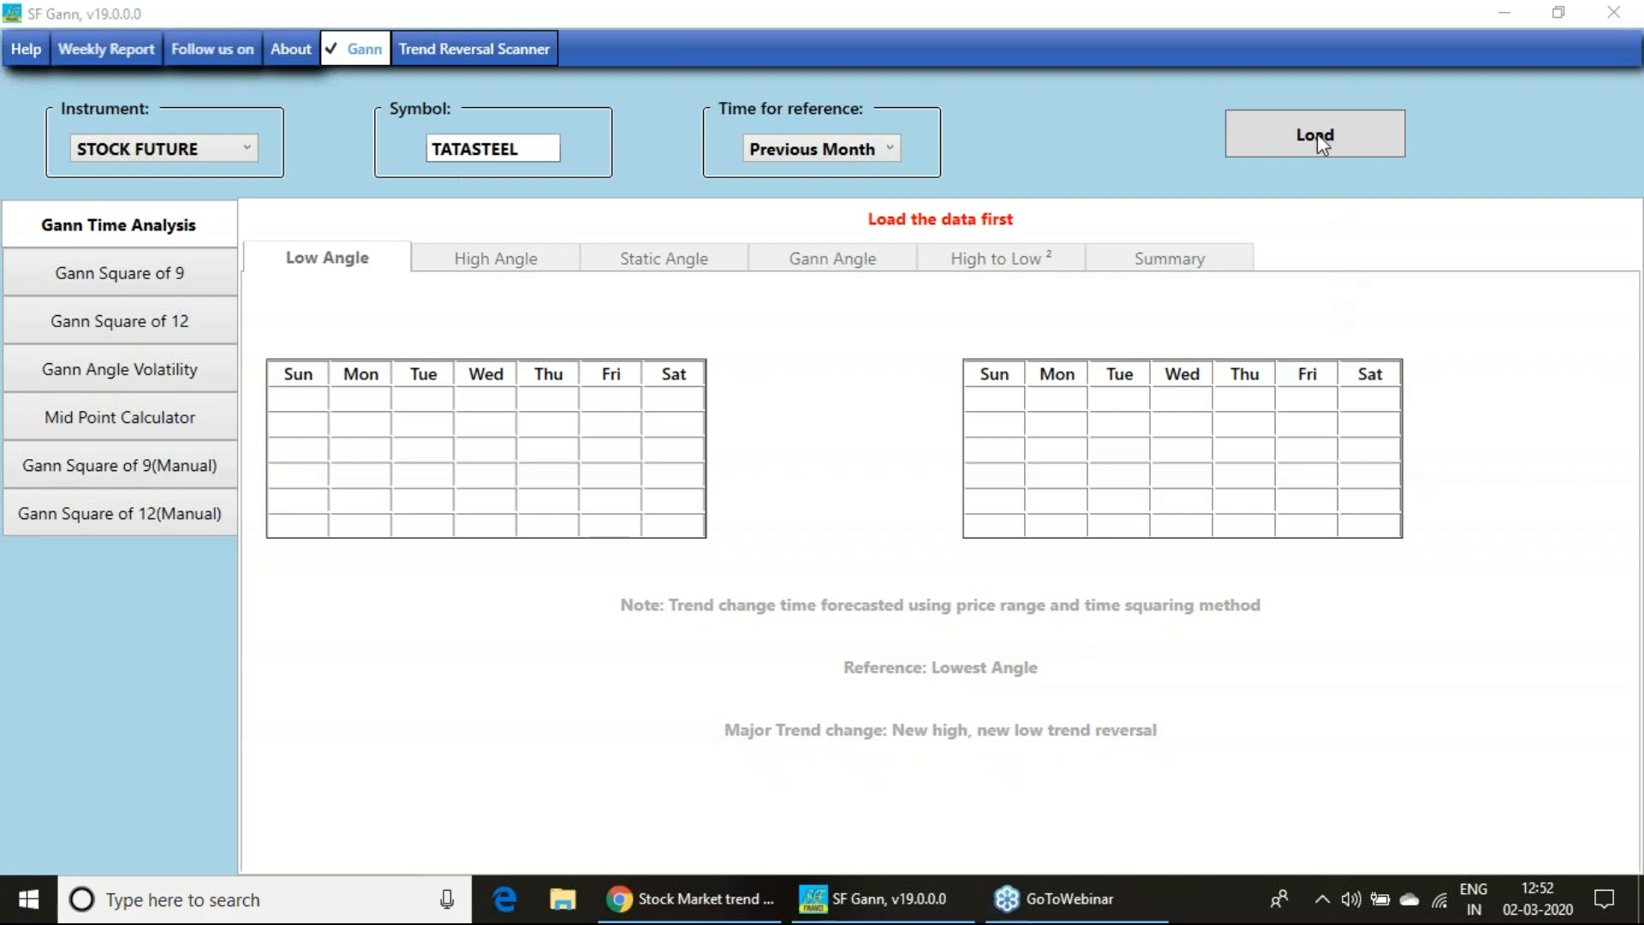
mouse_move(1346, 192)
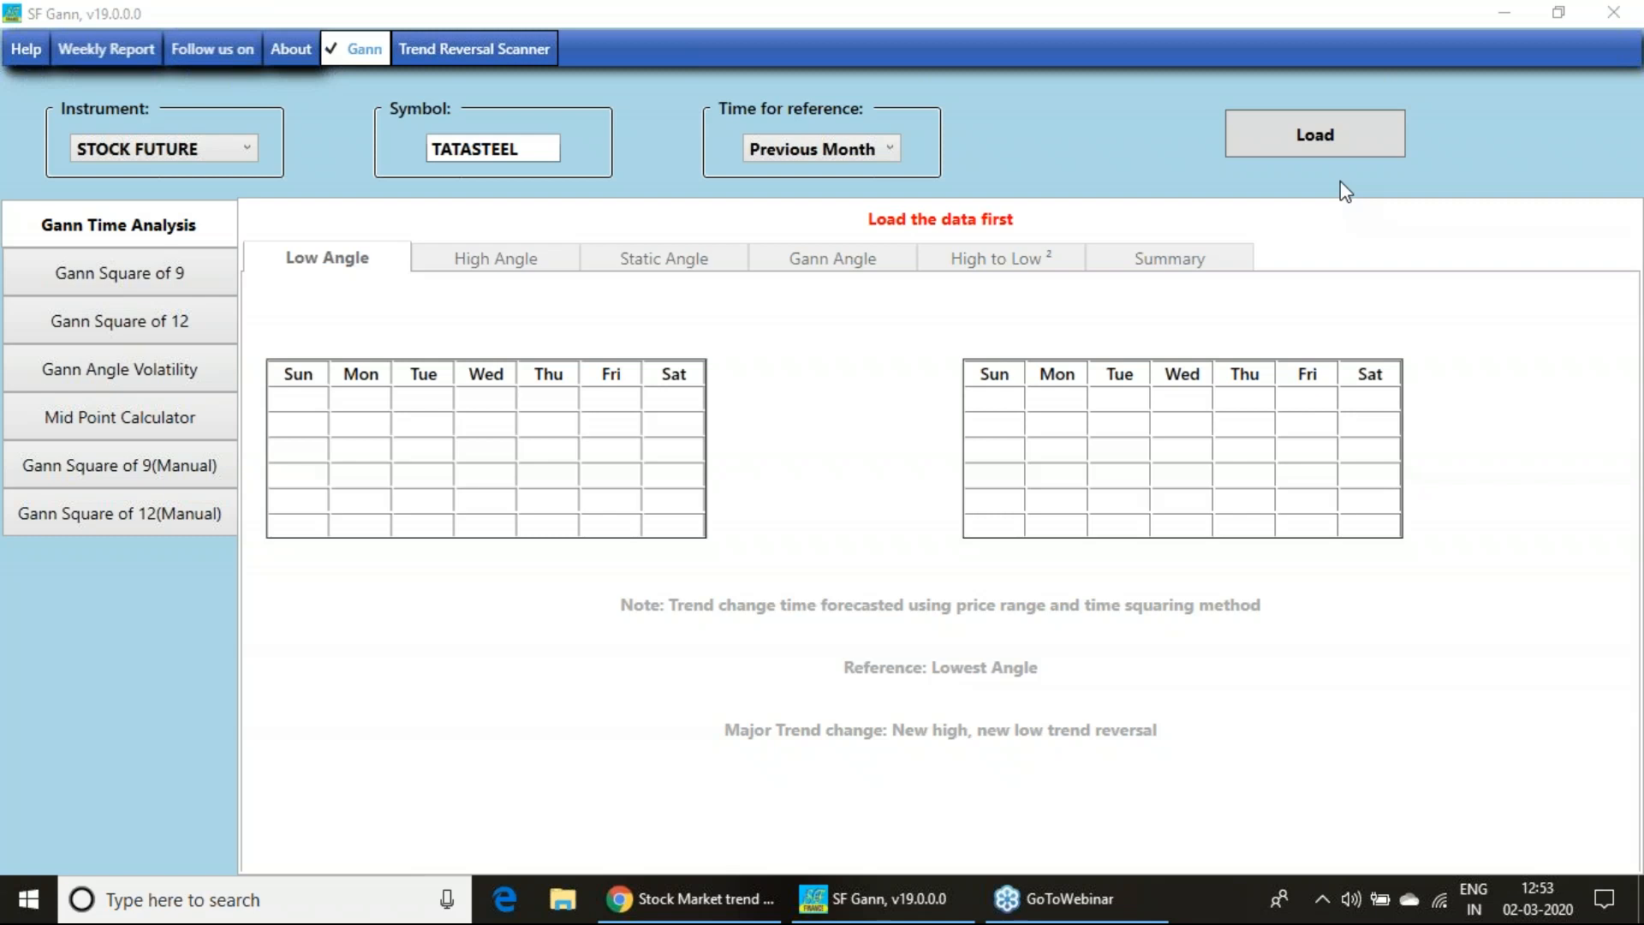
mouse_move(907, 804)
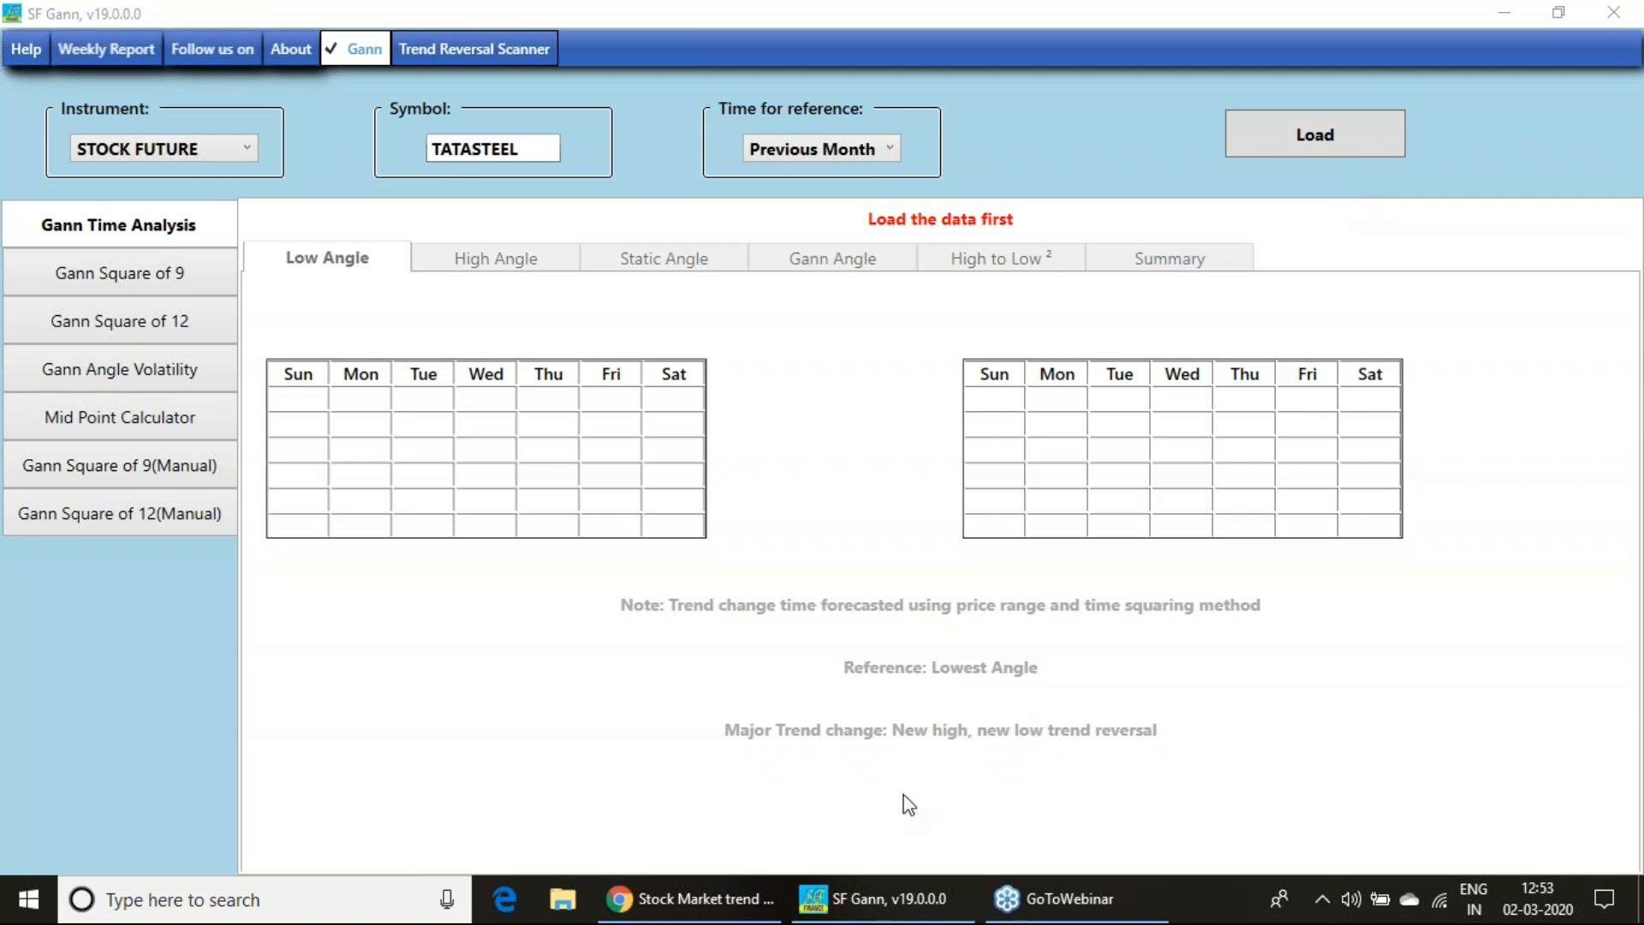
mouse_move(878, 898)
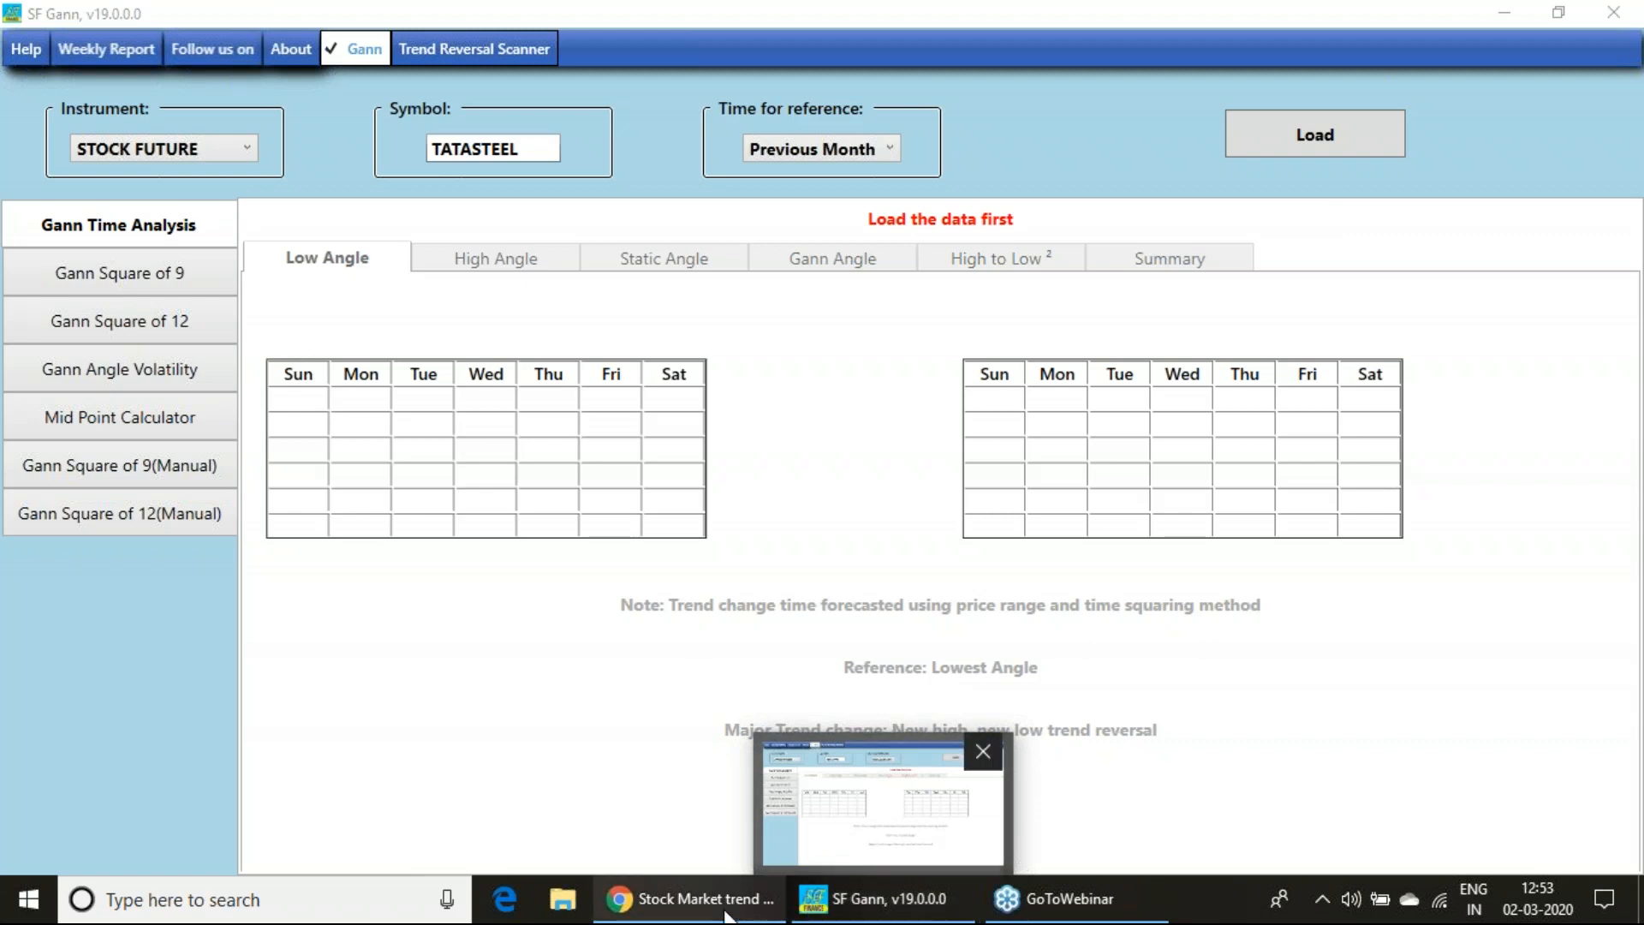
Switch from SF Gann to the Smart Finance 'Stock Market trend' website in Chrome.
left_click(687, 898)
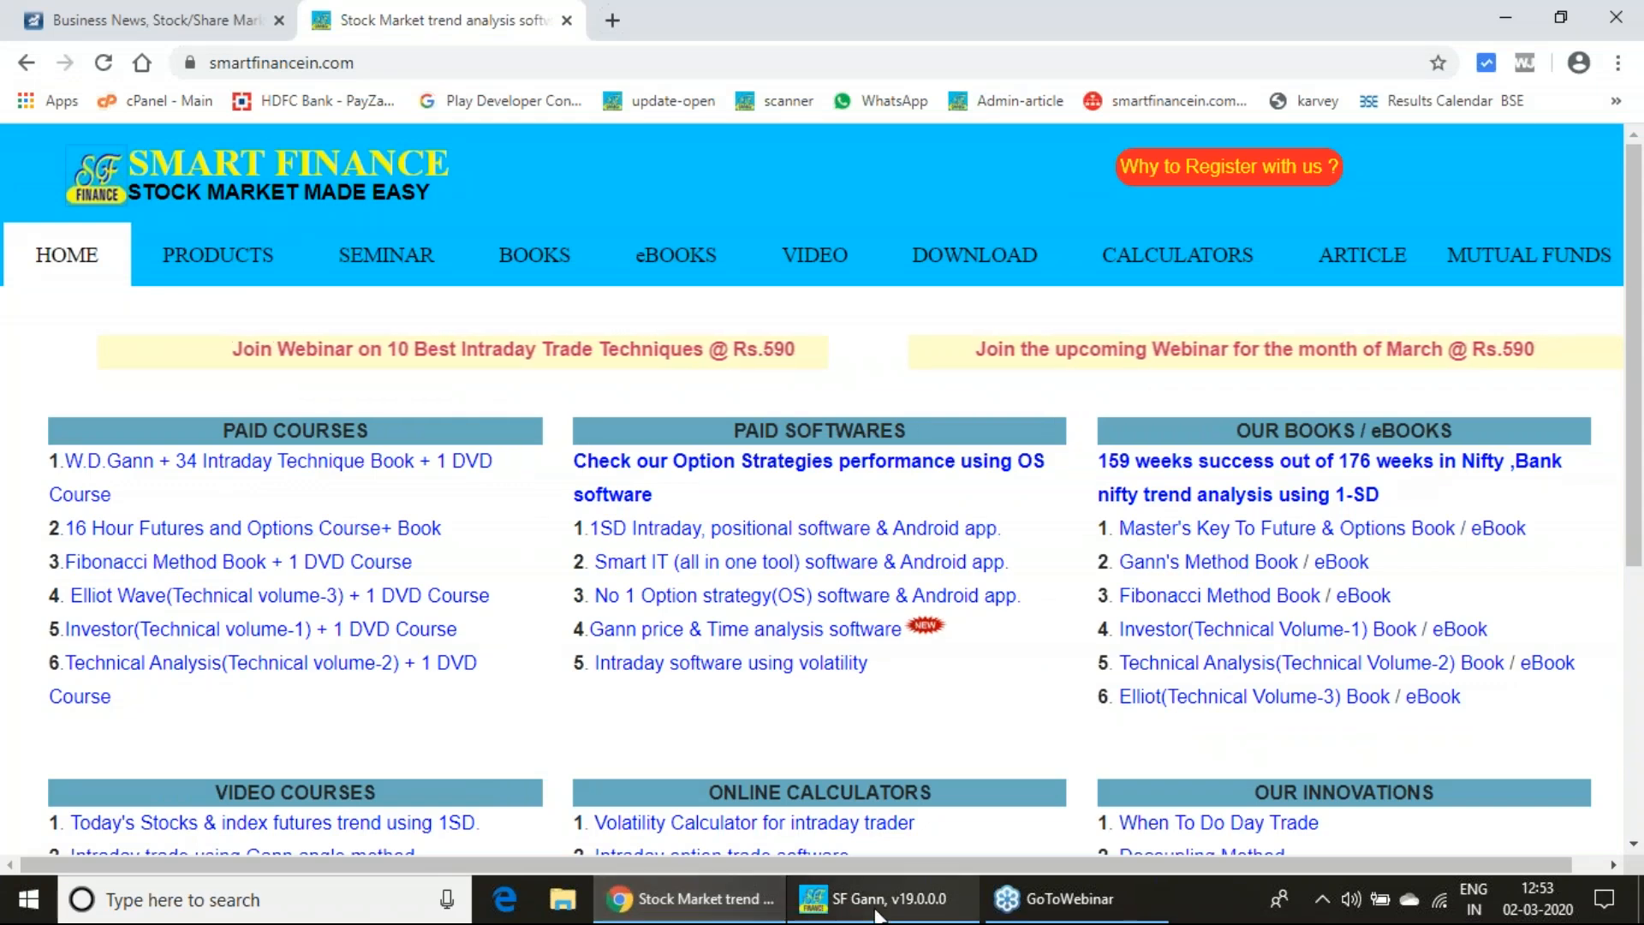
Switch back to SF Gann showing TATASTEEL's empty Low Angle calendars.
left_click(880, 898)
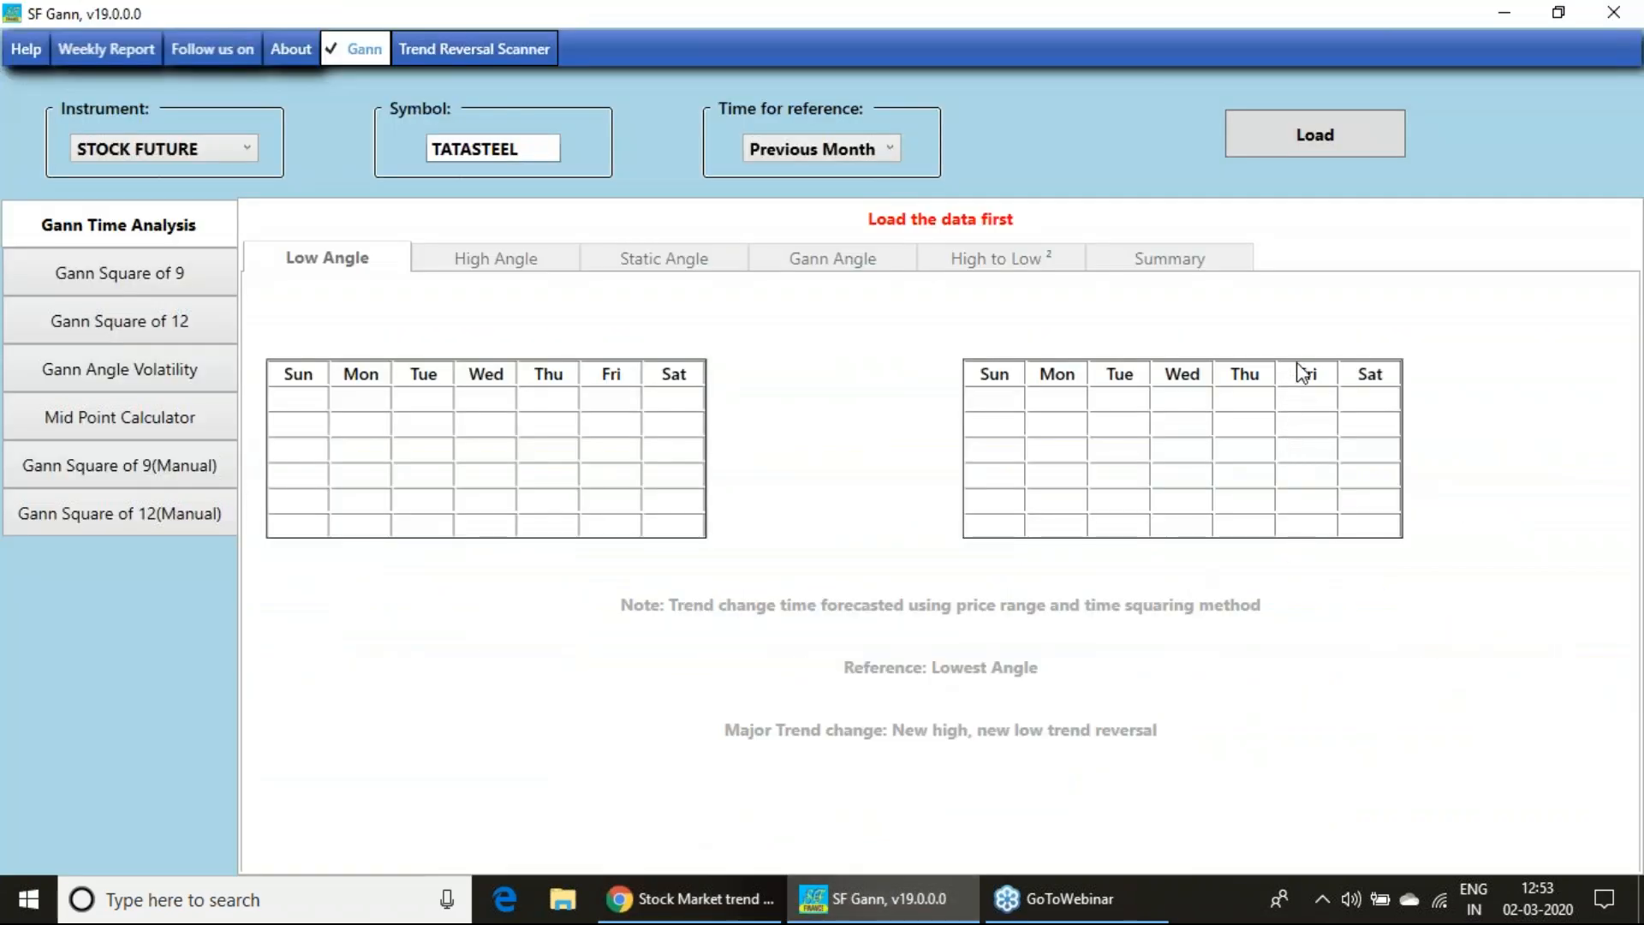
mouse_move(1323, 426)
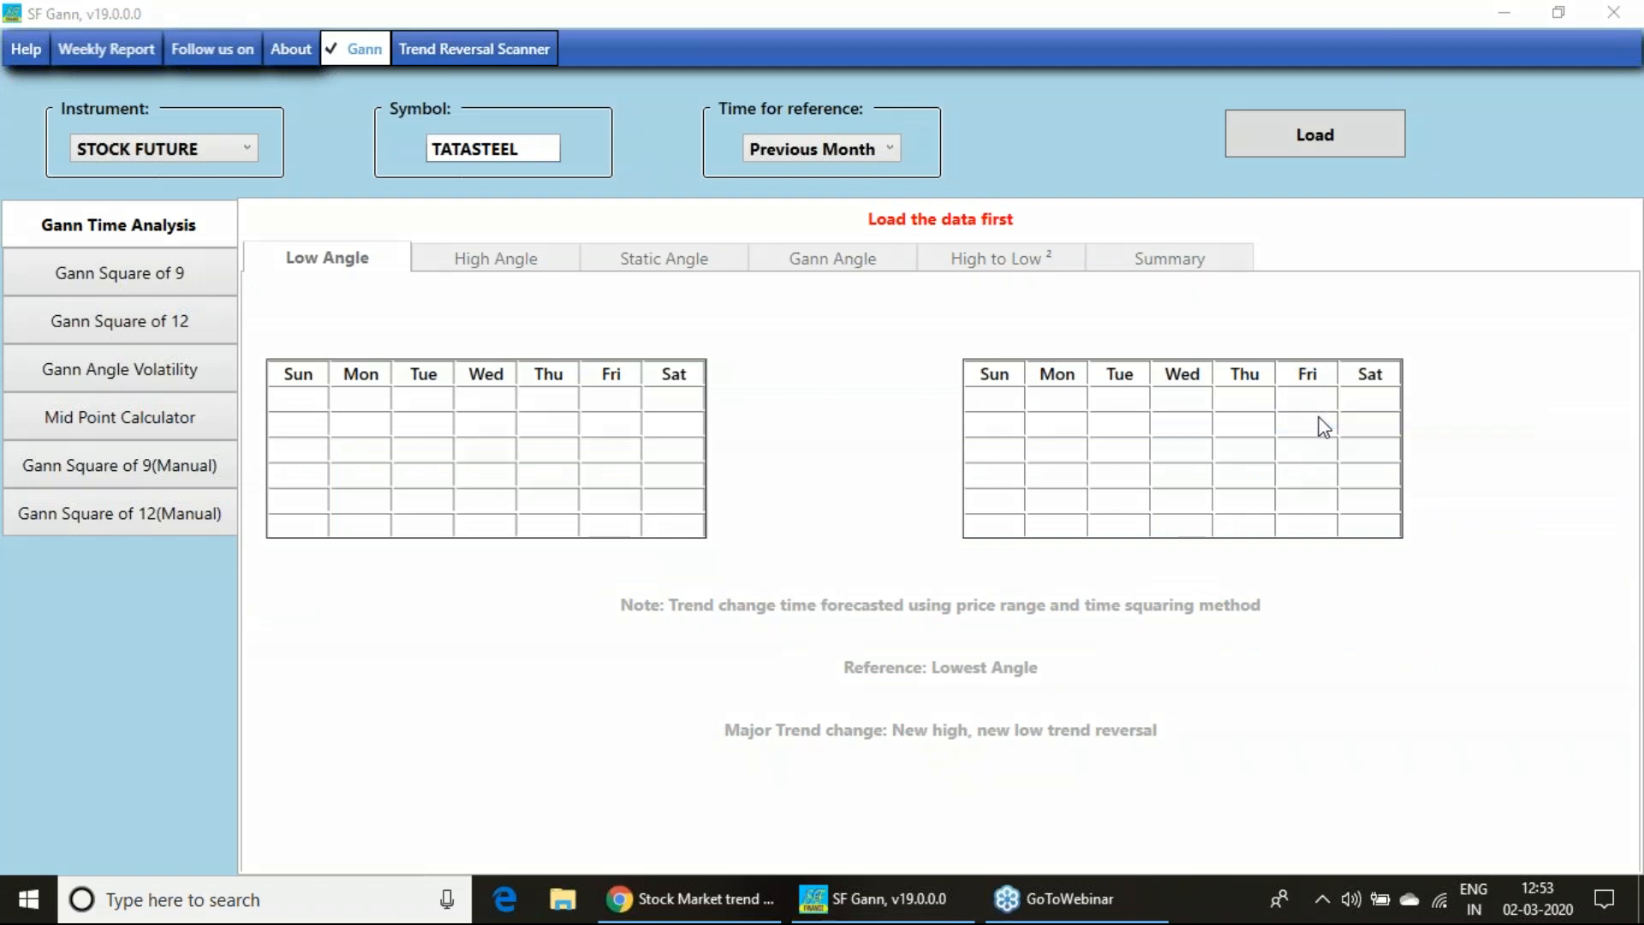
mouse_move(1085, 424)
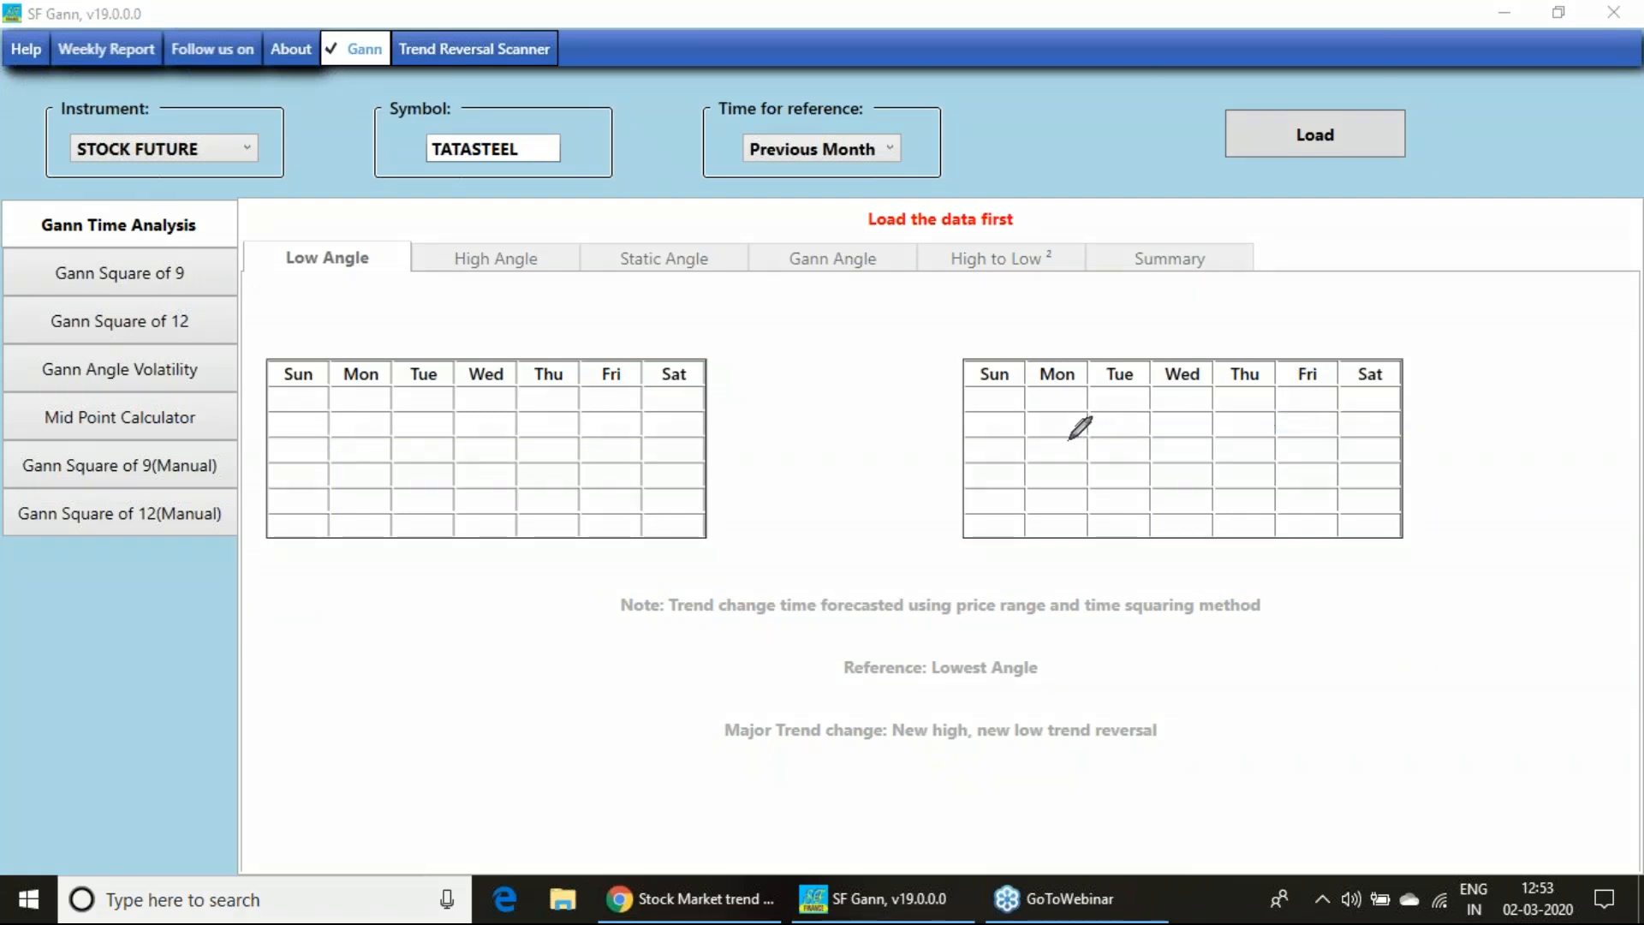
mouse_move(1028, 430)
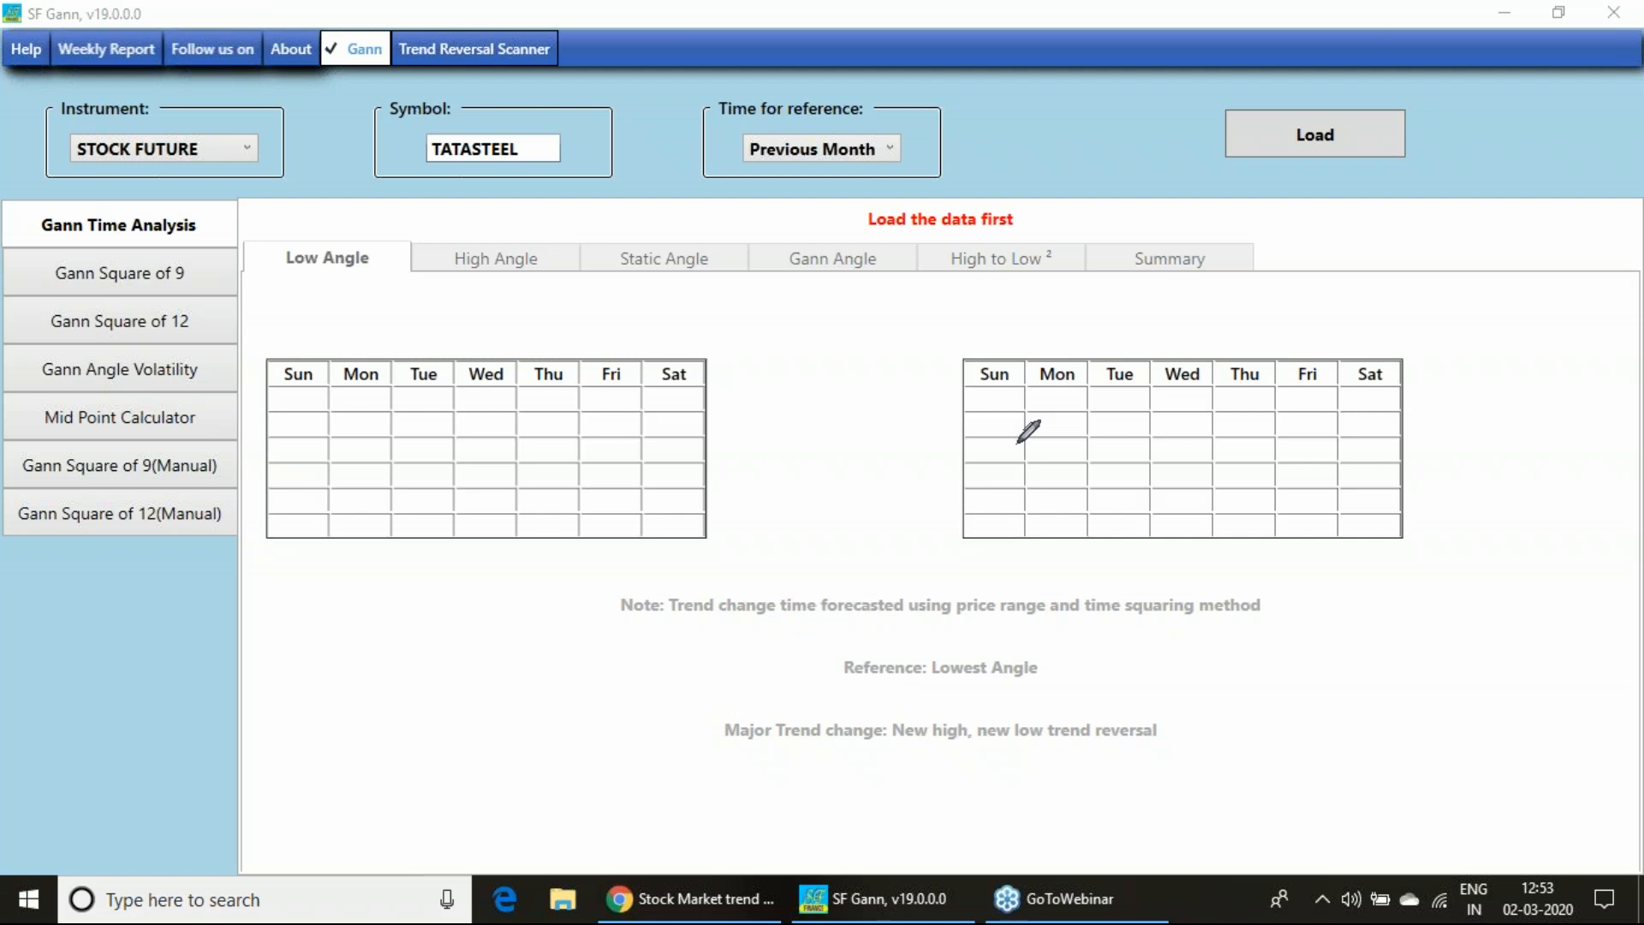
mouse_move(870, 397)
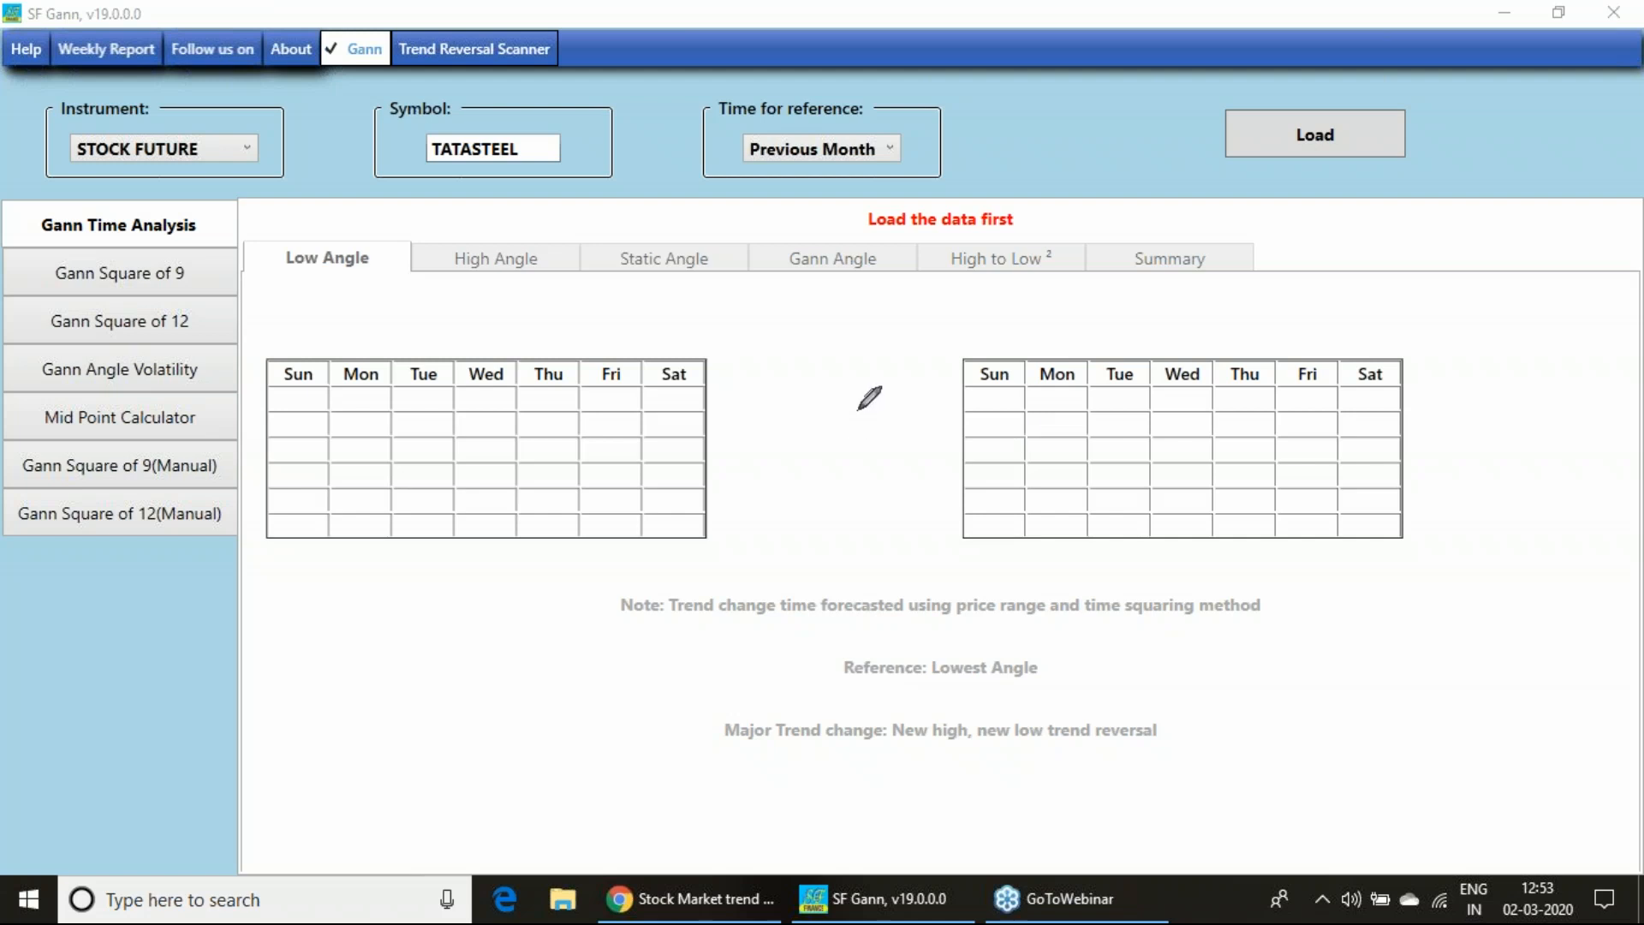
mouse_move(1357, 407)
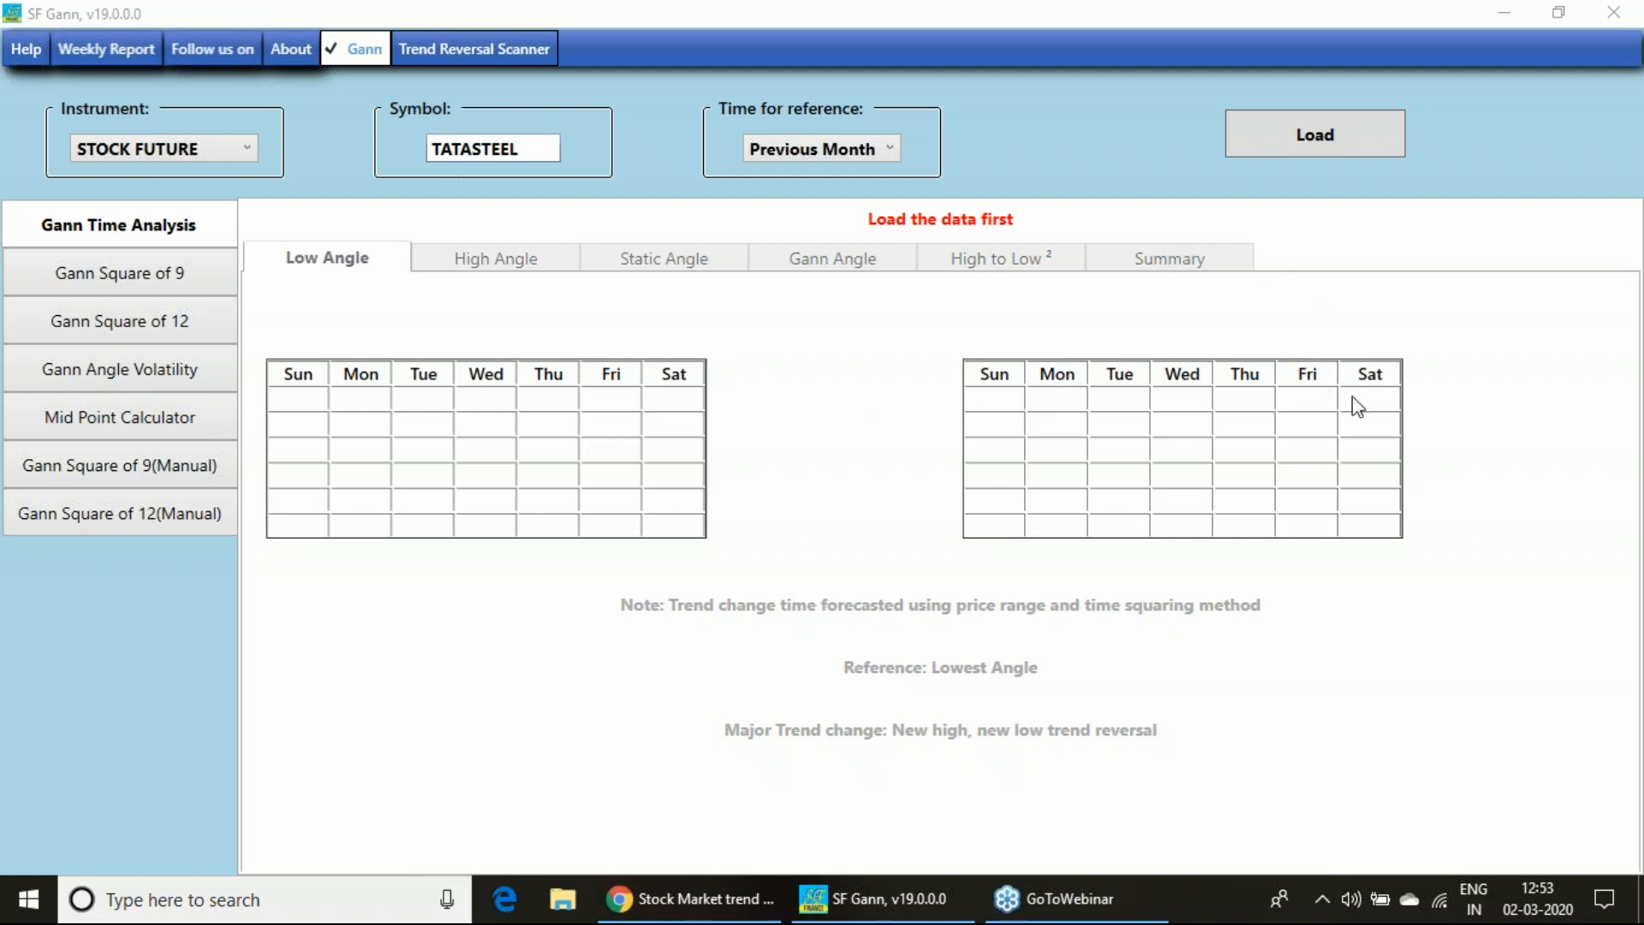
mouse_move(29, 38)
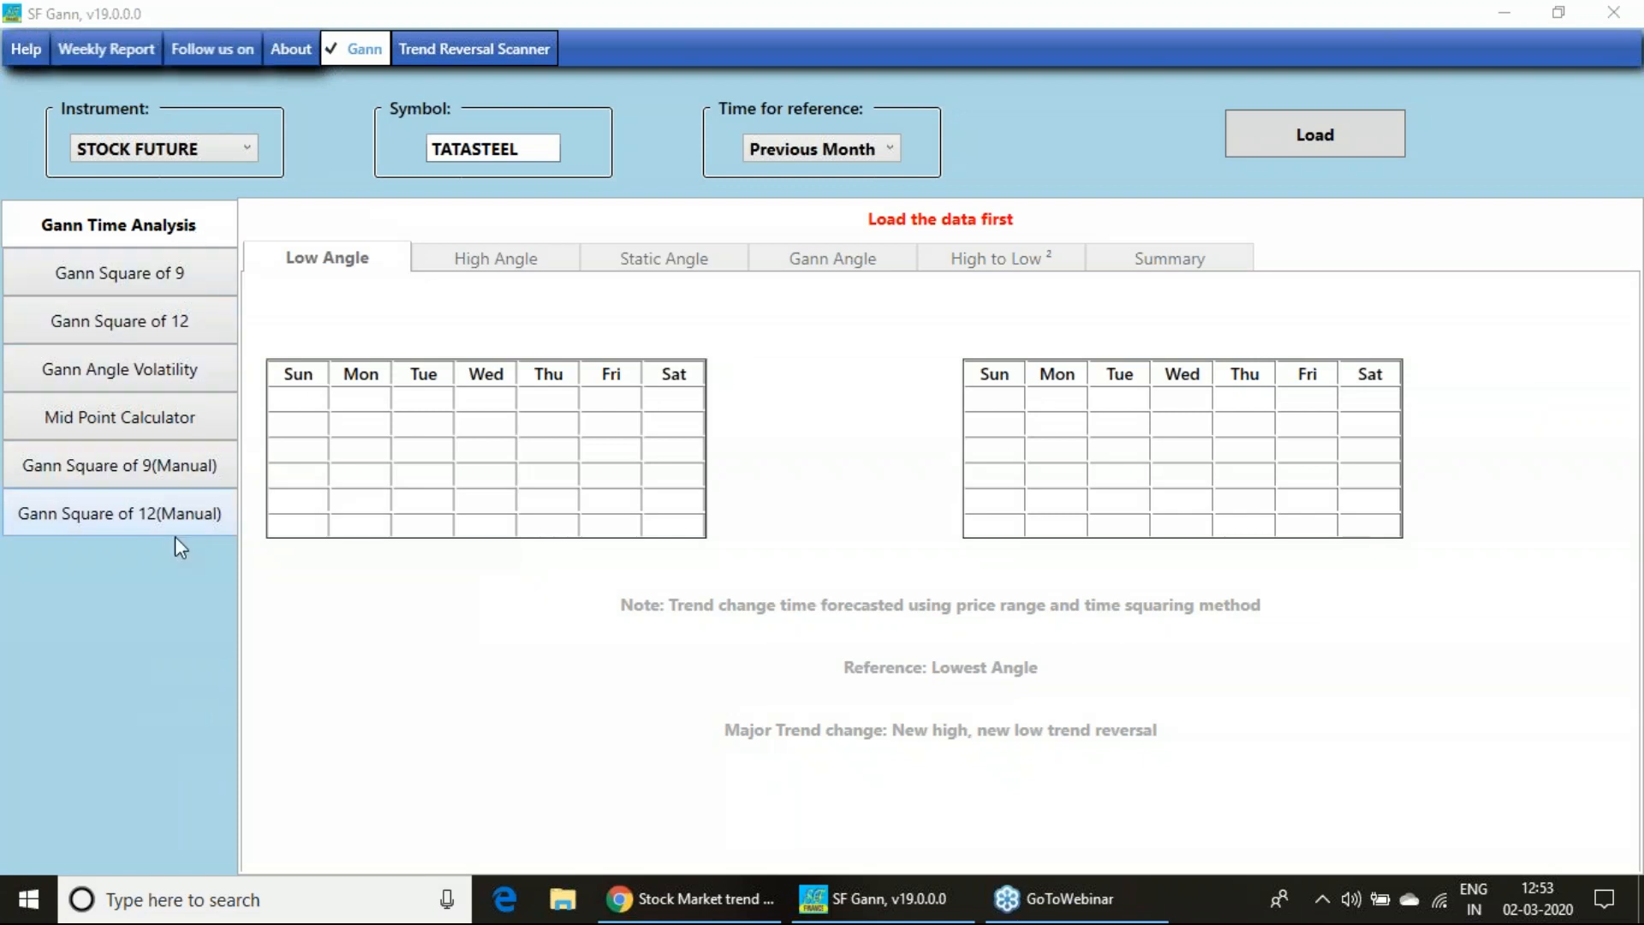
mouse_move(1328, 101)
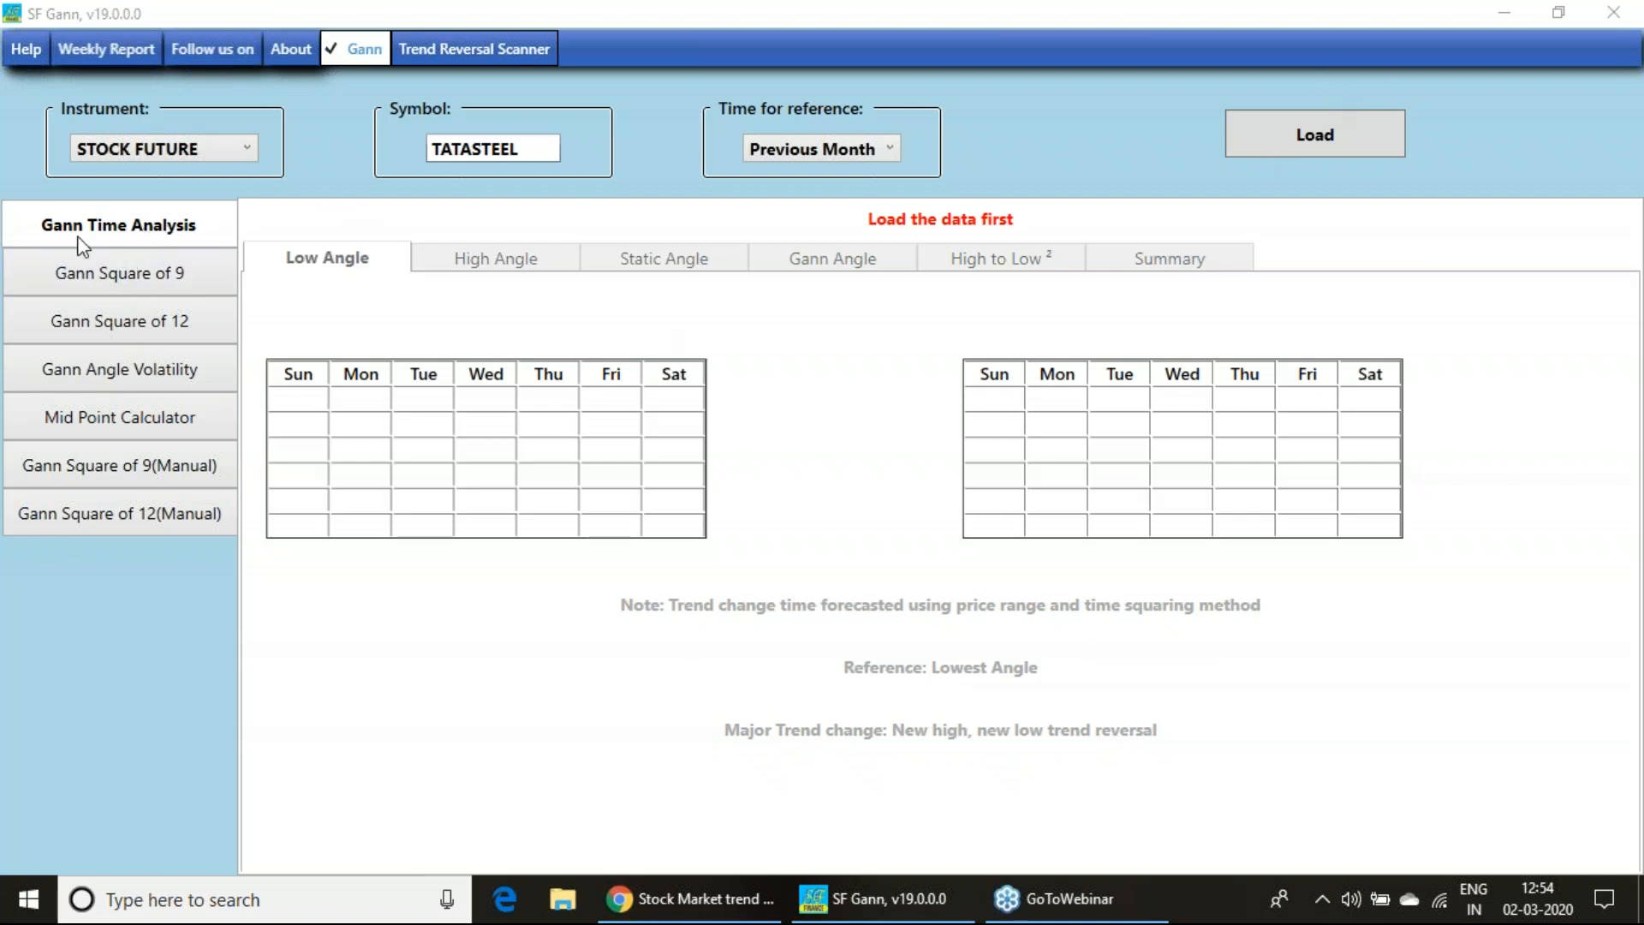
mouse_move(188, 271)
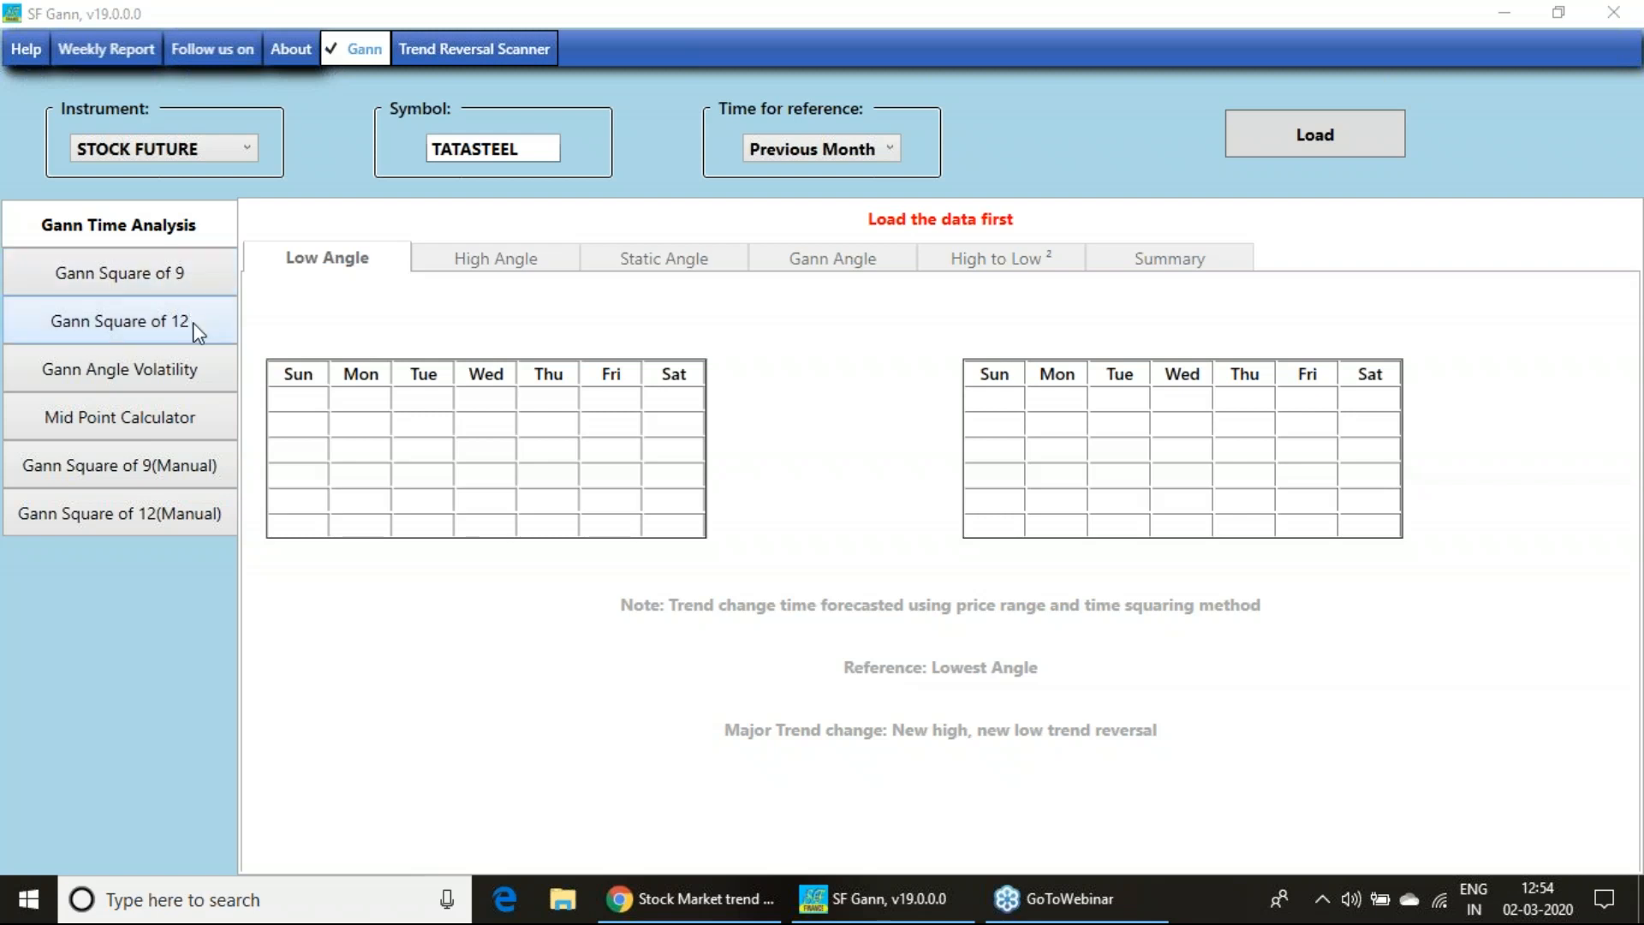
mouse_move(973, 333)
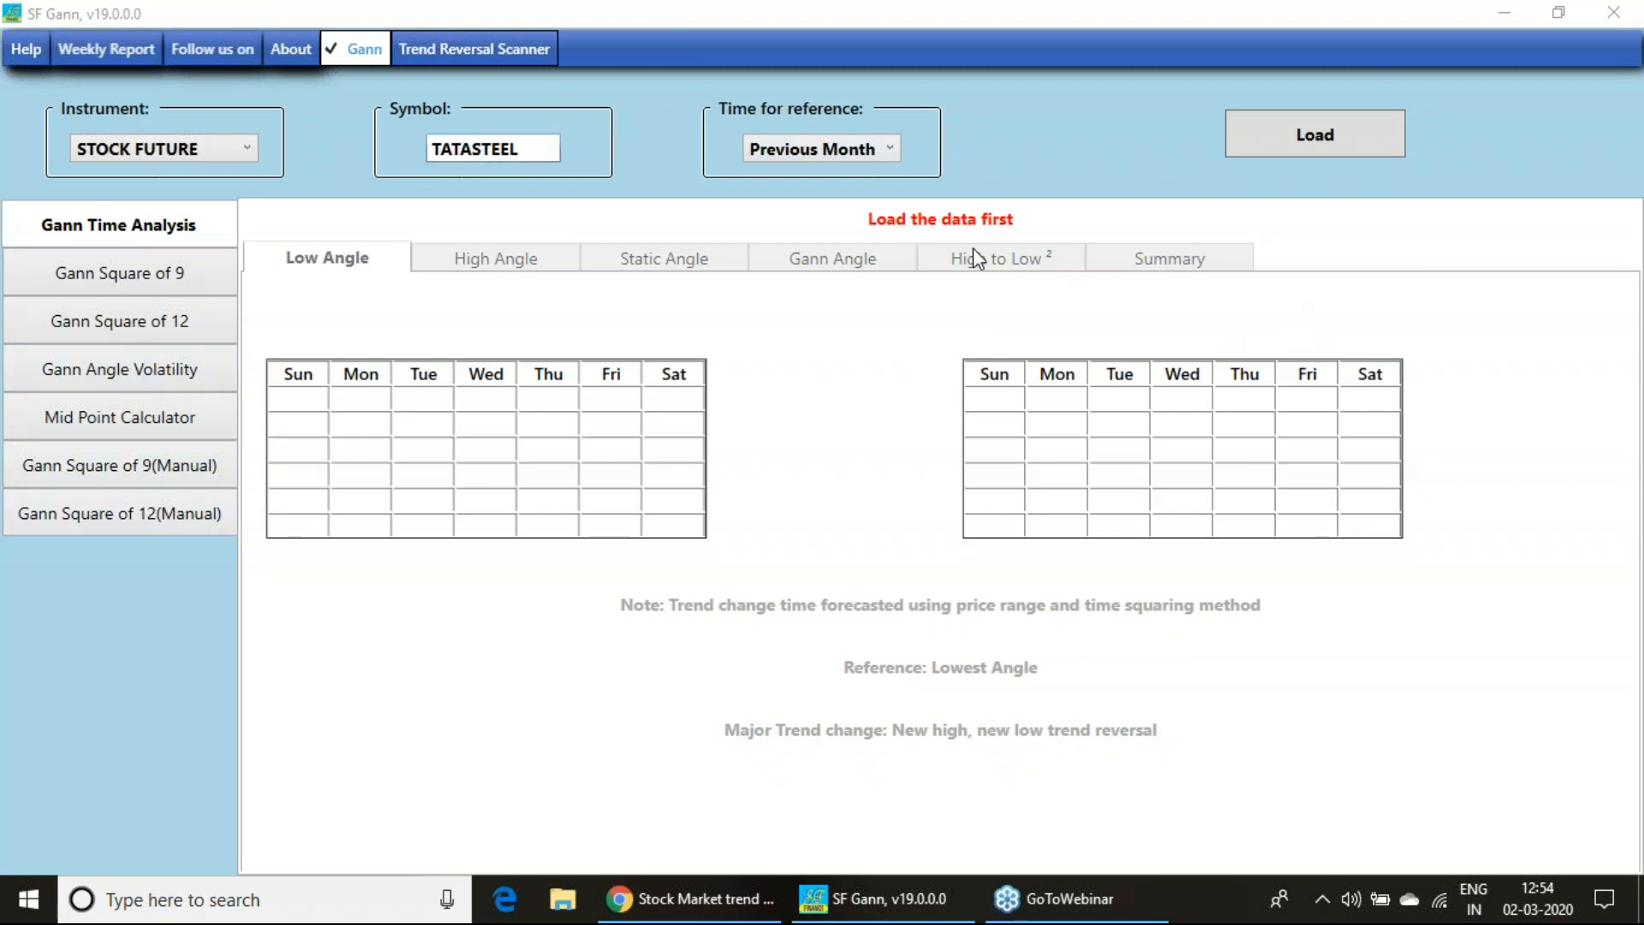
mouse_move(1288, 366)
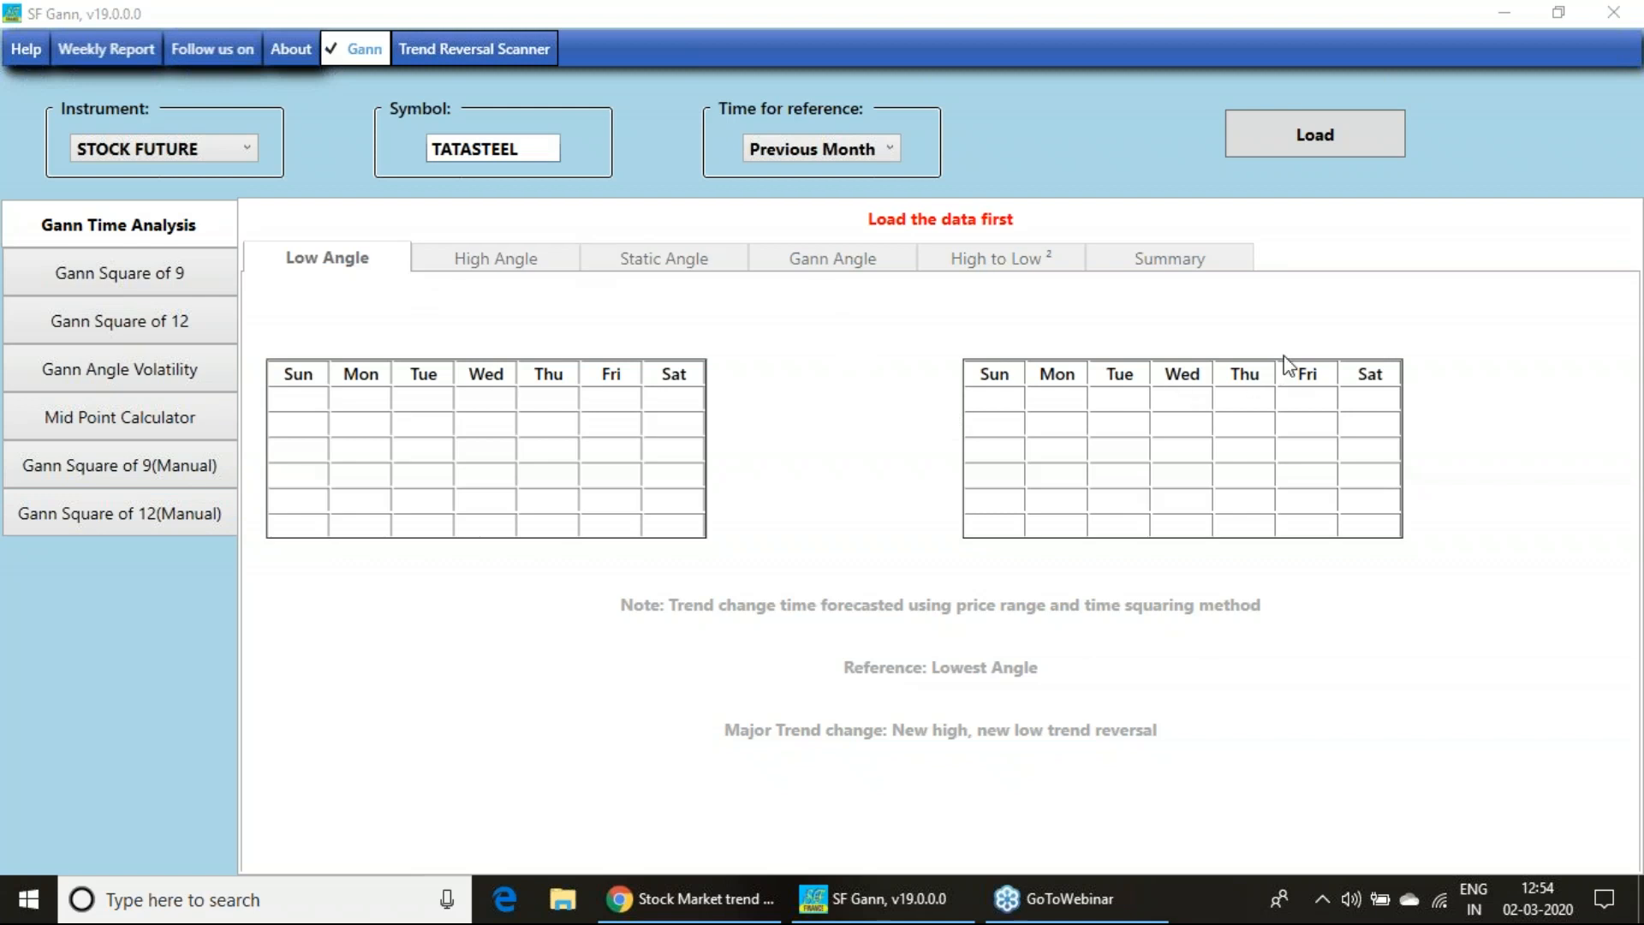
mouse_move(1227, 580)
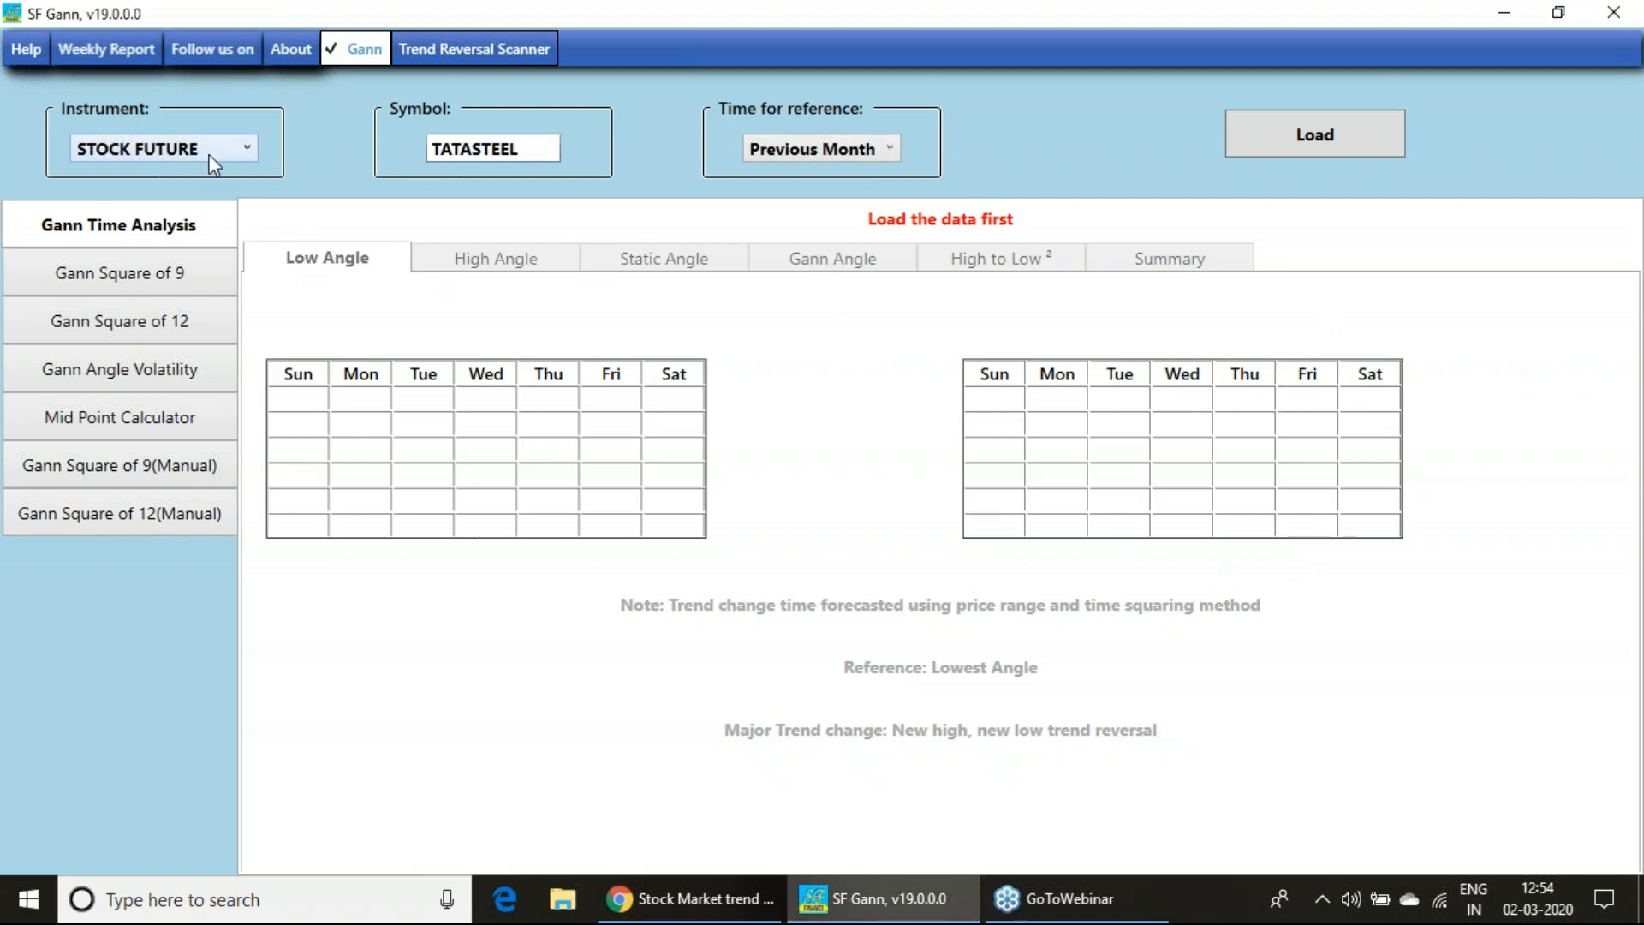
mouse_move(200, 186)
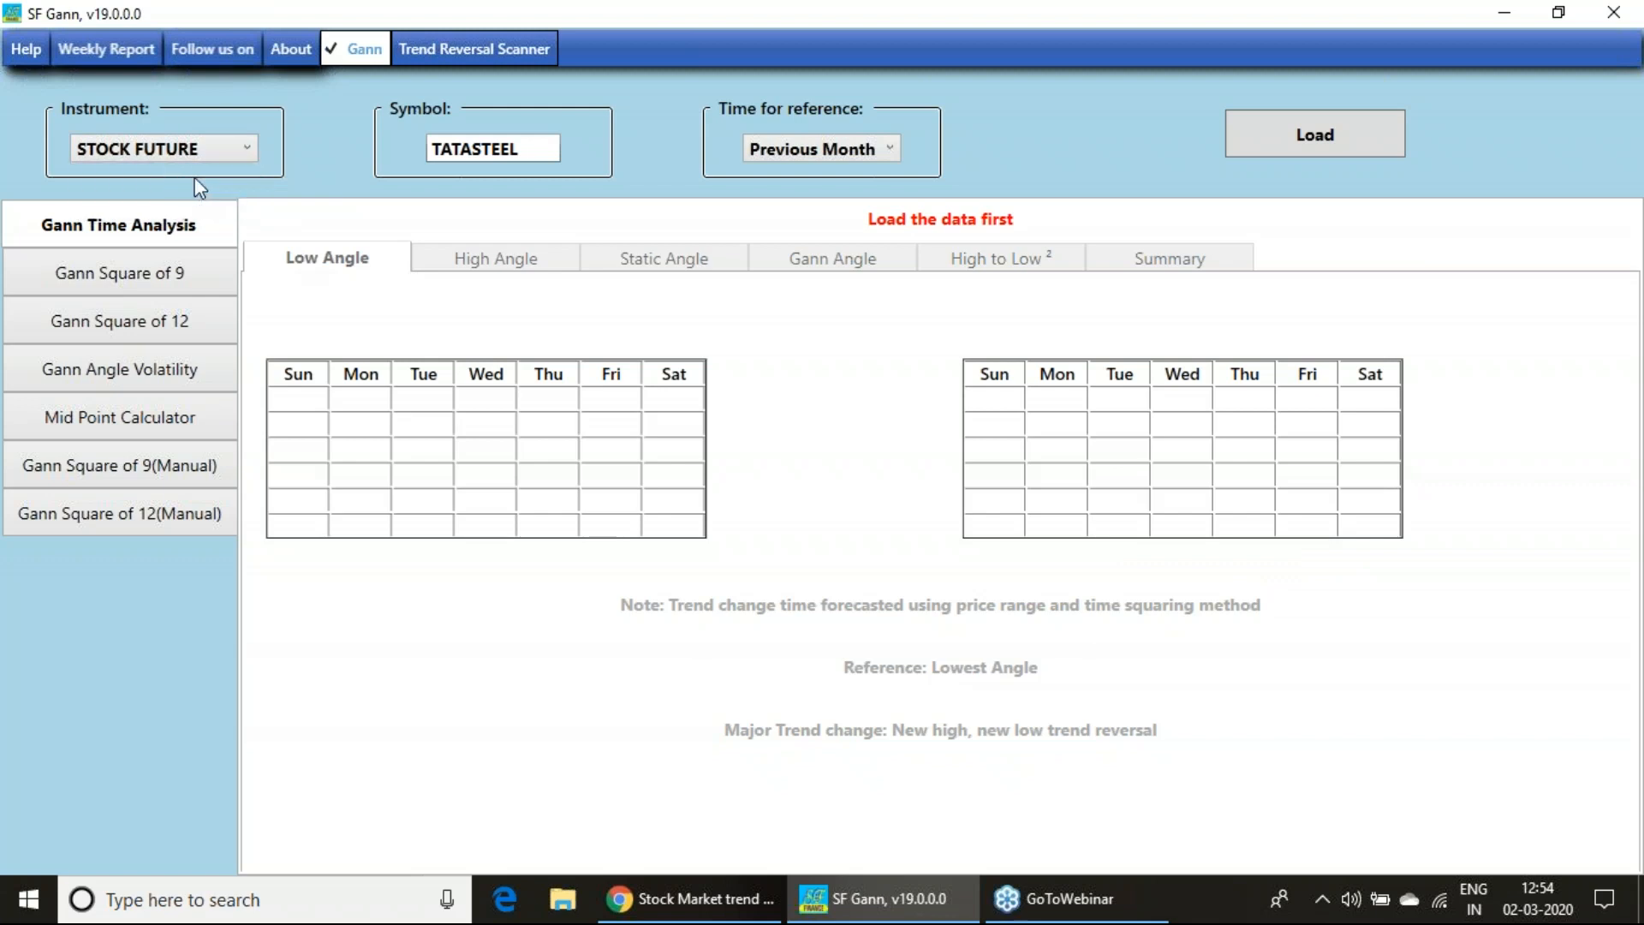
left_click(162, 148)
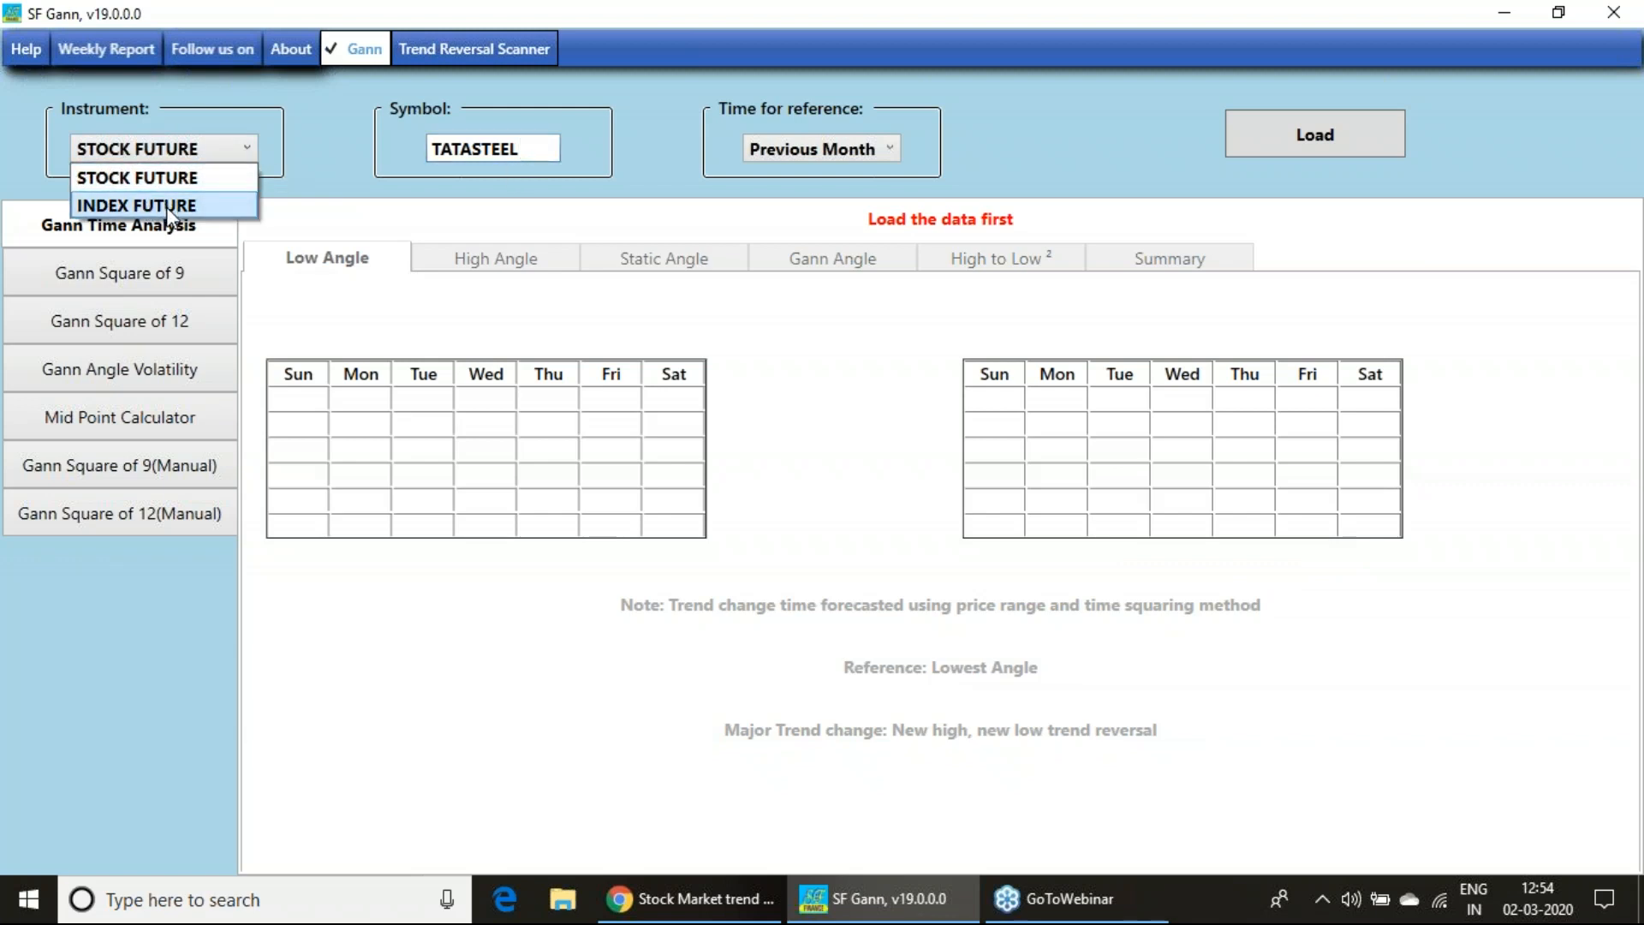
left_click(136, 205)
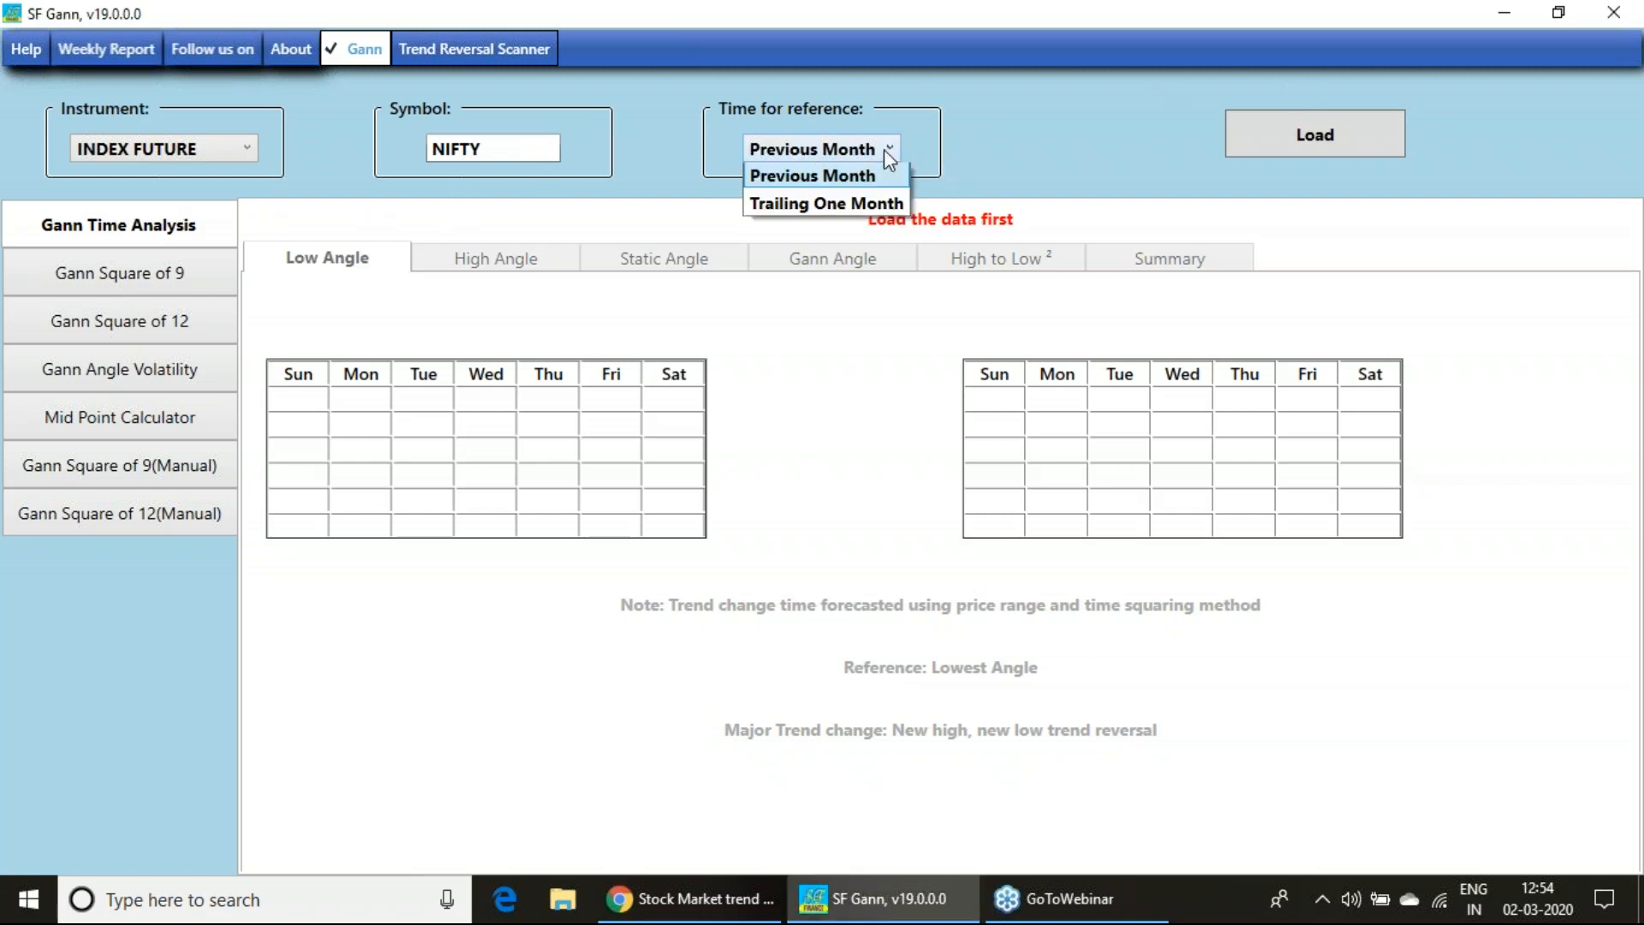
mouse_move(879, 192)
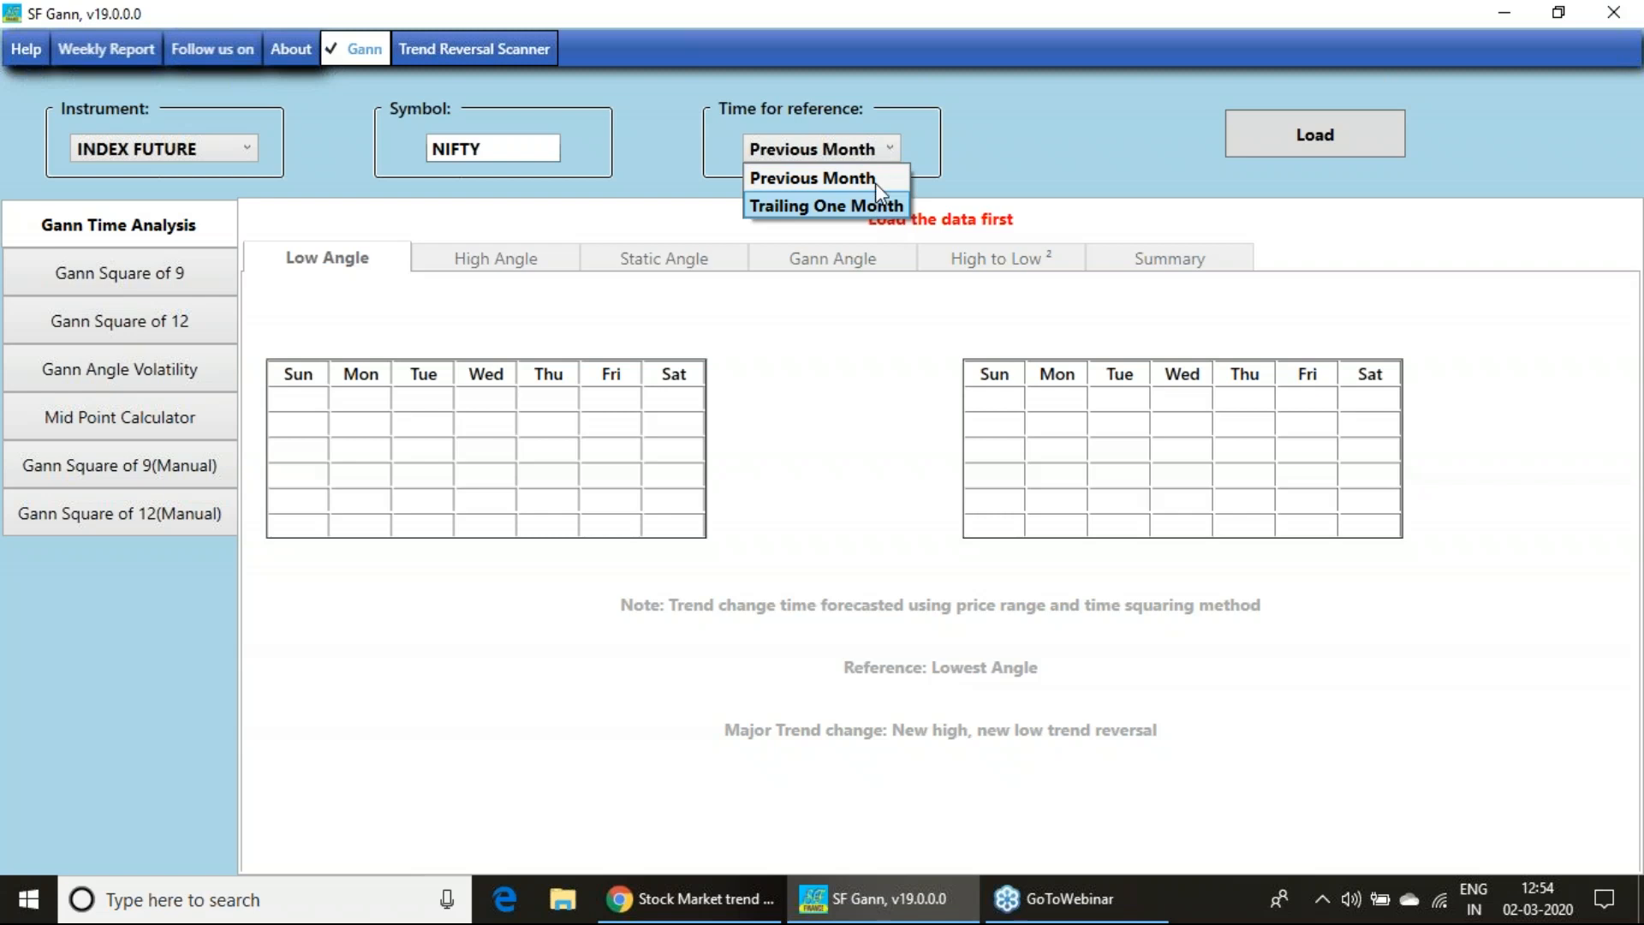
left_click(813, 177)
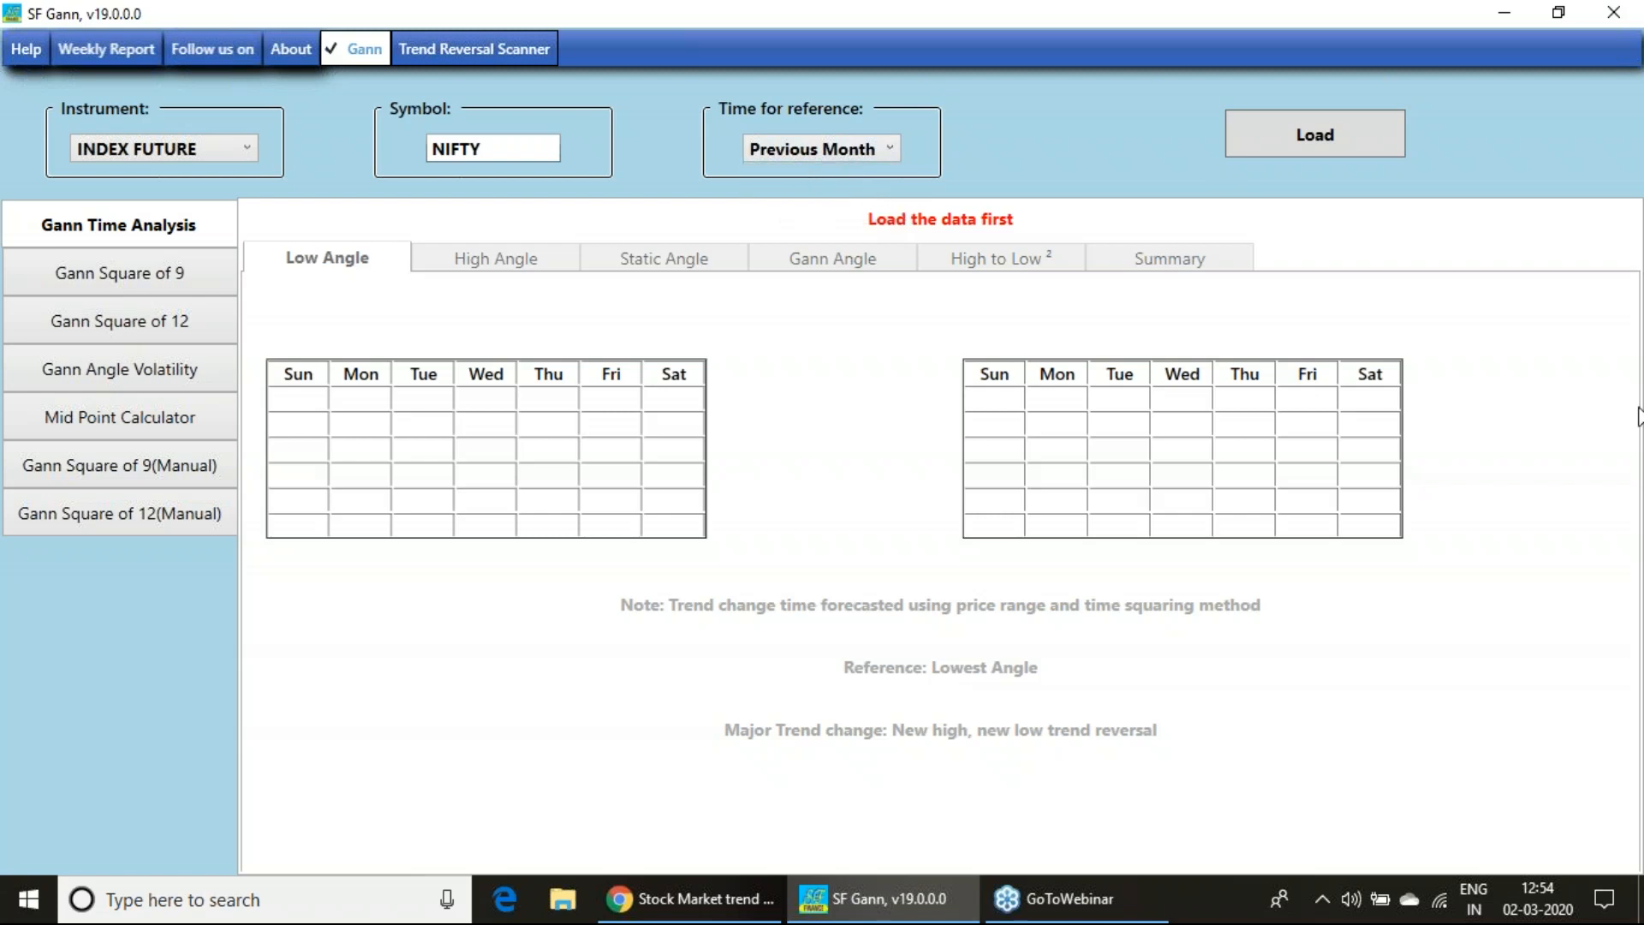
mouse_move(1495, 422)
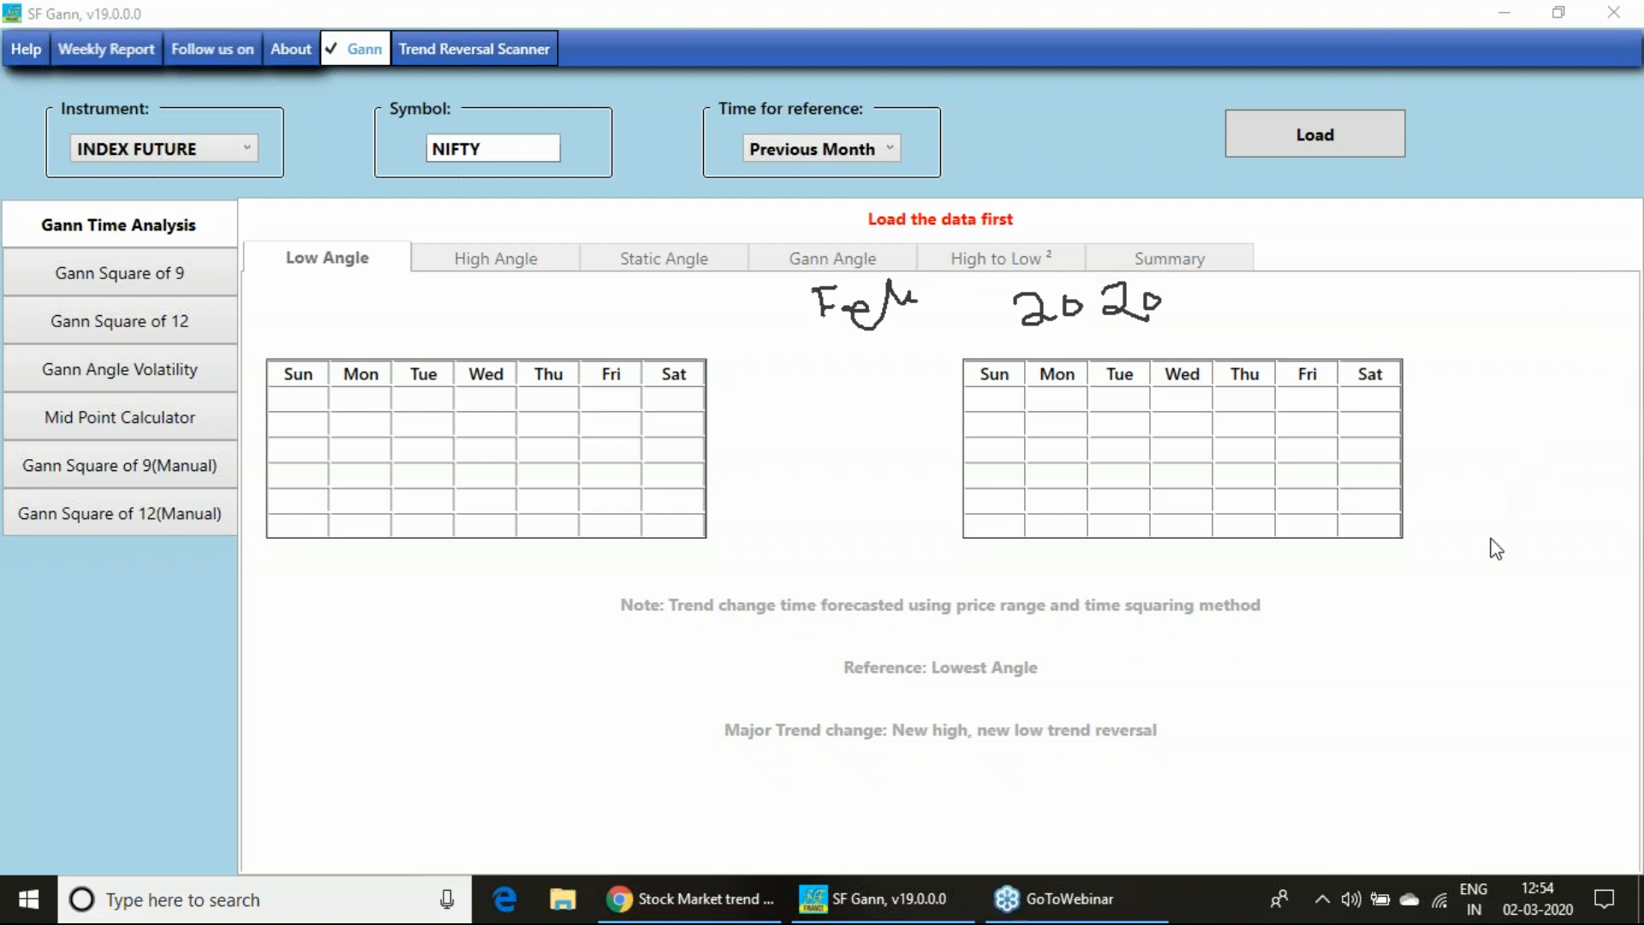
mouse_move(1215, 263)
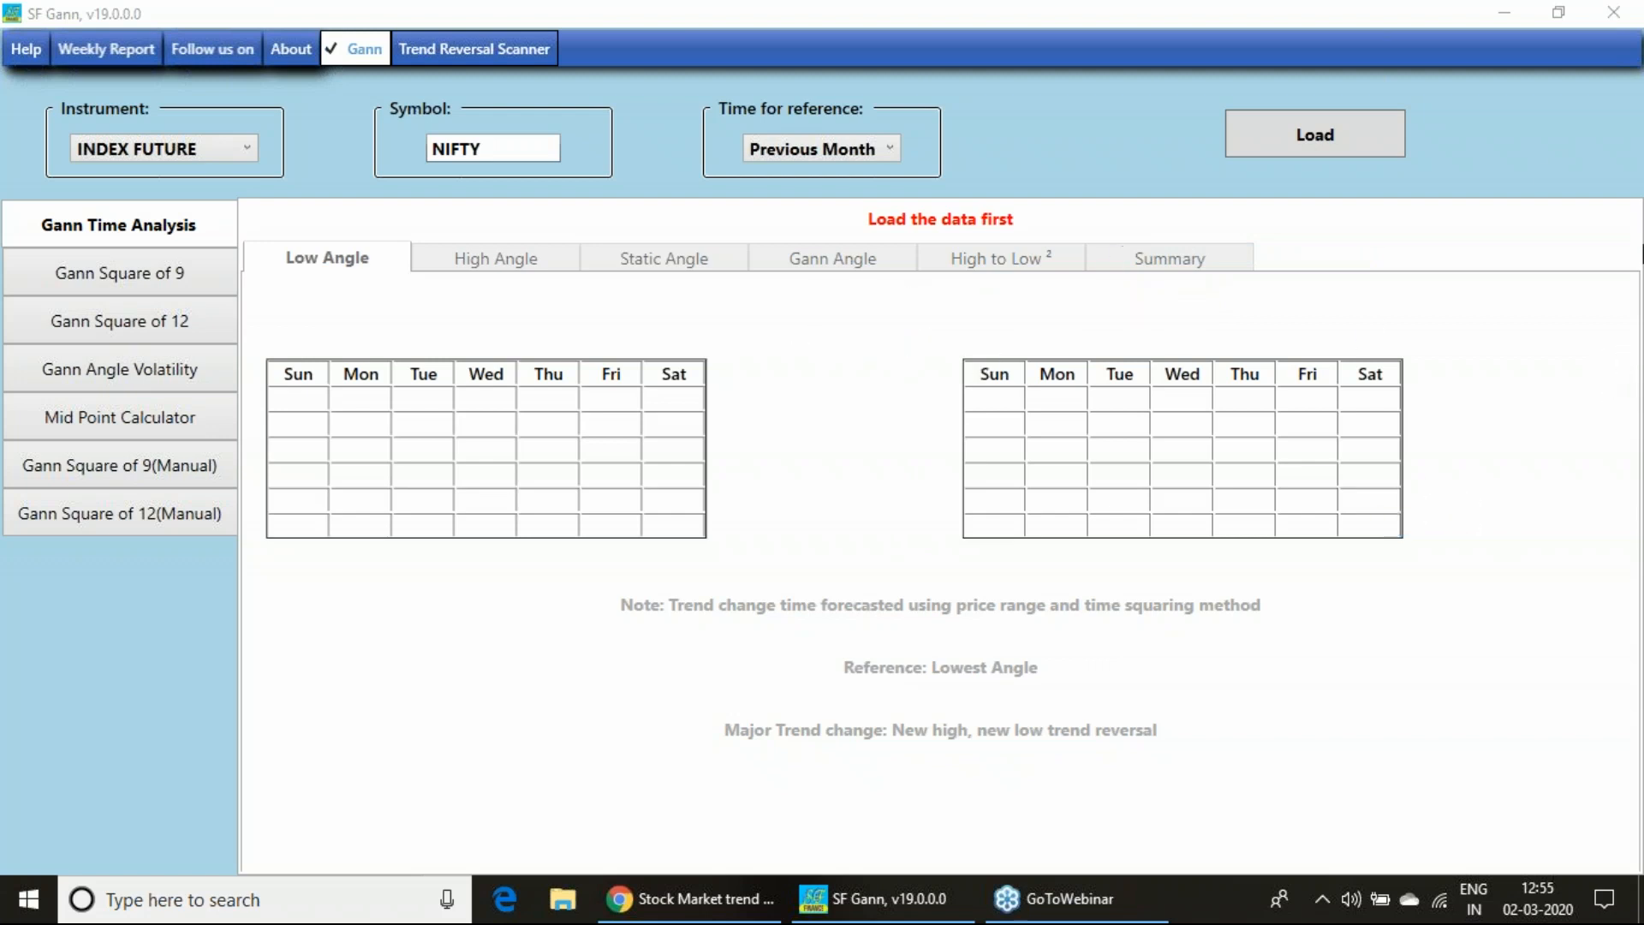
mouse_move(1502, 396)
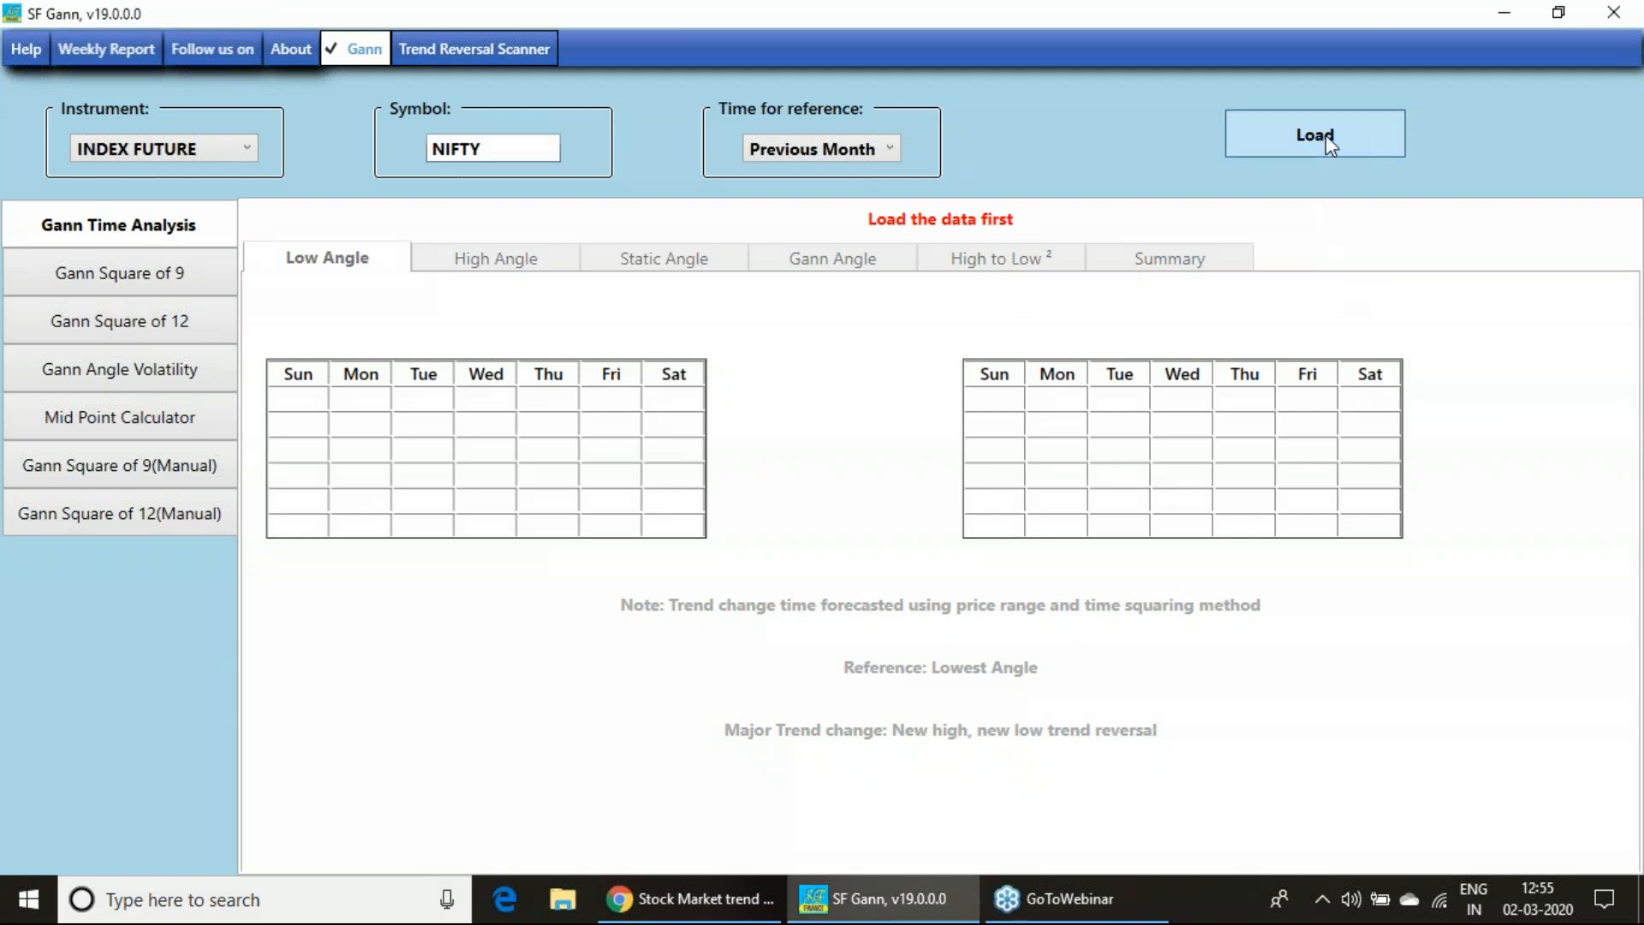
Load the NIFTY data and confirm the 'Data is loaded successfully' message.
left_click(1314, 134)
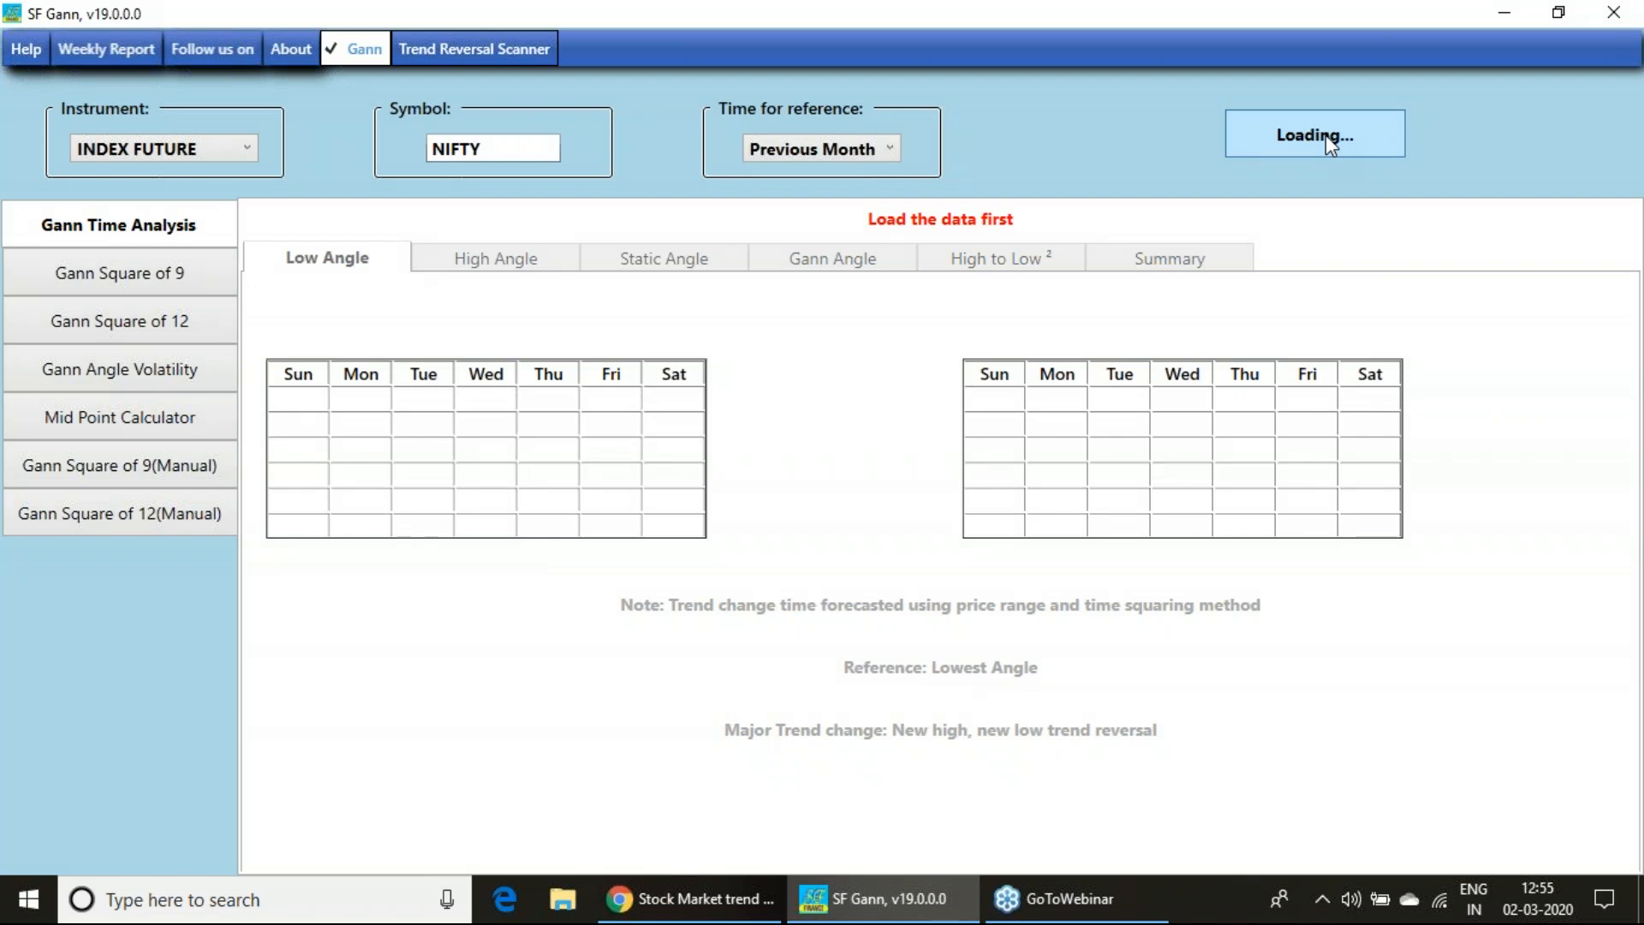
mouse_move(506, 585)
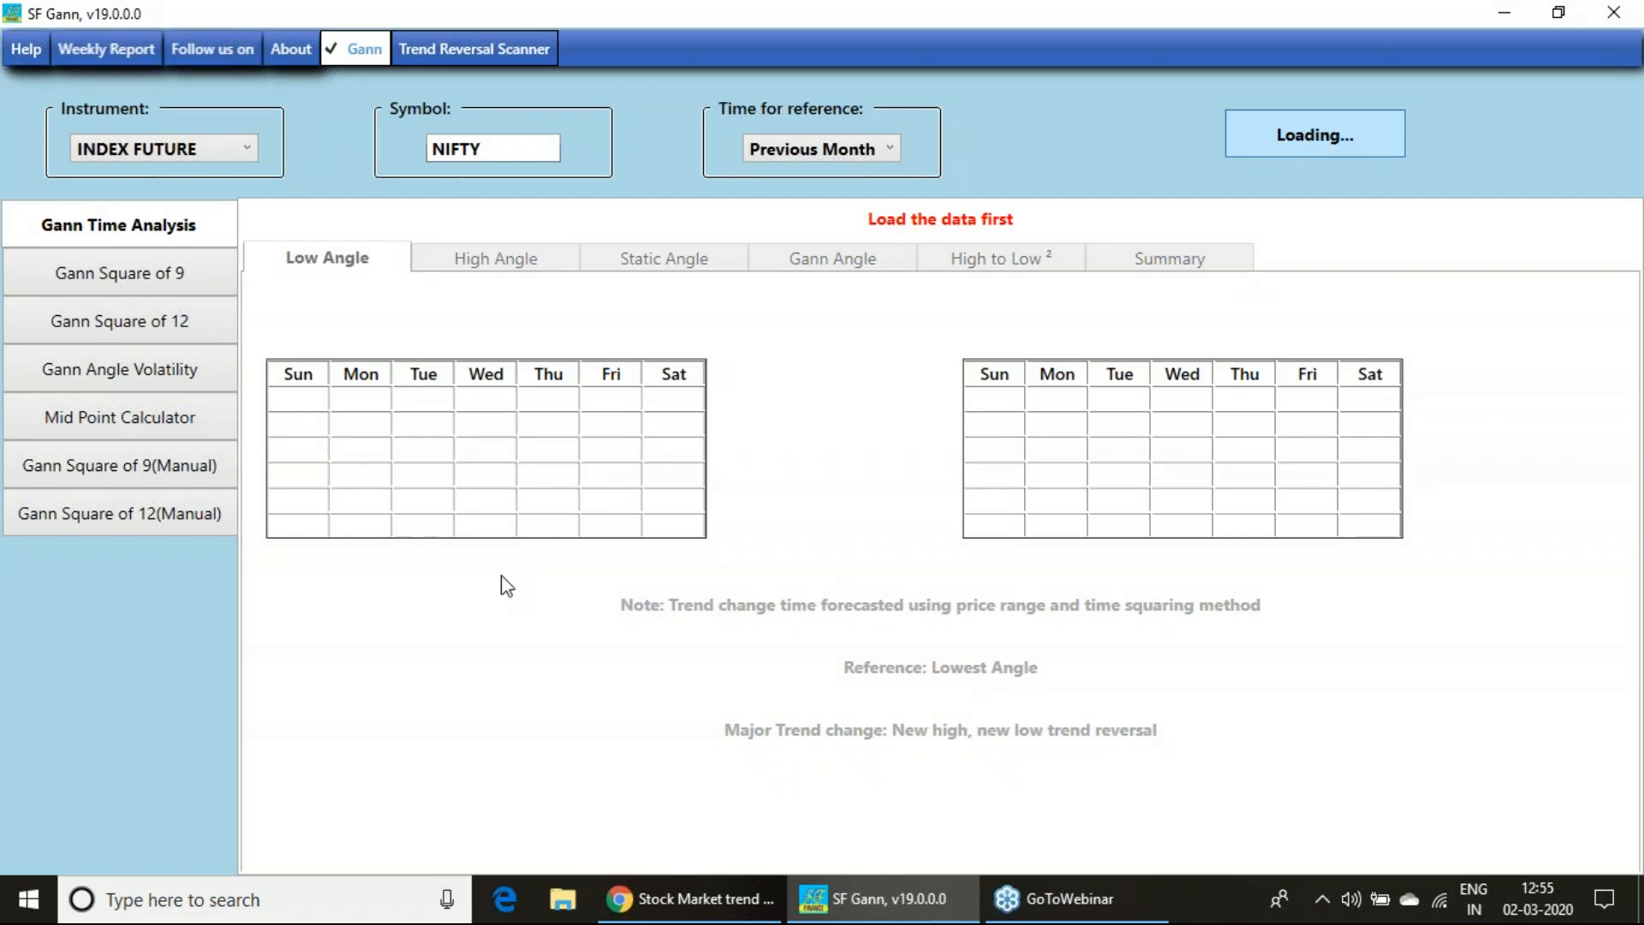
mouse_move(755, 187)
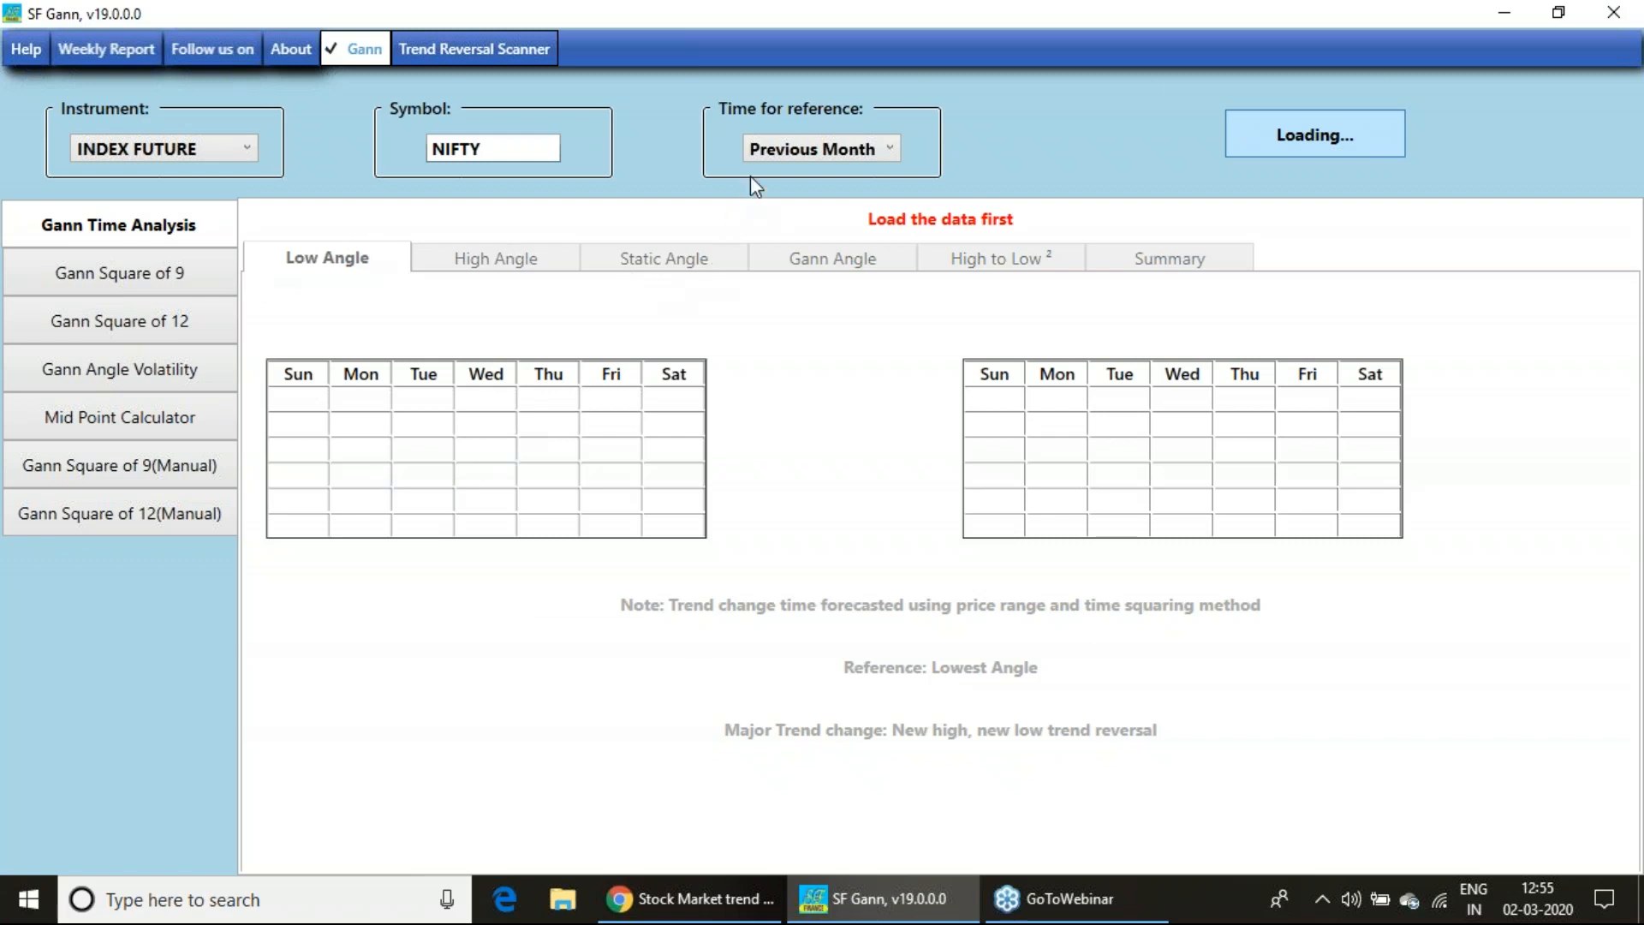
left_click(1313, 134)
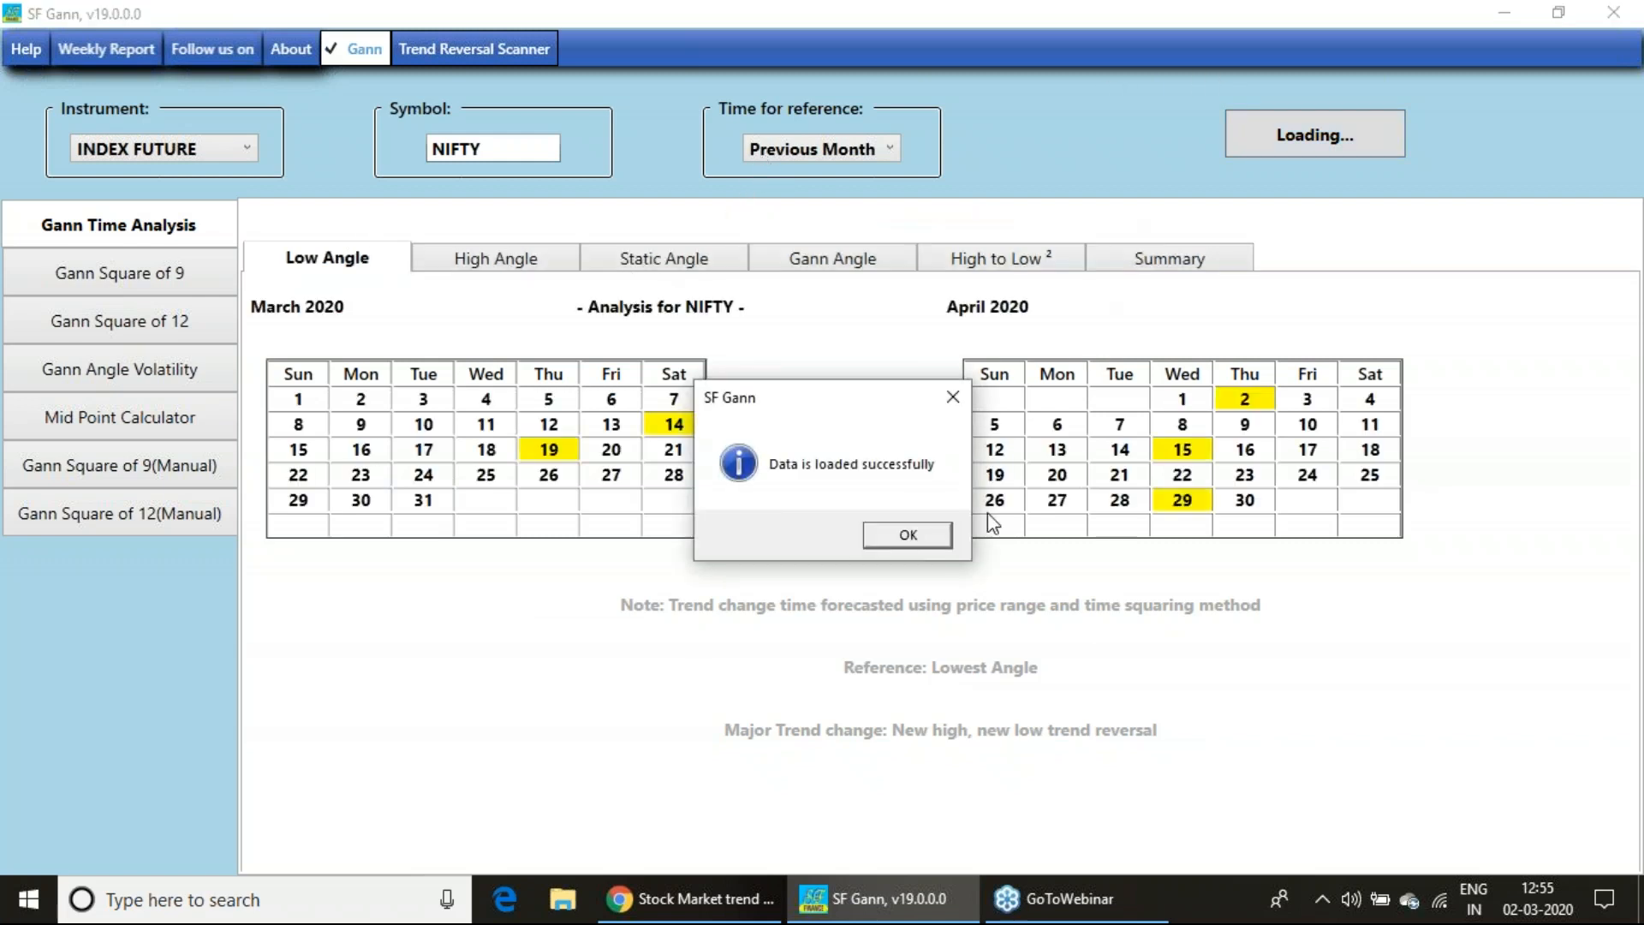
left_click(906, 535)
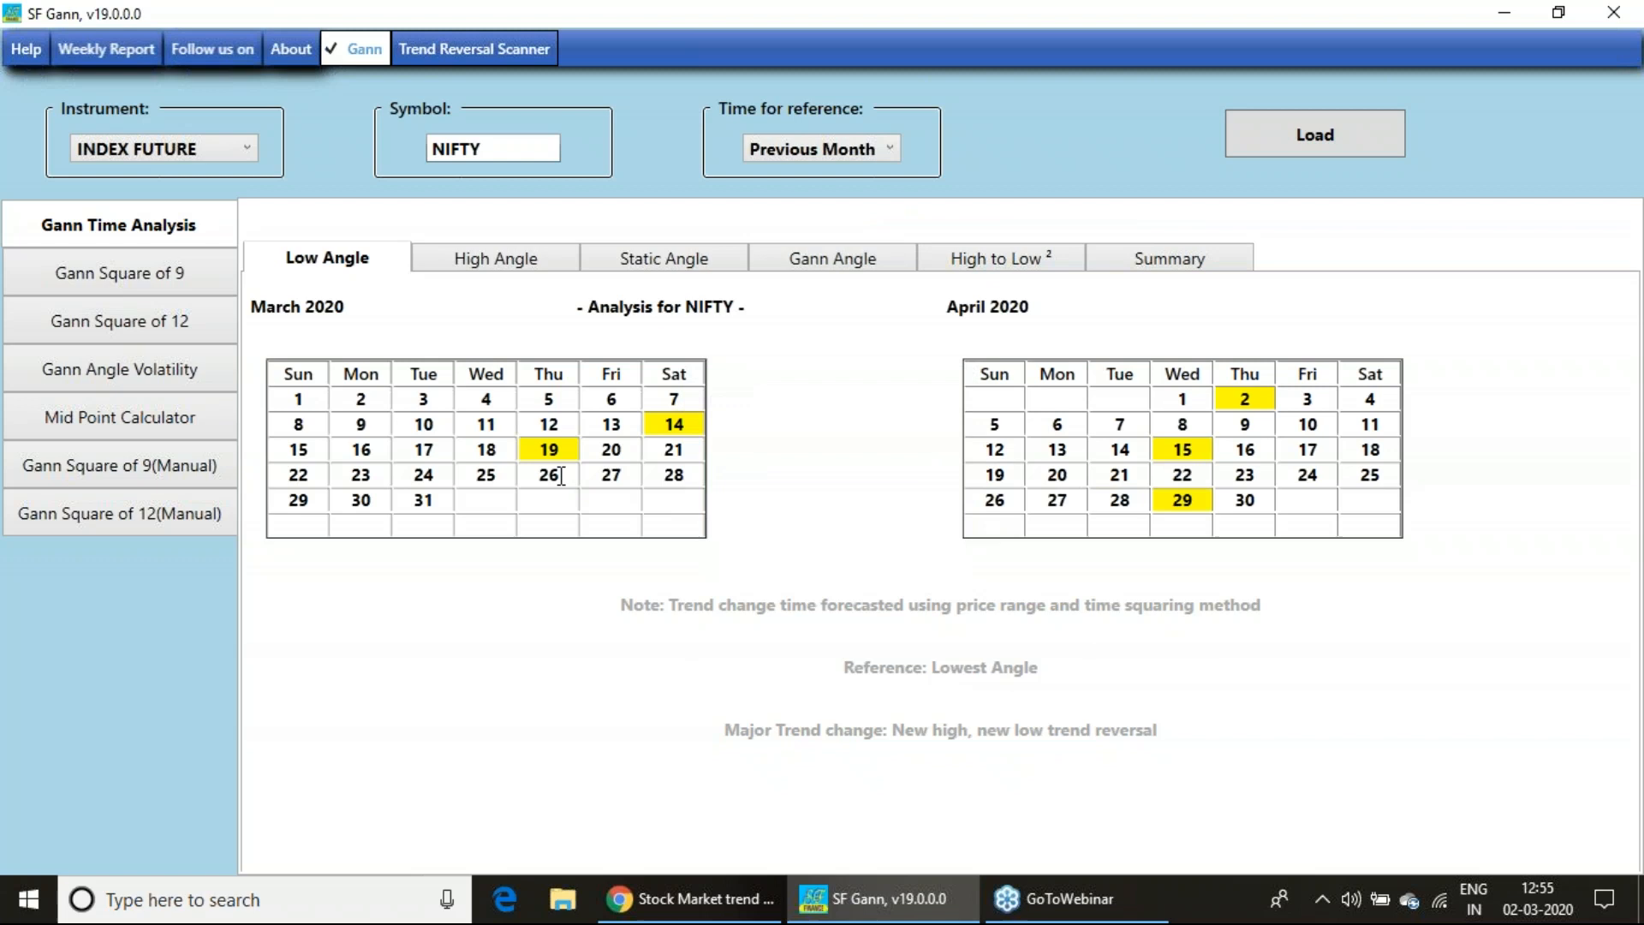
mouse_move(674, 429)
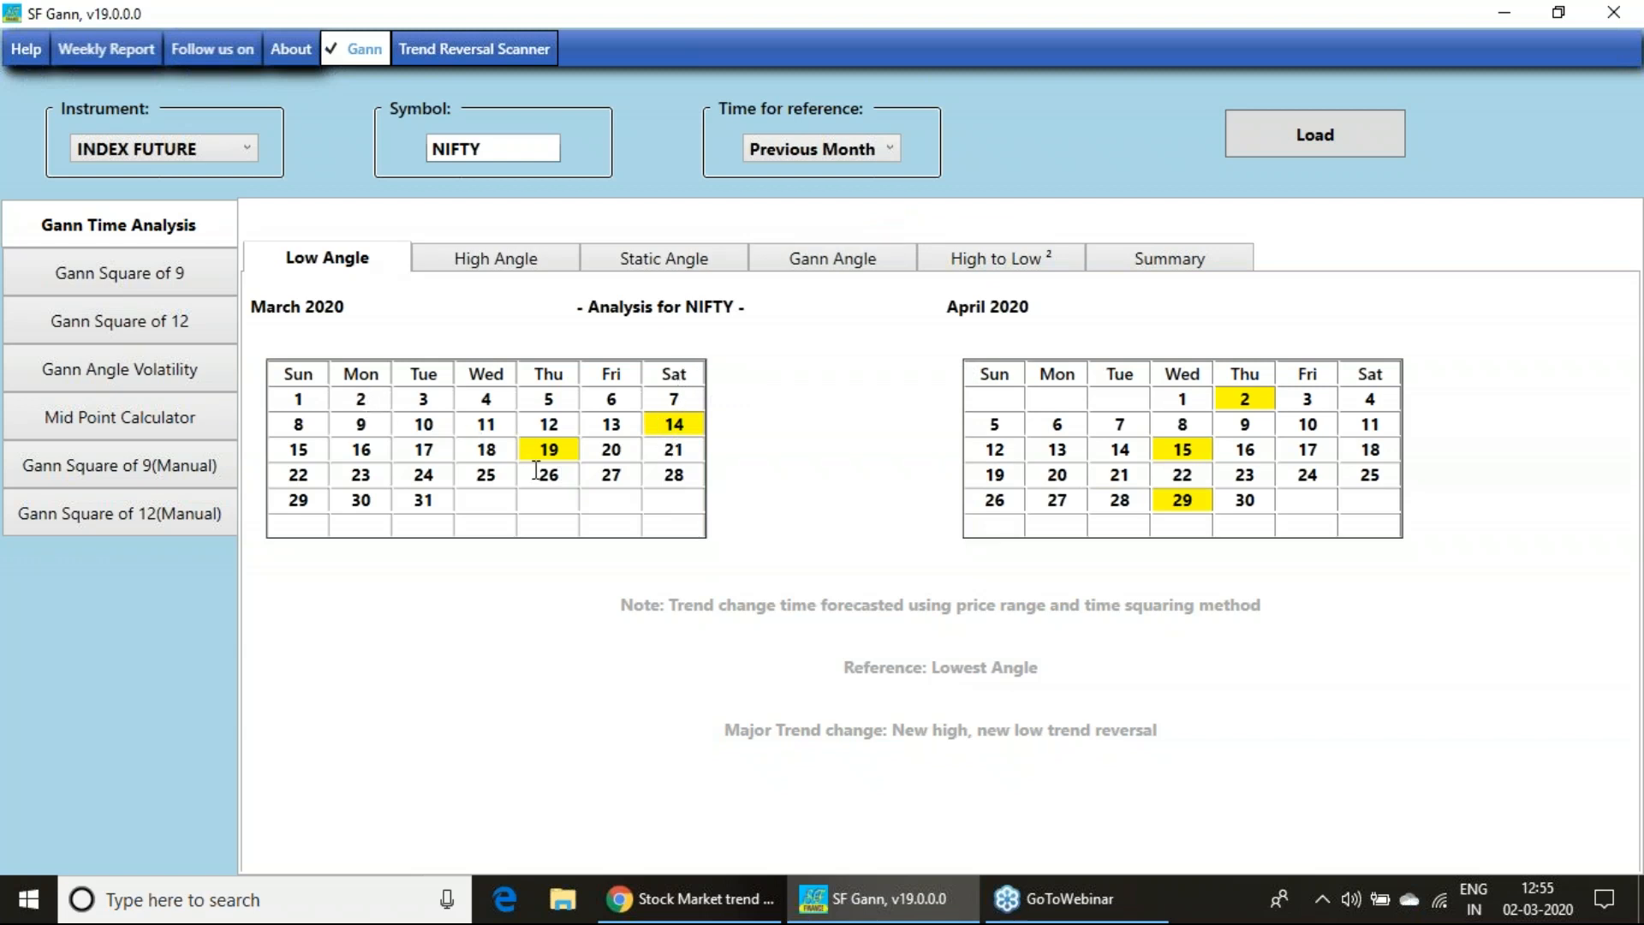
mouse_move(1487, 439)
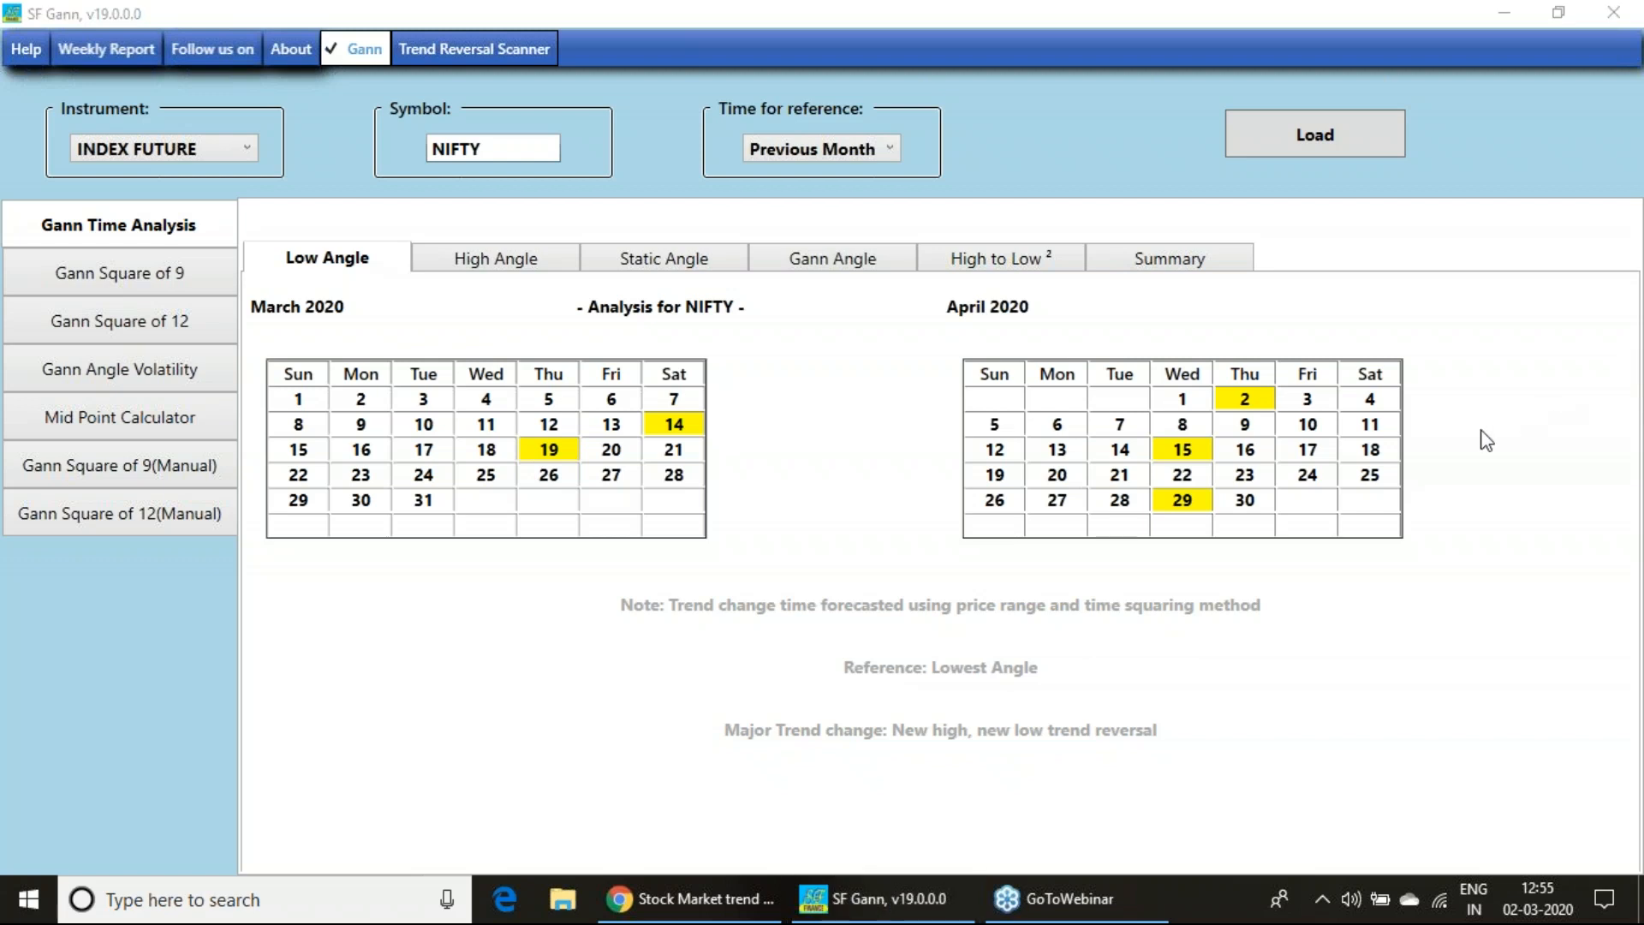
mouse_move(716, 407)
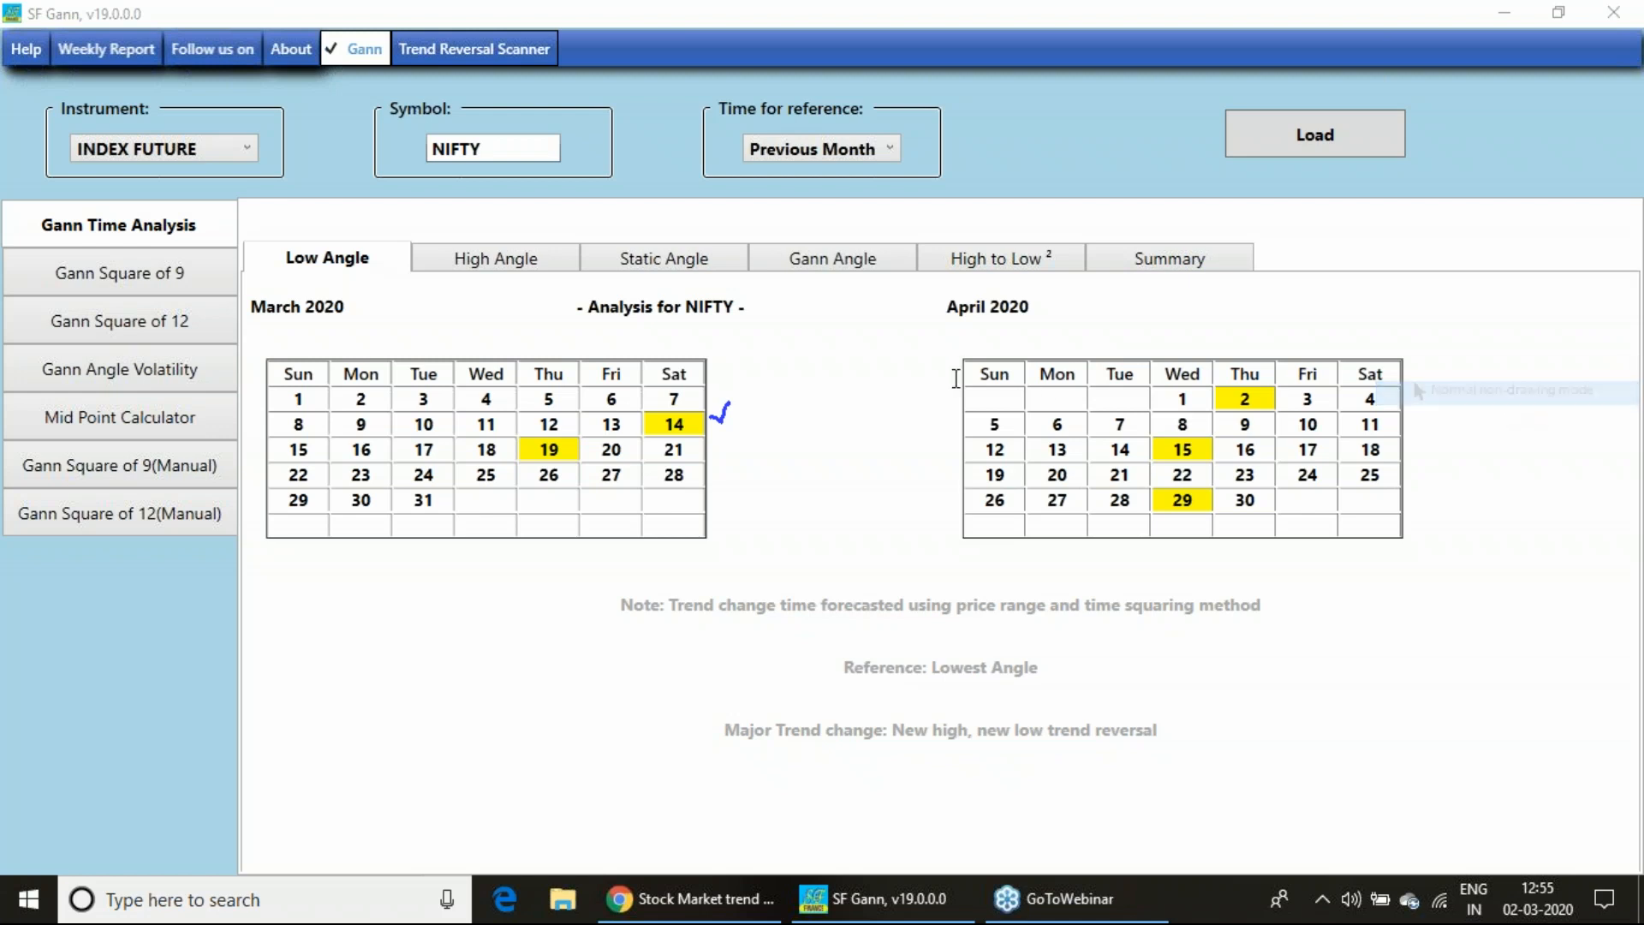
left_click(494, 258)
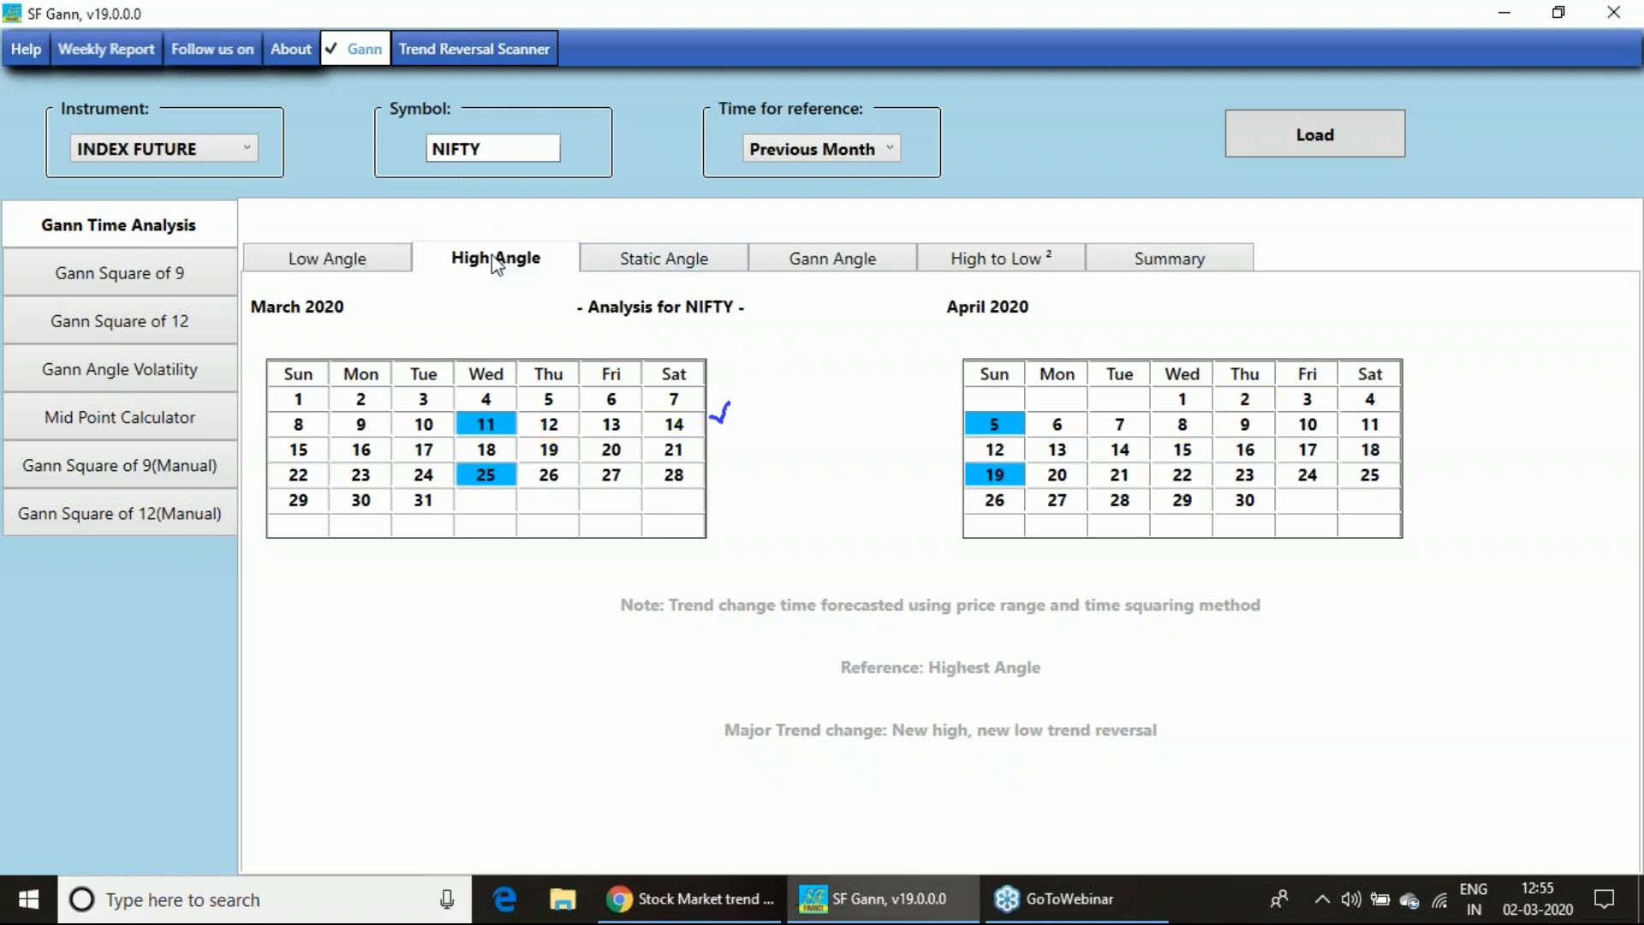
mouse_move(500, 495)
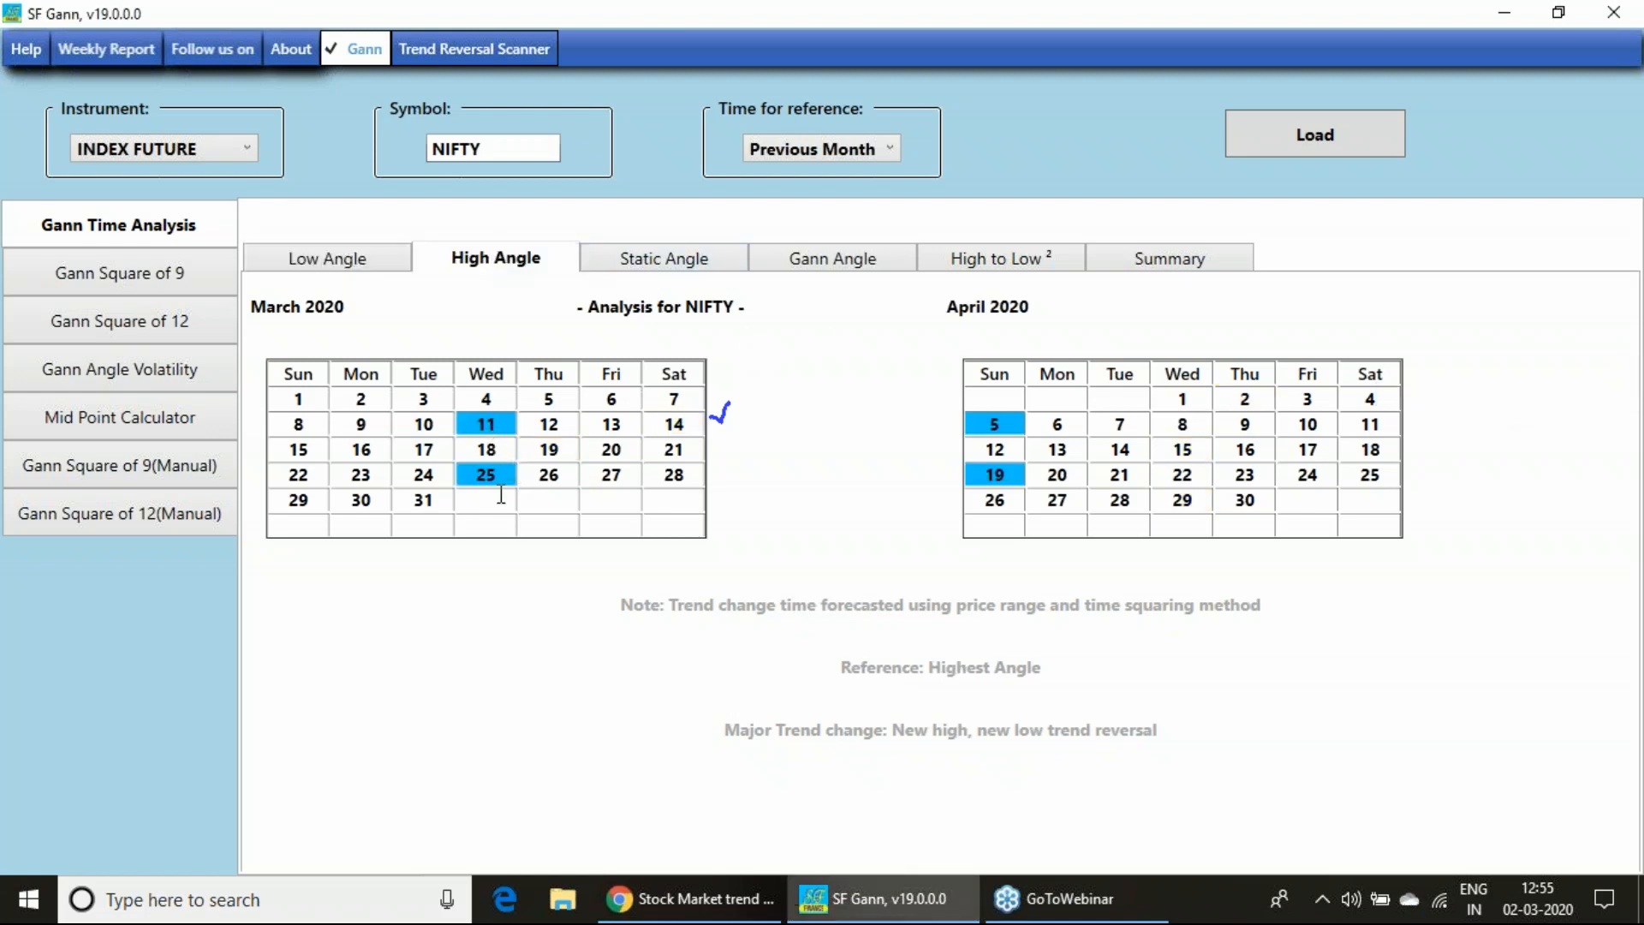
mouse_move(326, 258)
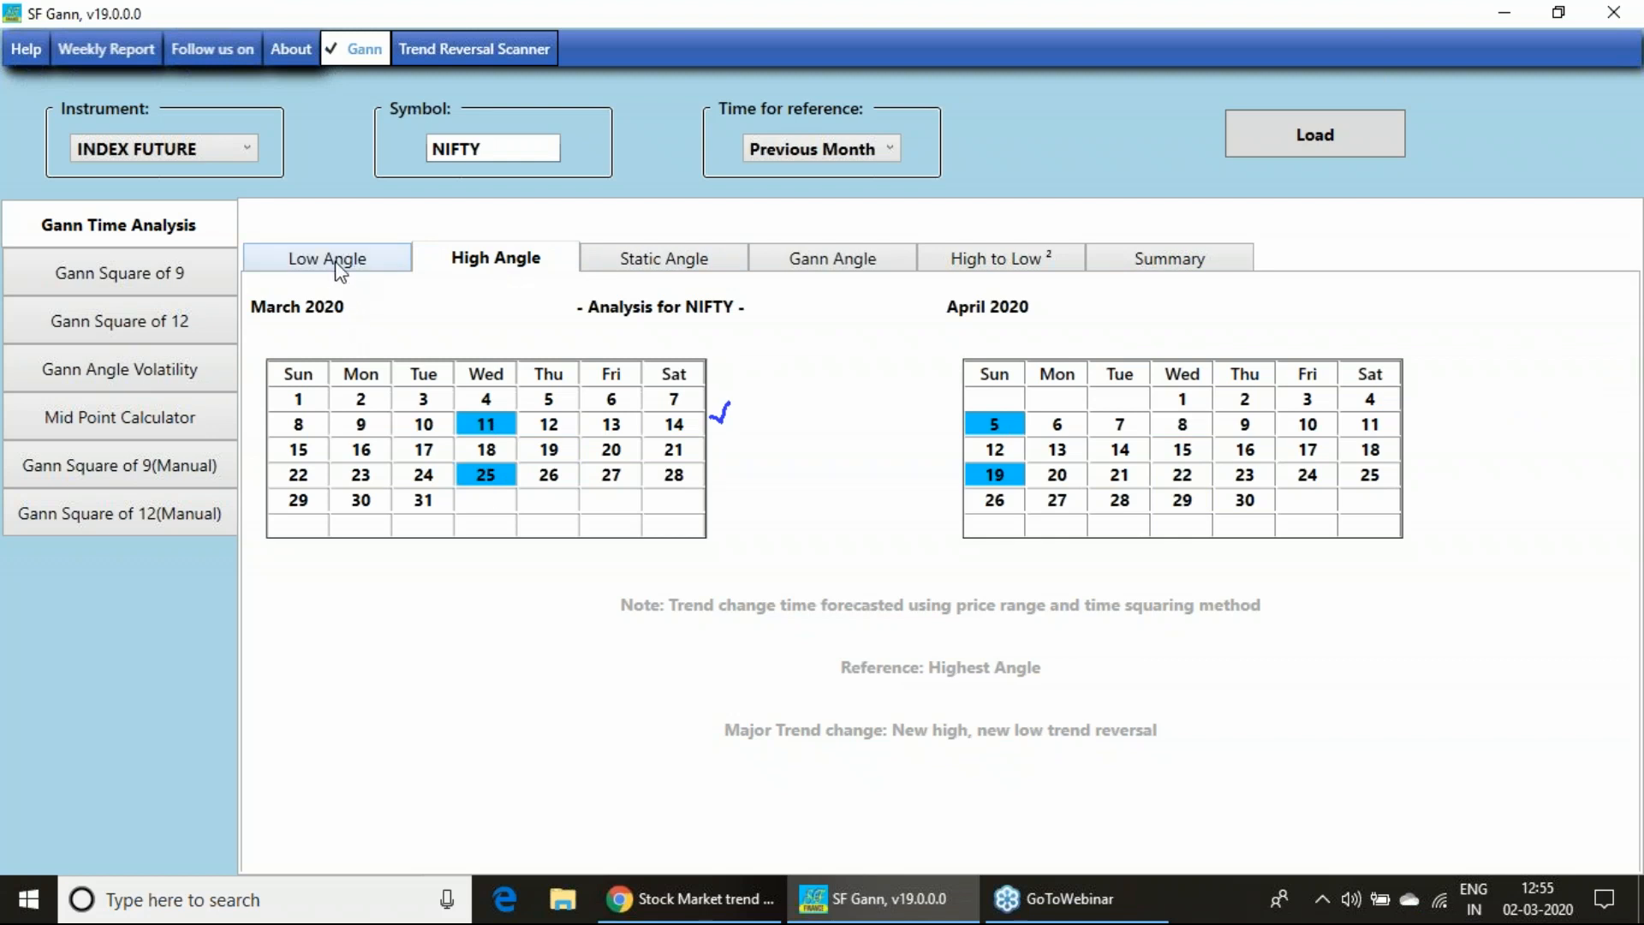
left_click(326, 258)
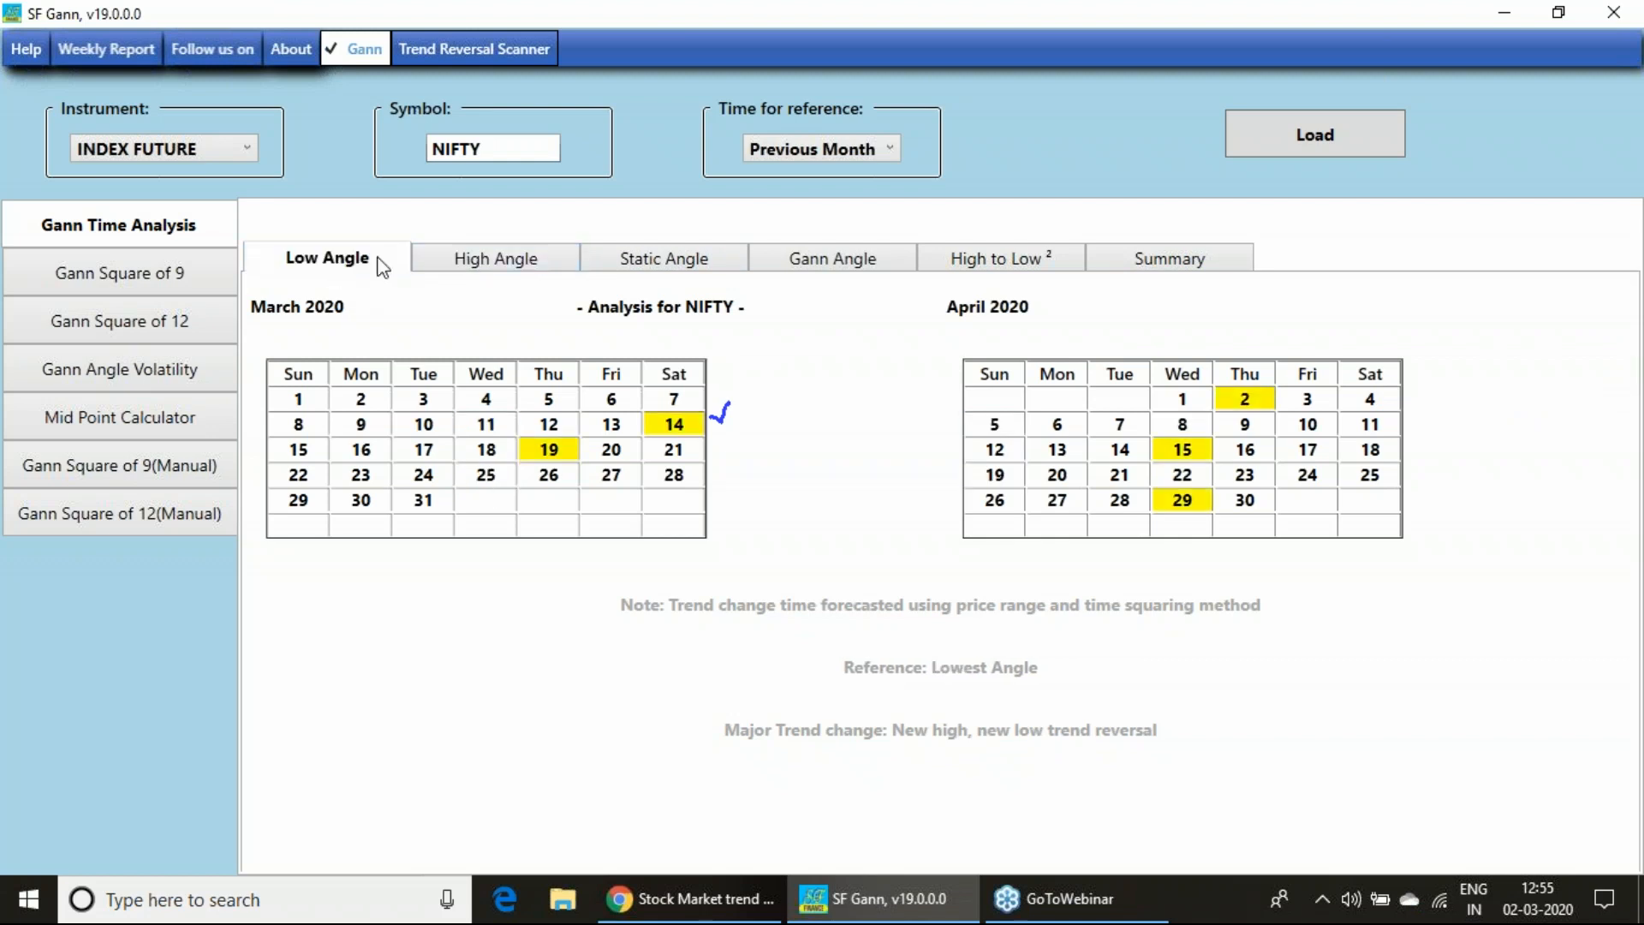
left_click(1167, 257)
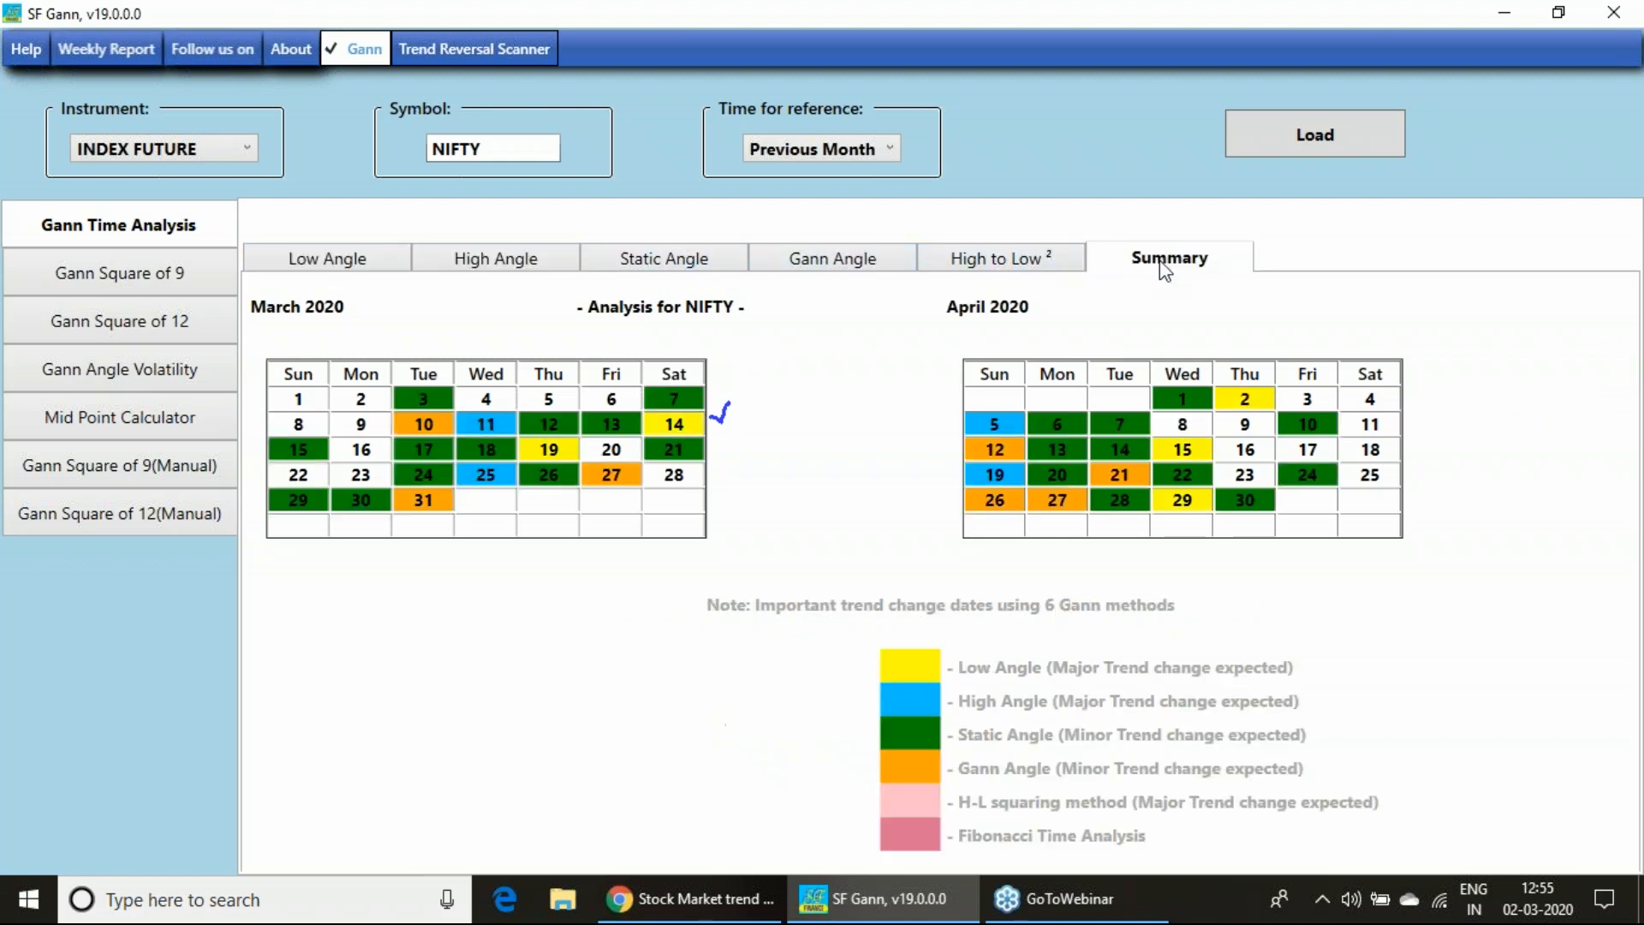
mouse_move(770, 365)
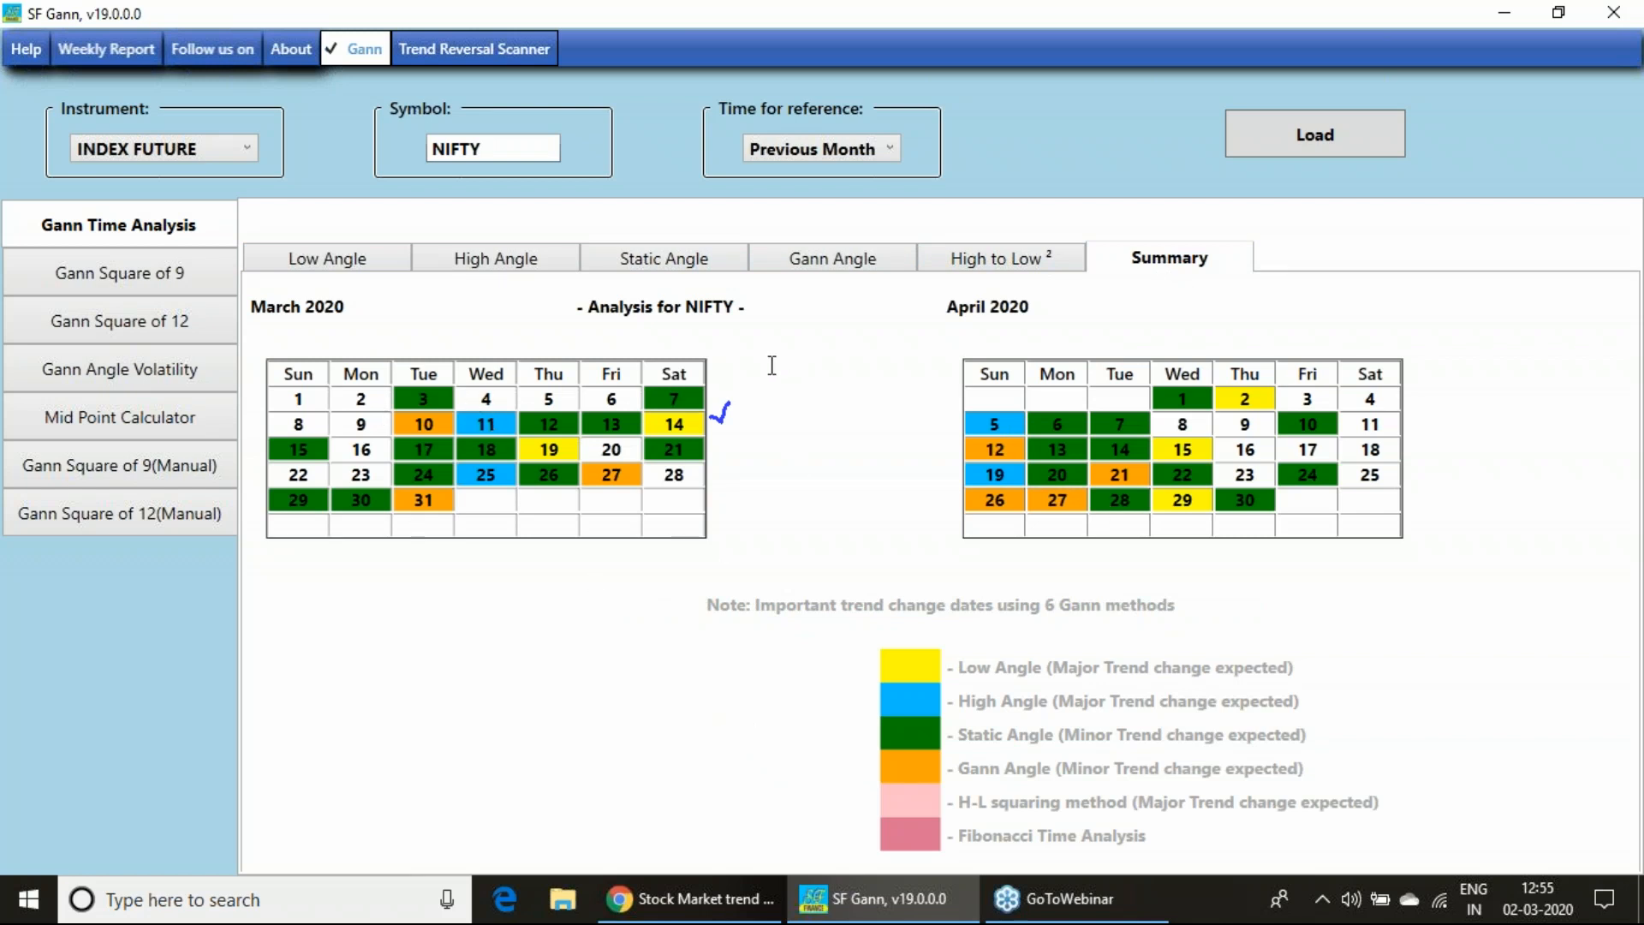
mouse_move(346, 289)
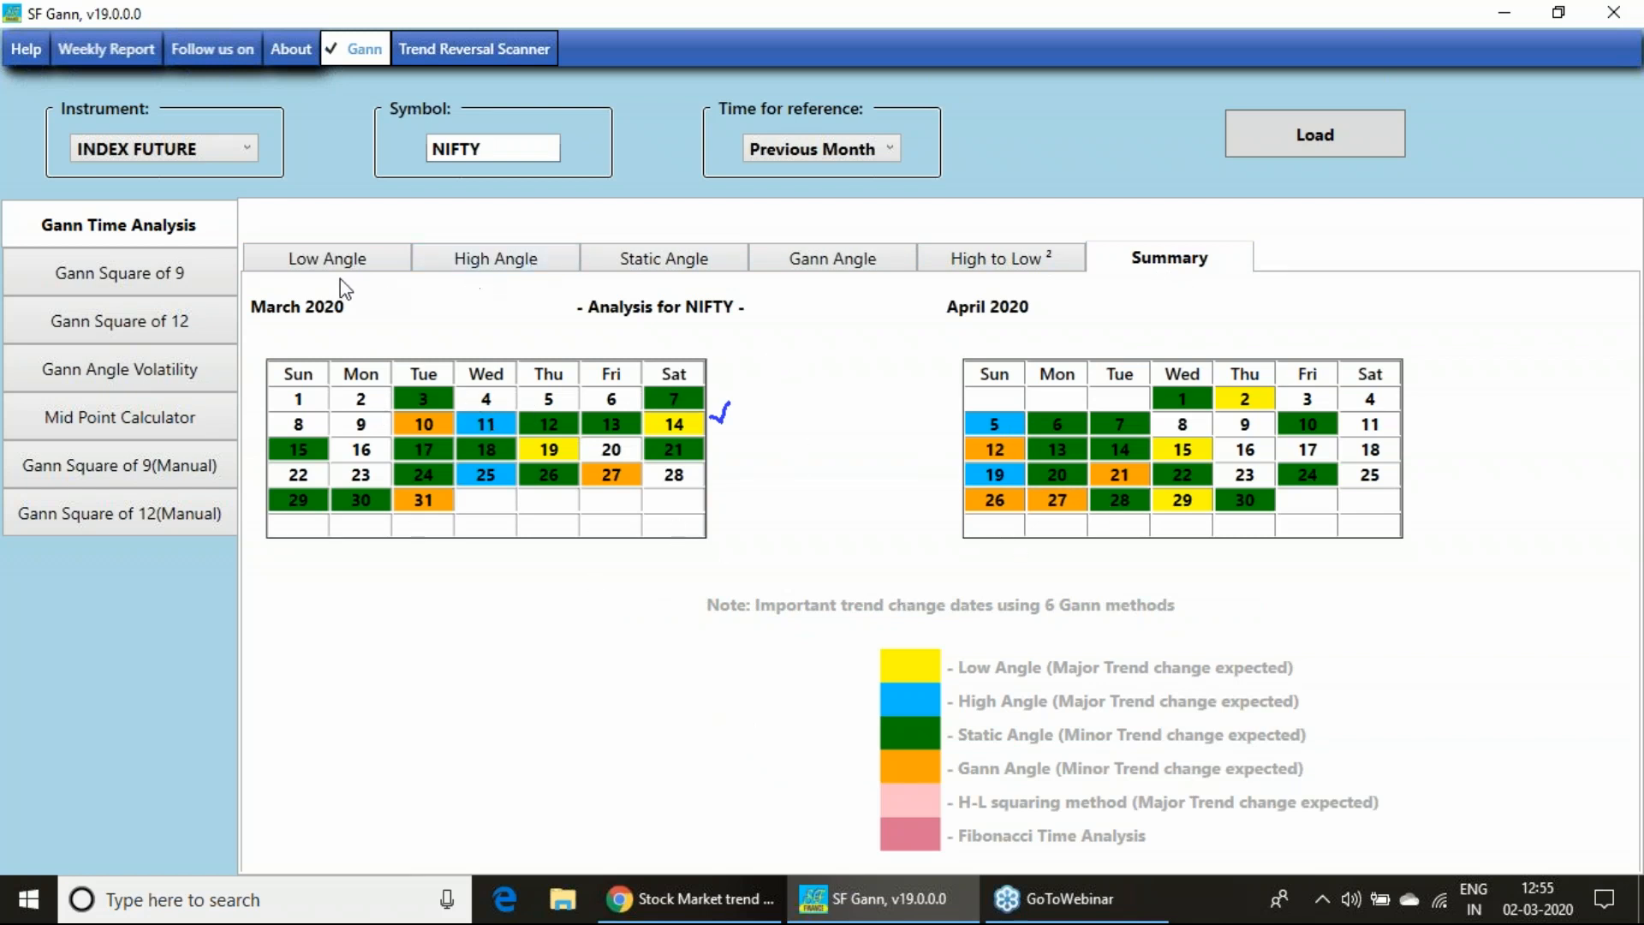
left_click(494, 258)
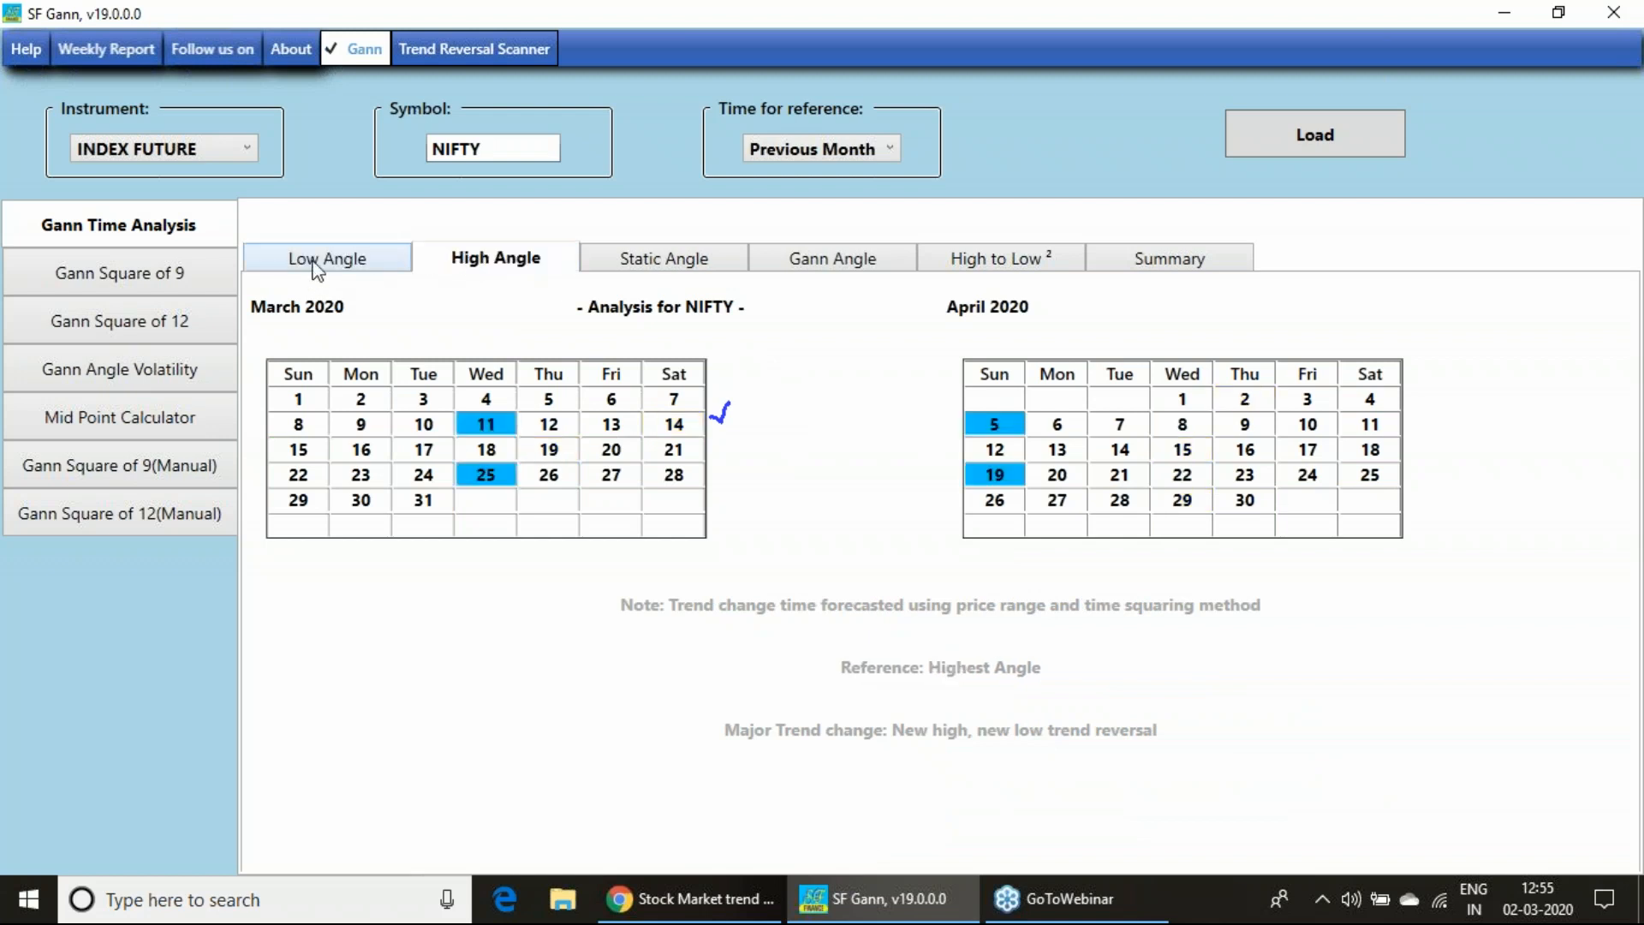
mouse_move(346, 262)
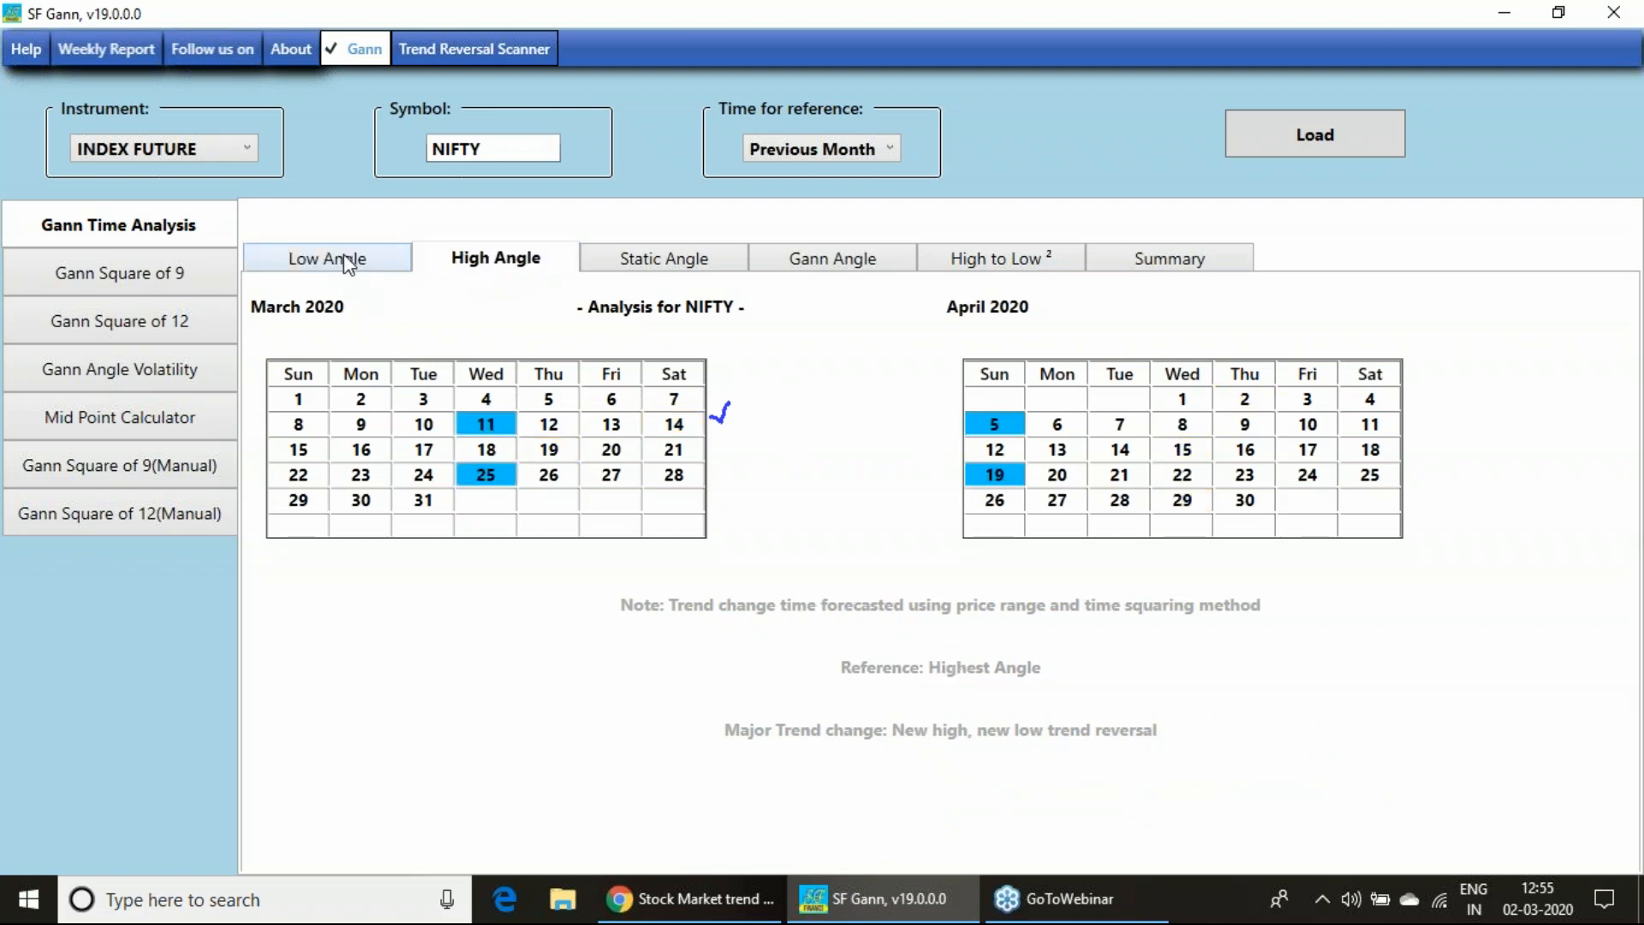
left_click(326, 258)
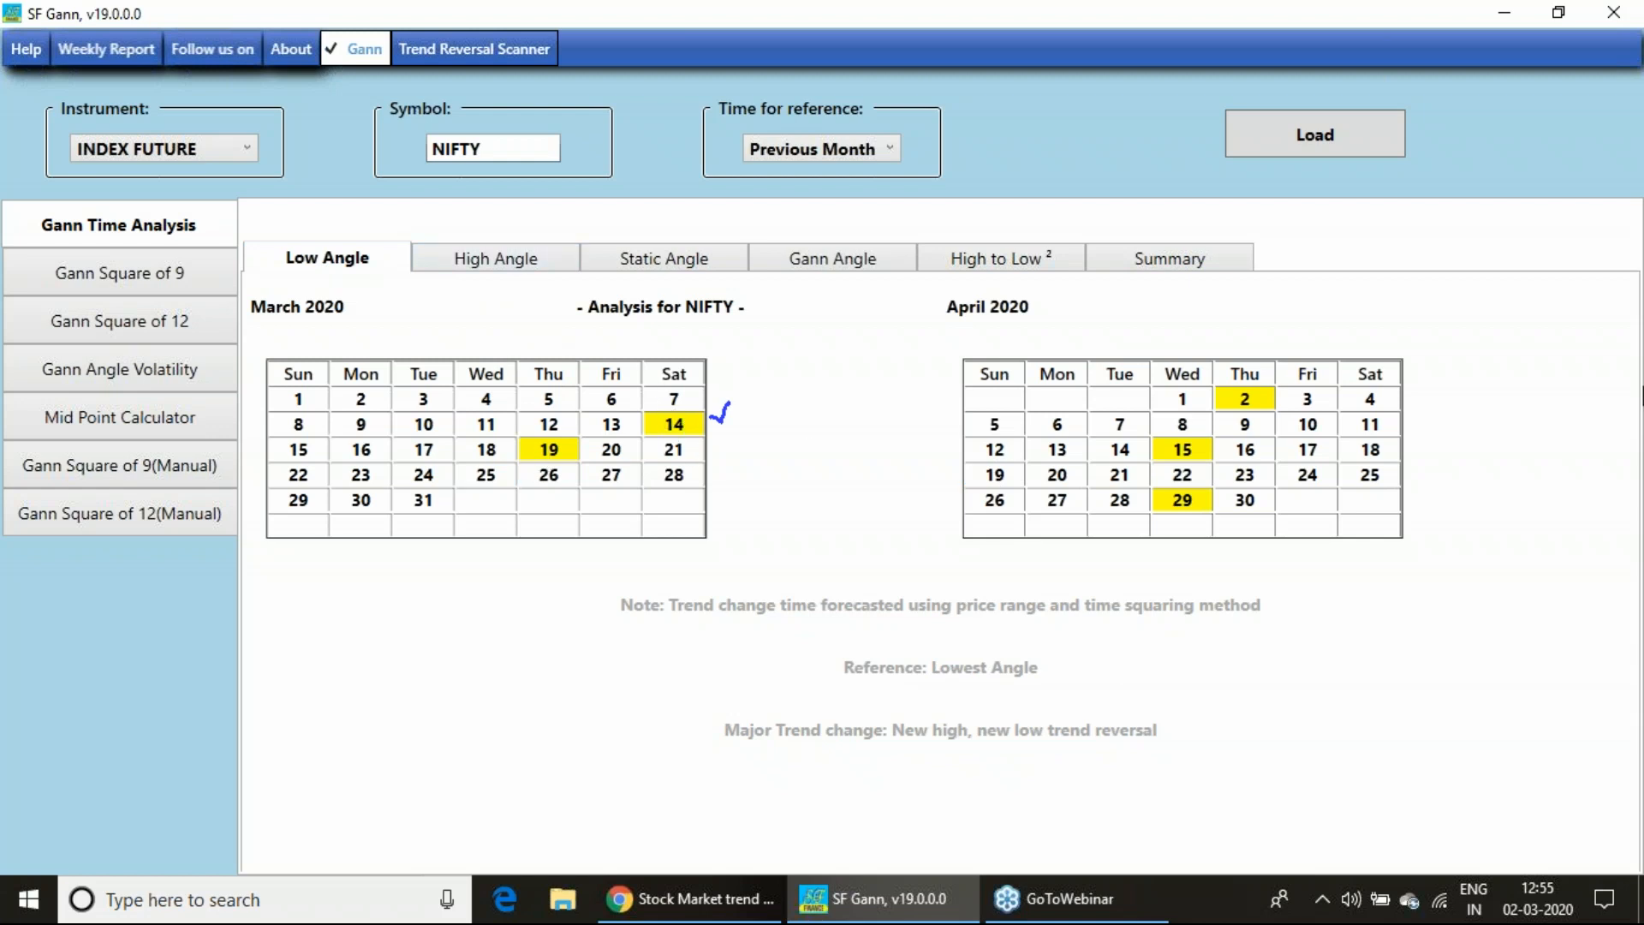
mouse_move(1490, 529)
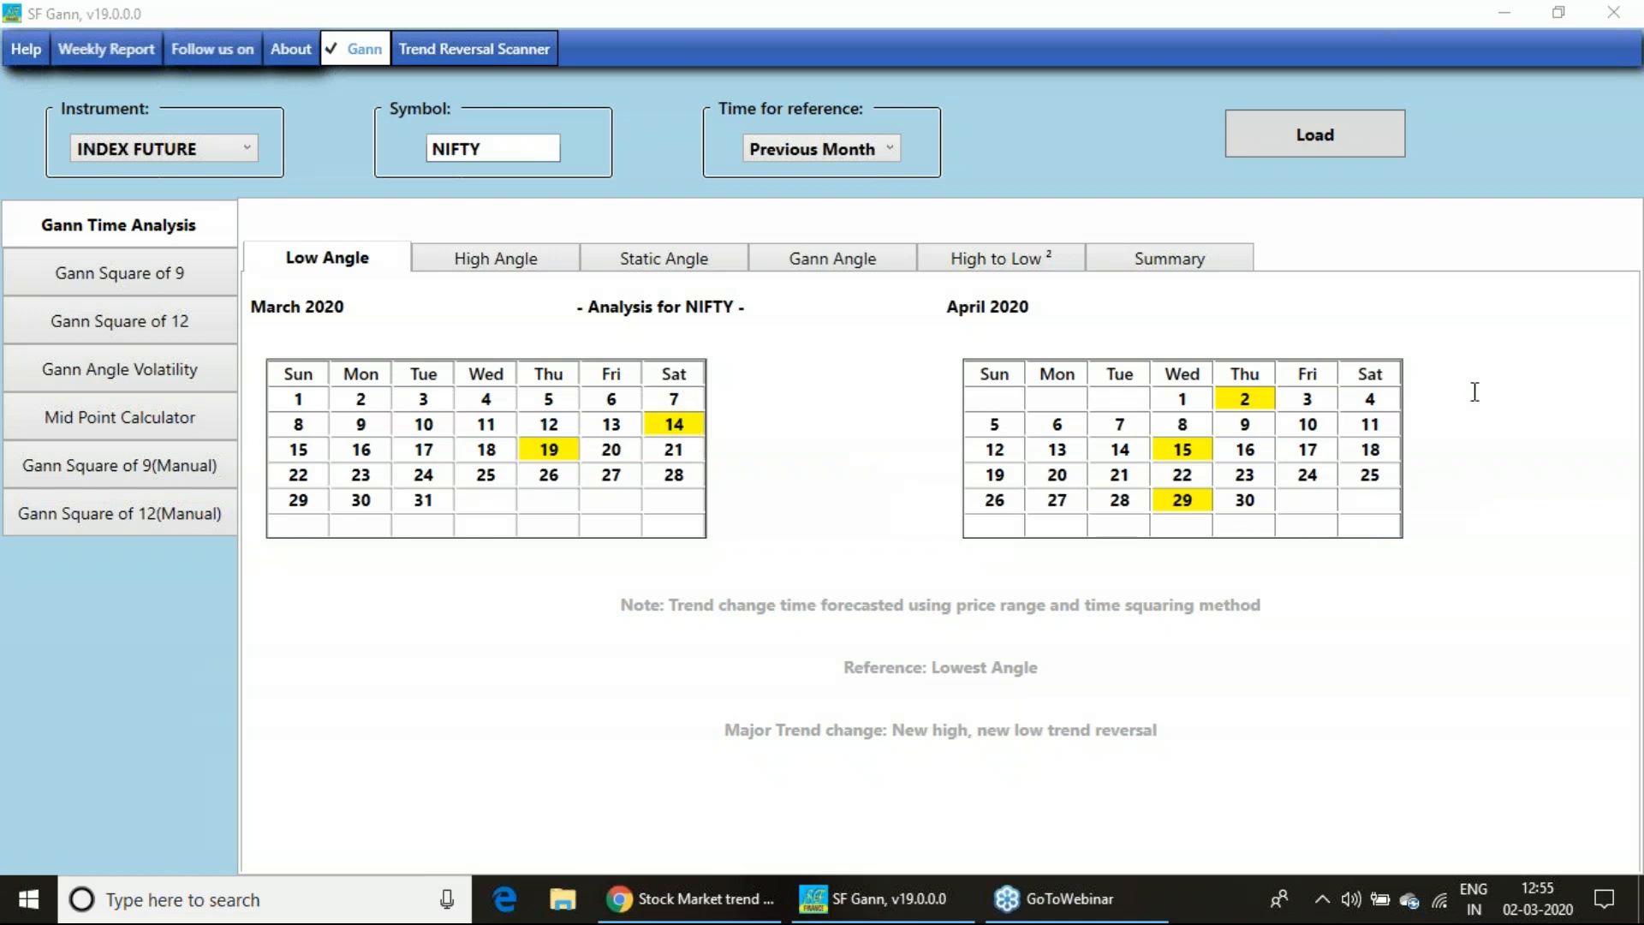
mouse_move(1056, 424)
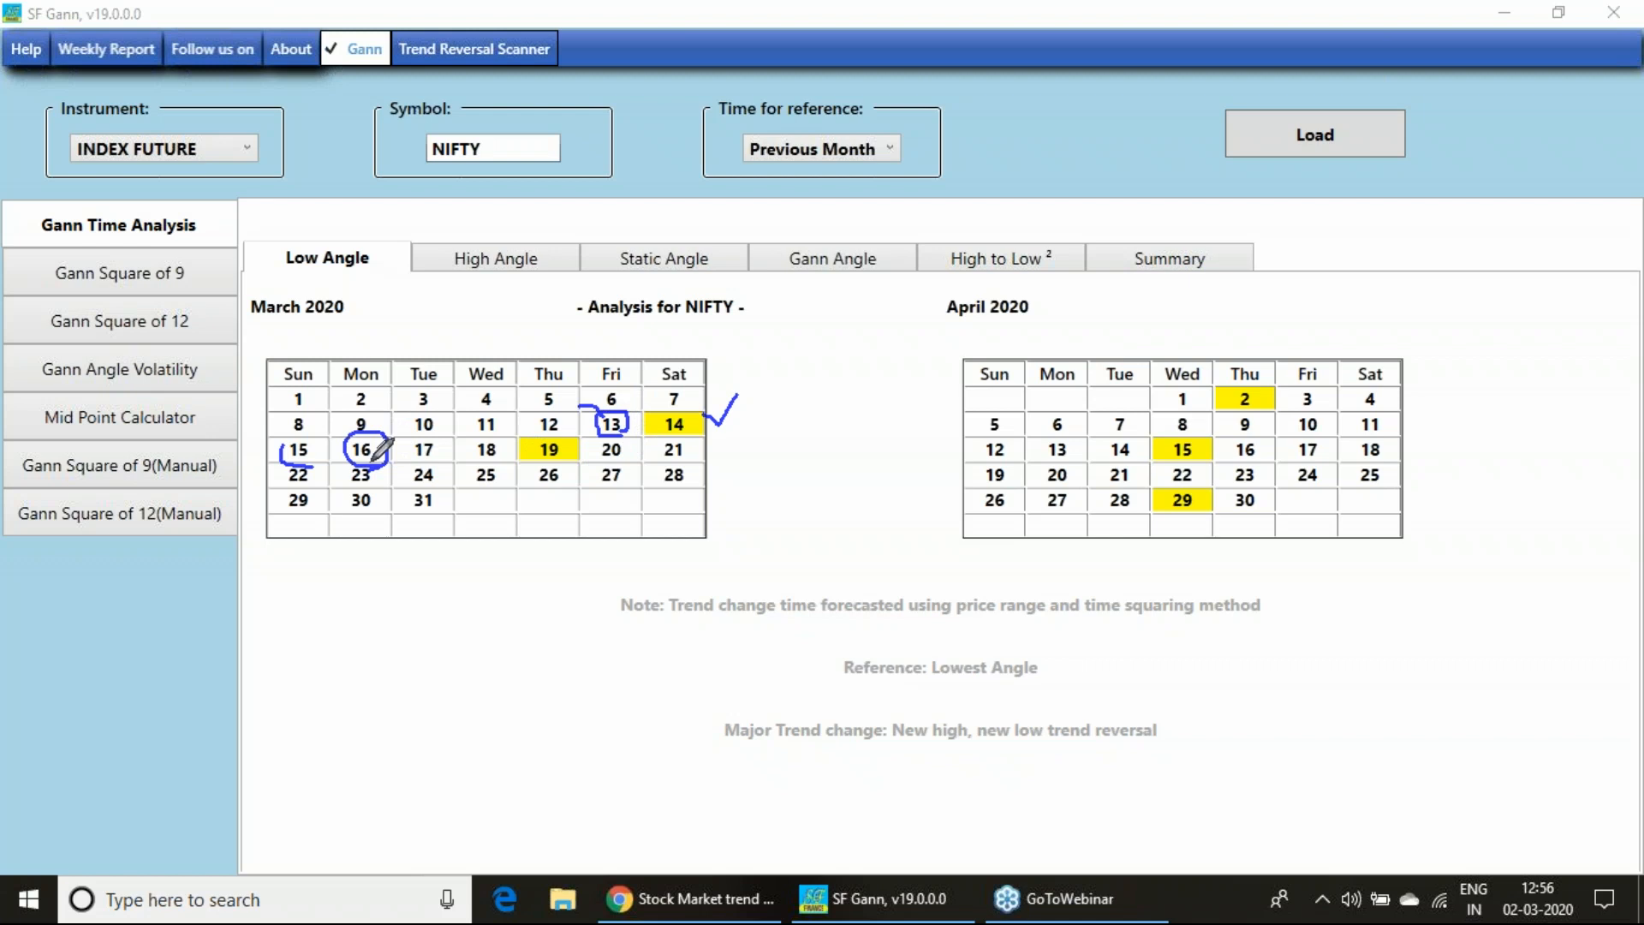
mouse_move(1604, 356)
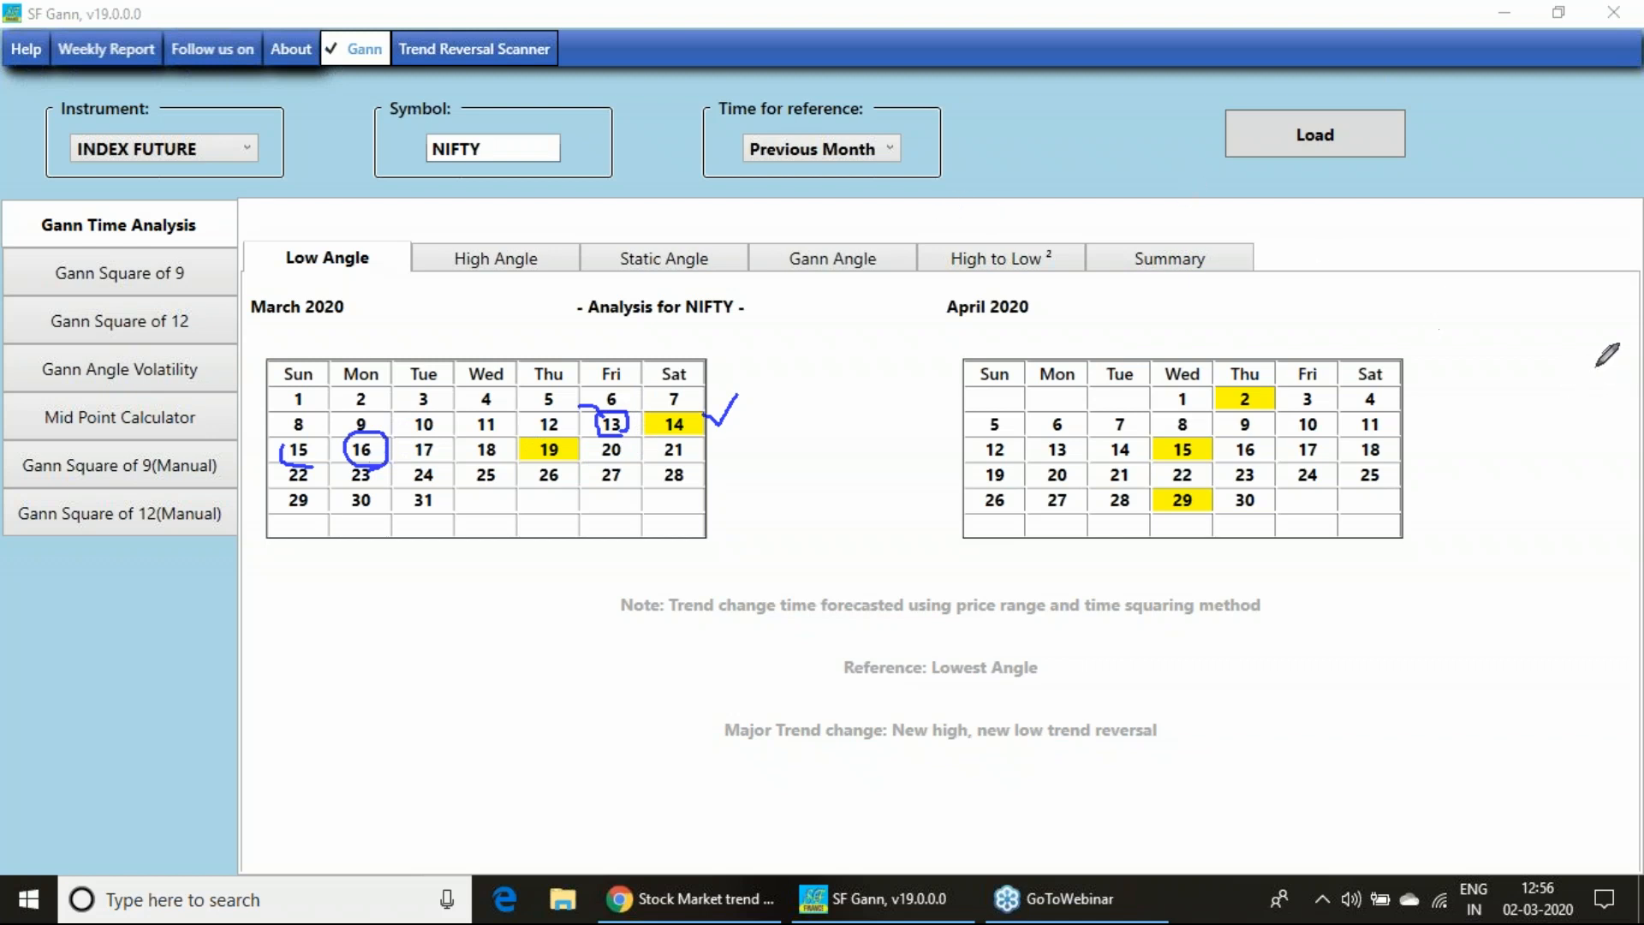
mouse_move(1496, 430)
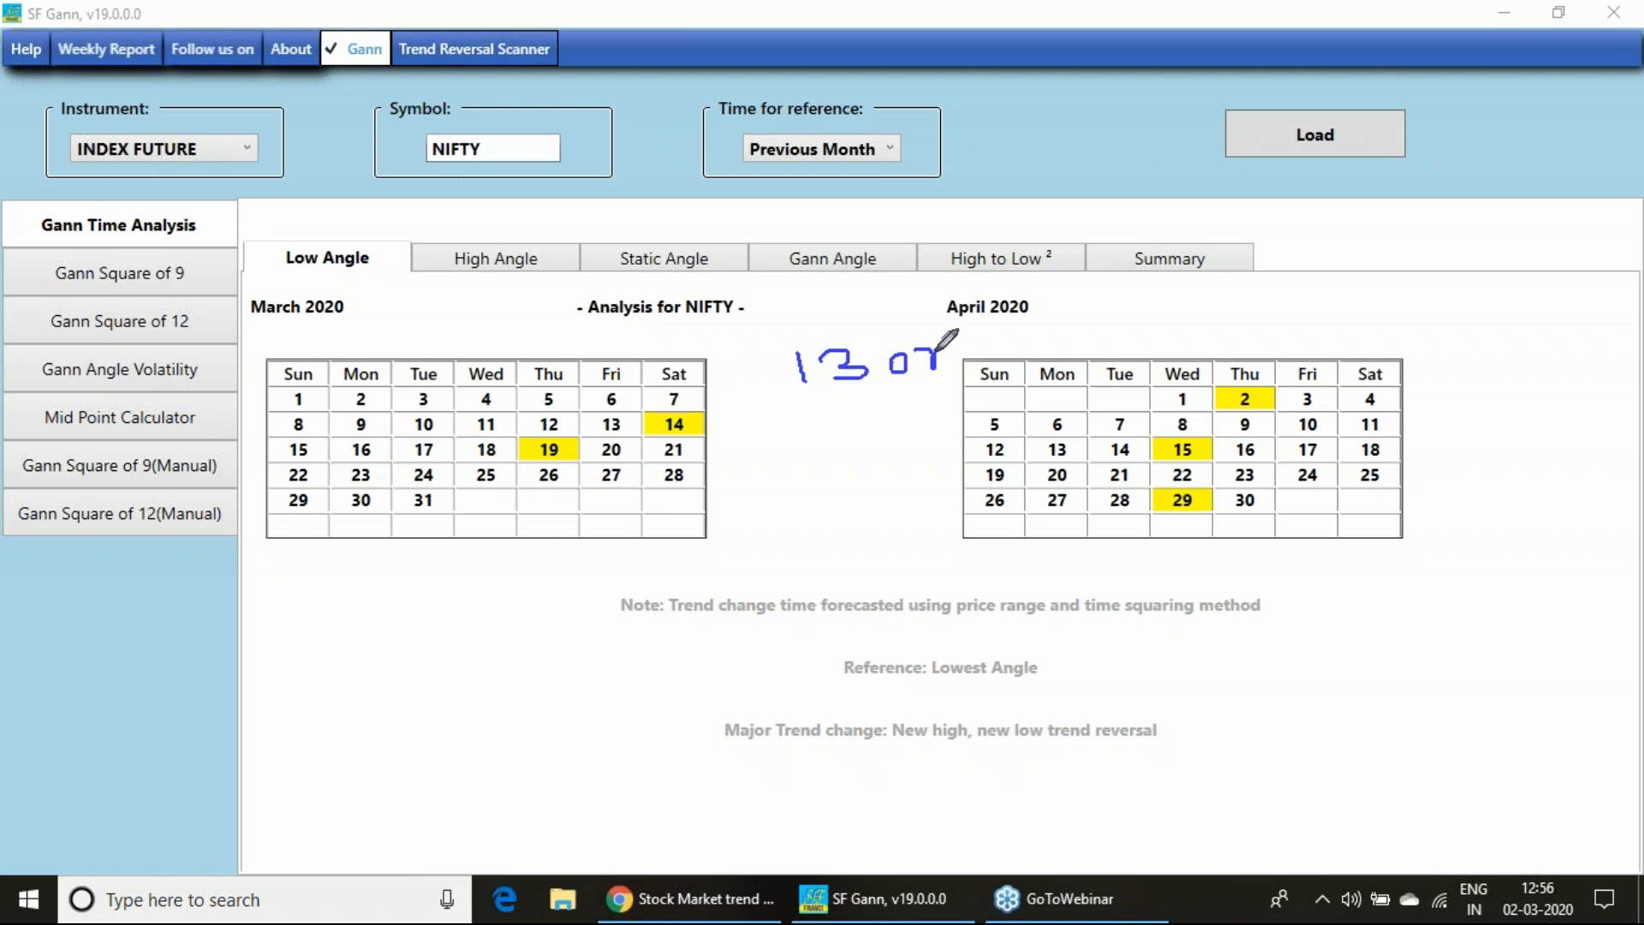
mouse_move(975, 346)
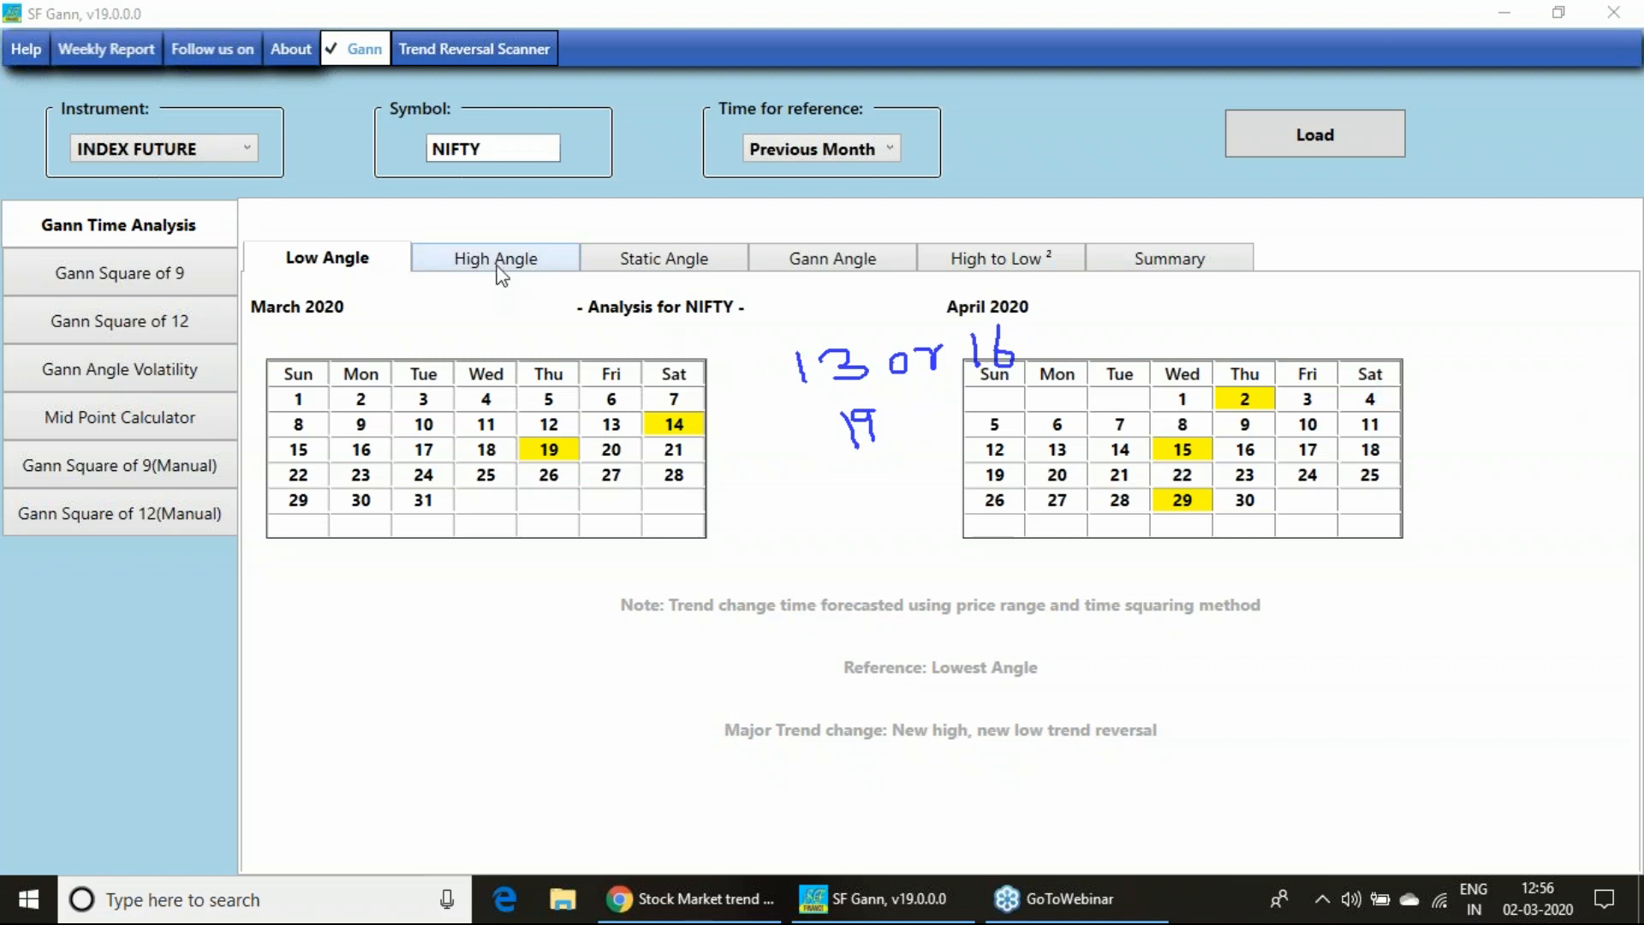
left_click(494, 258)
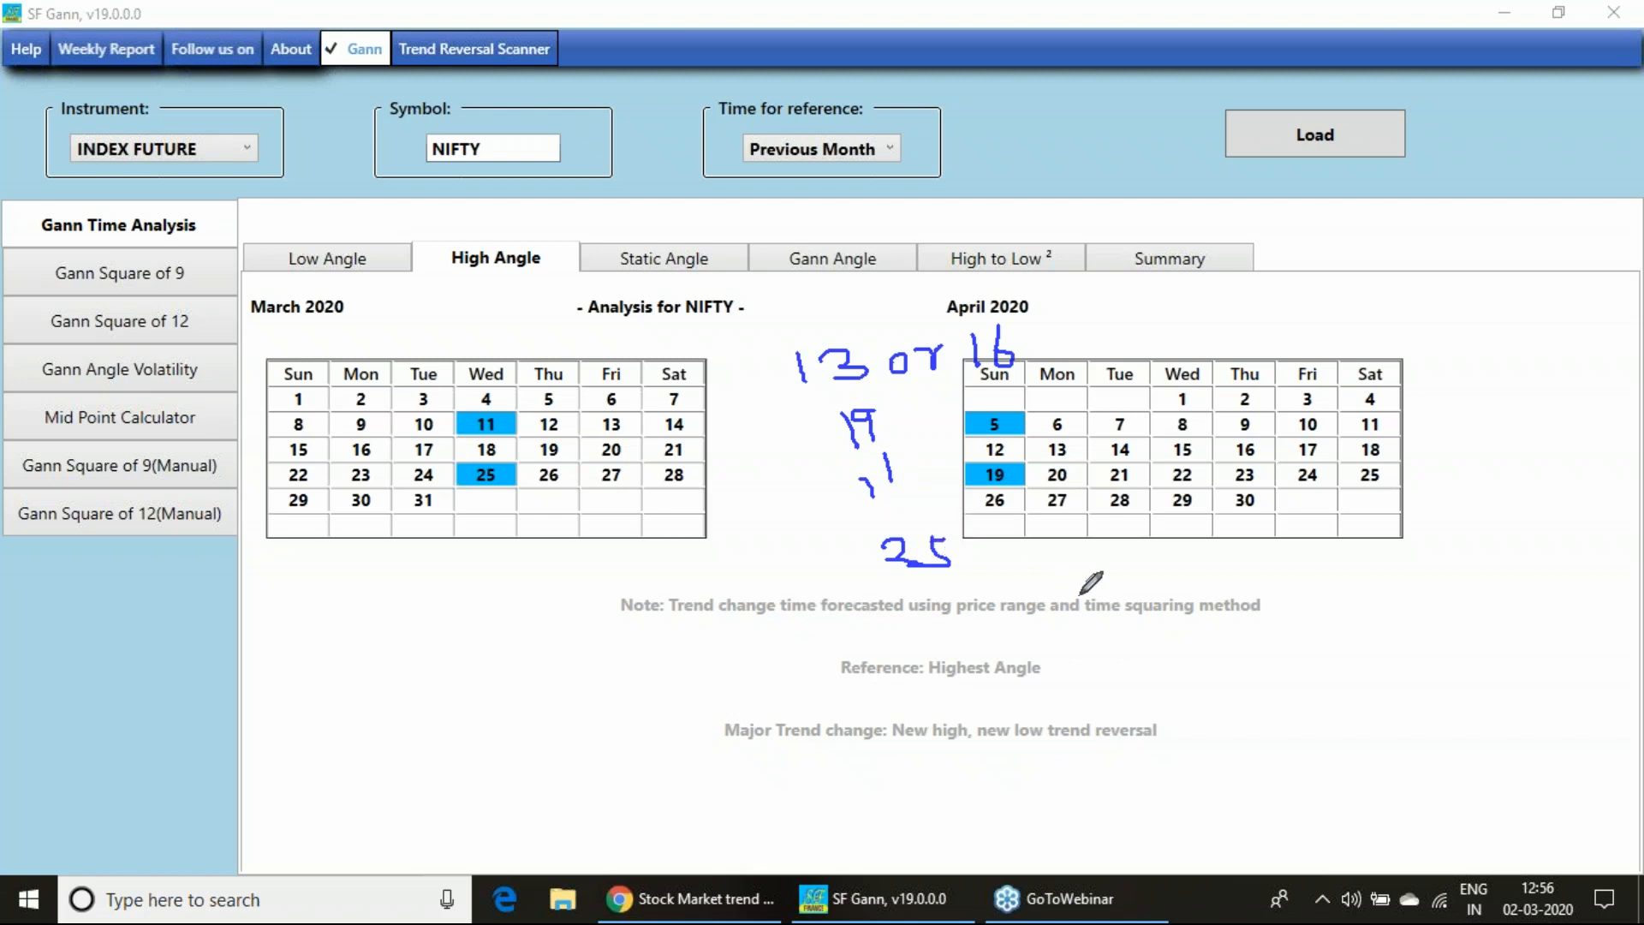
mouse_move(828, 514)
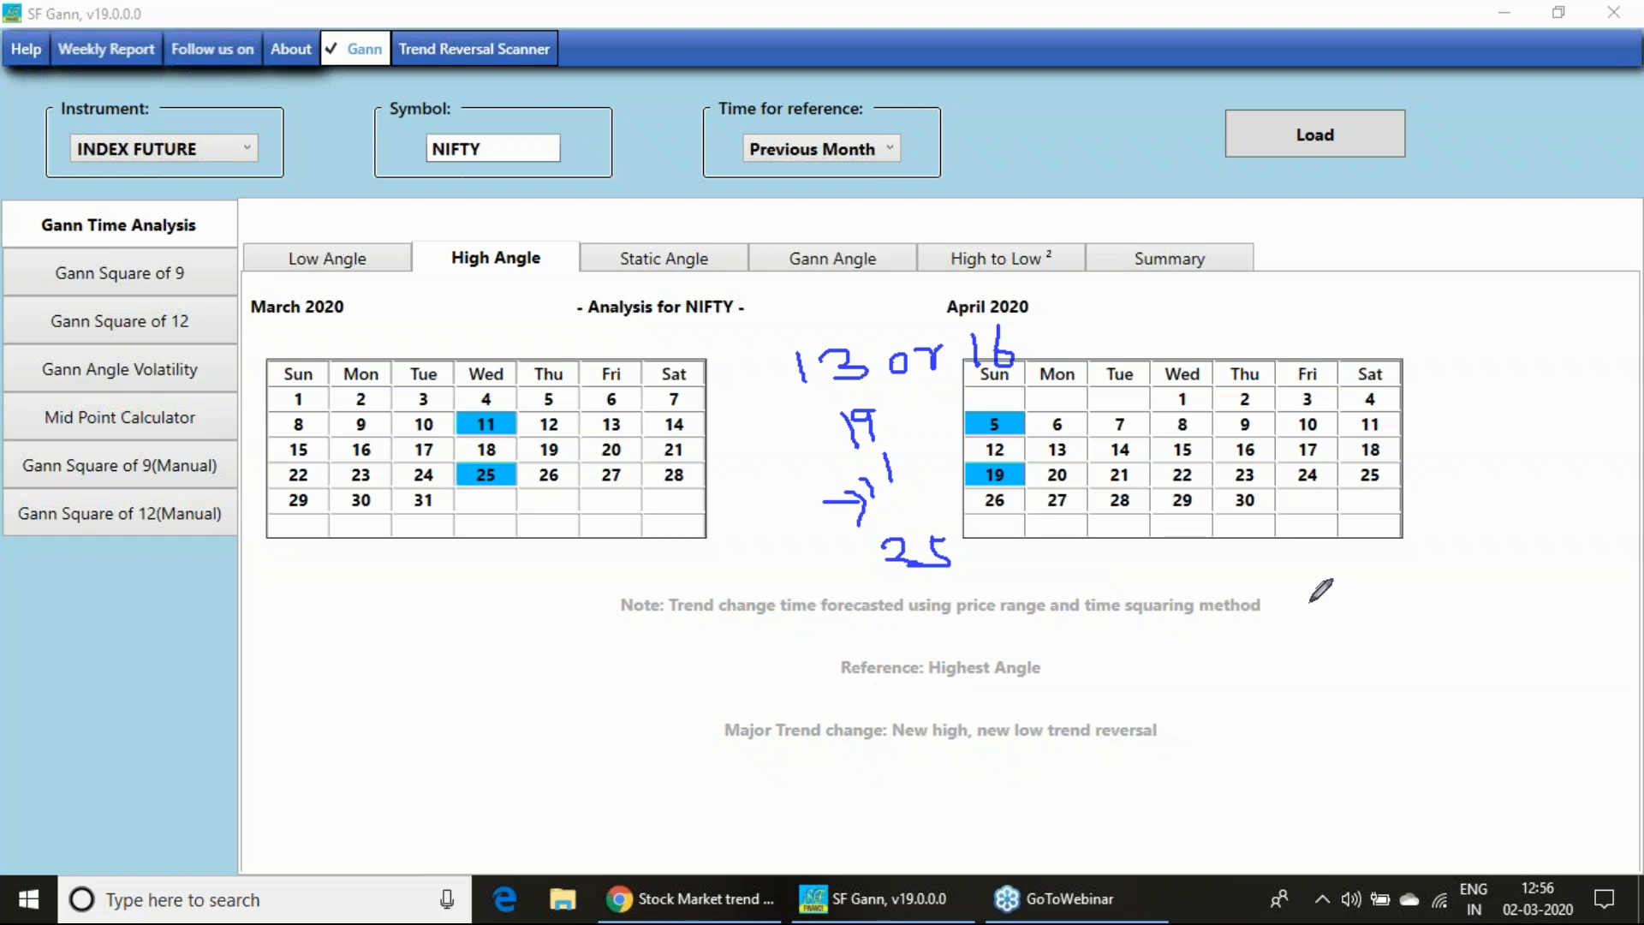
mouse_move(451, 425)
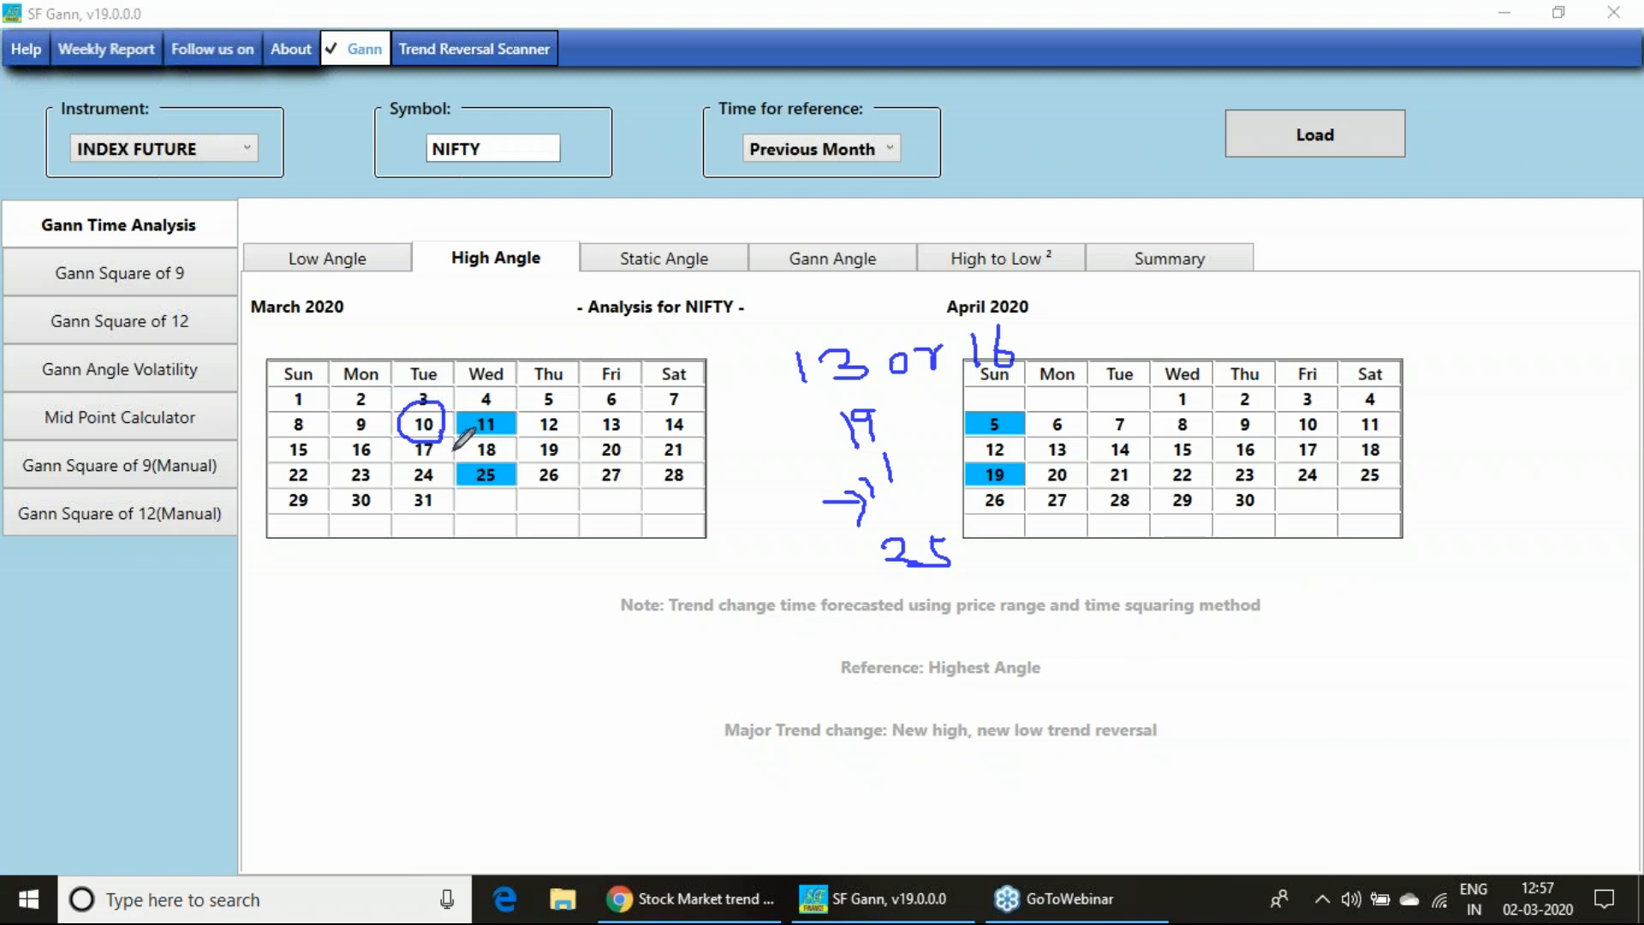
mouse_move(312, 622)
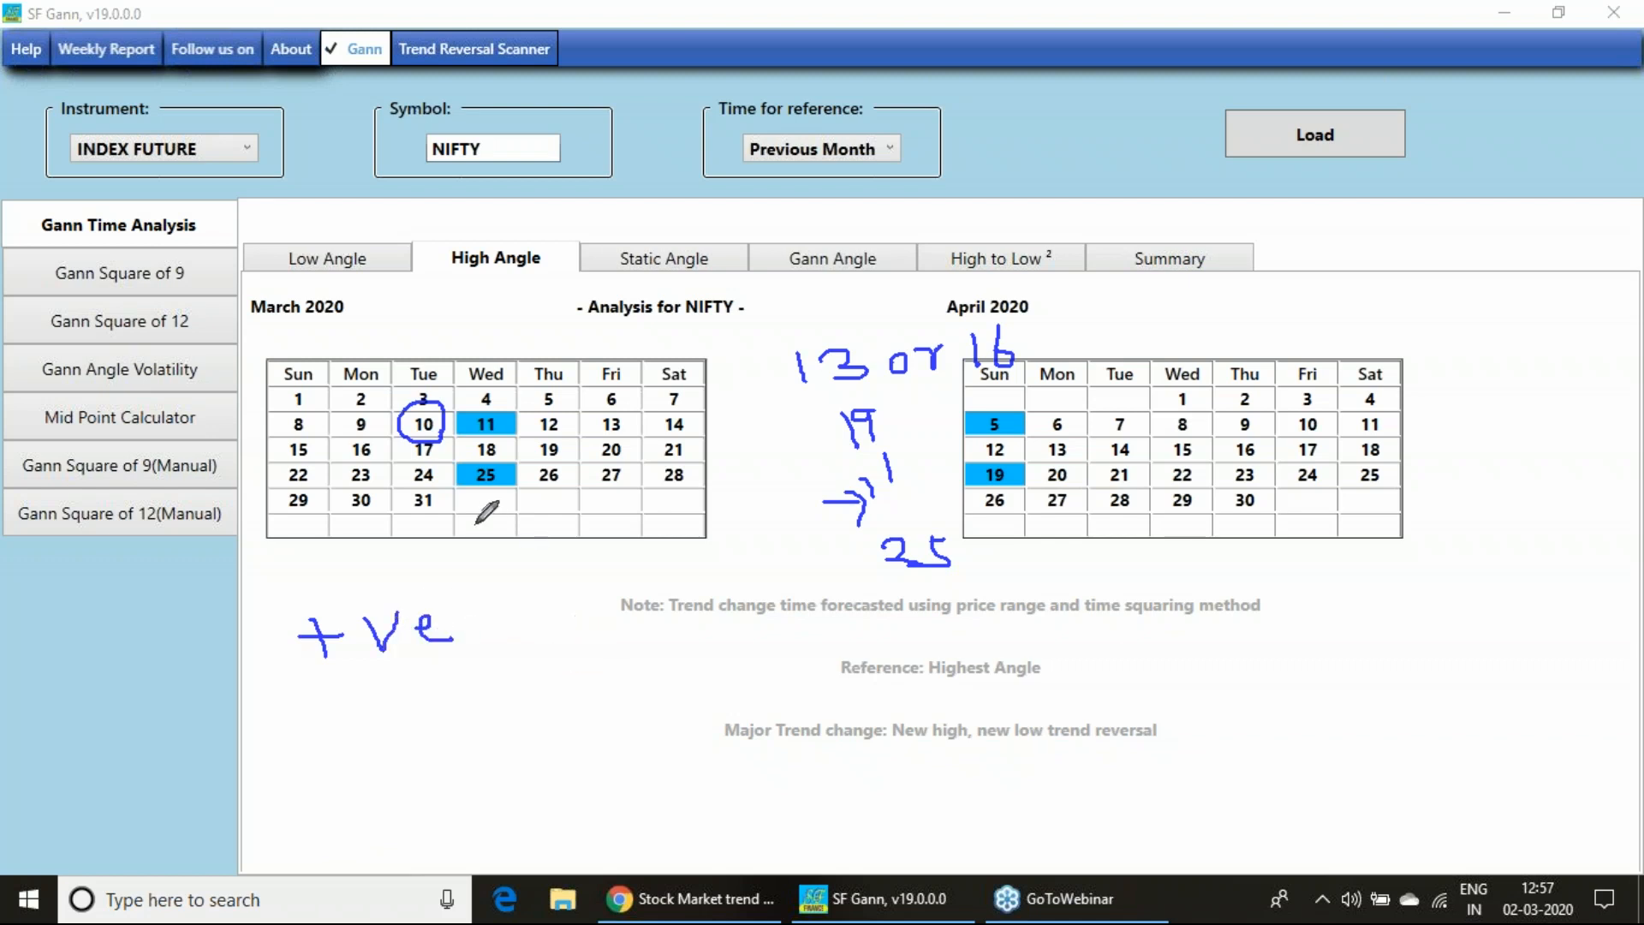
mouse_move(583, 625)
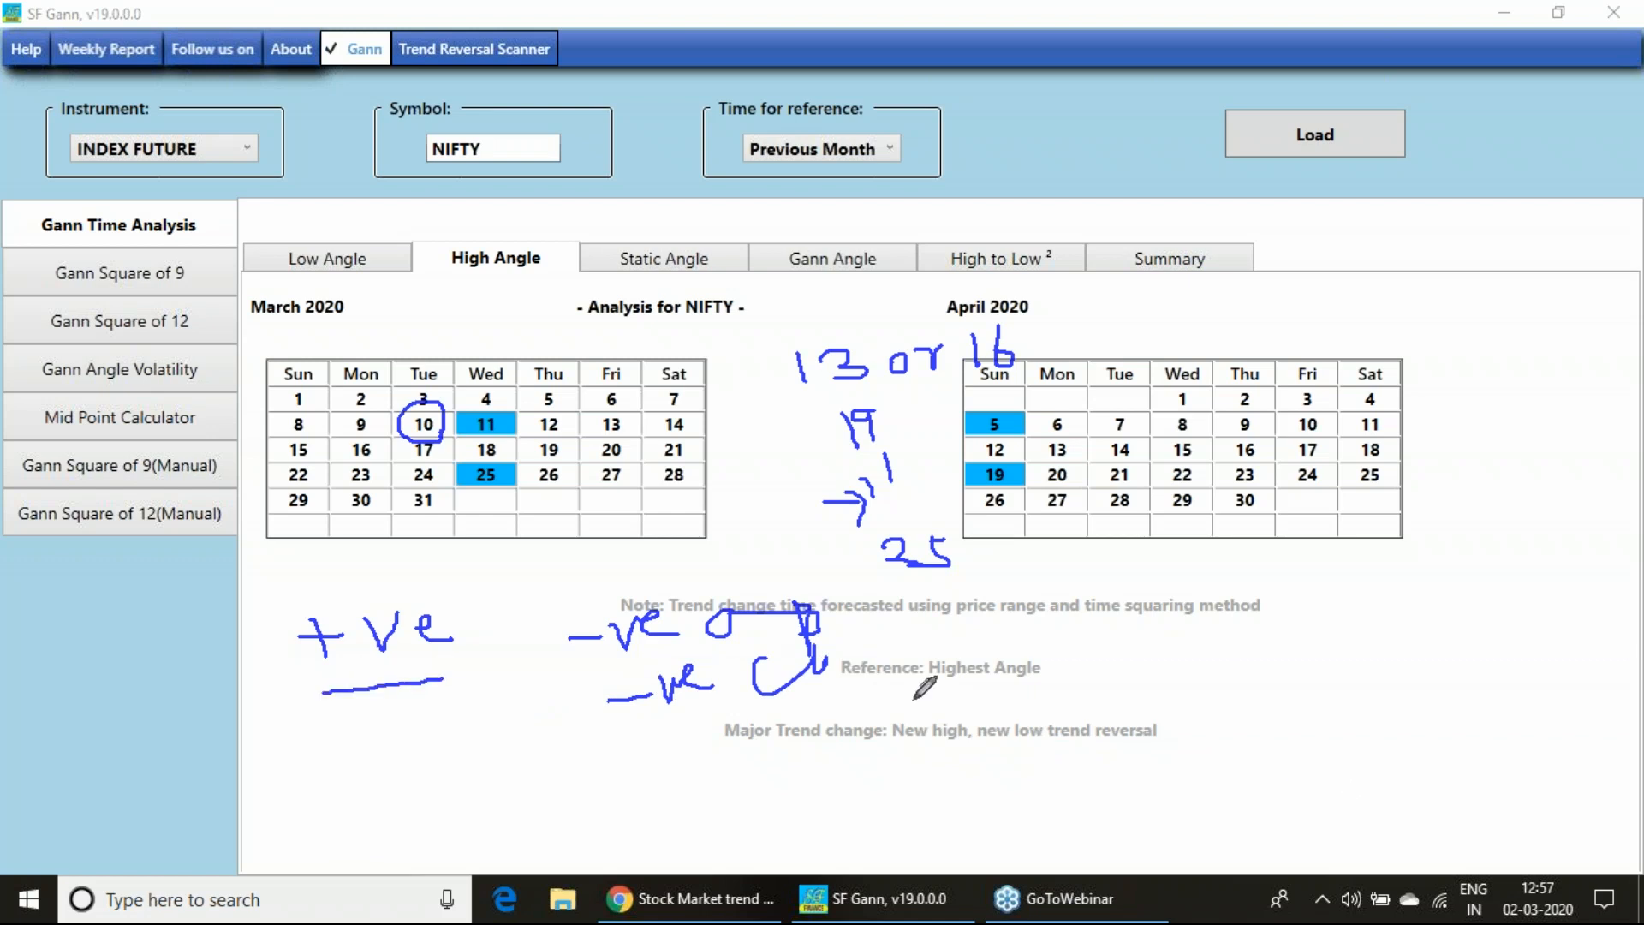
mouse_move(546, 575)
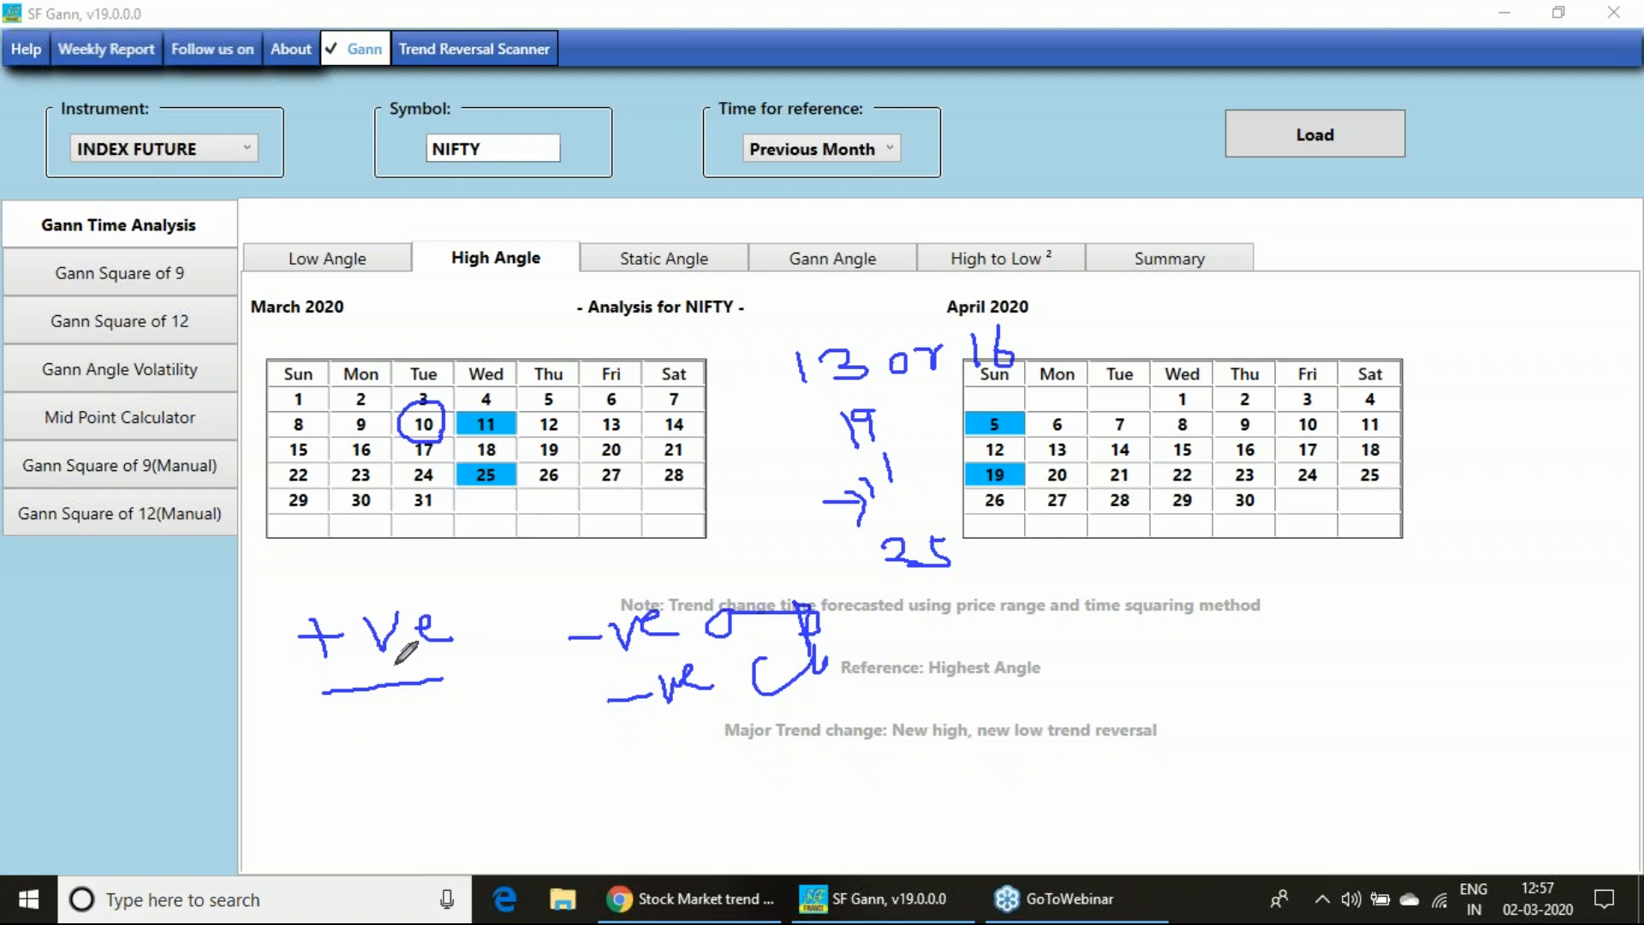
mouse_move(356, 771)
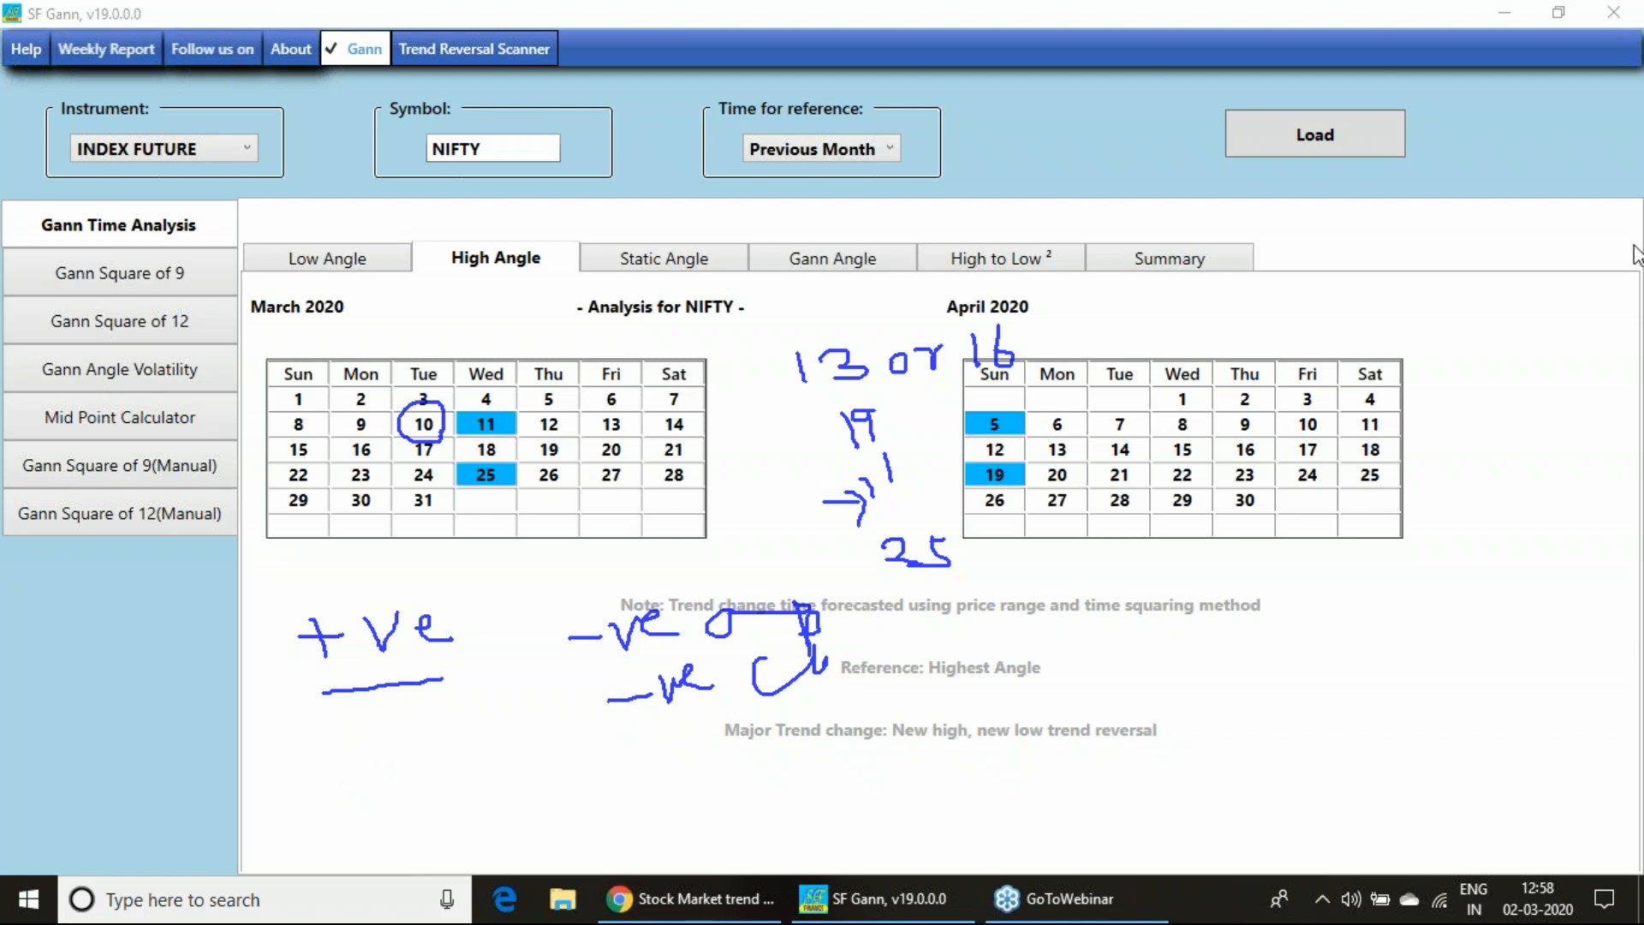
mouse_move(1476, 512)
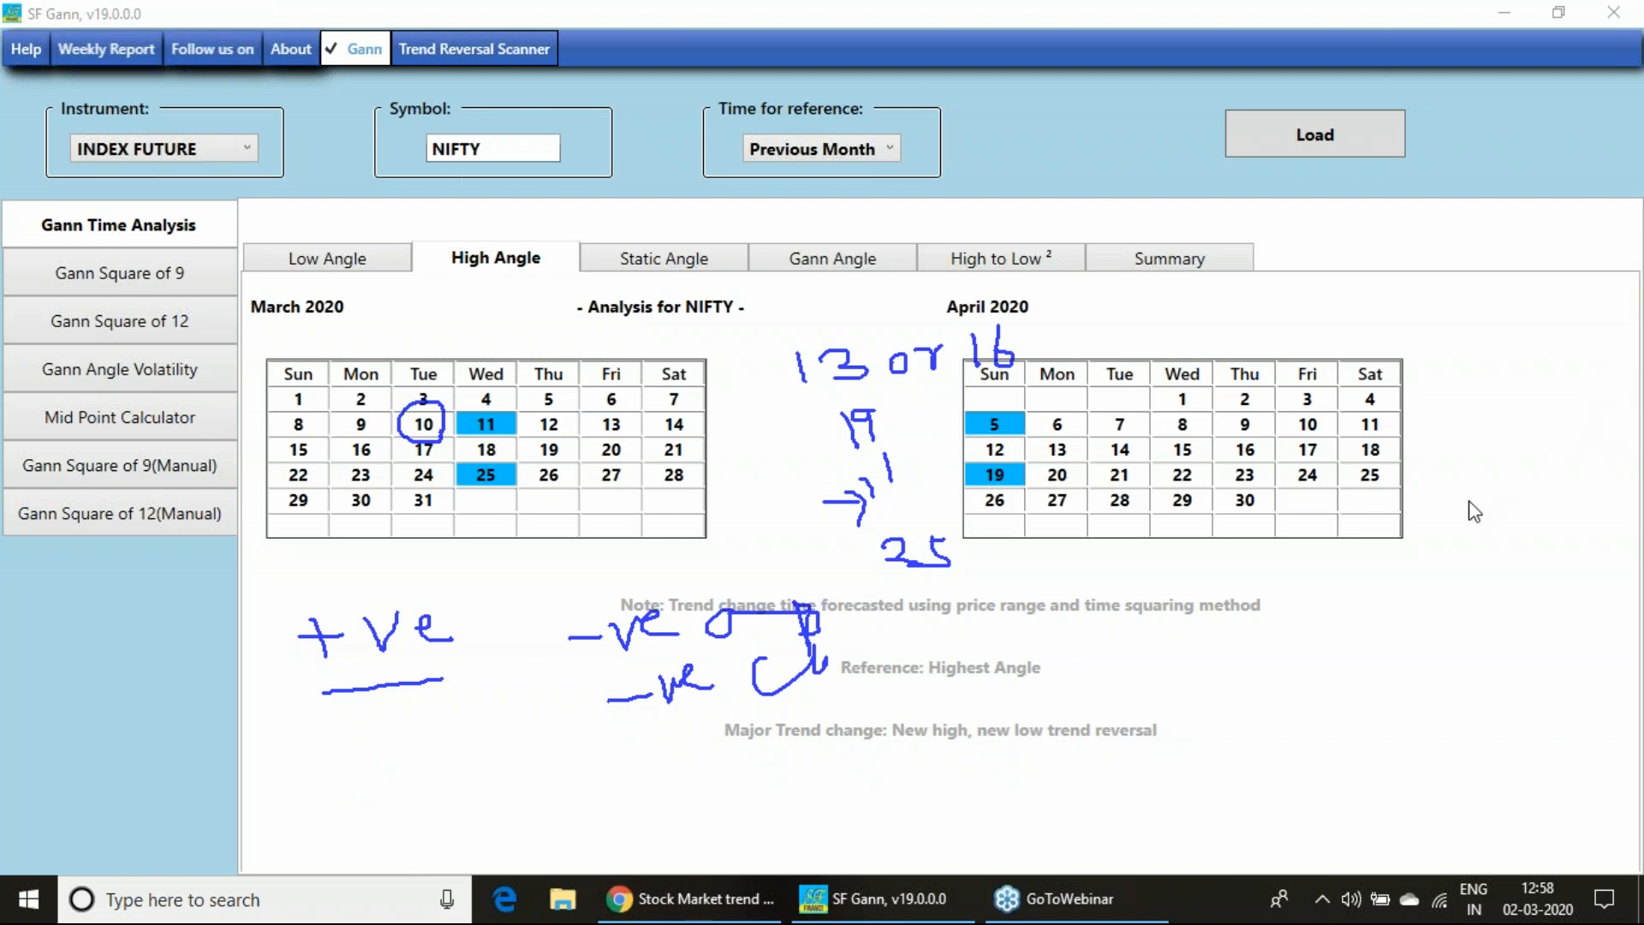
mouse_move(1461, 532)
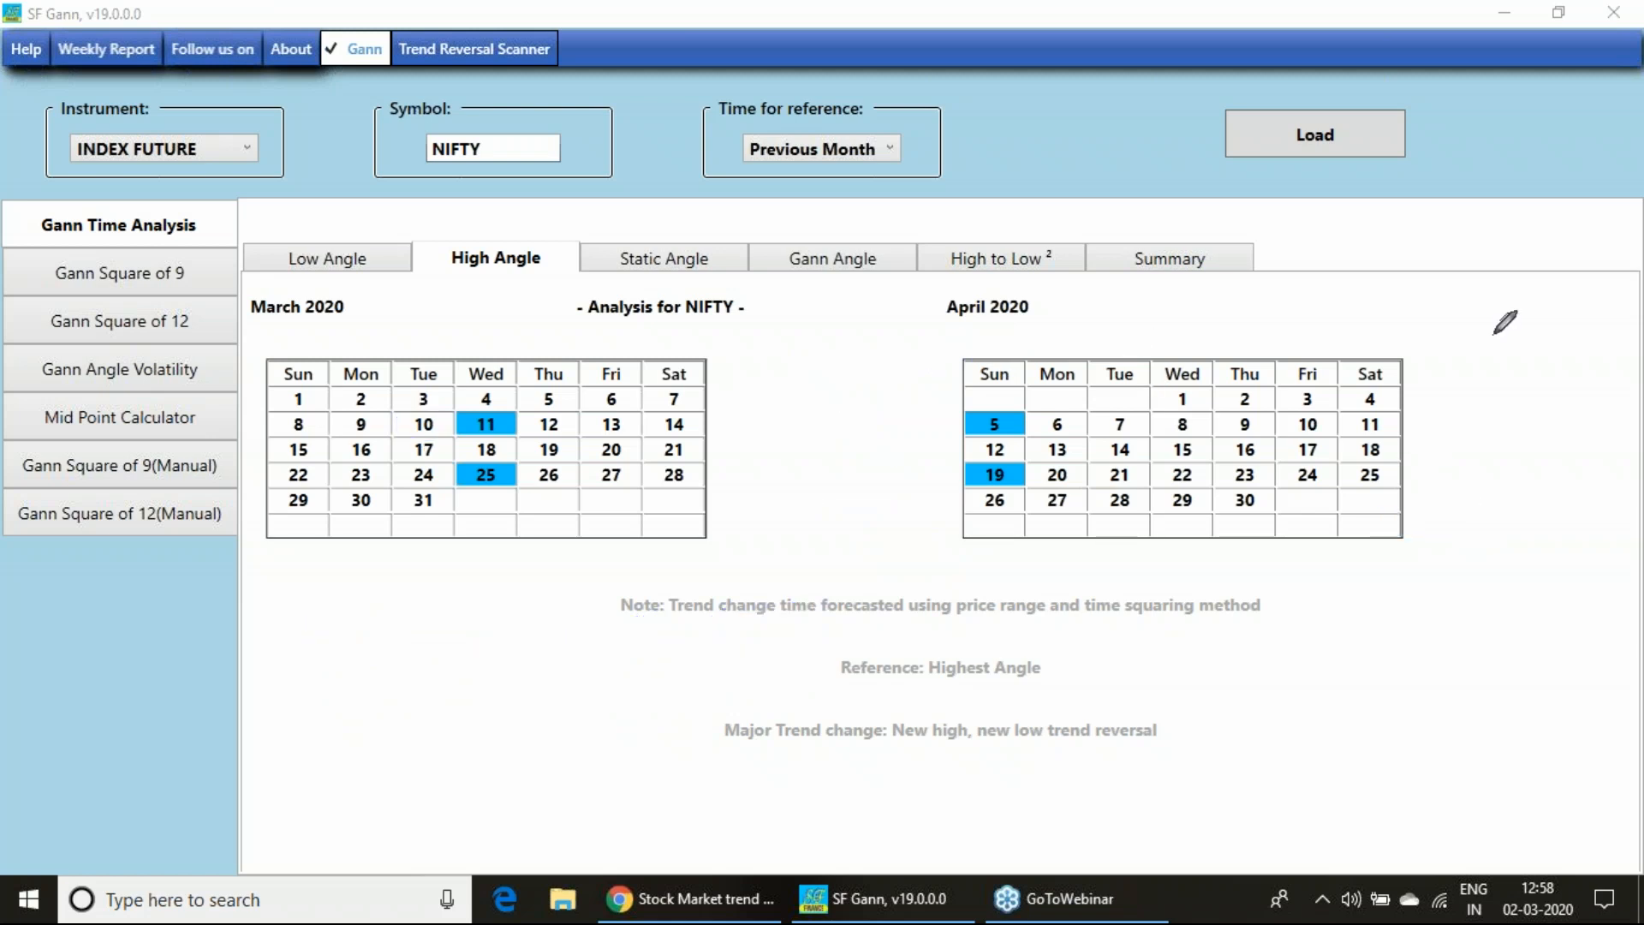
Replace NIFTY with BANKNIFTY as the symbol and load its calendars.
left_click(494, 146)
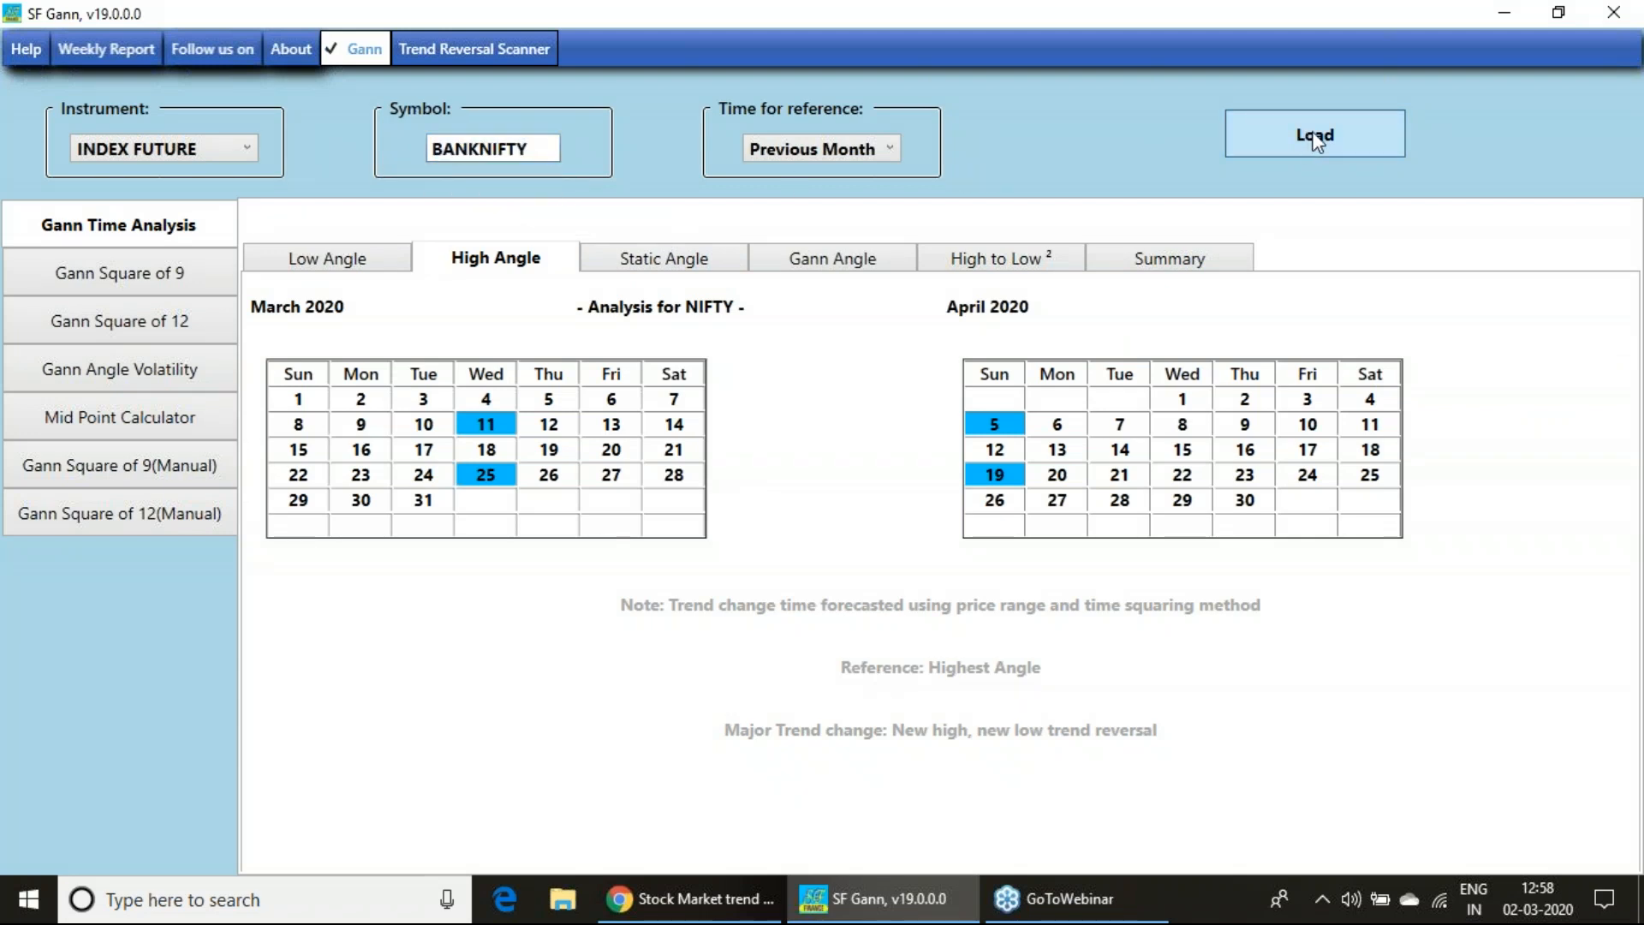
left_click(1313, 133)
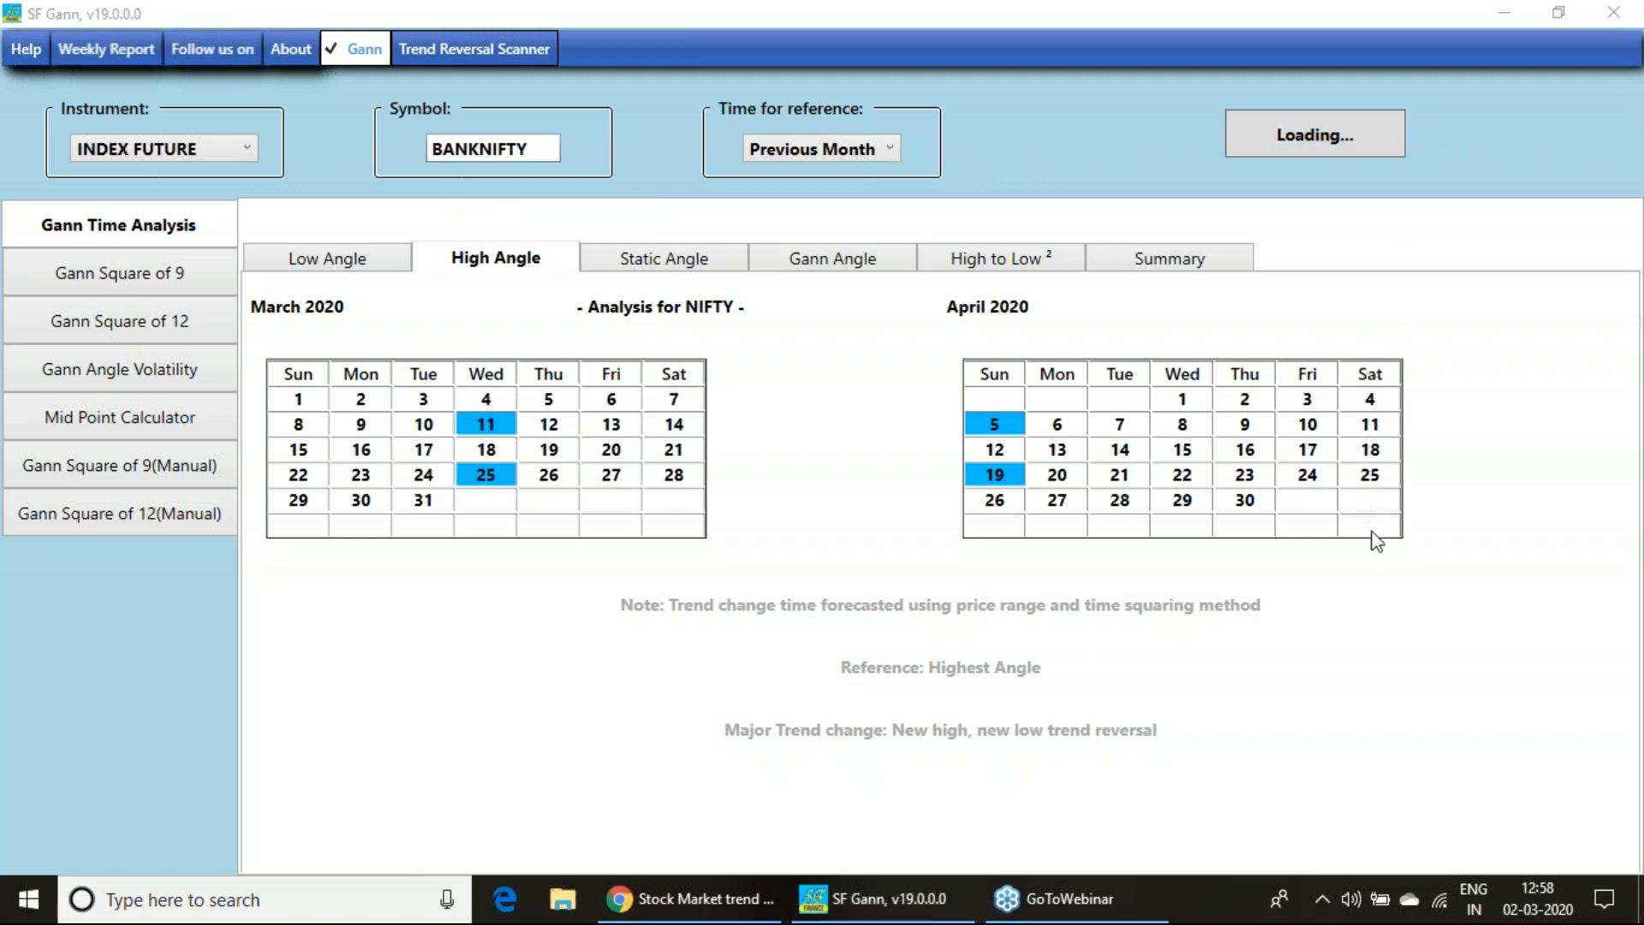
left_click(1313, 134)
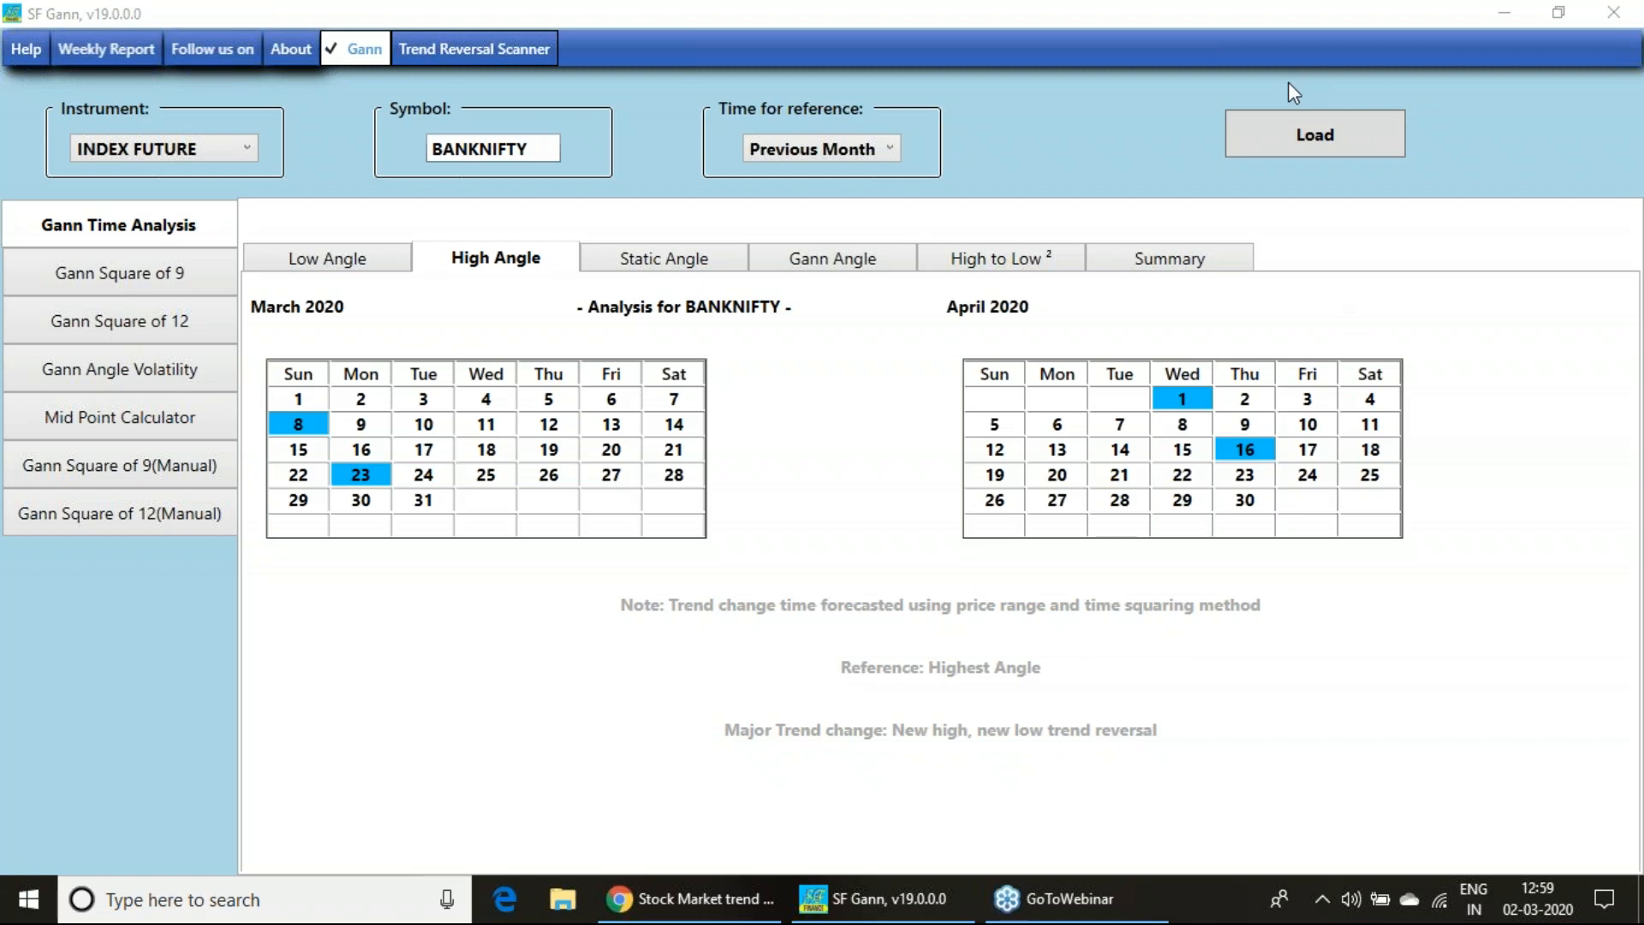
mouse_move(353, 452)
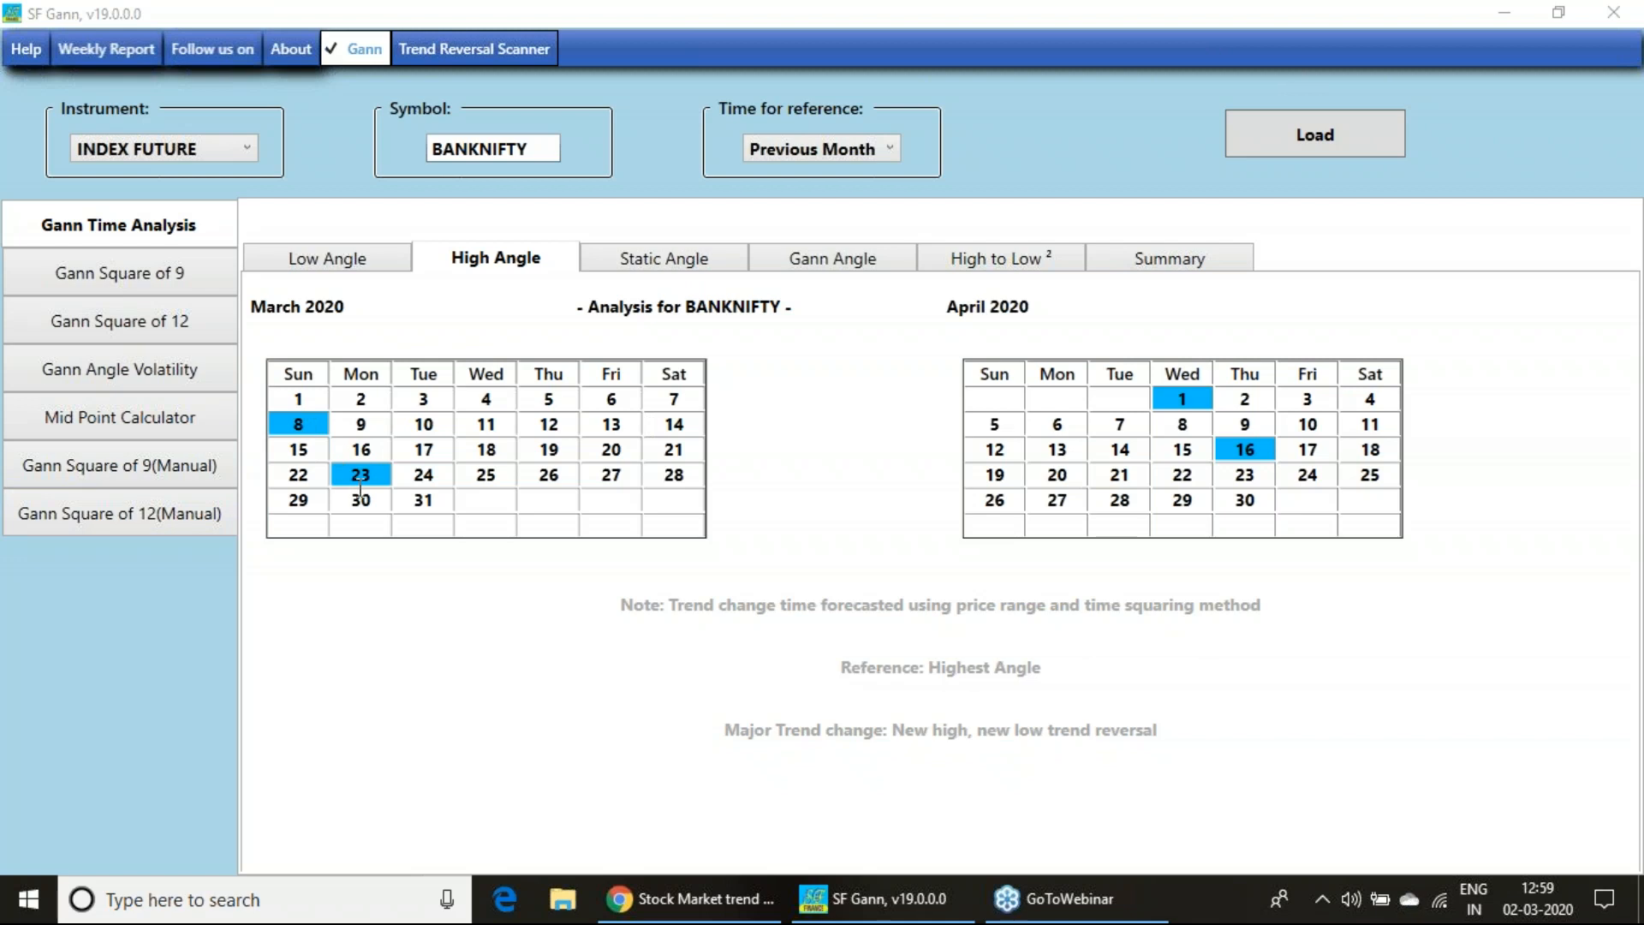
Compare BANKNIFTY's Low Angle and High Angle dates, finishing on High Angle.
left_click(326, 258)
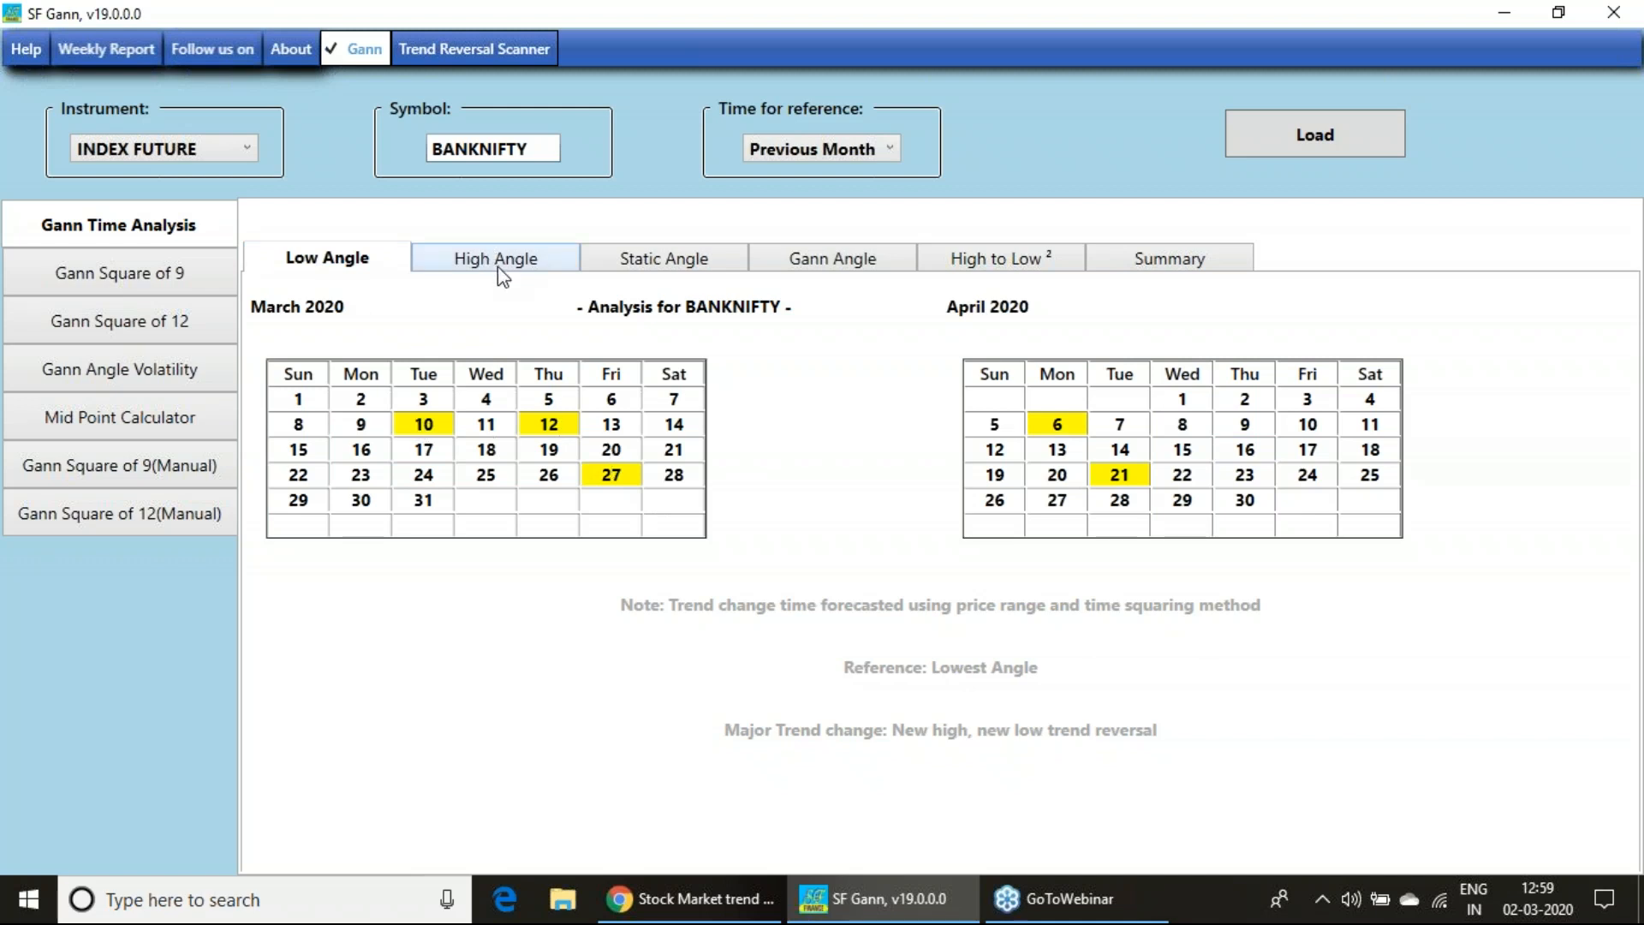
left_click(494, 257)
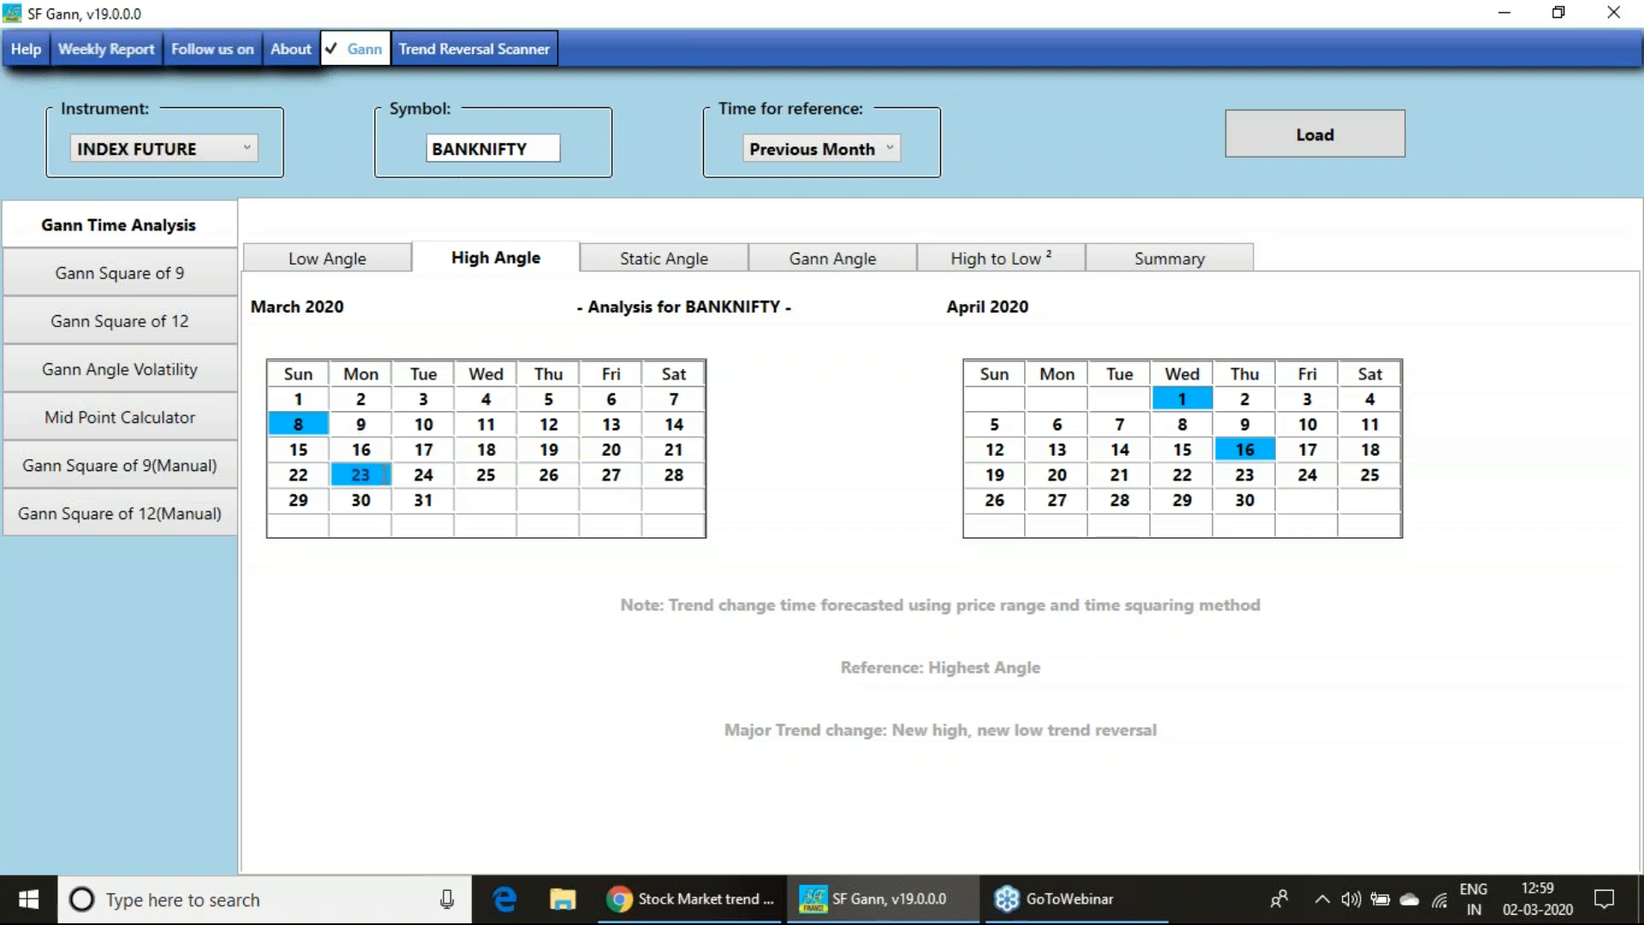
left_click(326, 257)
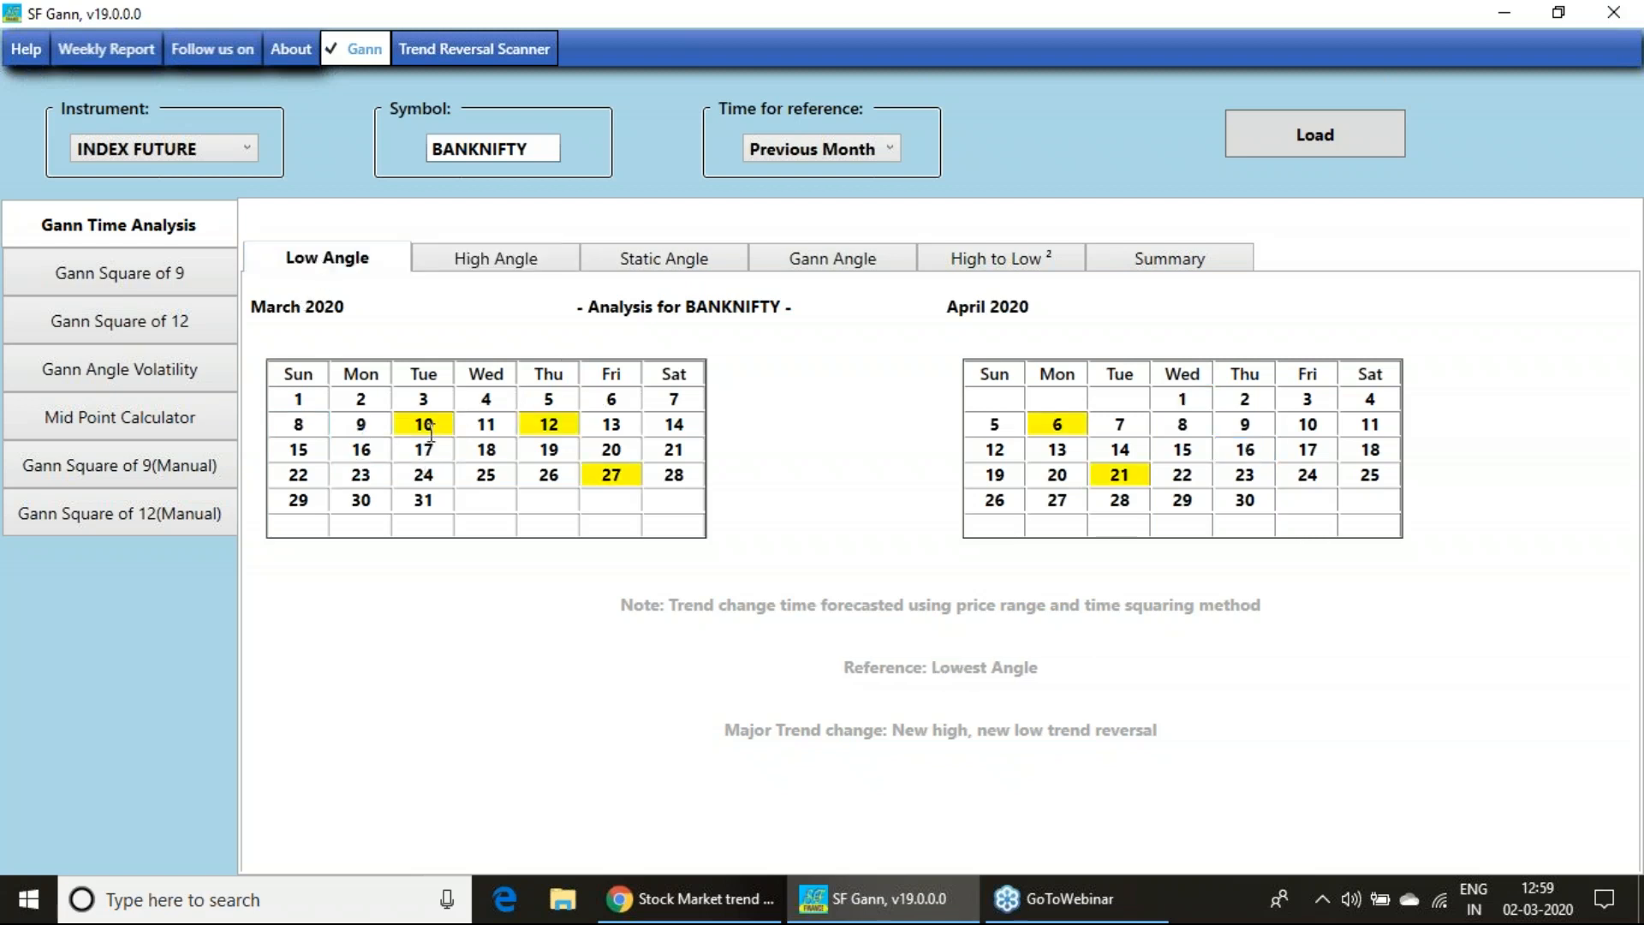
mouse_move(657, 522)
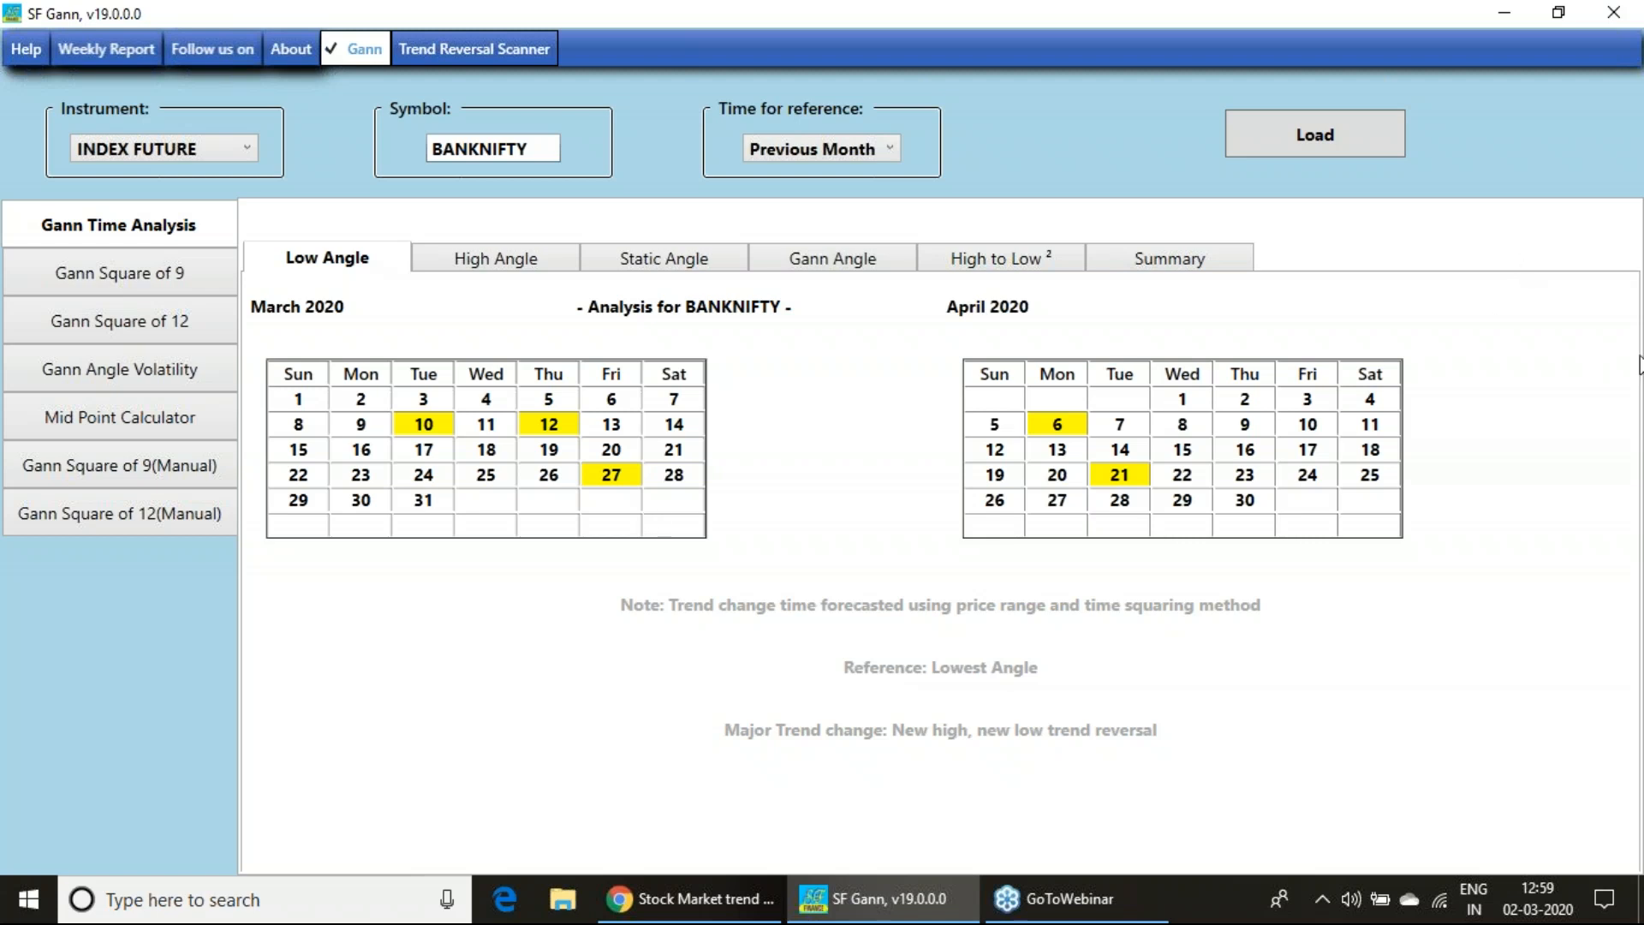
mouse_move(625, 514)
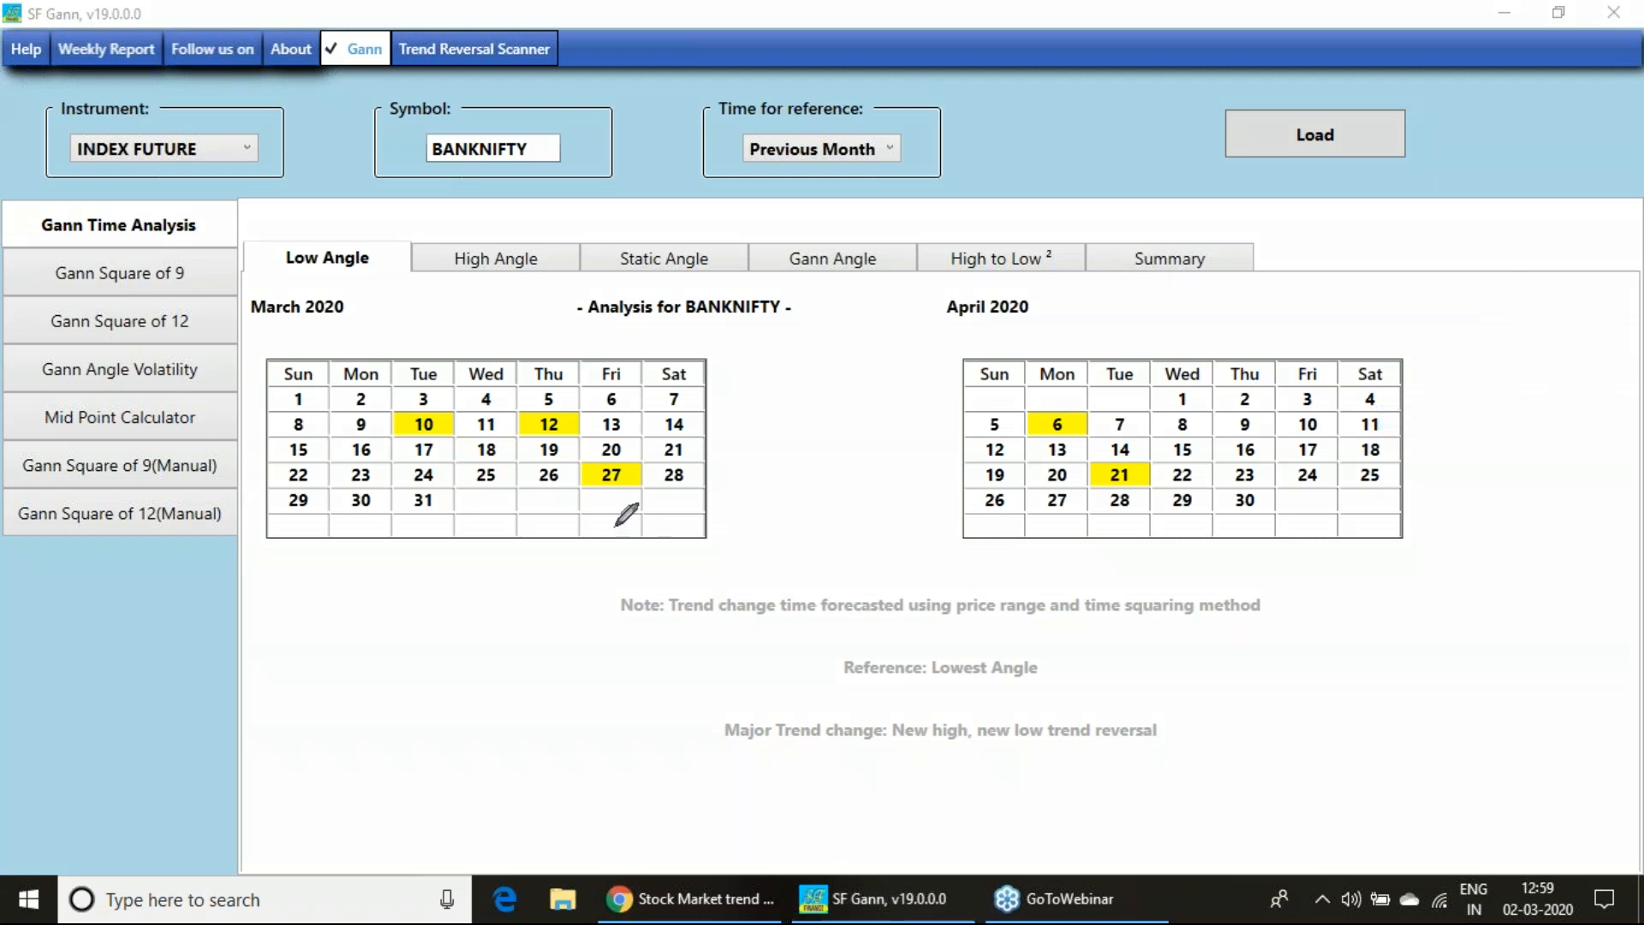
mouse_move(535, 524)
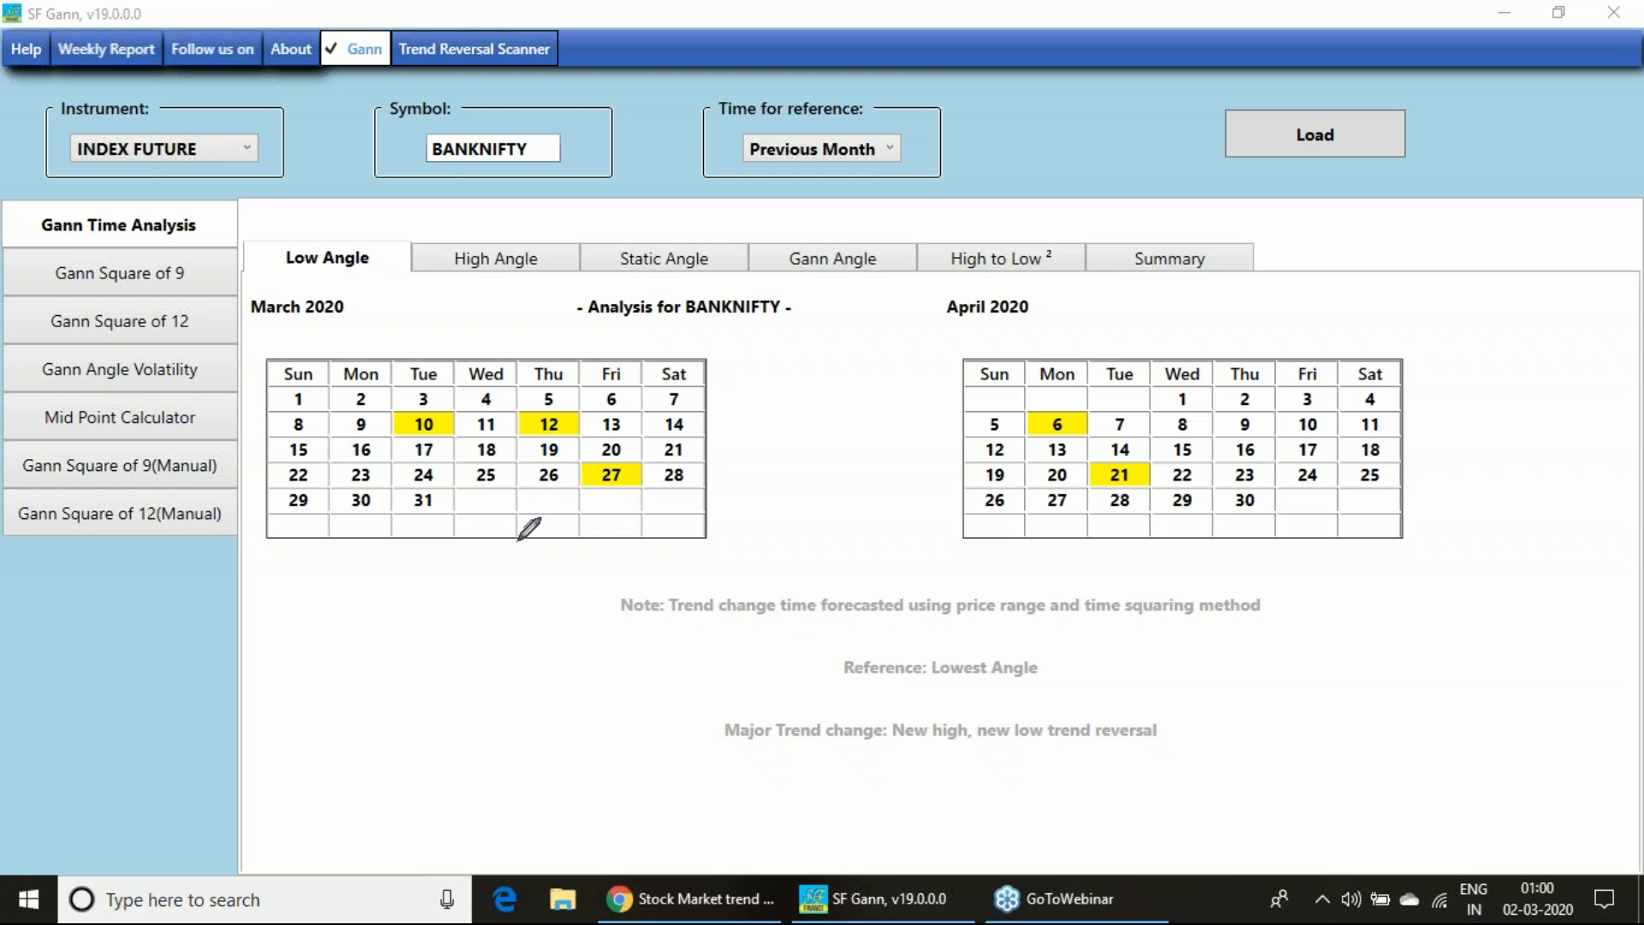
mouse_move(728, 435)
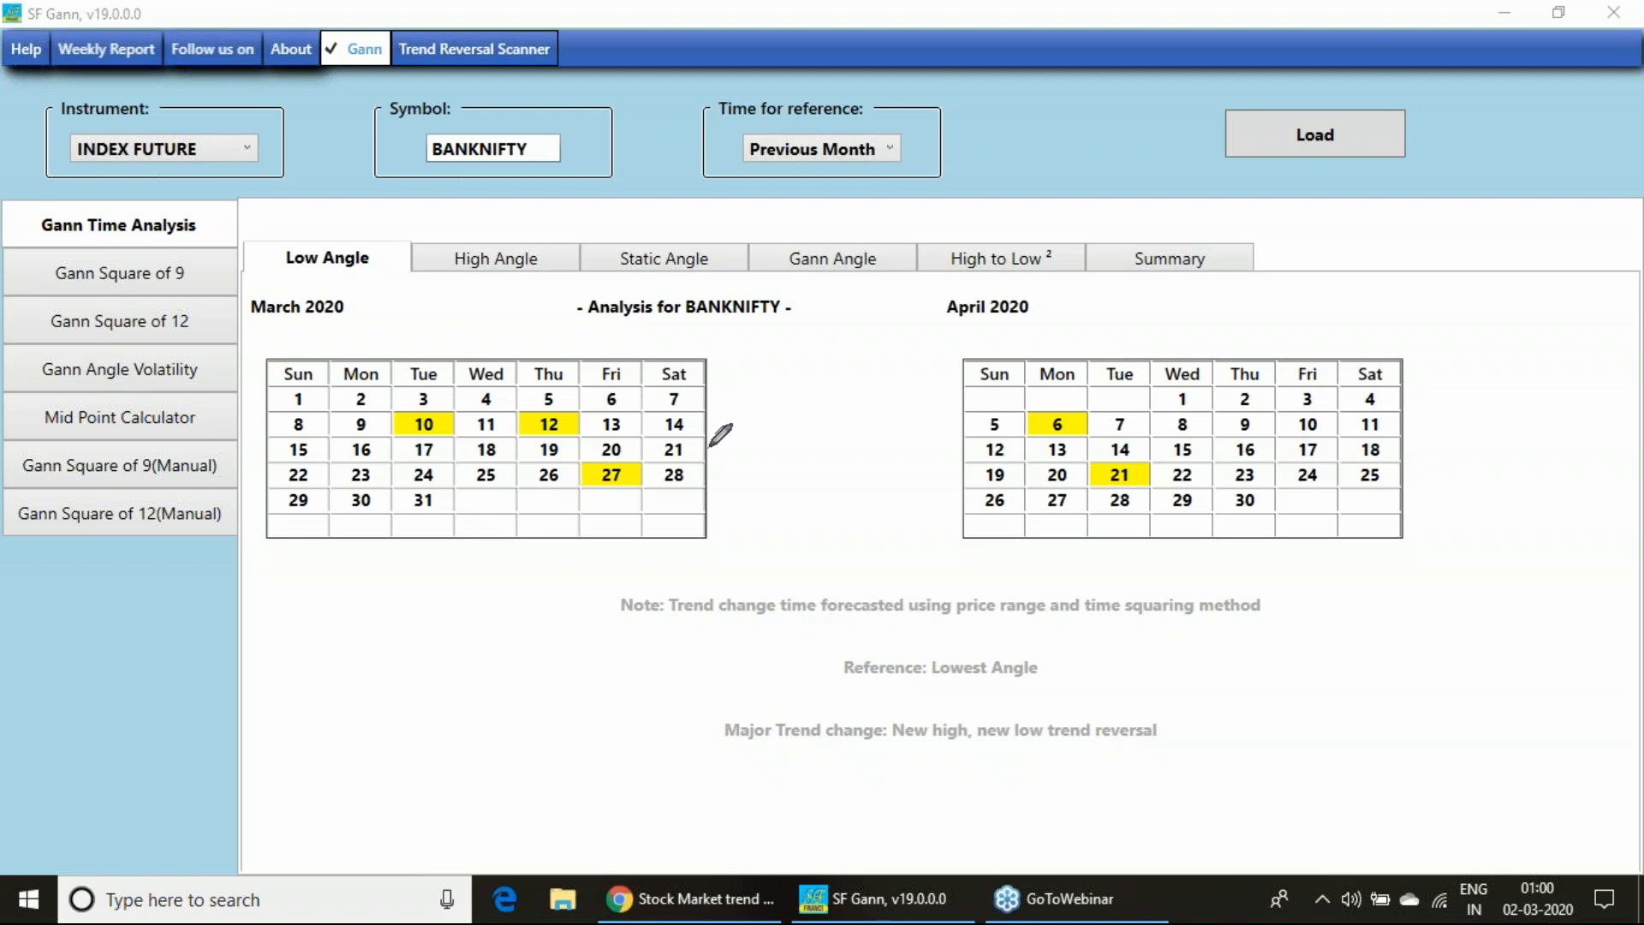
mouse_move(1561, 405)
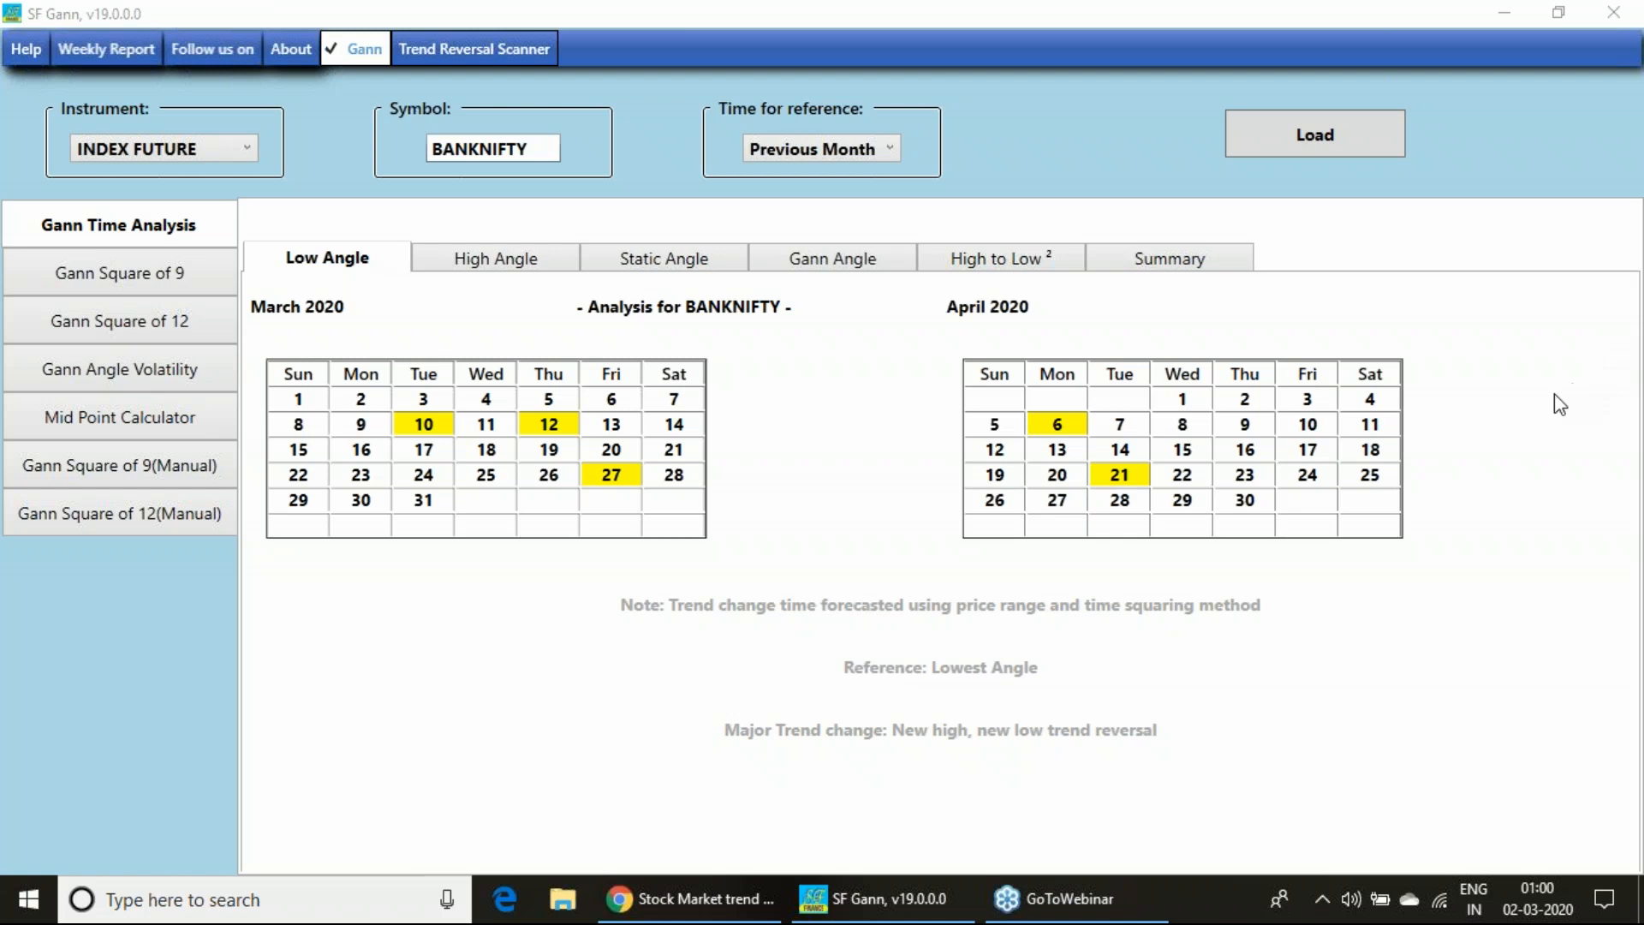
mouse_move(782, 449)
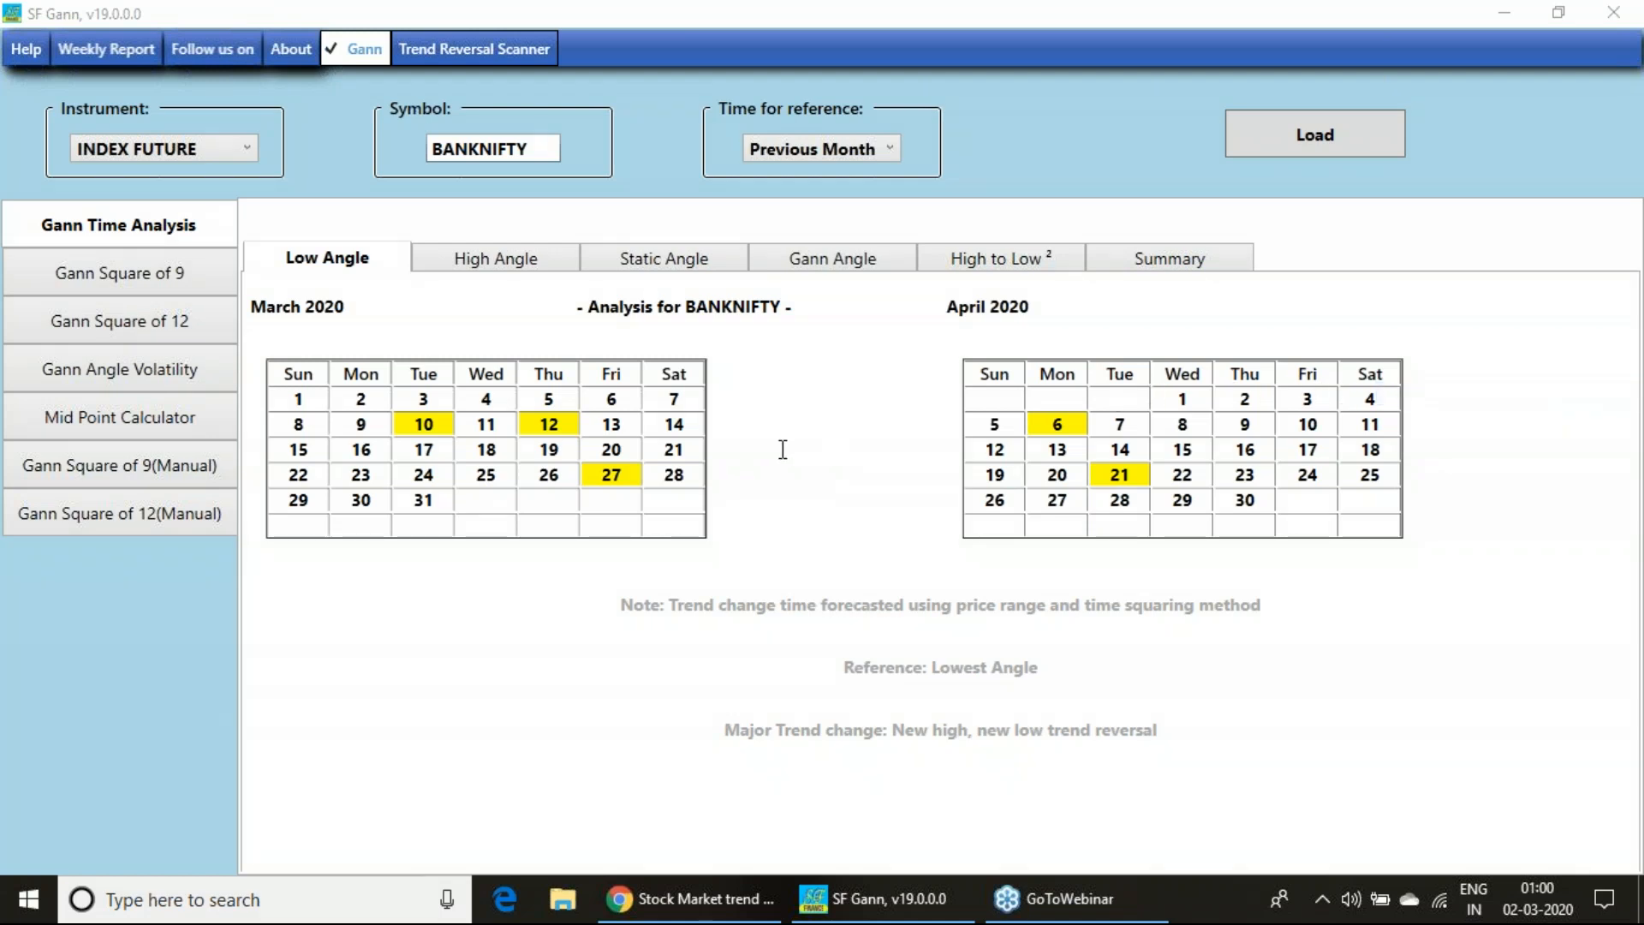
mouse_move(504, 333)
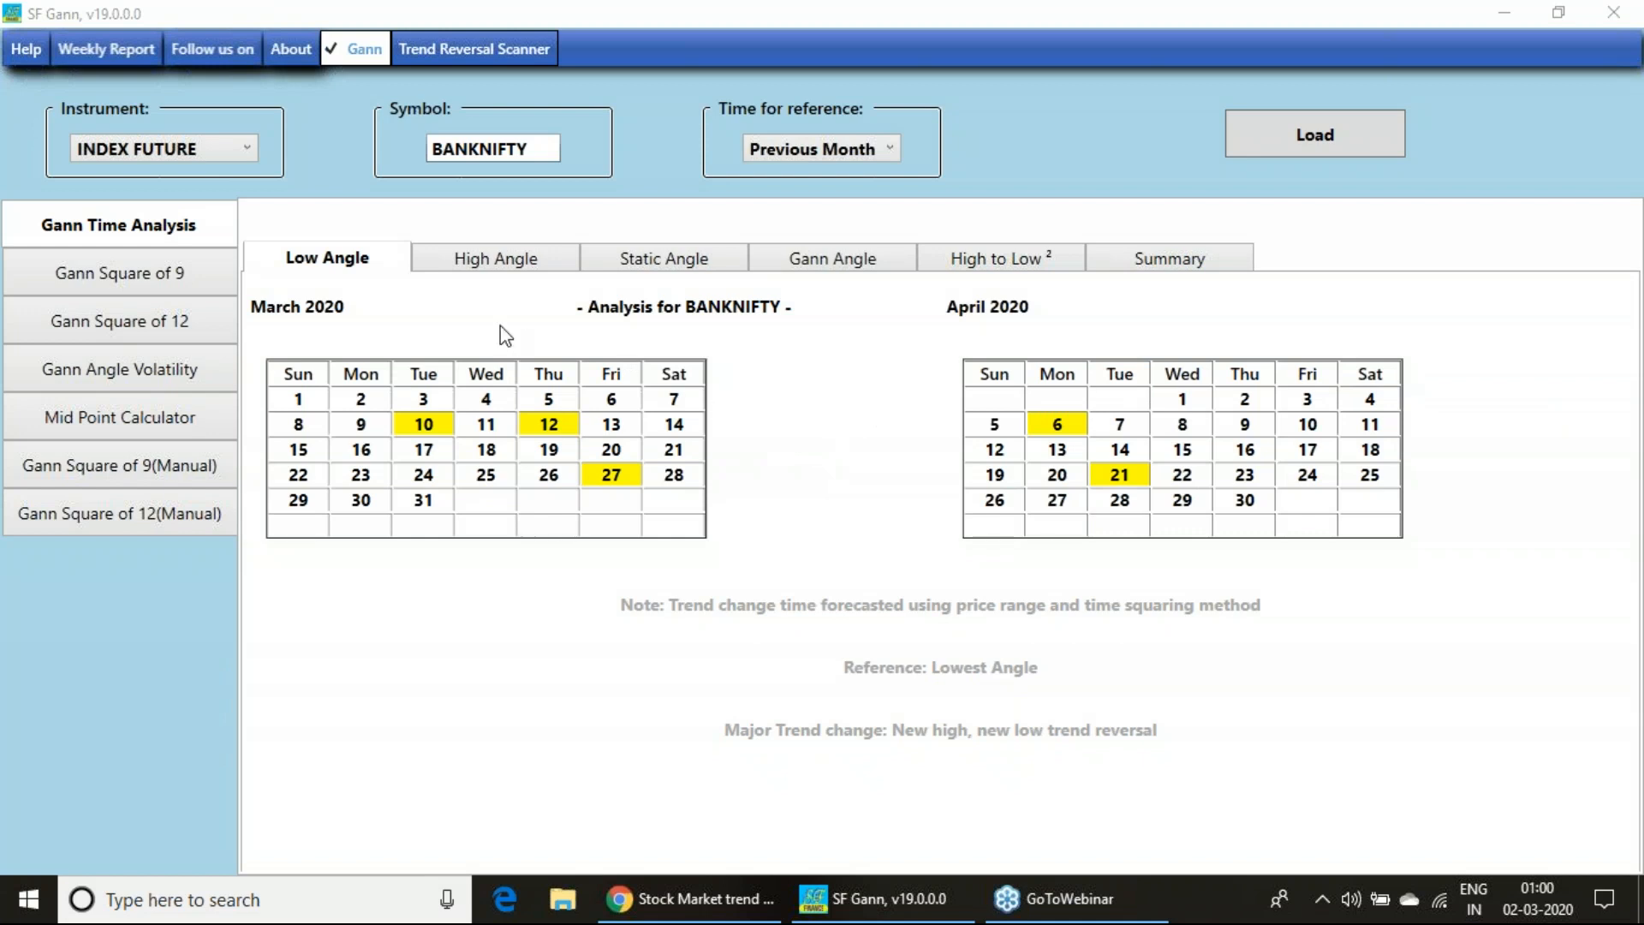
left_click(494, 257)
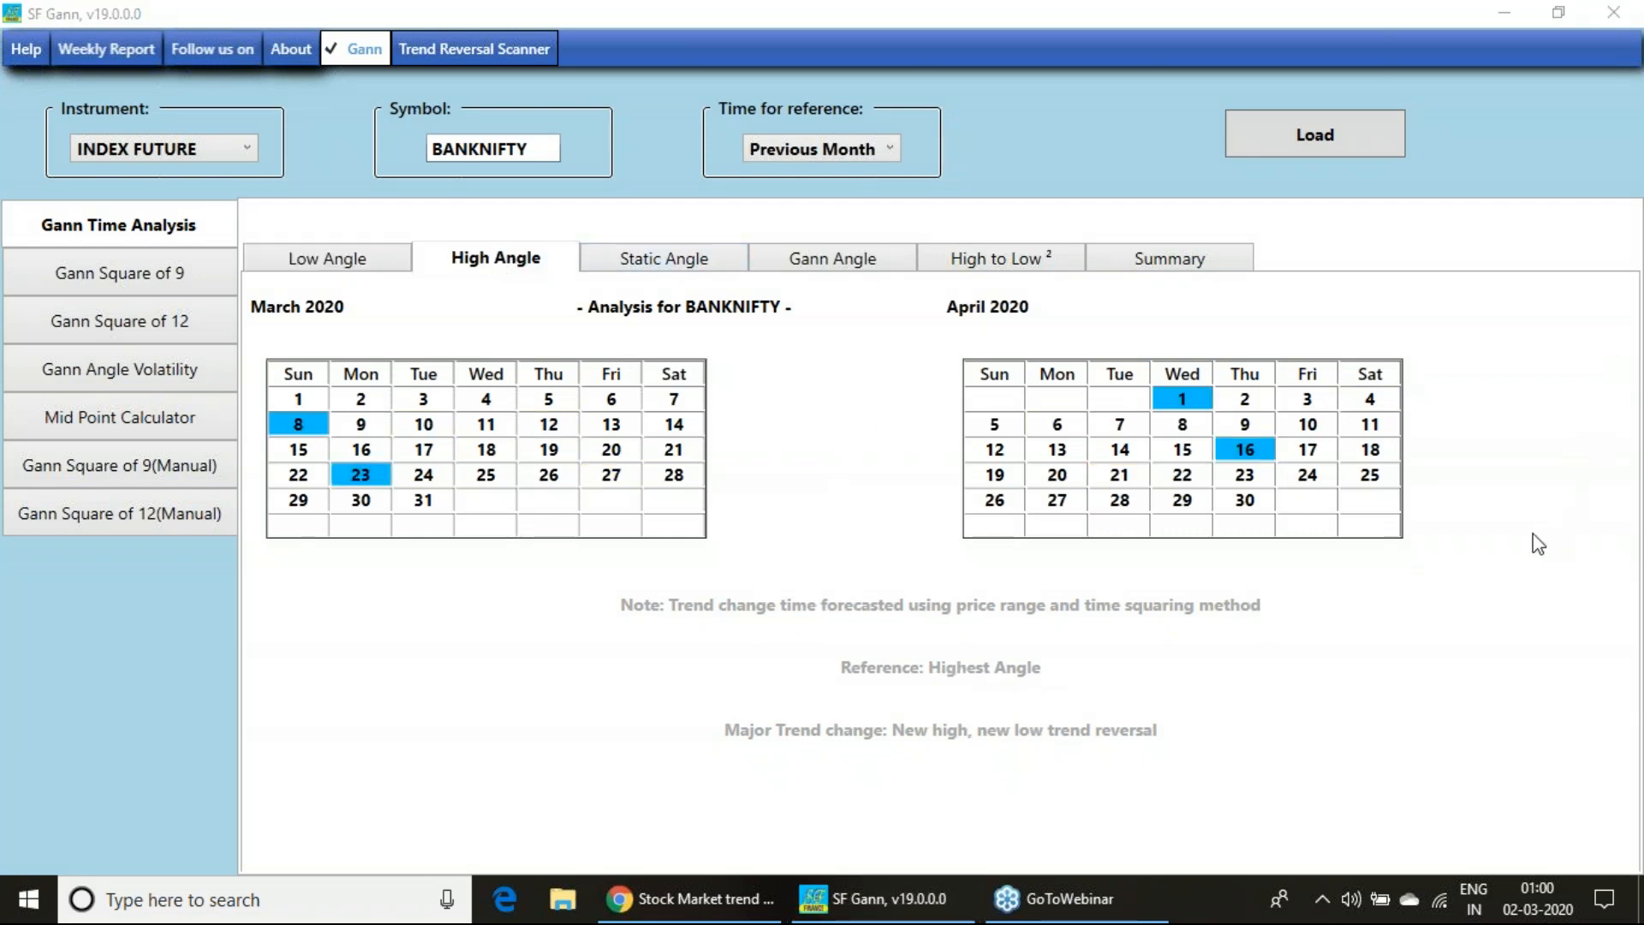
Set the instrument to Stock Future, pick INFY from the matches, and load its calendars.
left_click(162, 148)
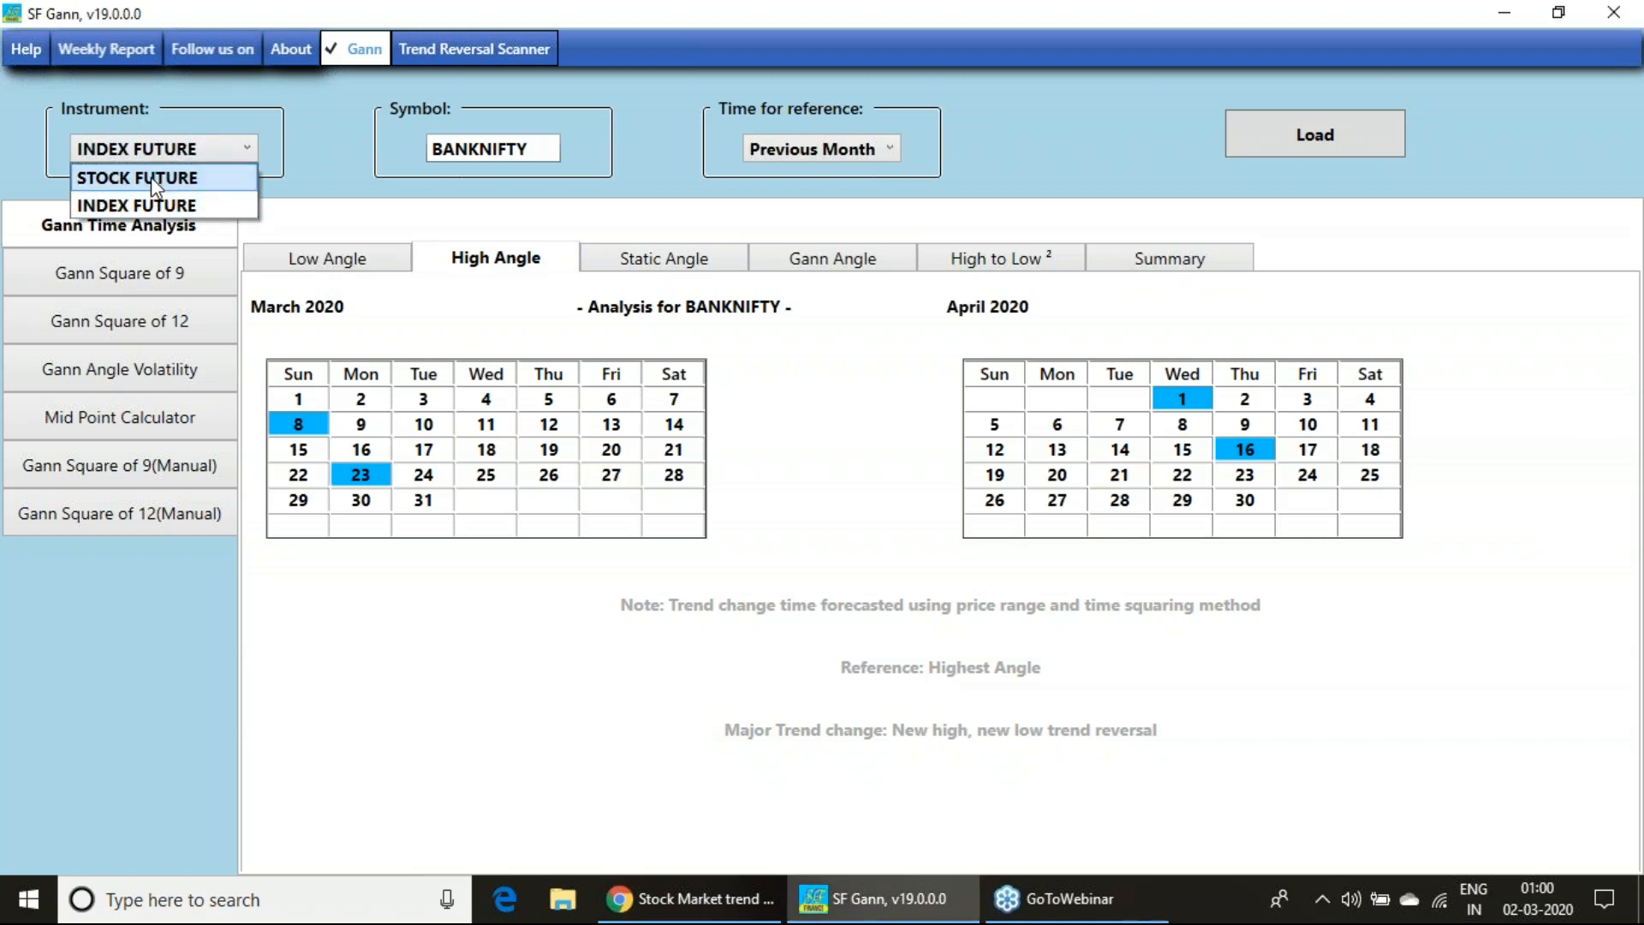
left_click(136, 177)
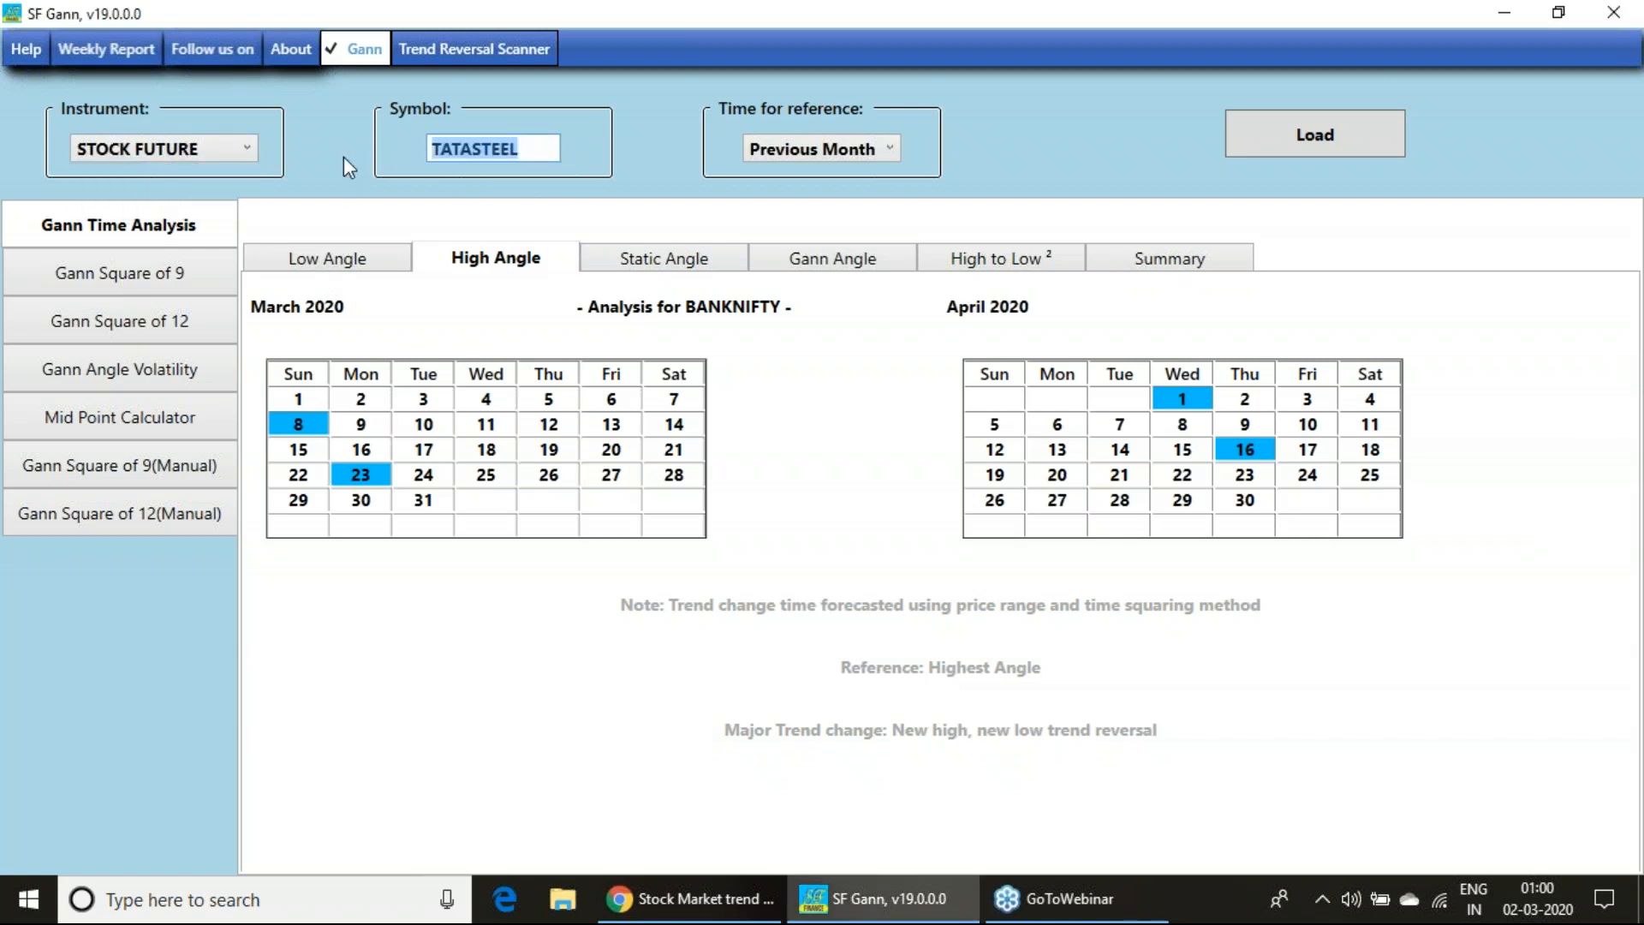
type("INFRATEL")
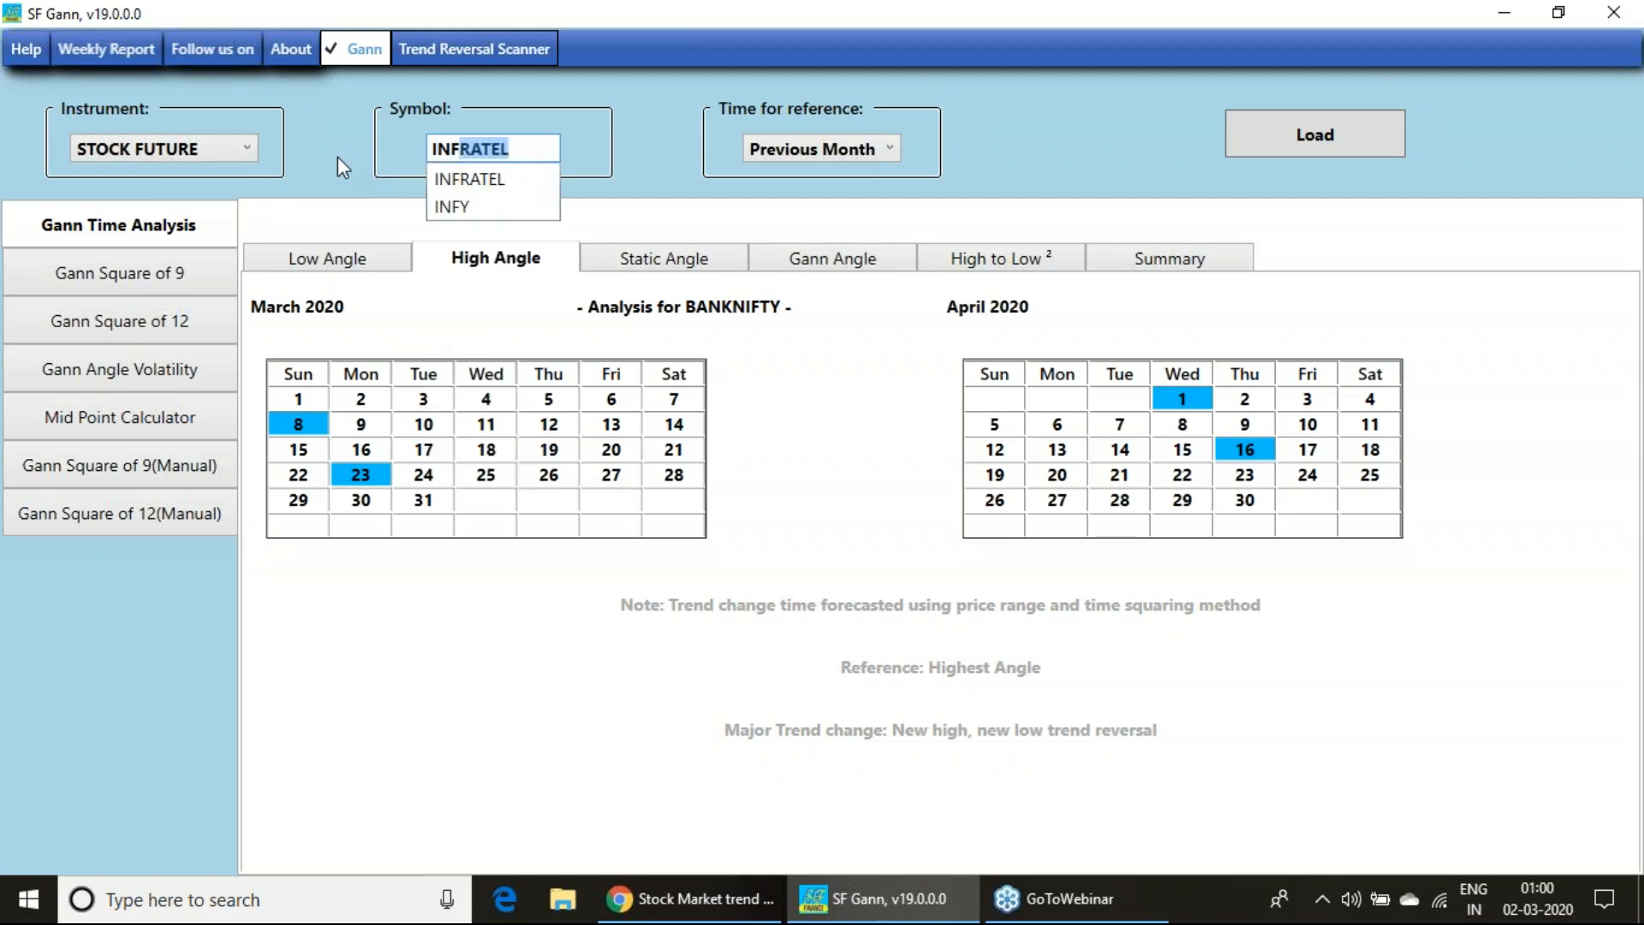
left_click(451, 206)
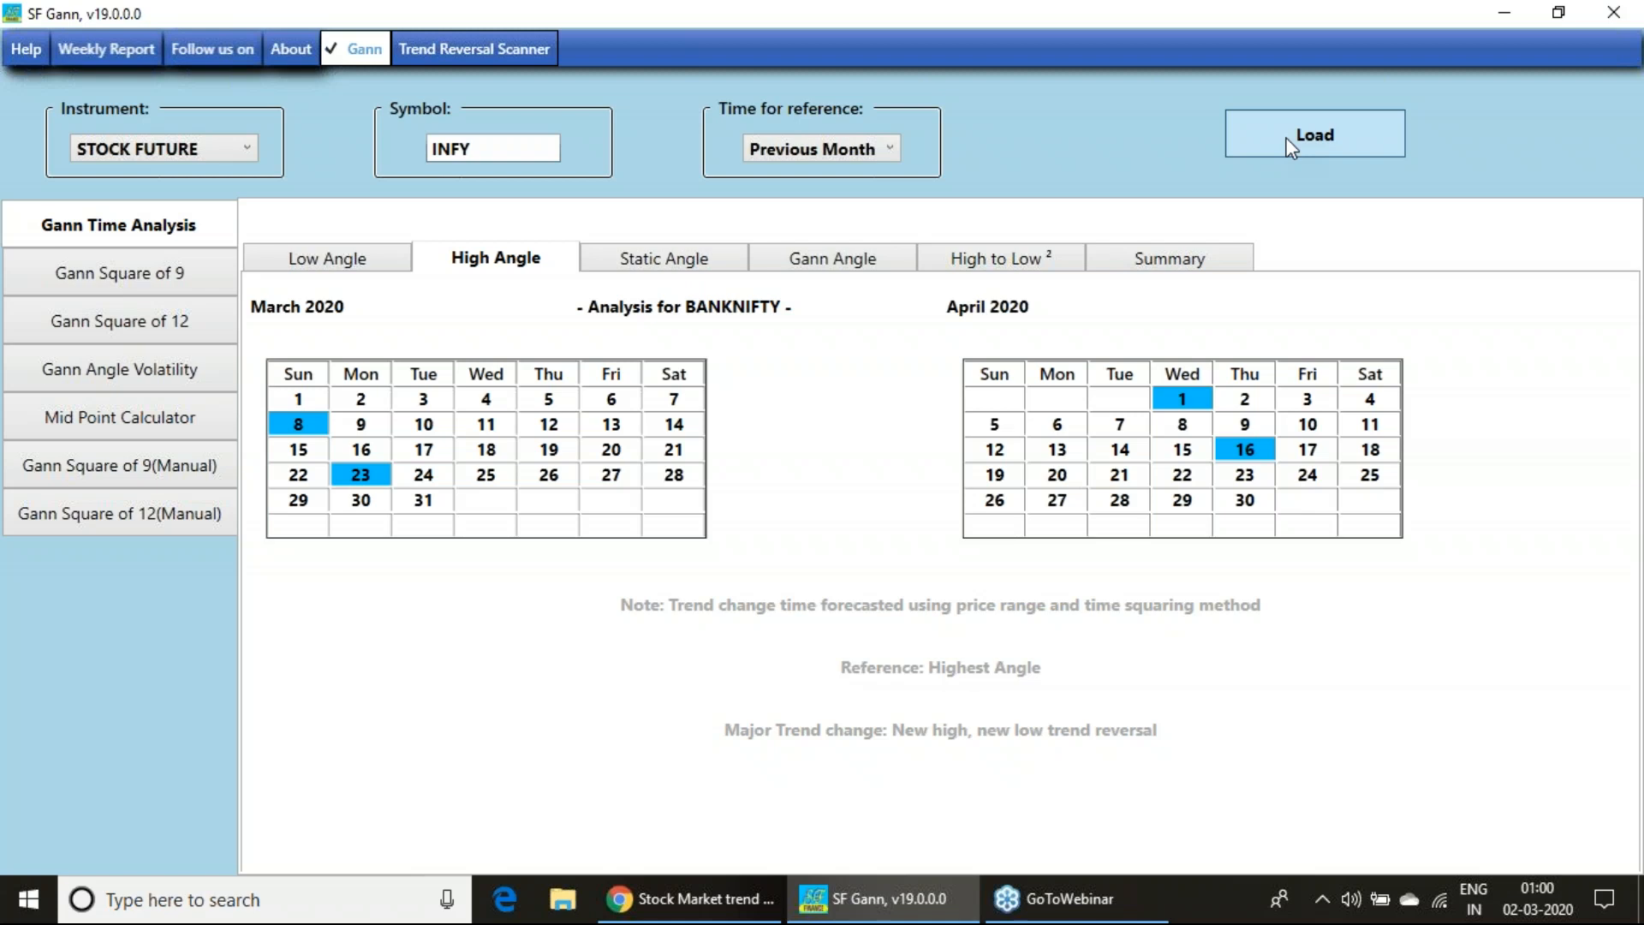
left_click(1312, 135)
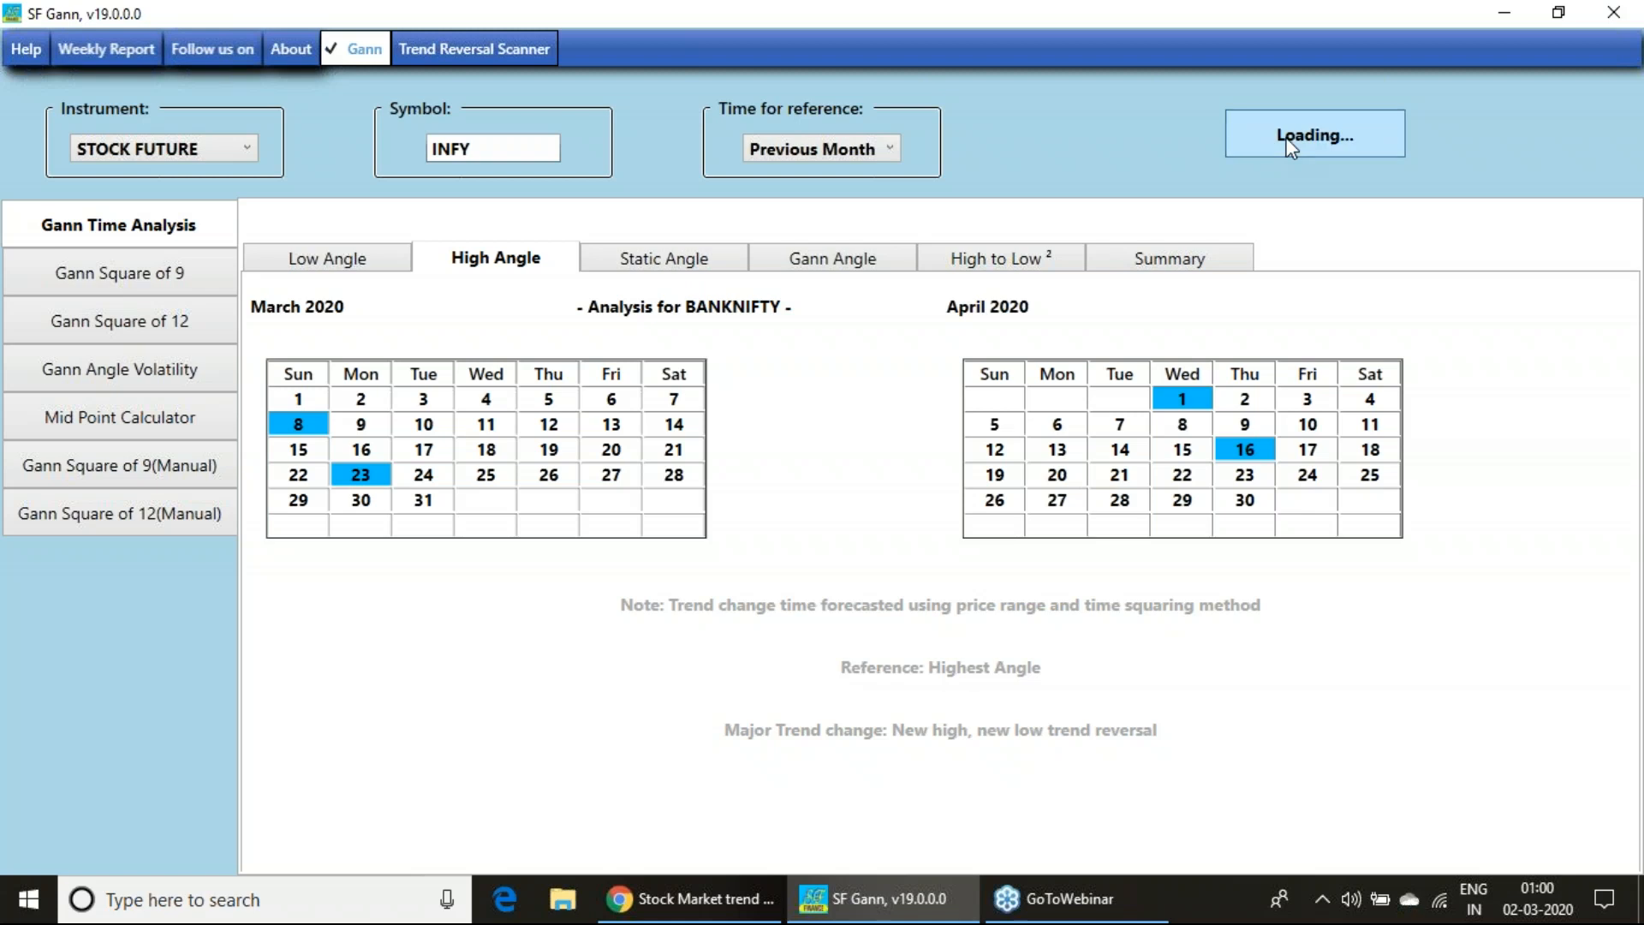
left_click(1313, 134)
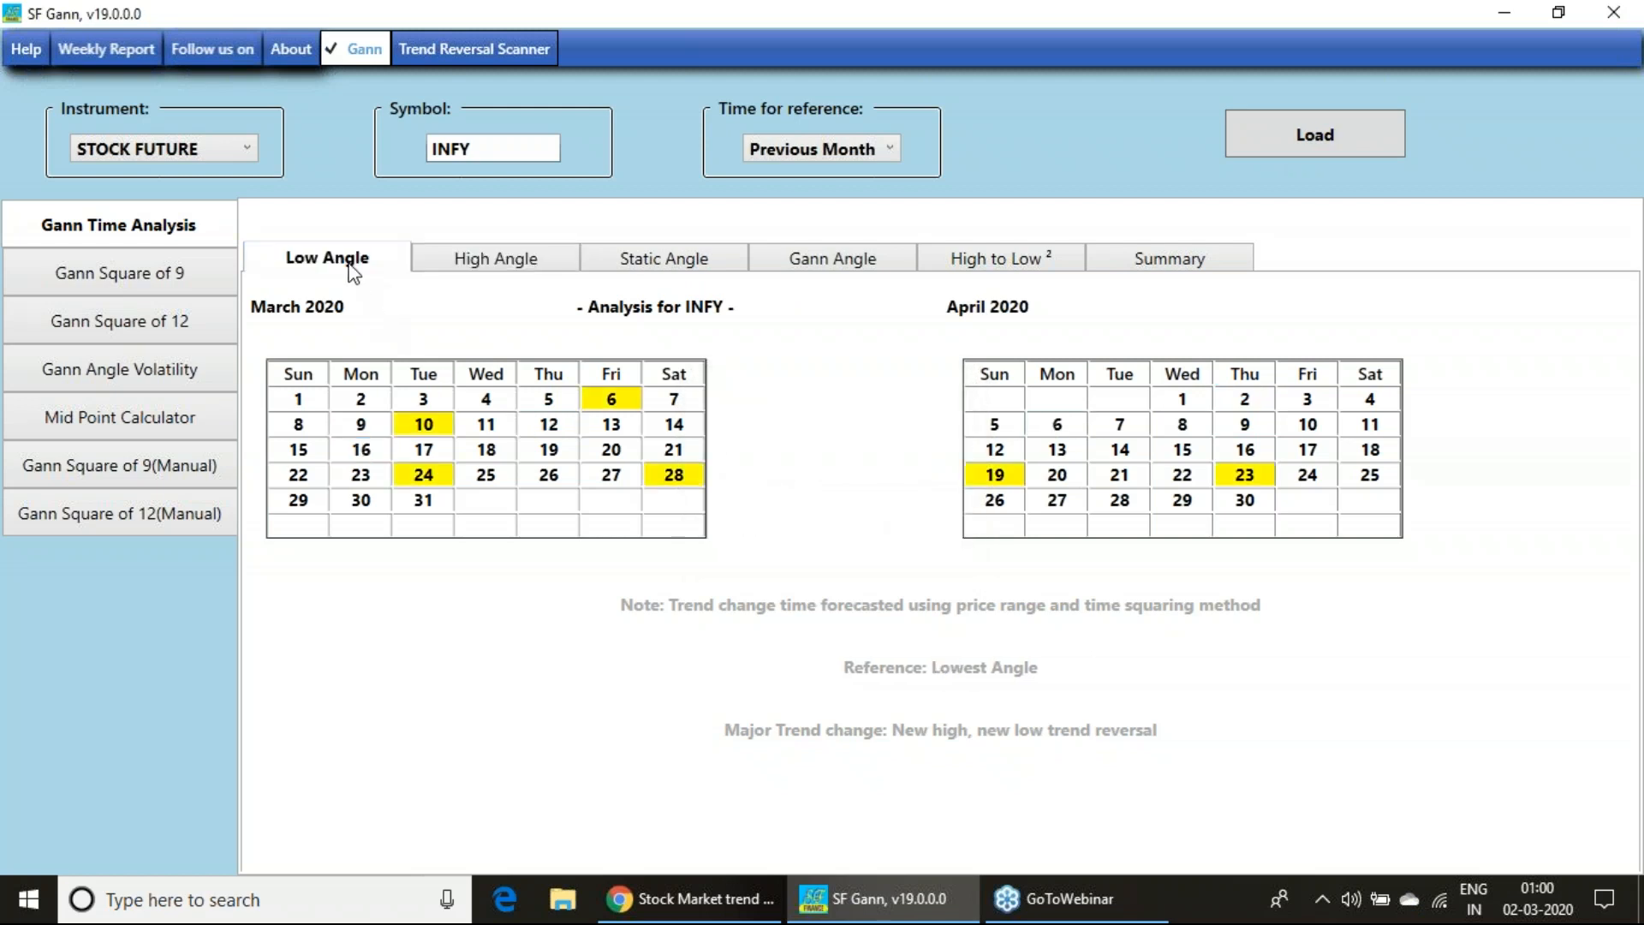
mouse_move(822, 501)
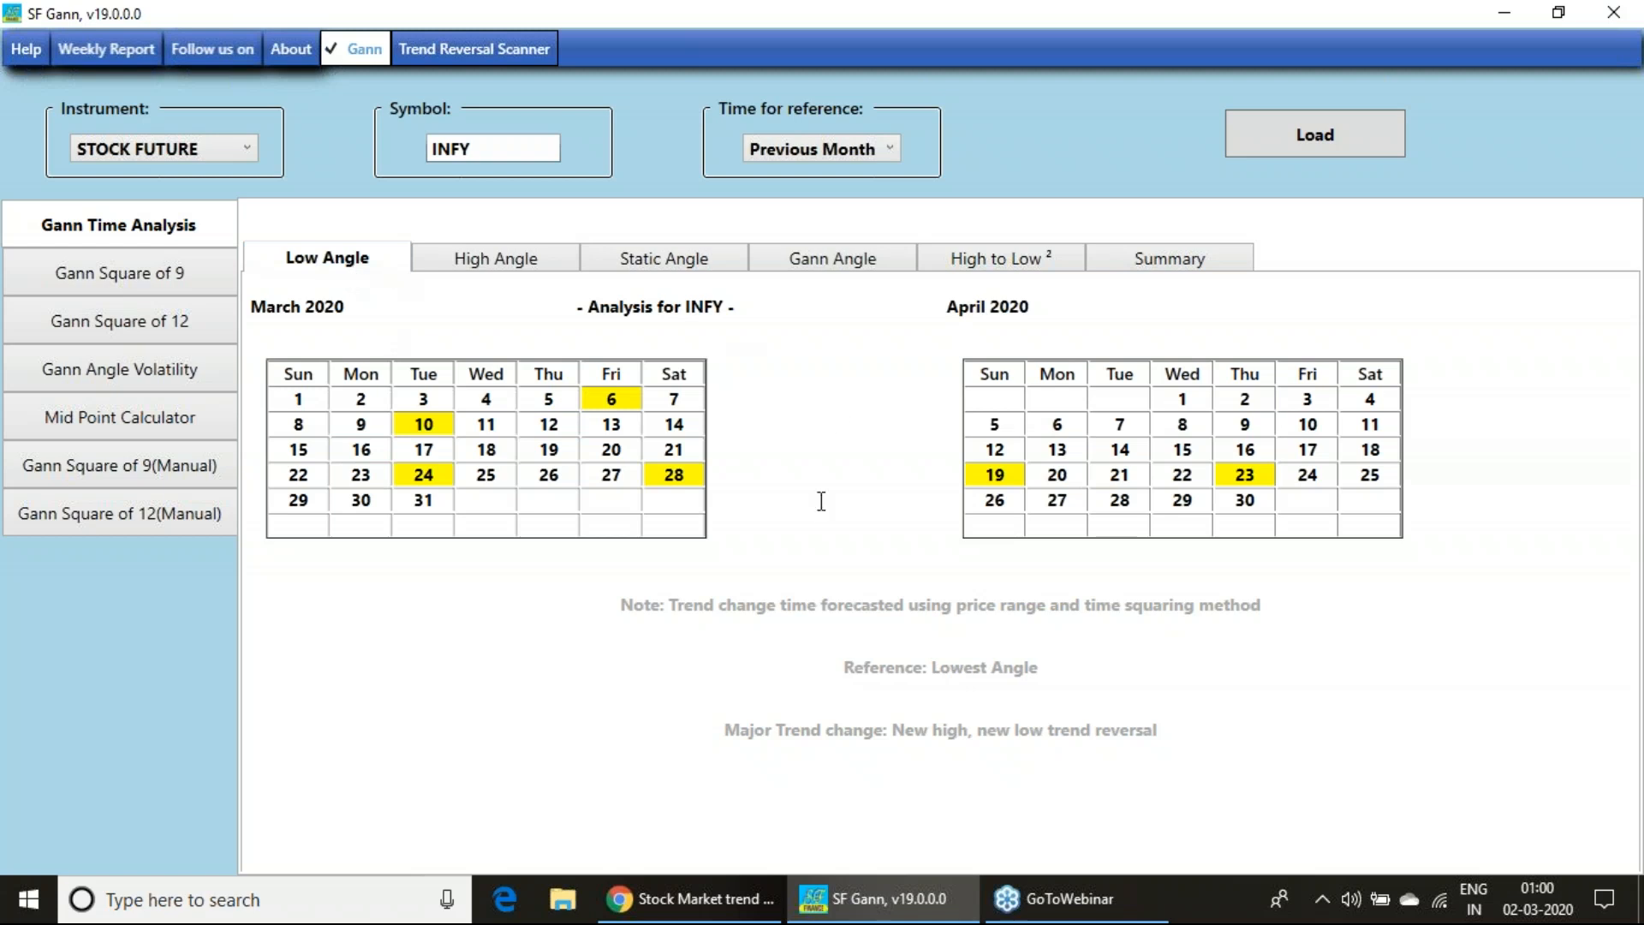
mouse_move(473, 49)
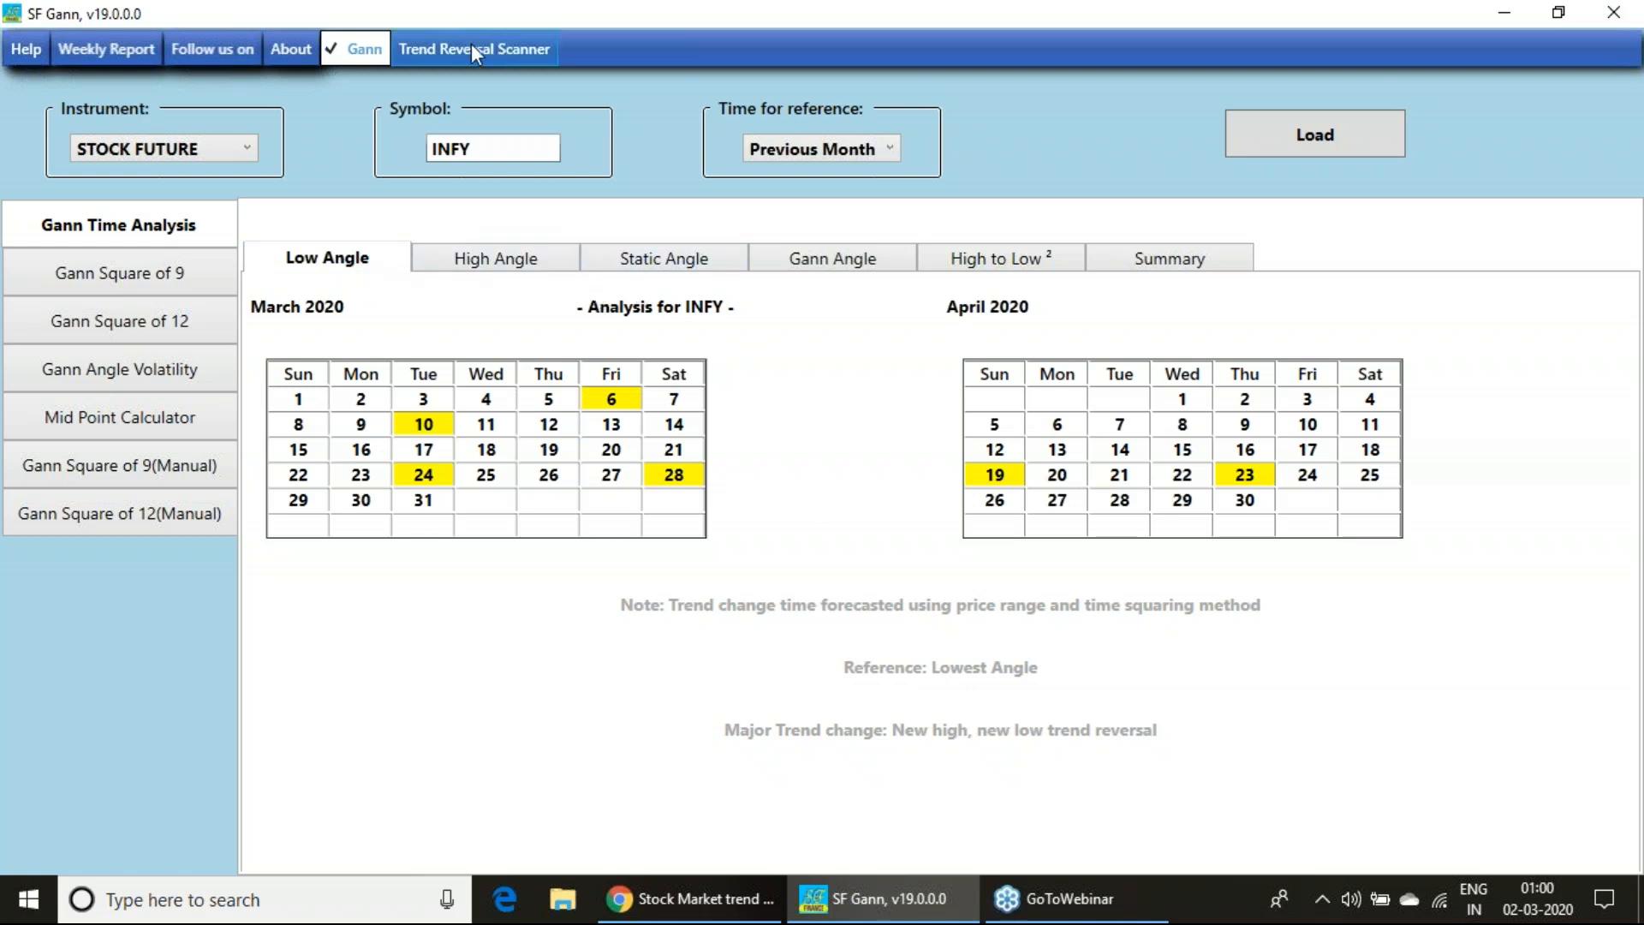
left_click(474, 50)
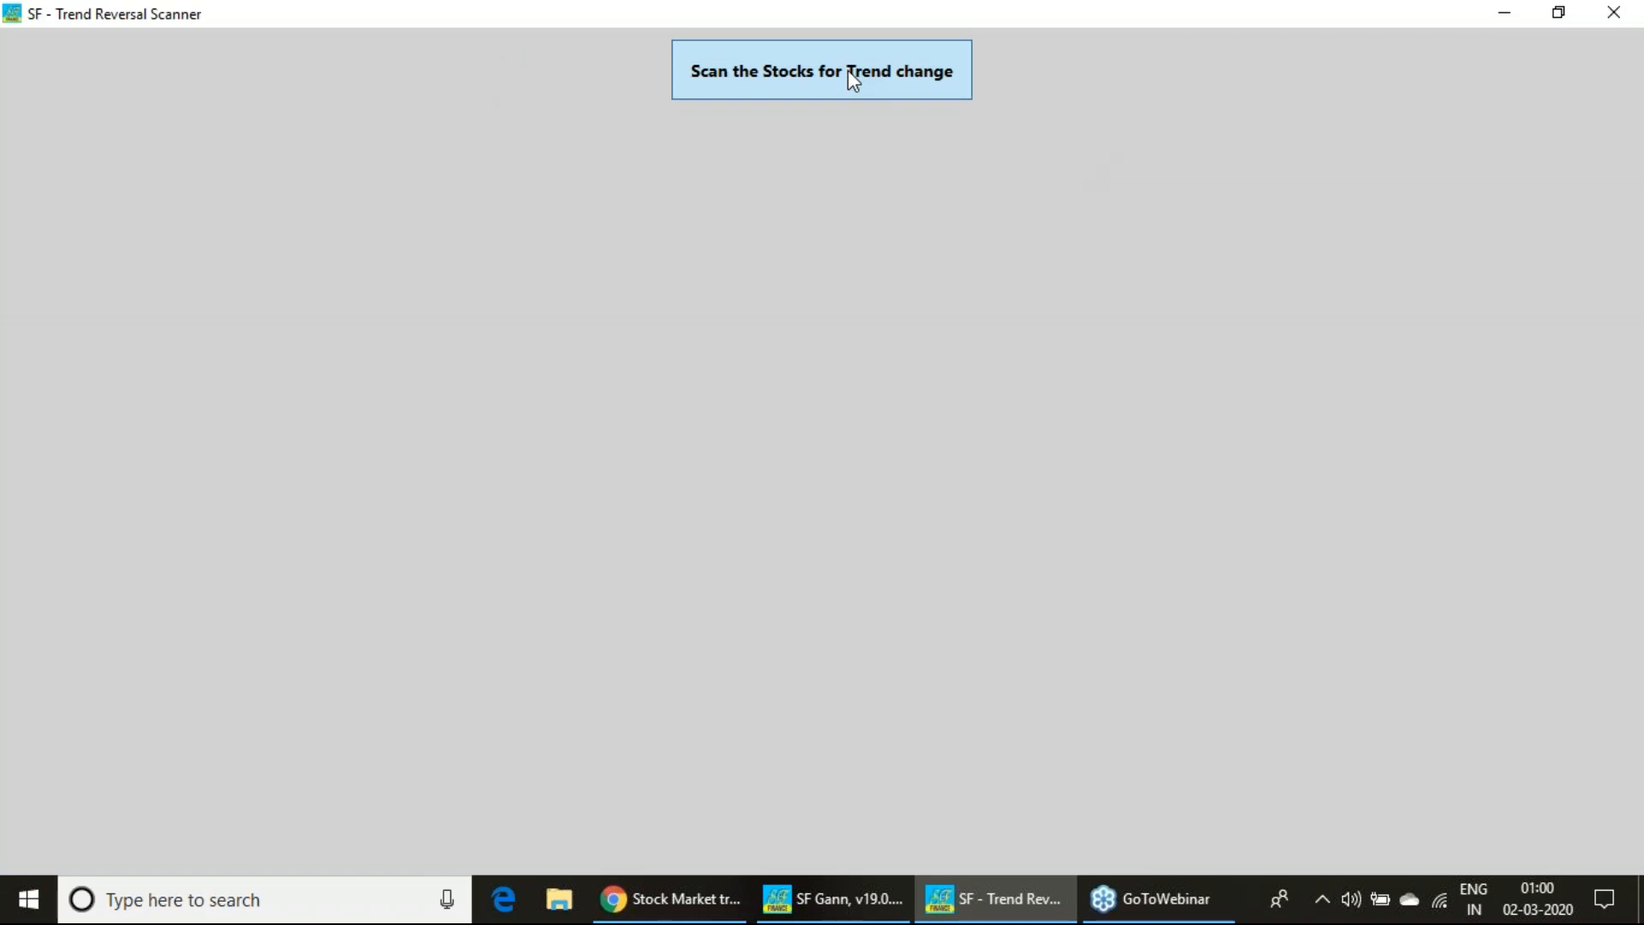
left_click(821, 69)
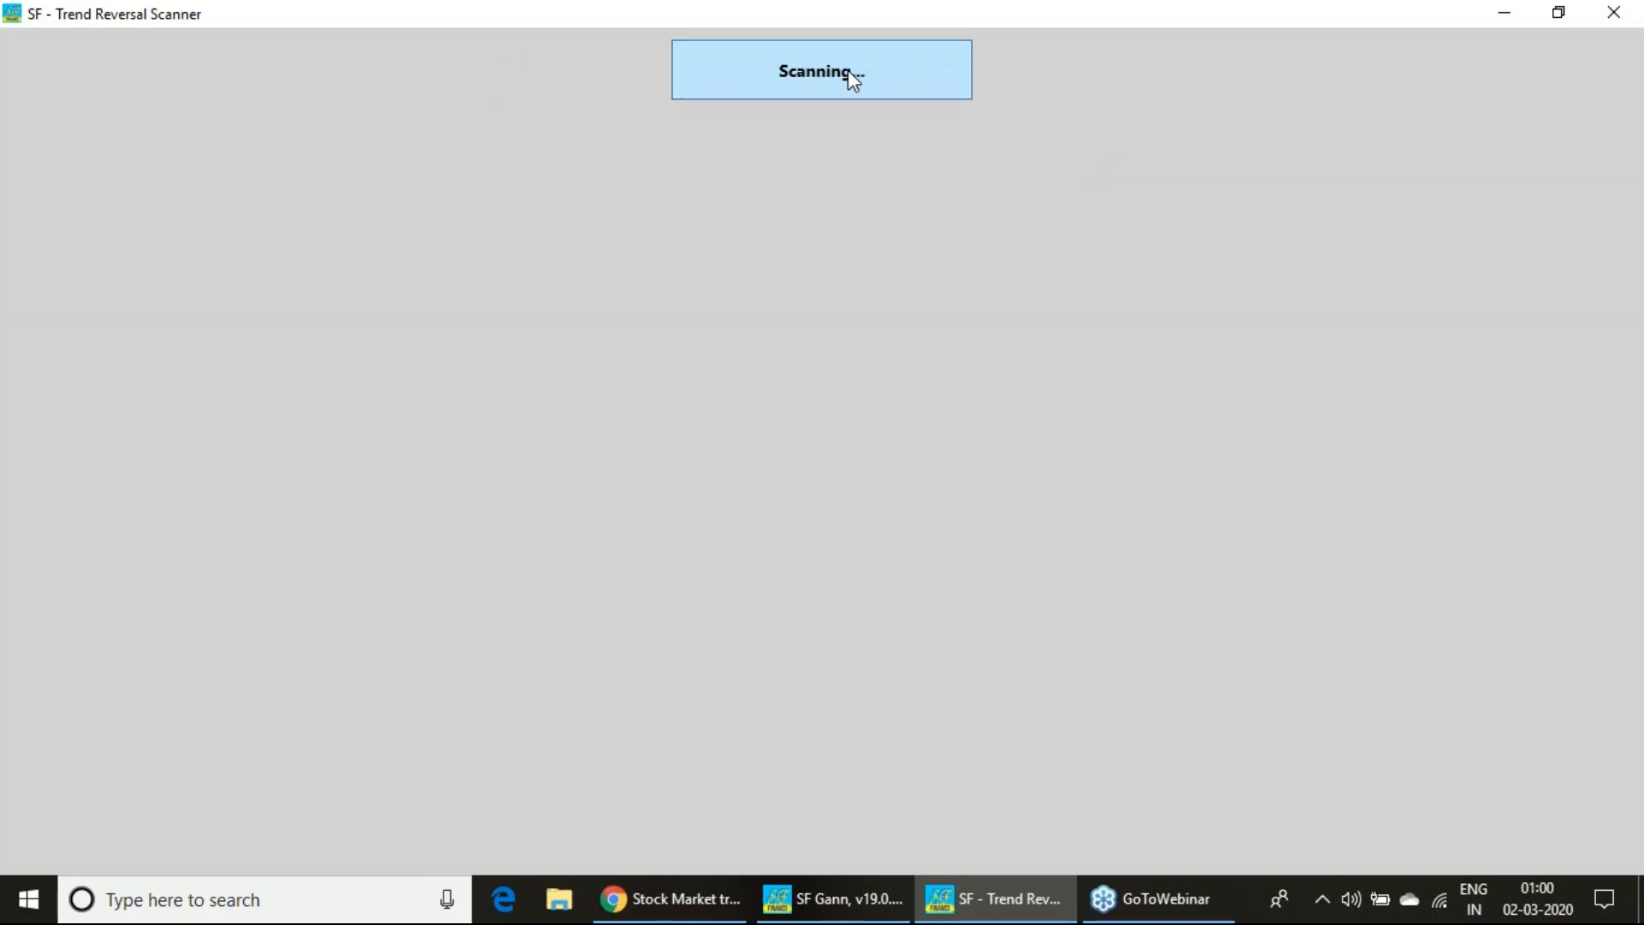
left_click(822, 69)
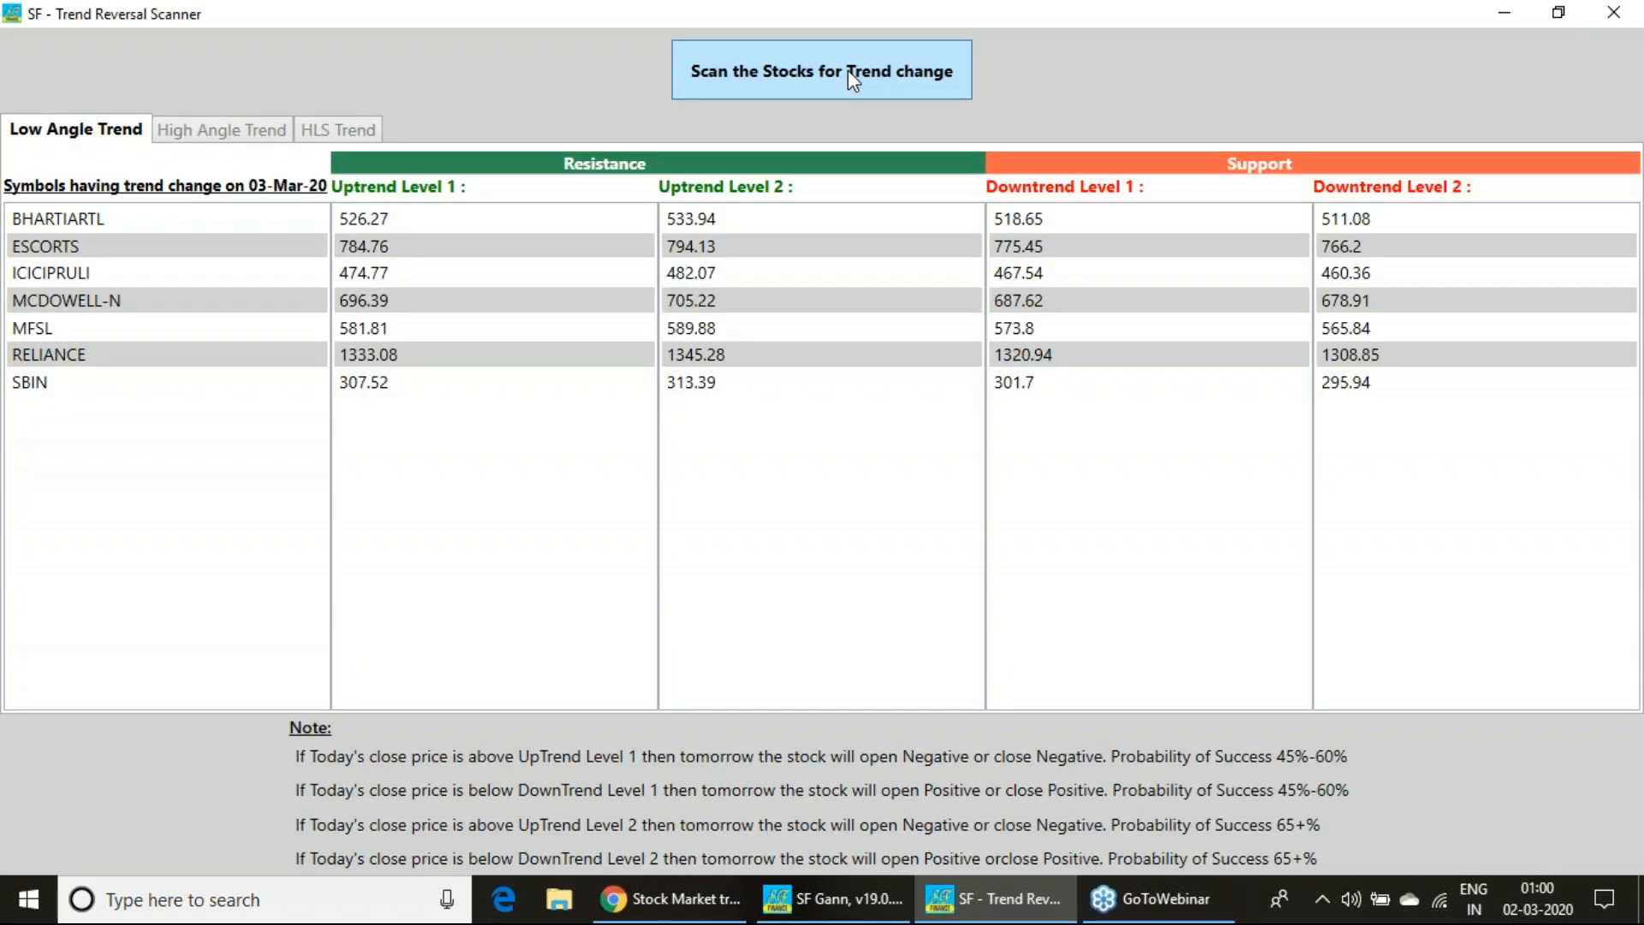
mouse_move(1610, 331)
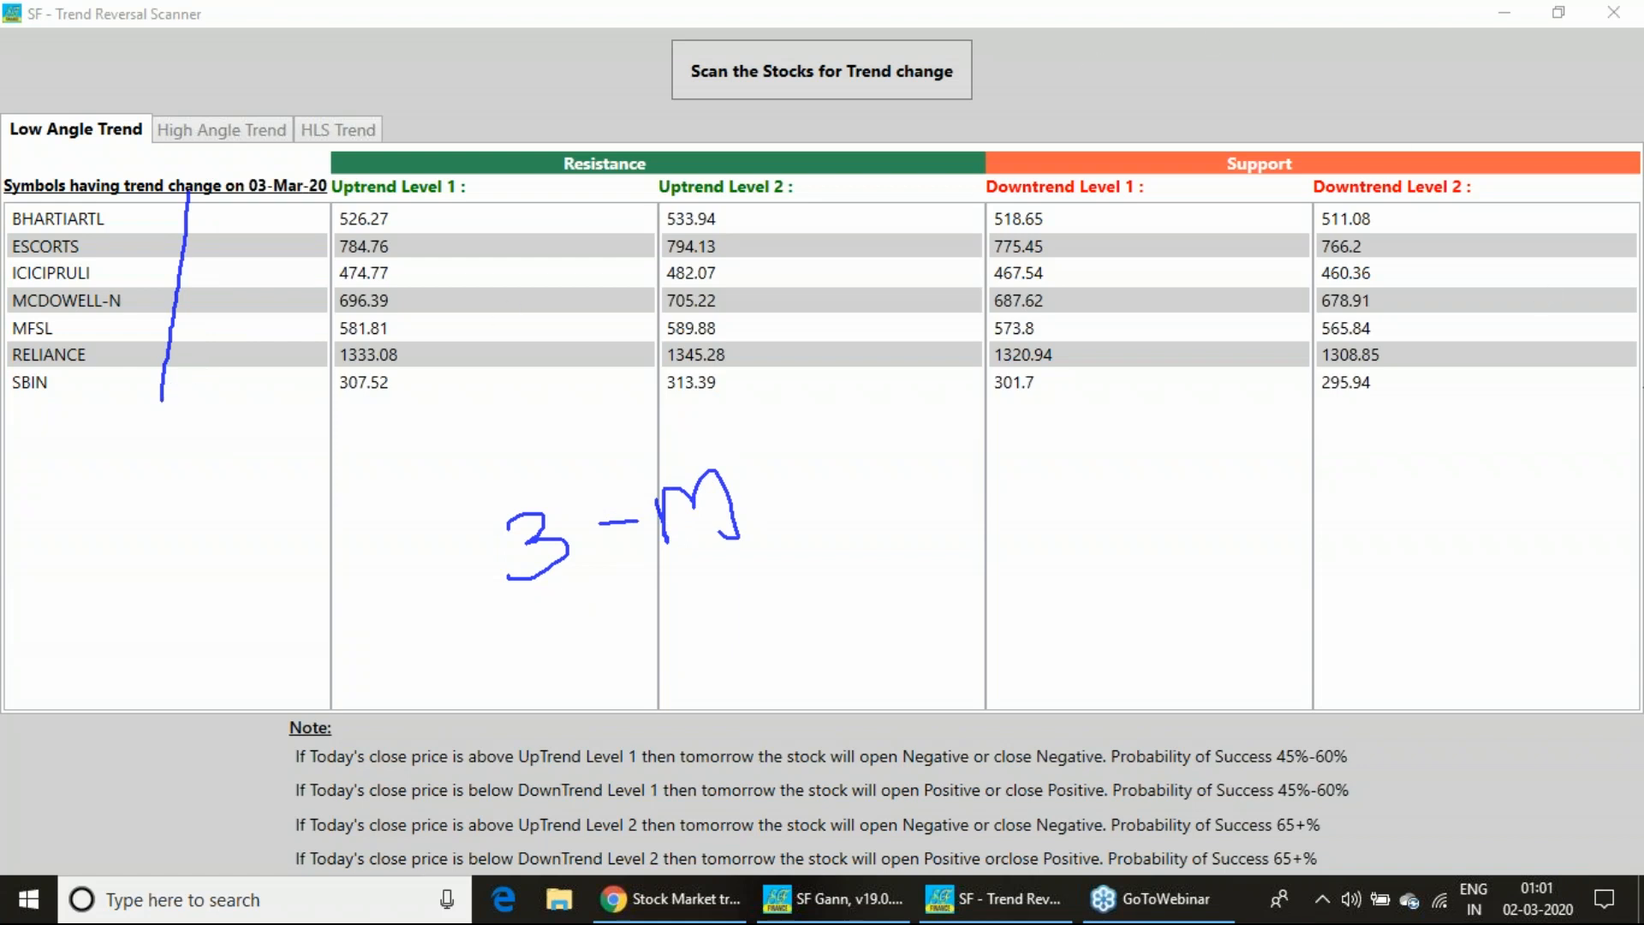
mouse_move(1533, 401)
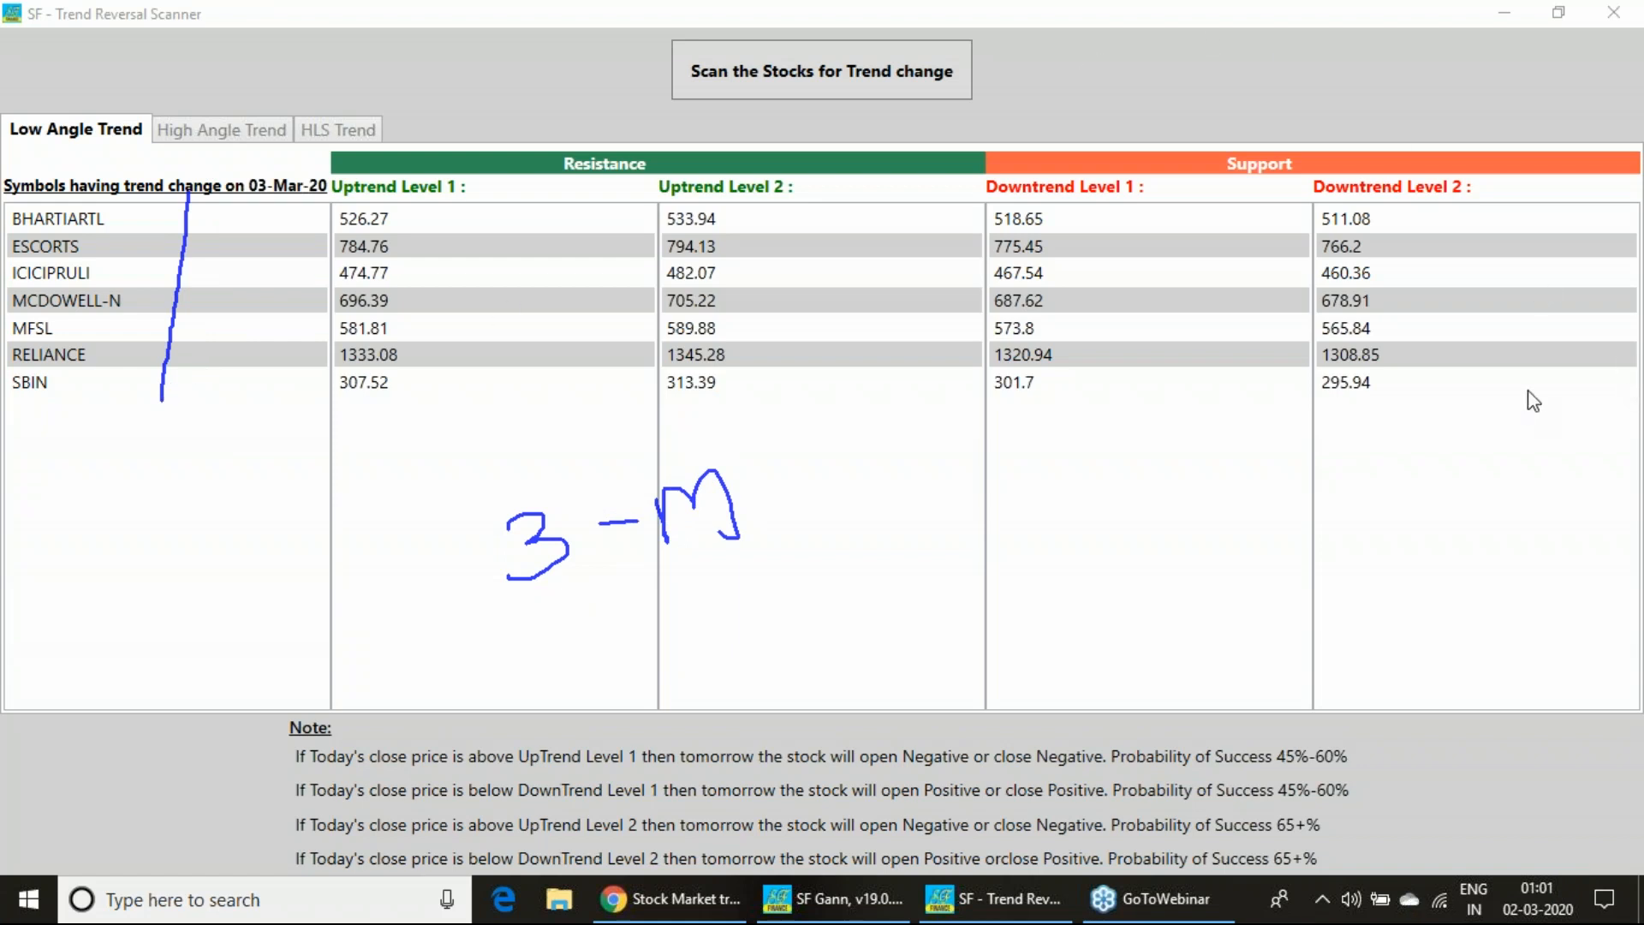
left_click(220, 129)
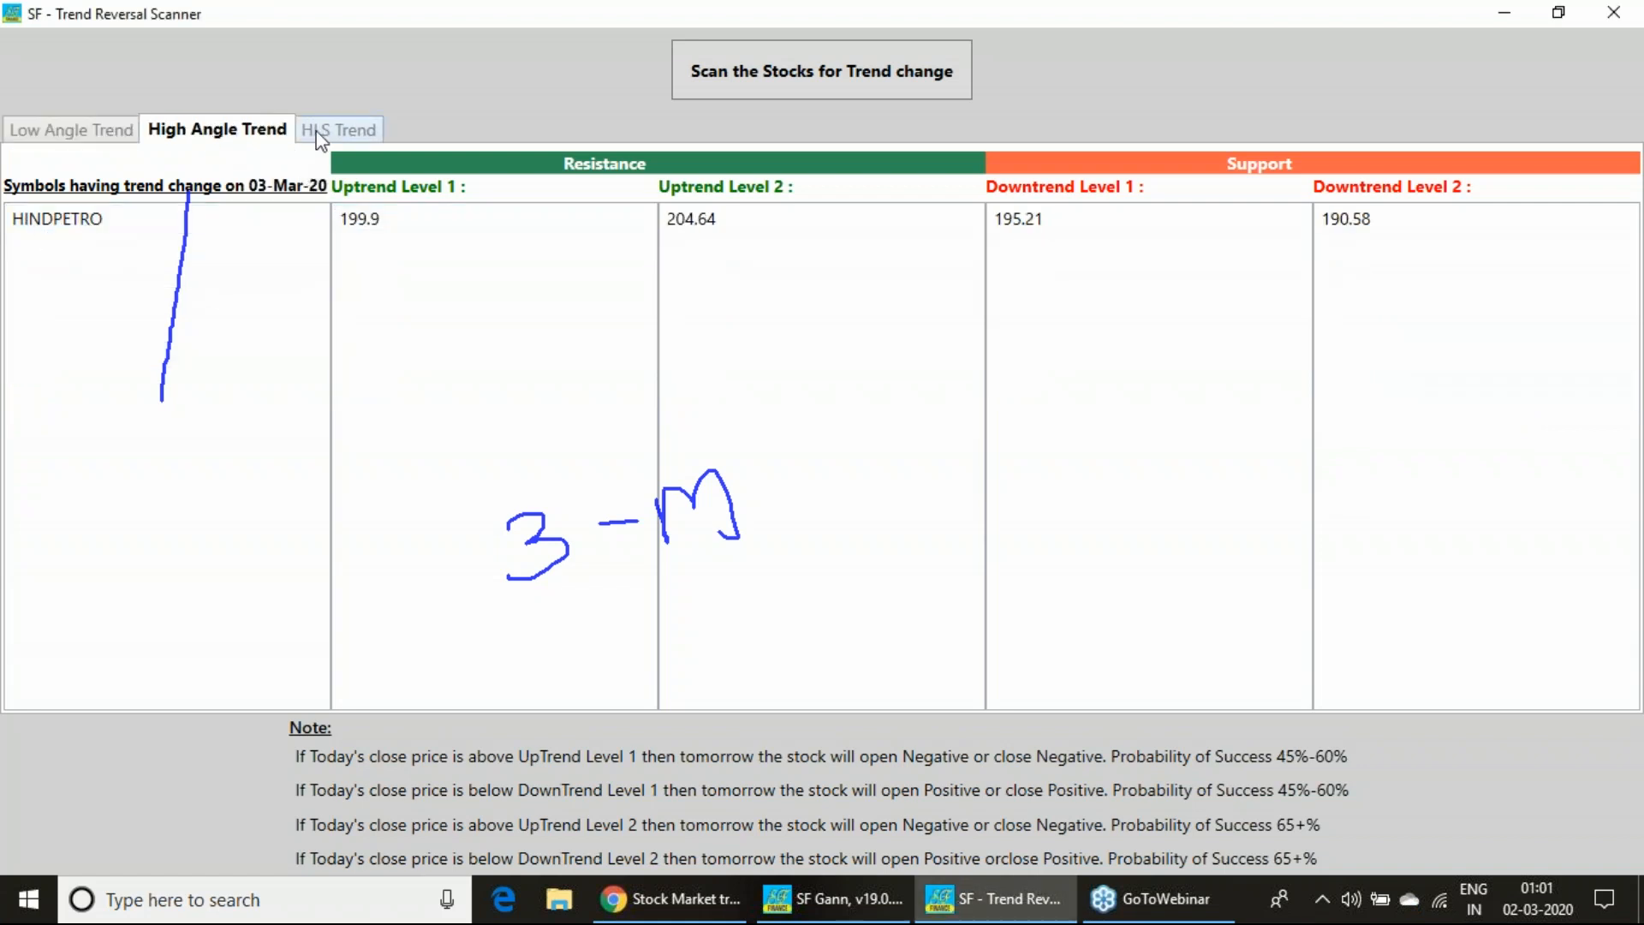
left_click(339, 130)
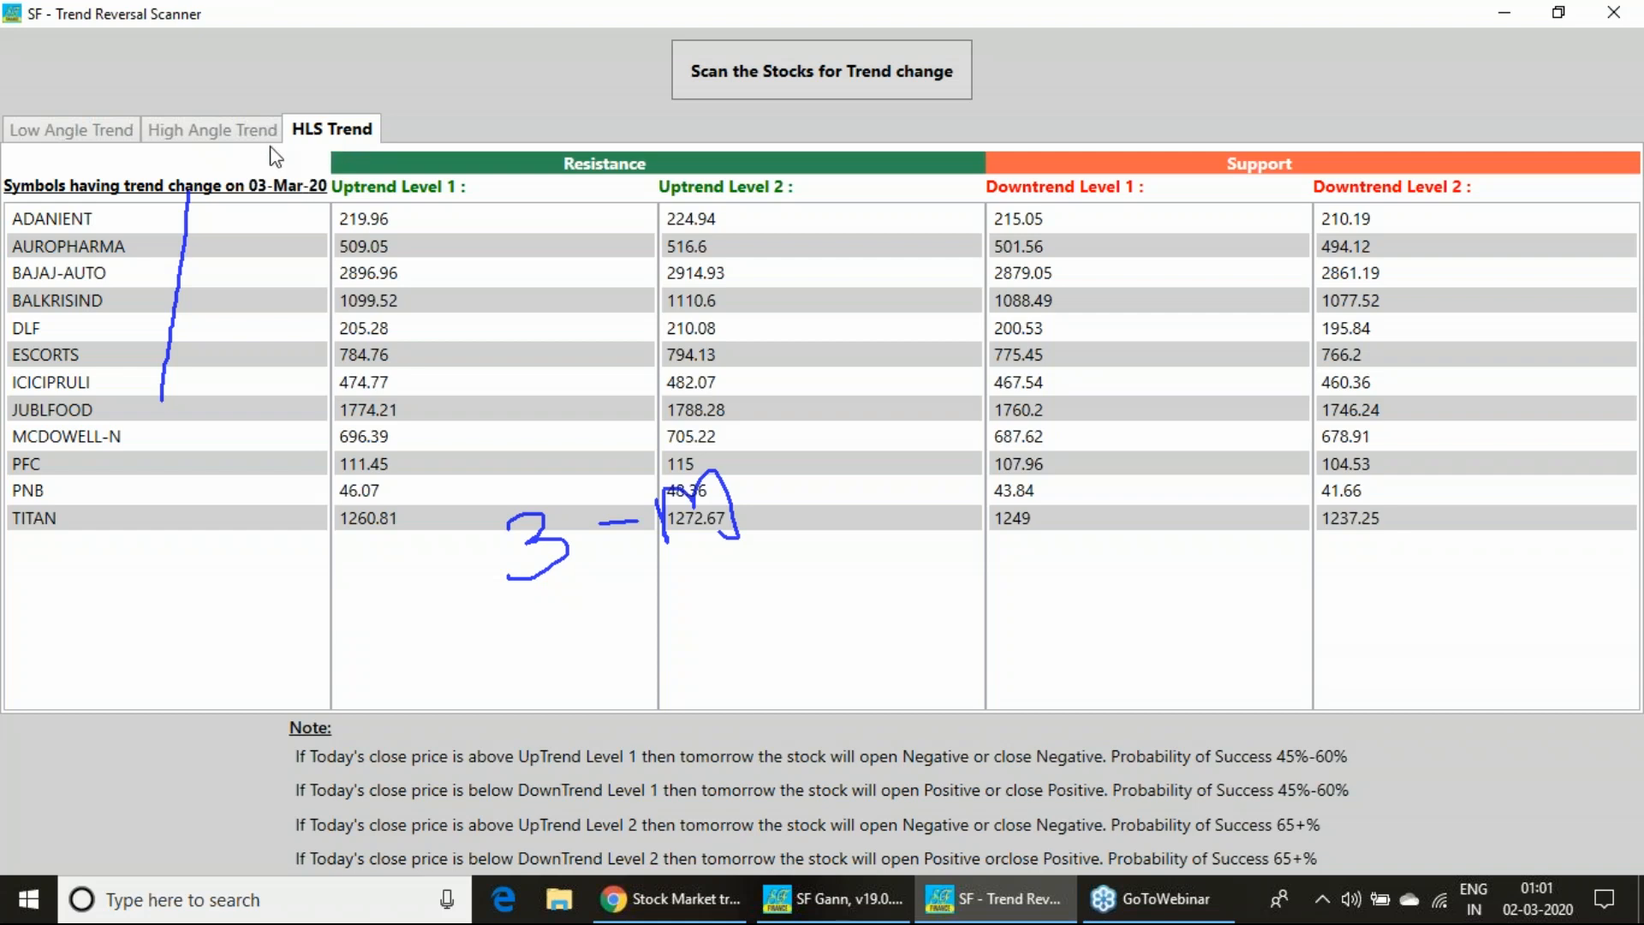
left_click(210, 130)
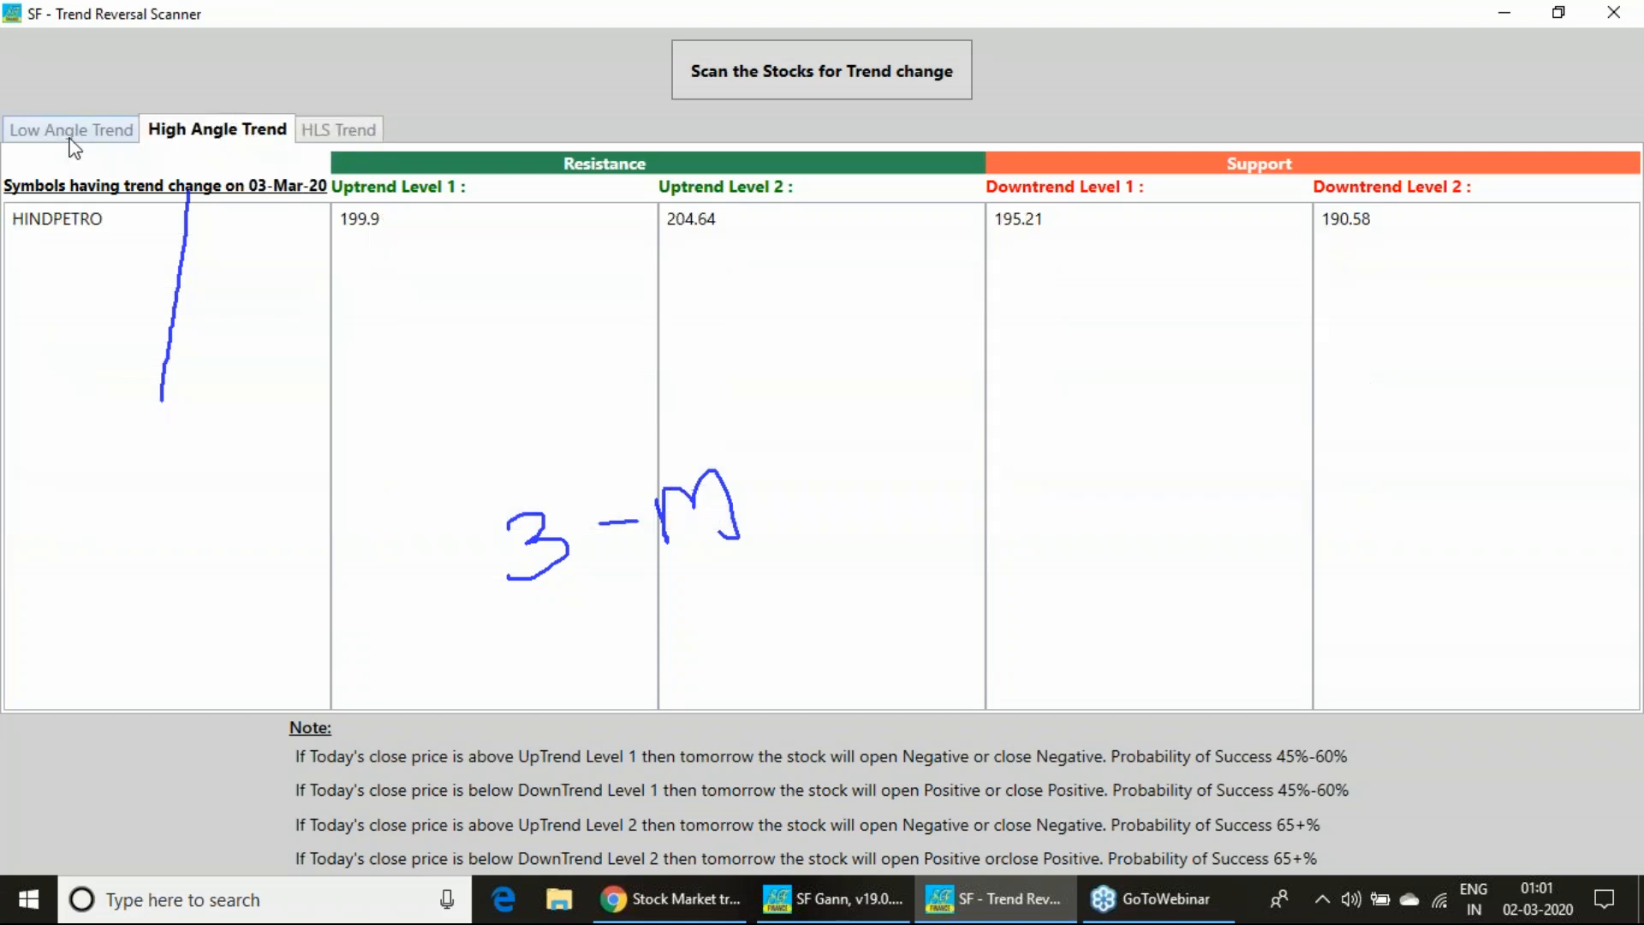
left_click(70, 130)
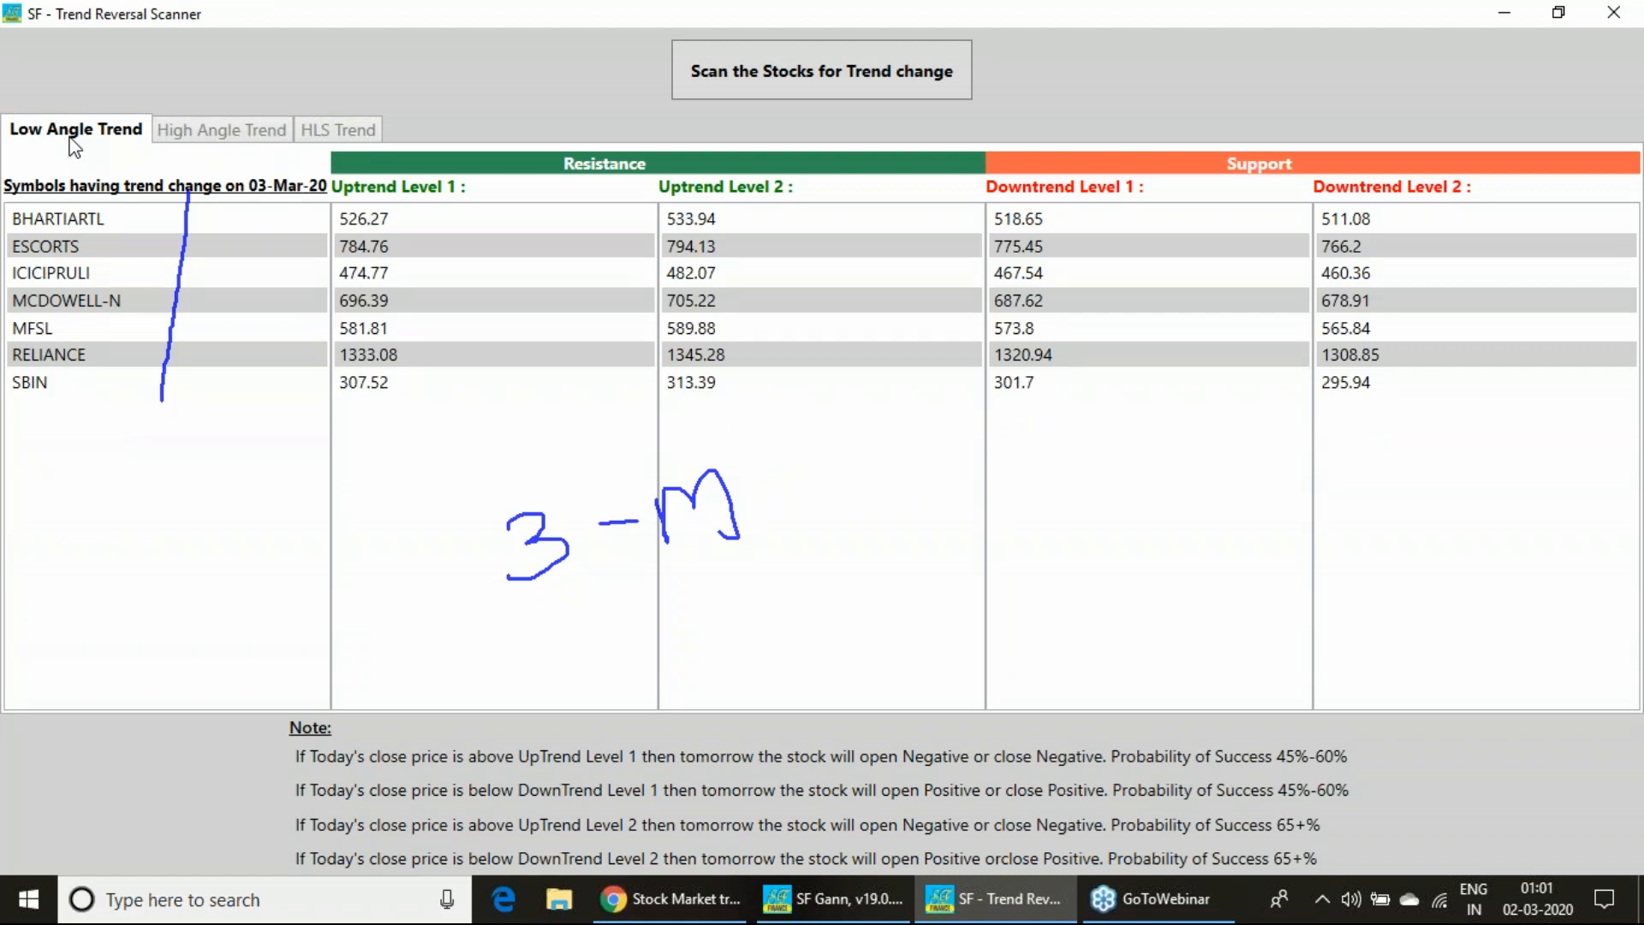
left_click(220, 129)
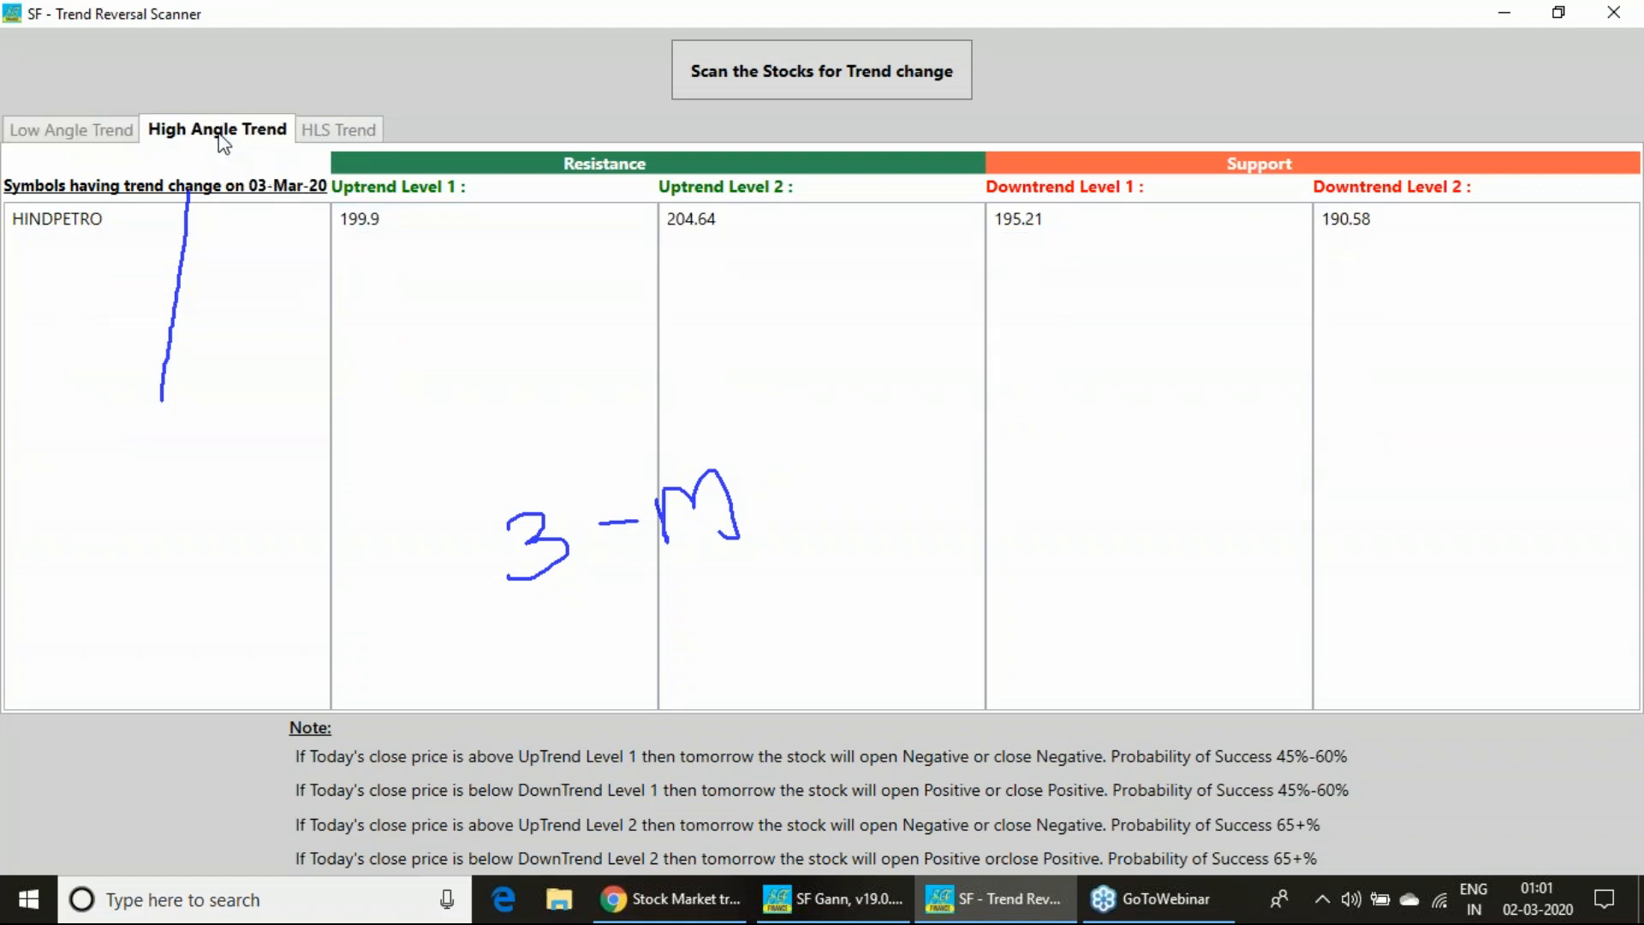
left_click(338, 129)
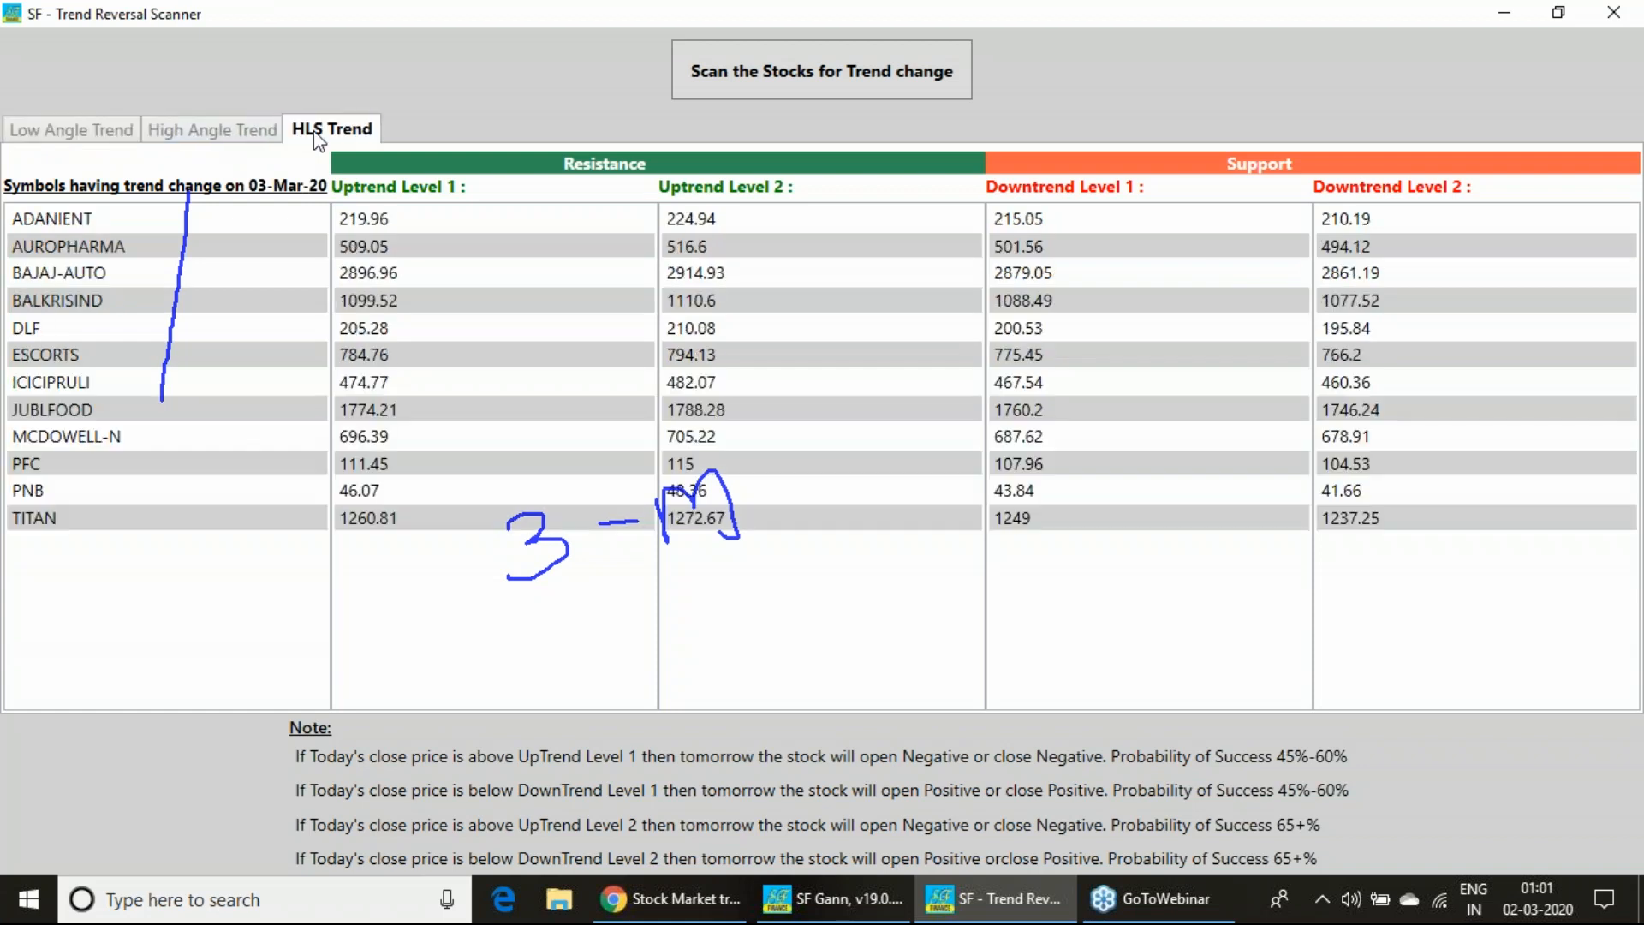
mouse_move(1625, 351)
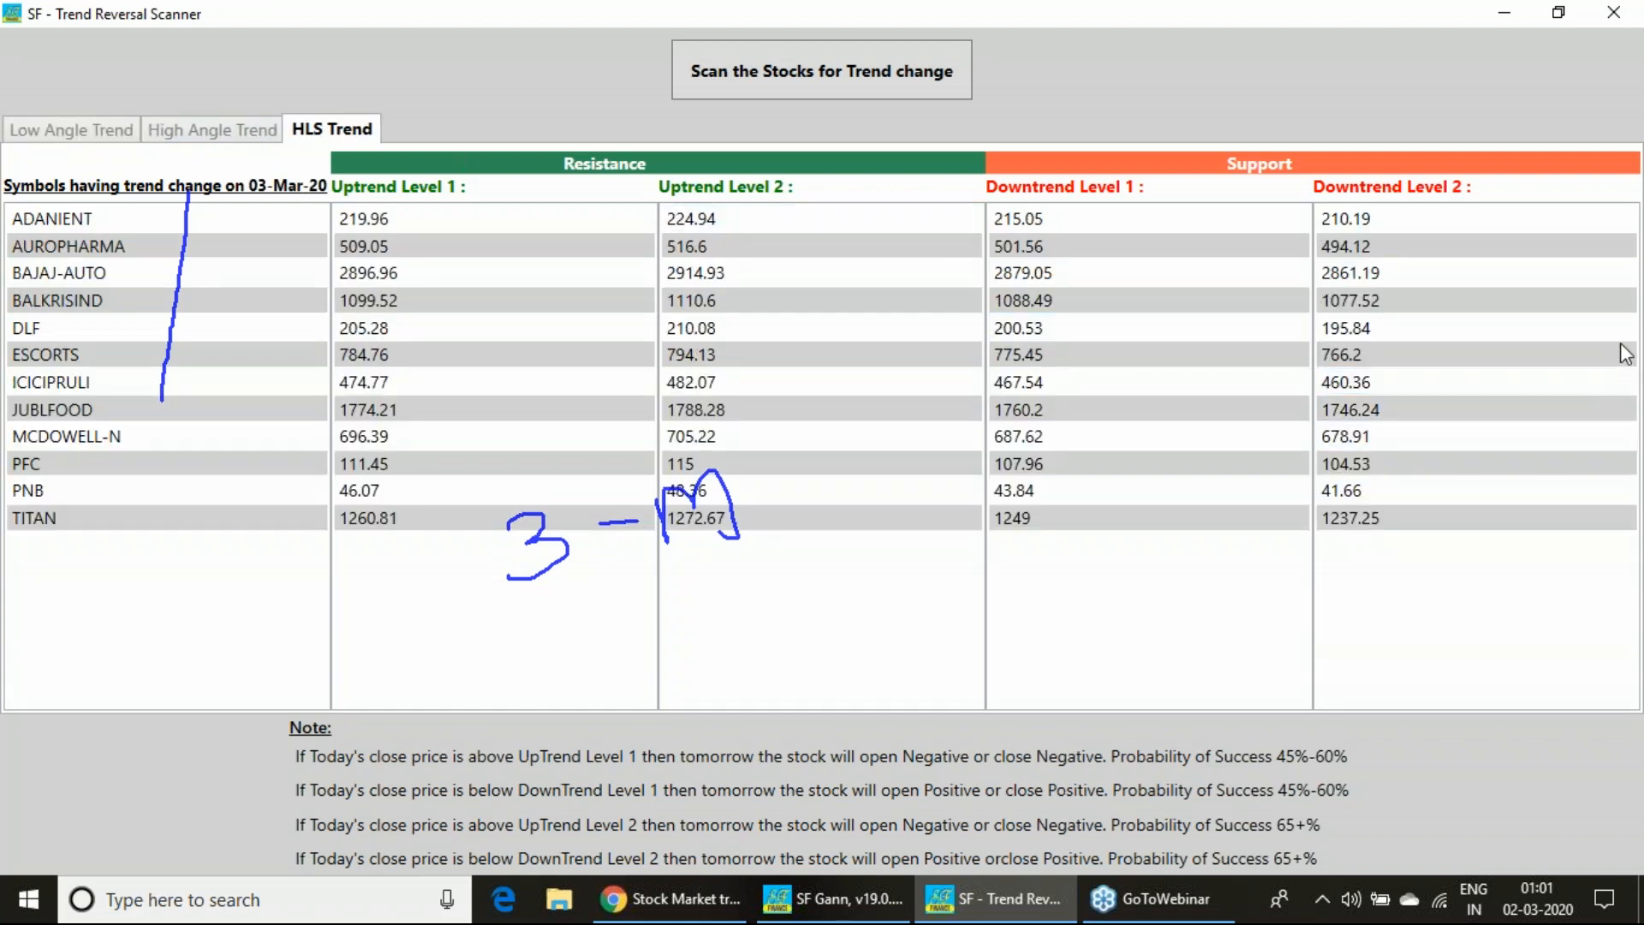
mouse_move(1563, 535)
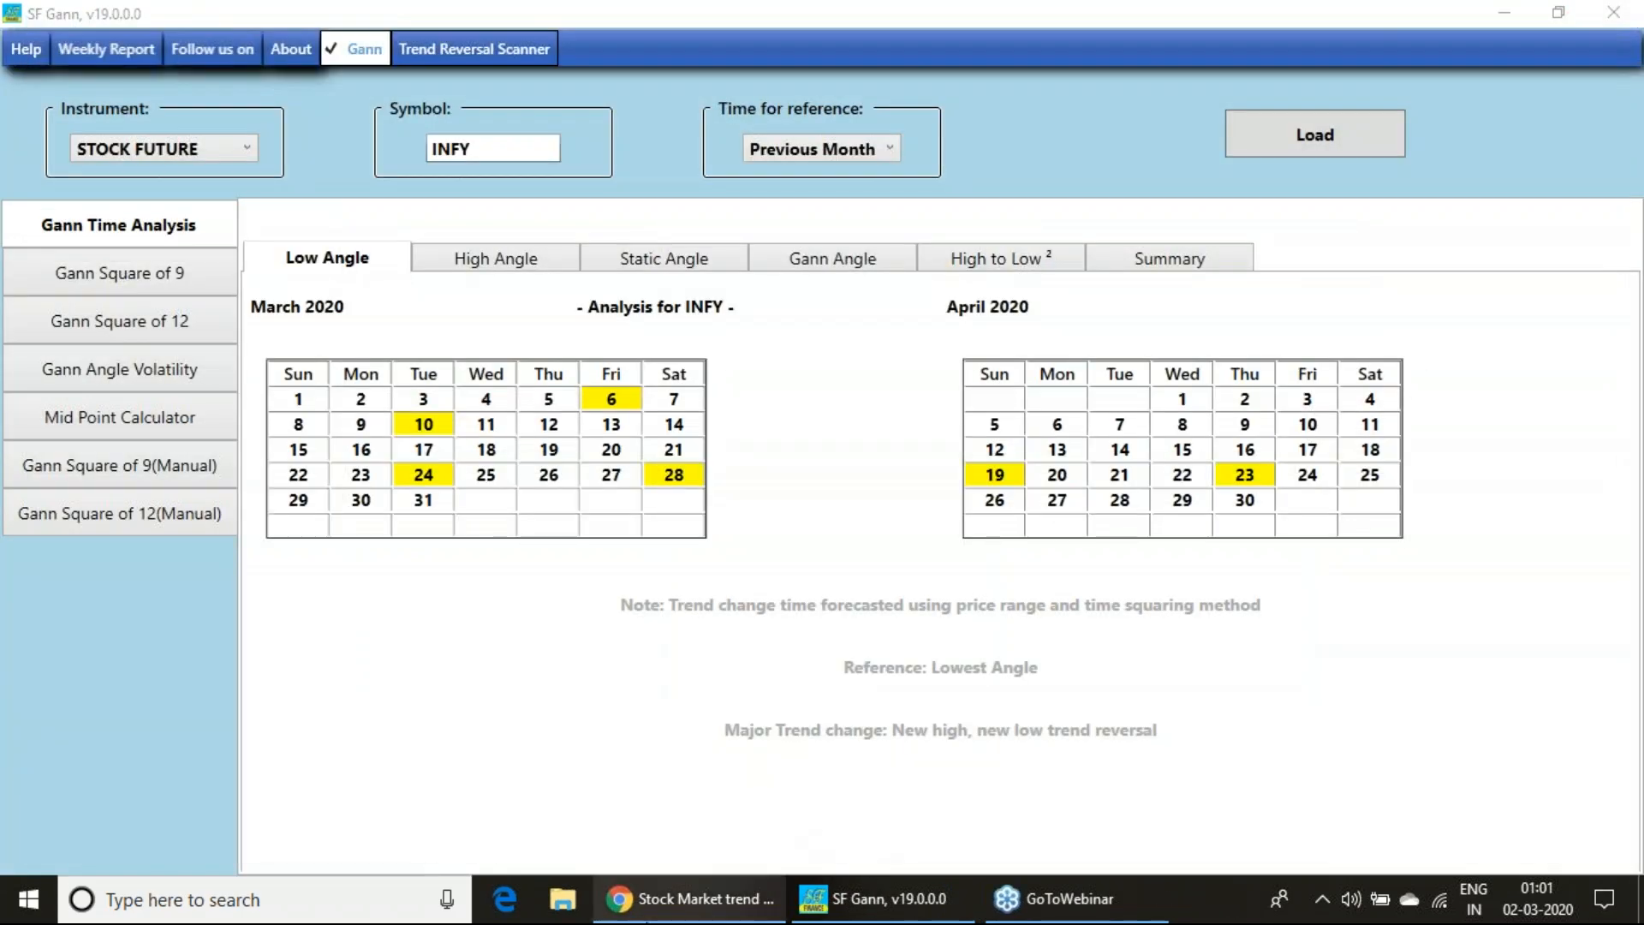
Go to the website's download page and follow the weekly trend report link.
left_click(688, 898)
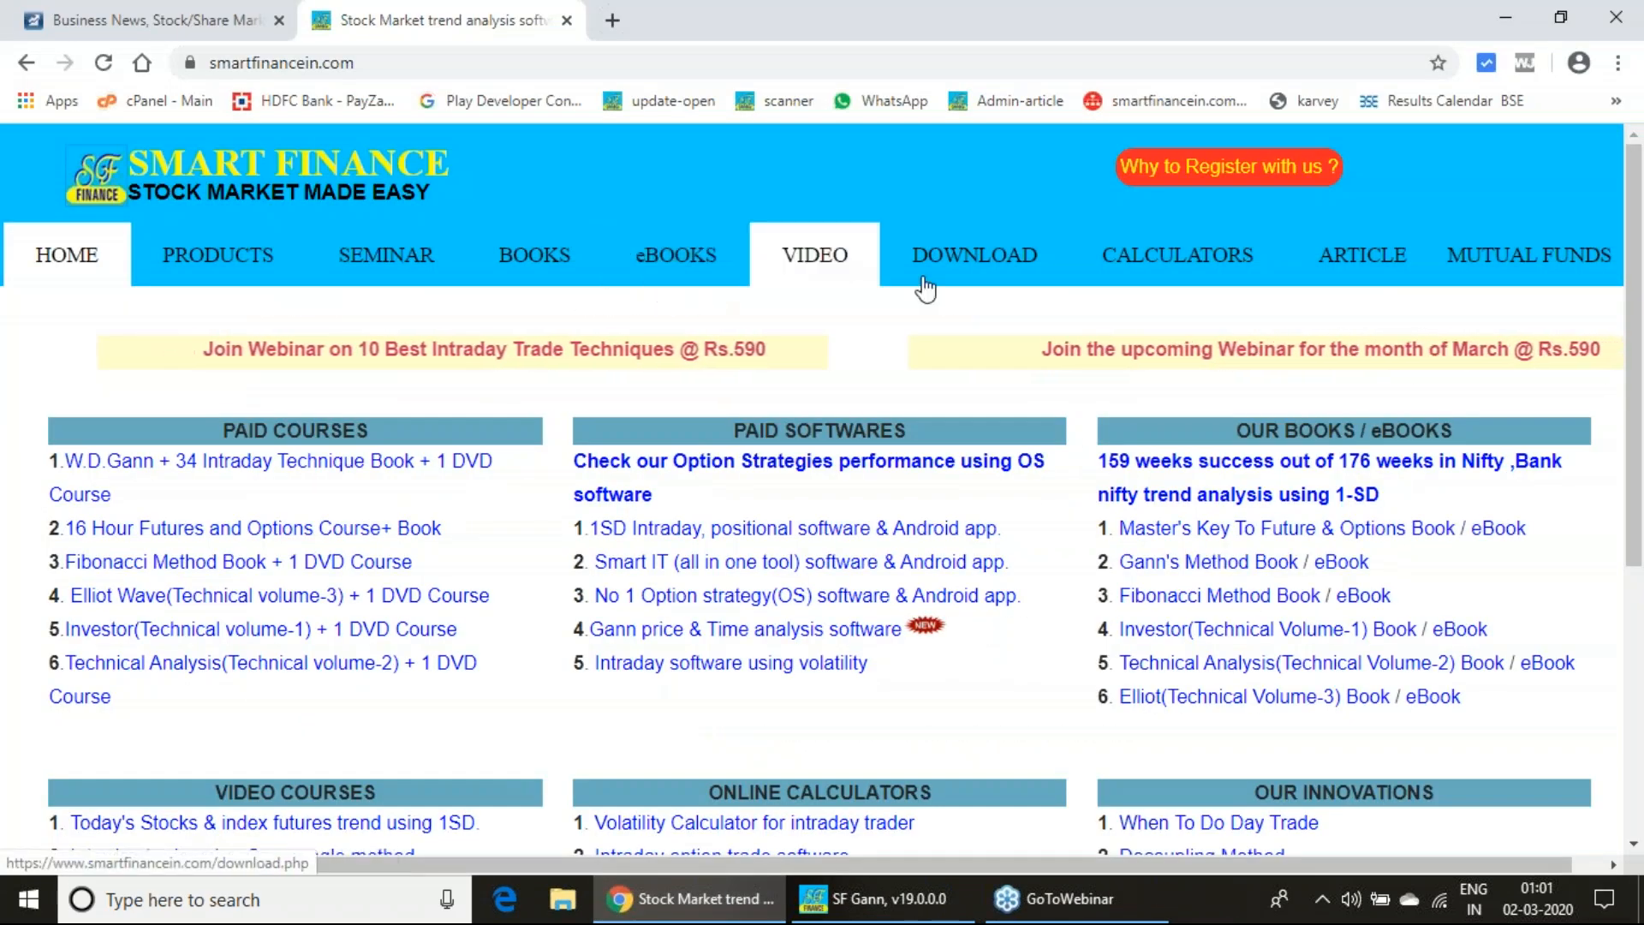
left_click(973, 253)
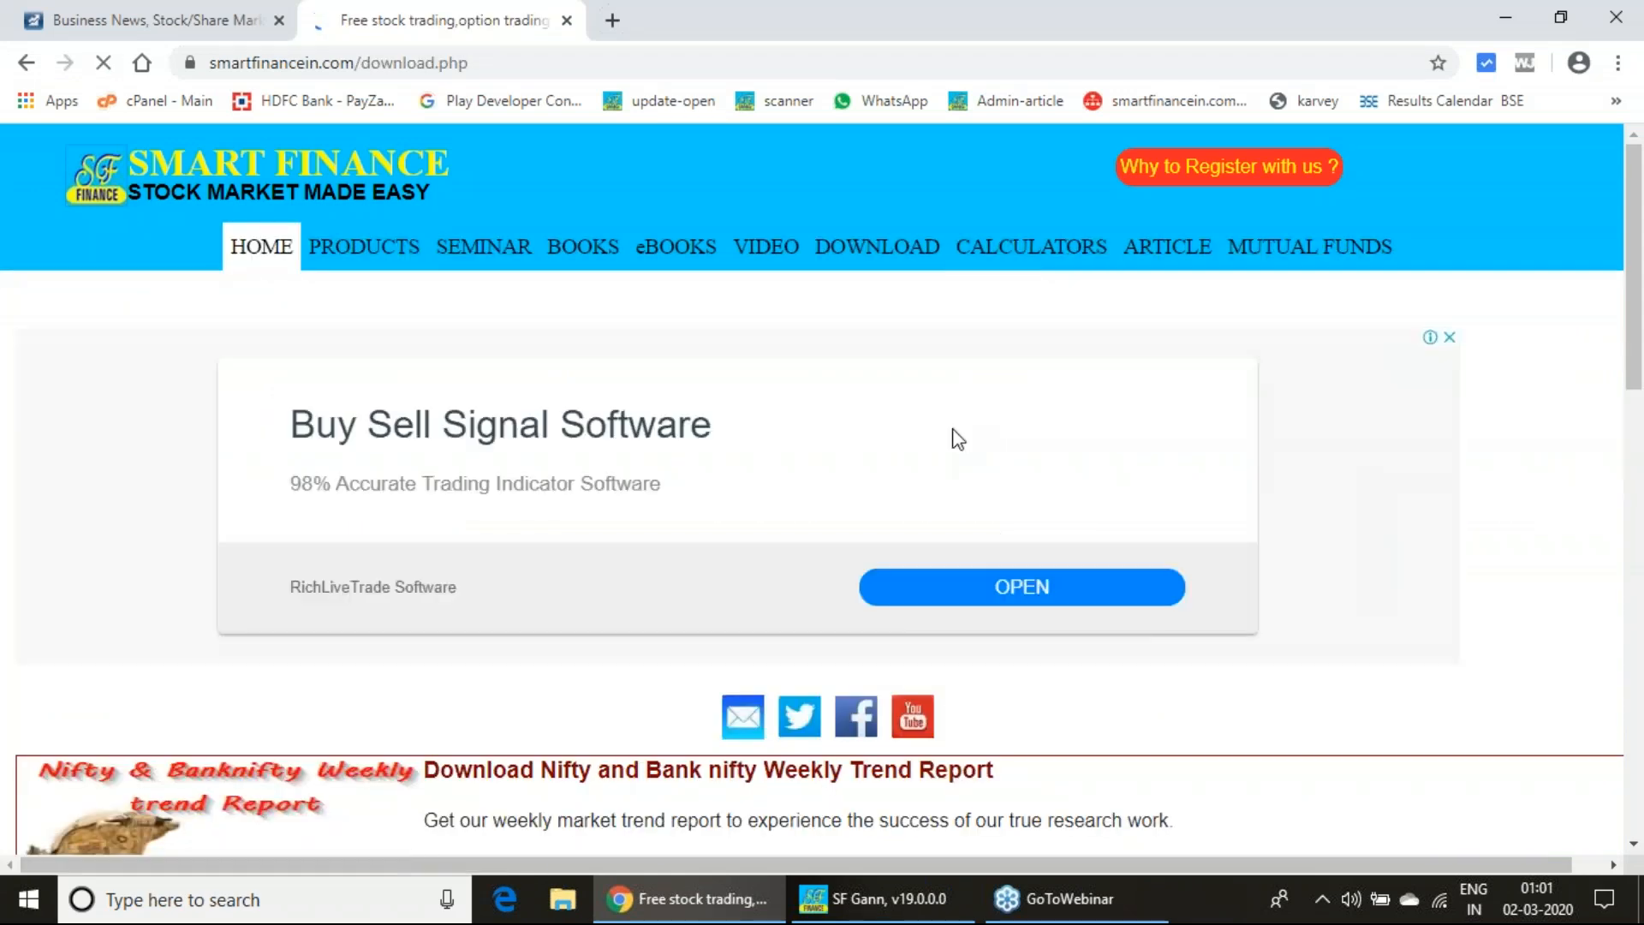
scroll("down", 3)
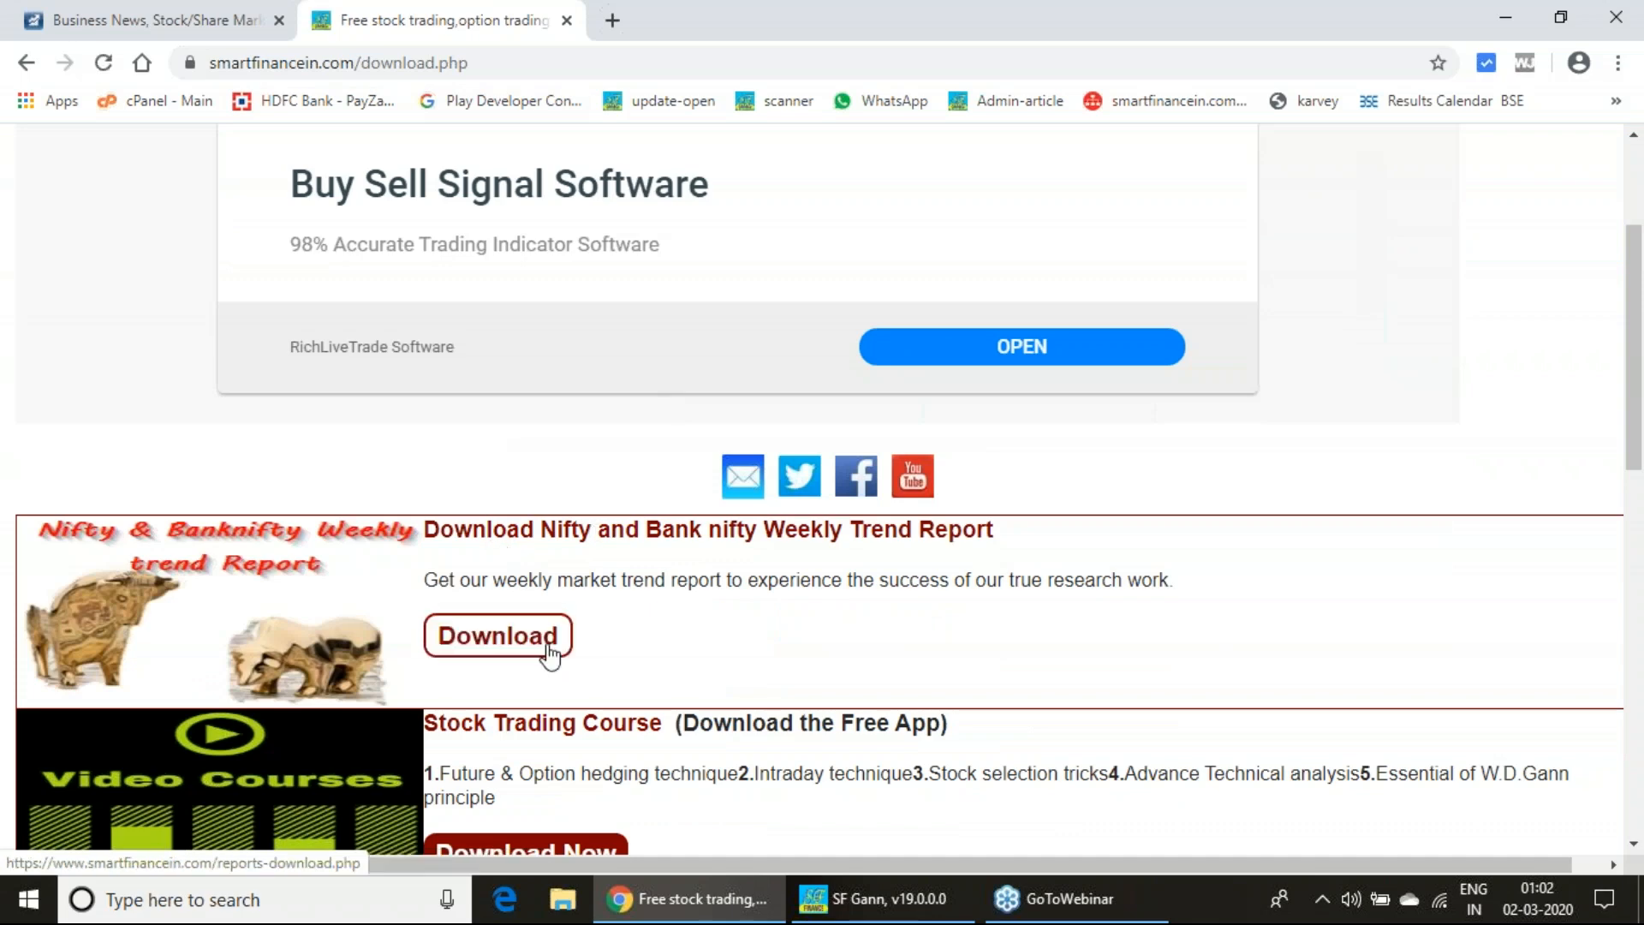
scroll("down", 3)
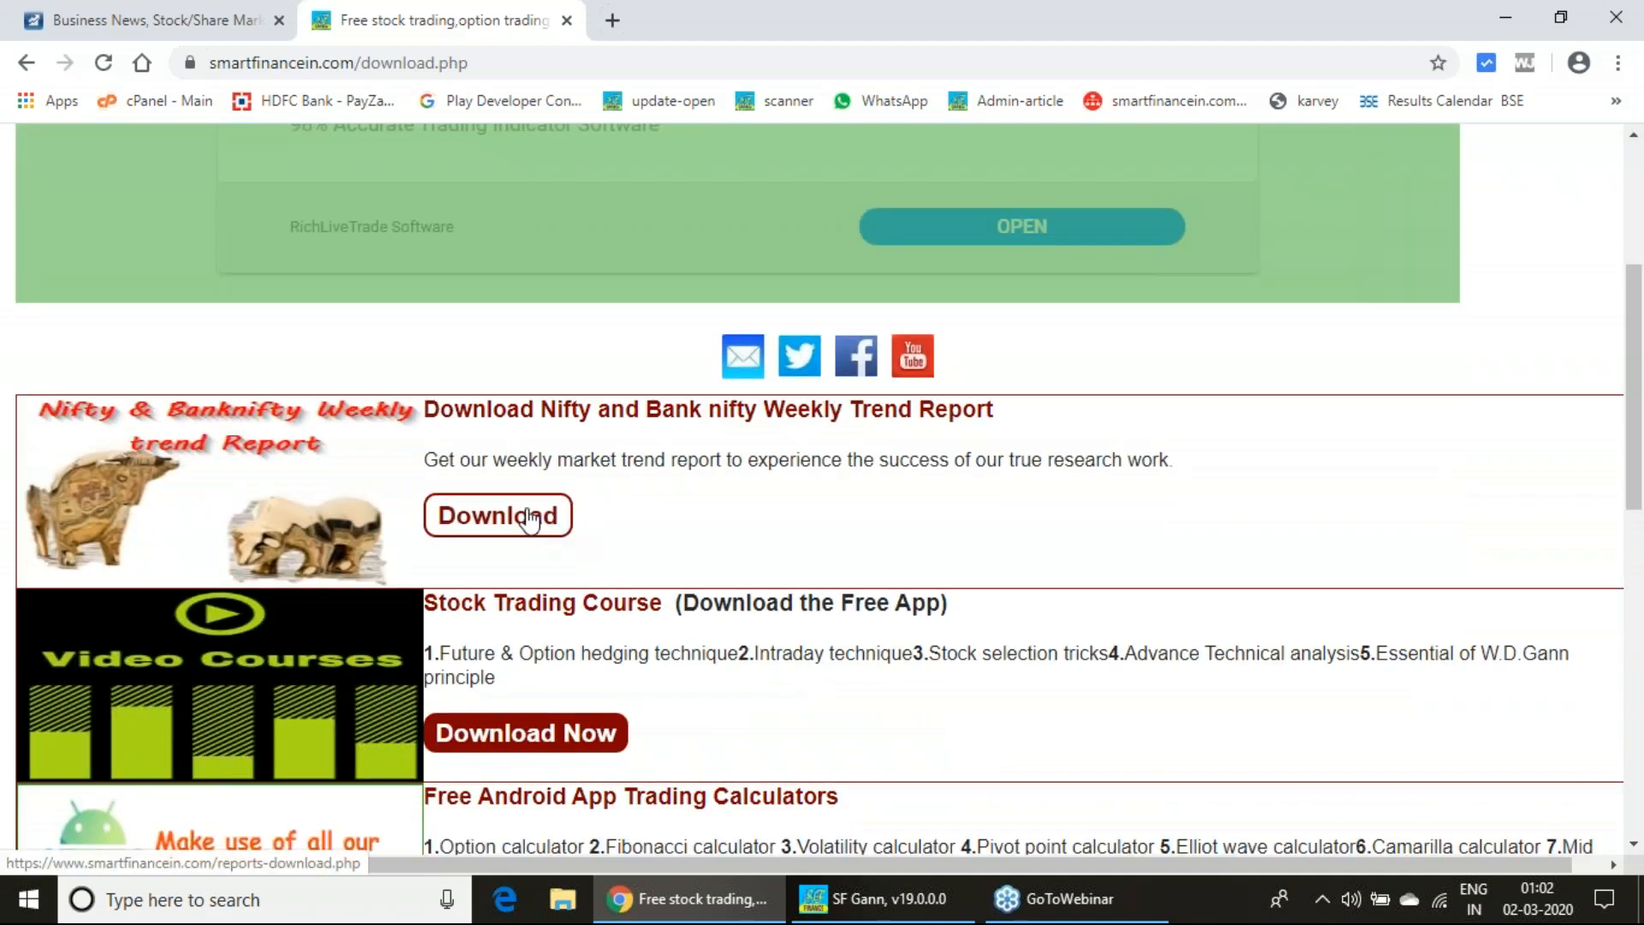
left_click(497, 515)
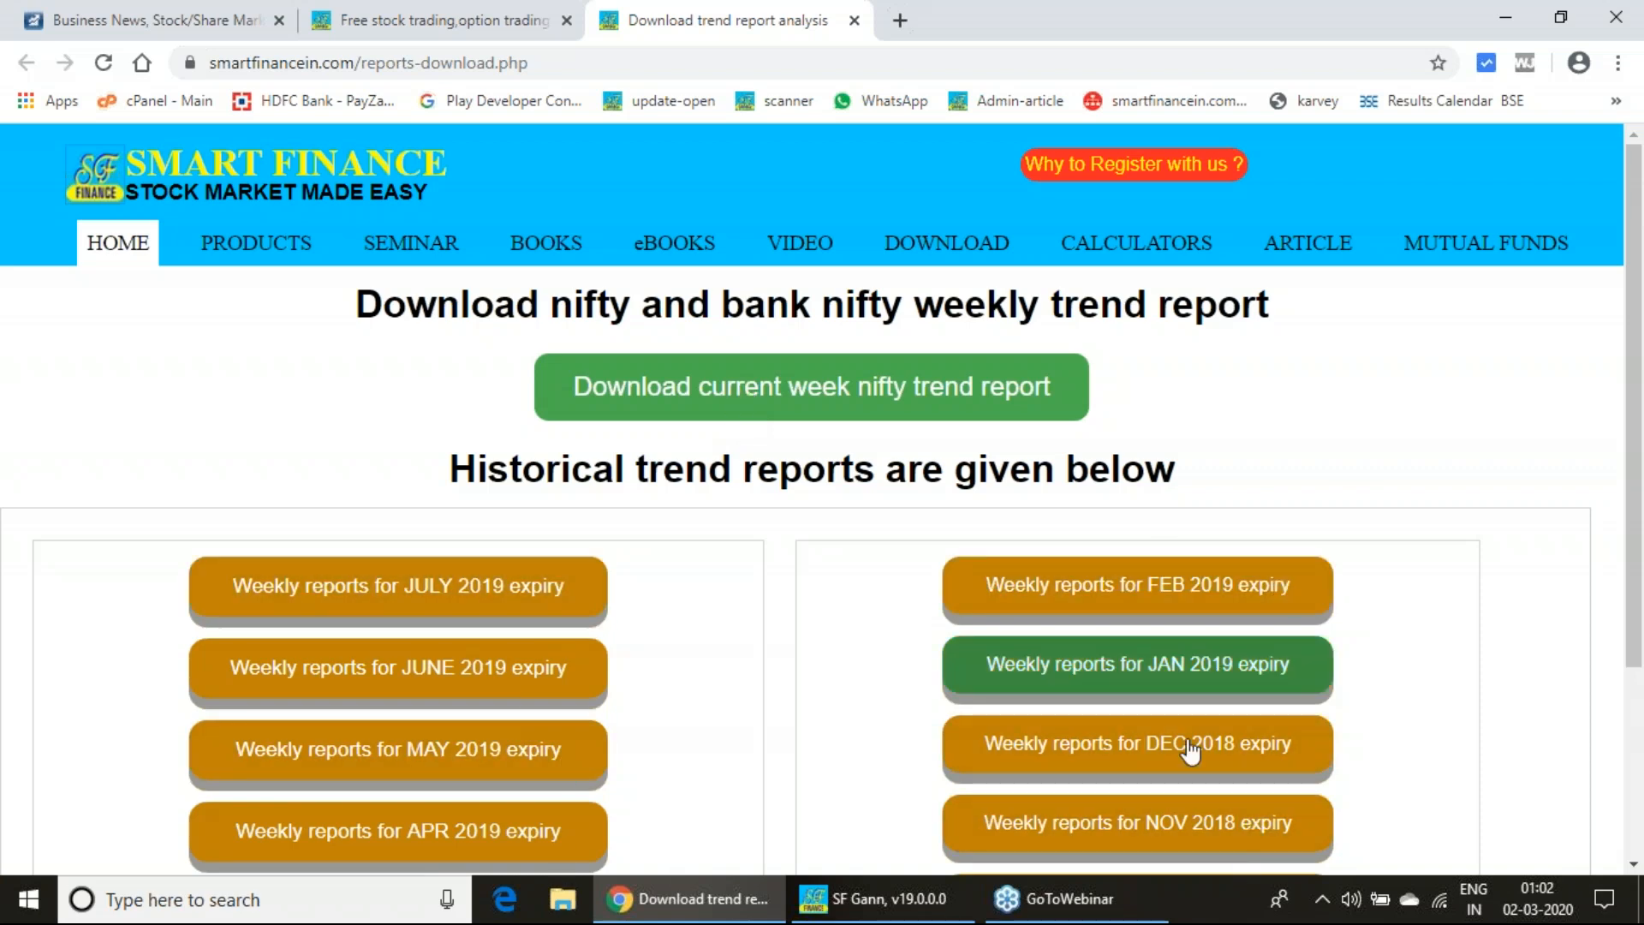
mouse_move(811, 386)
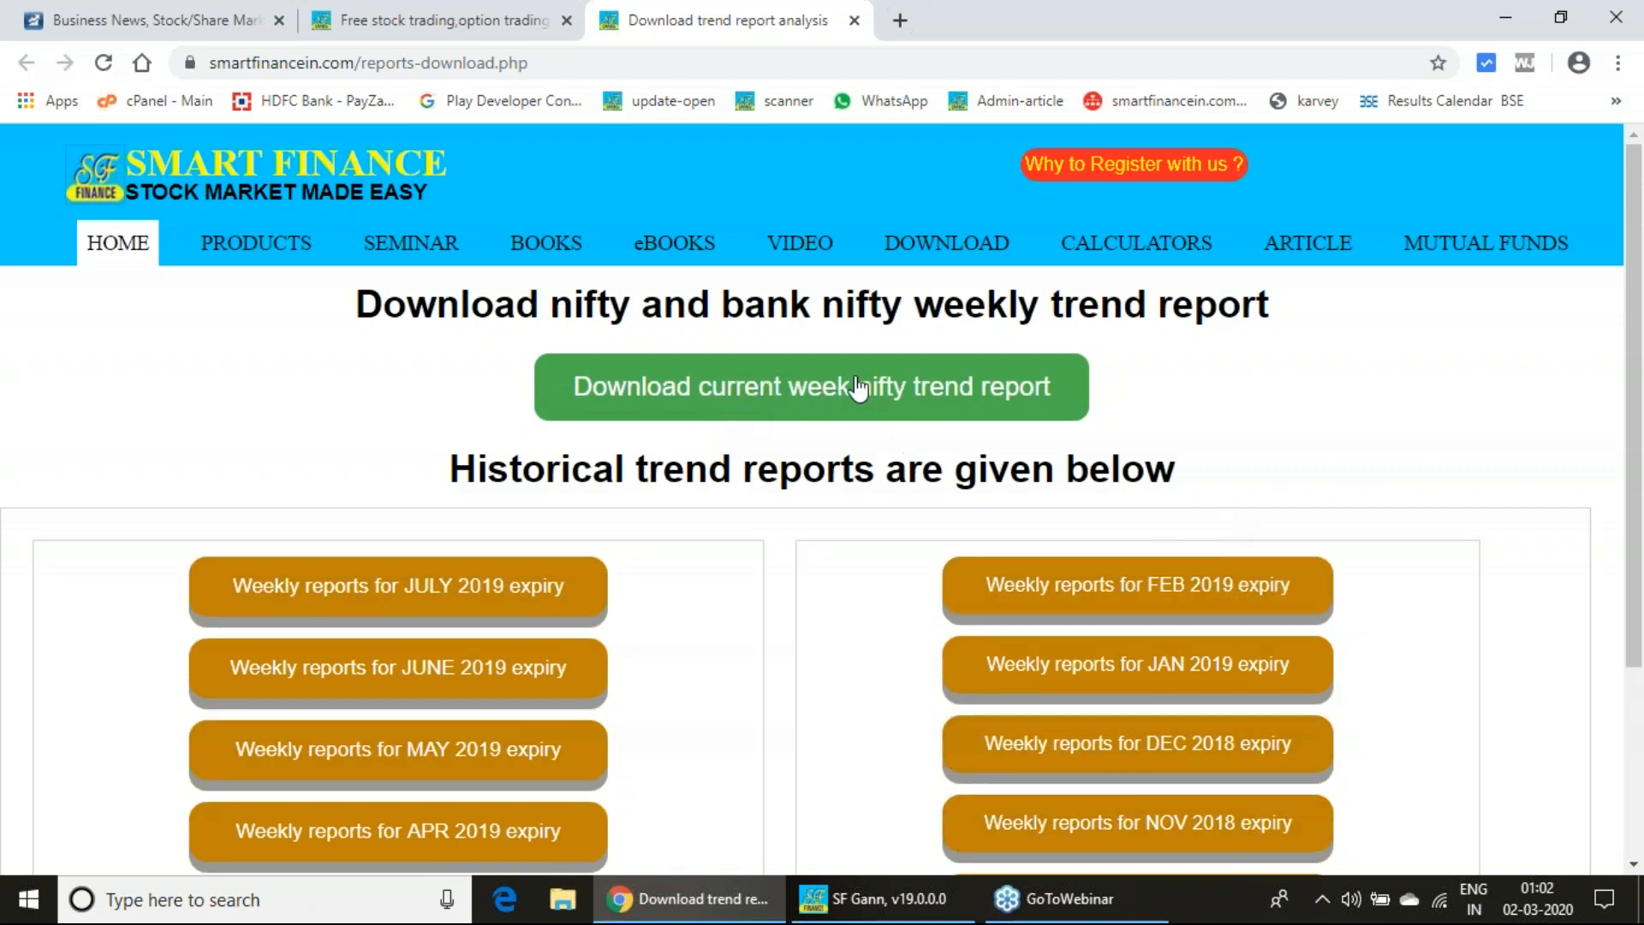
mouse_move(761, 386)
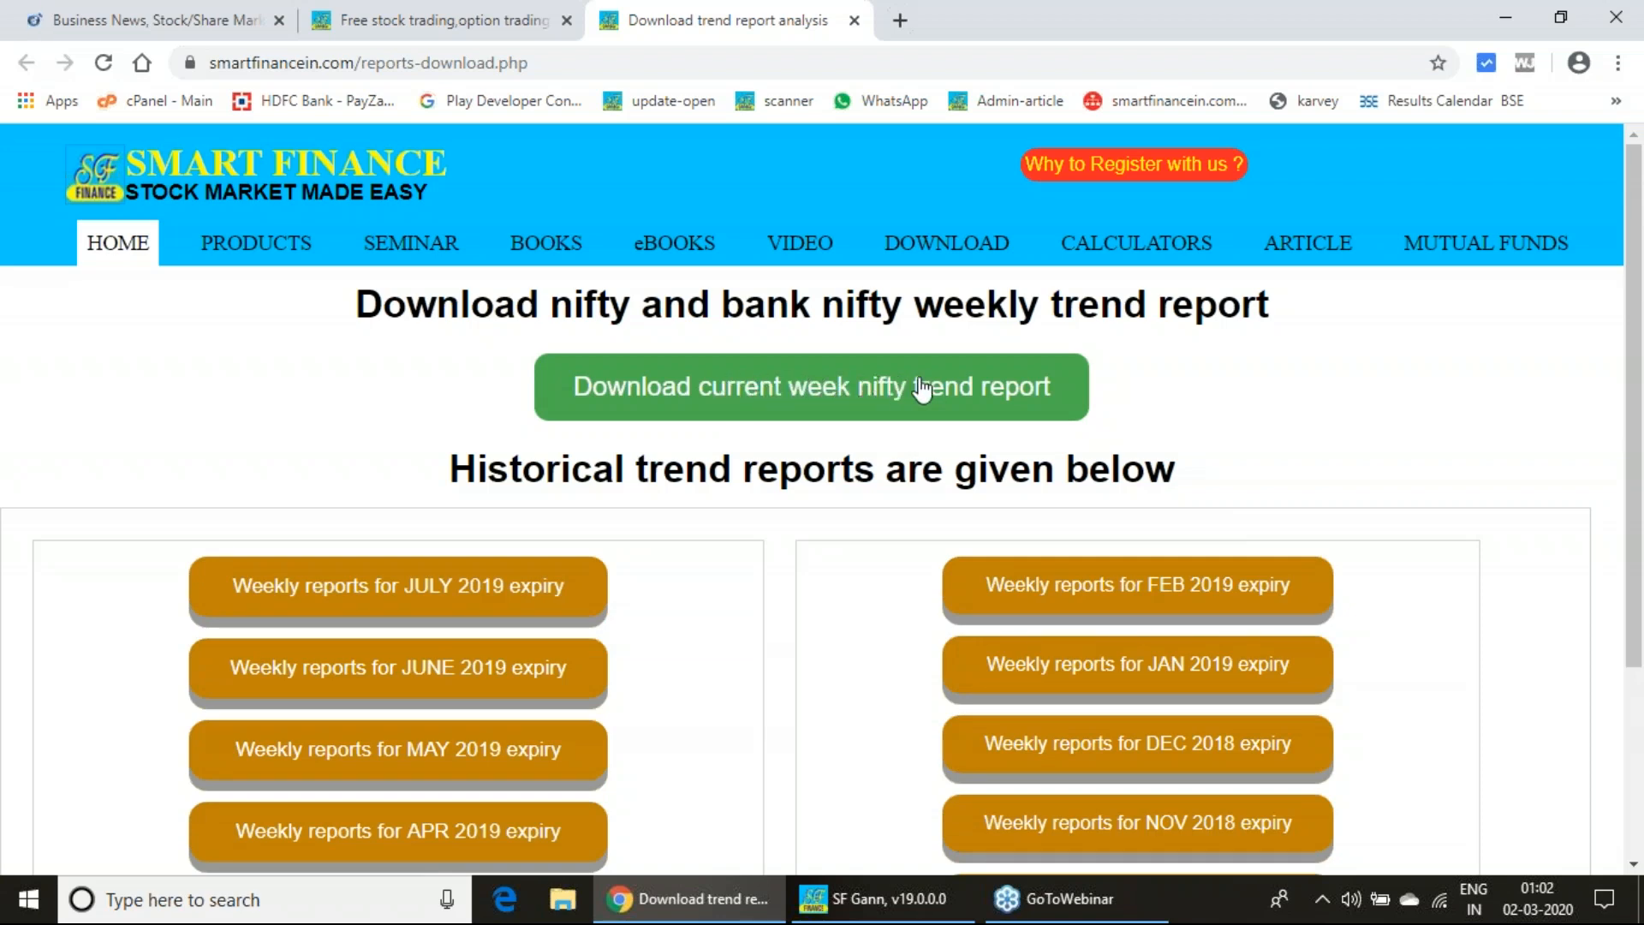
Try downloading the current week Nifty report, browsing the registration and login forms.
left_click(811, 387)
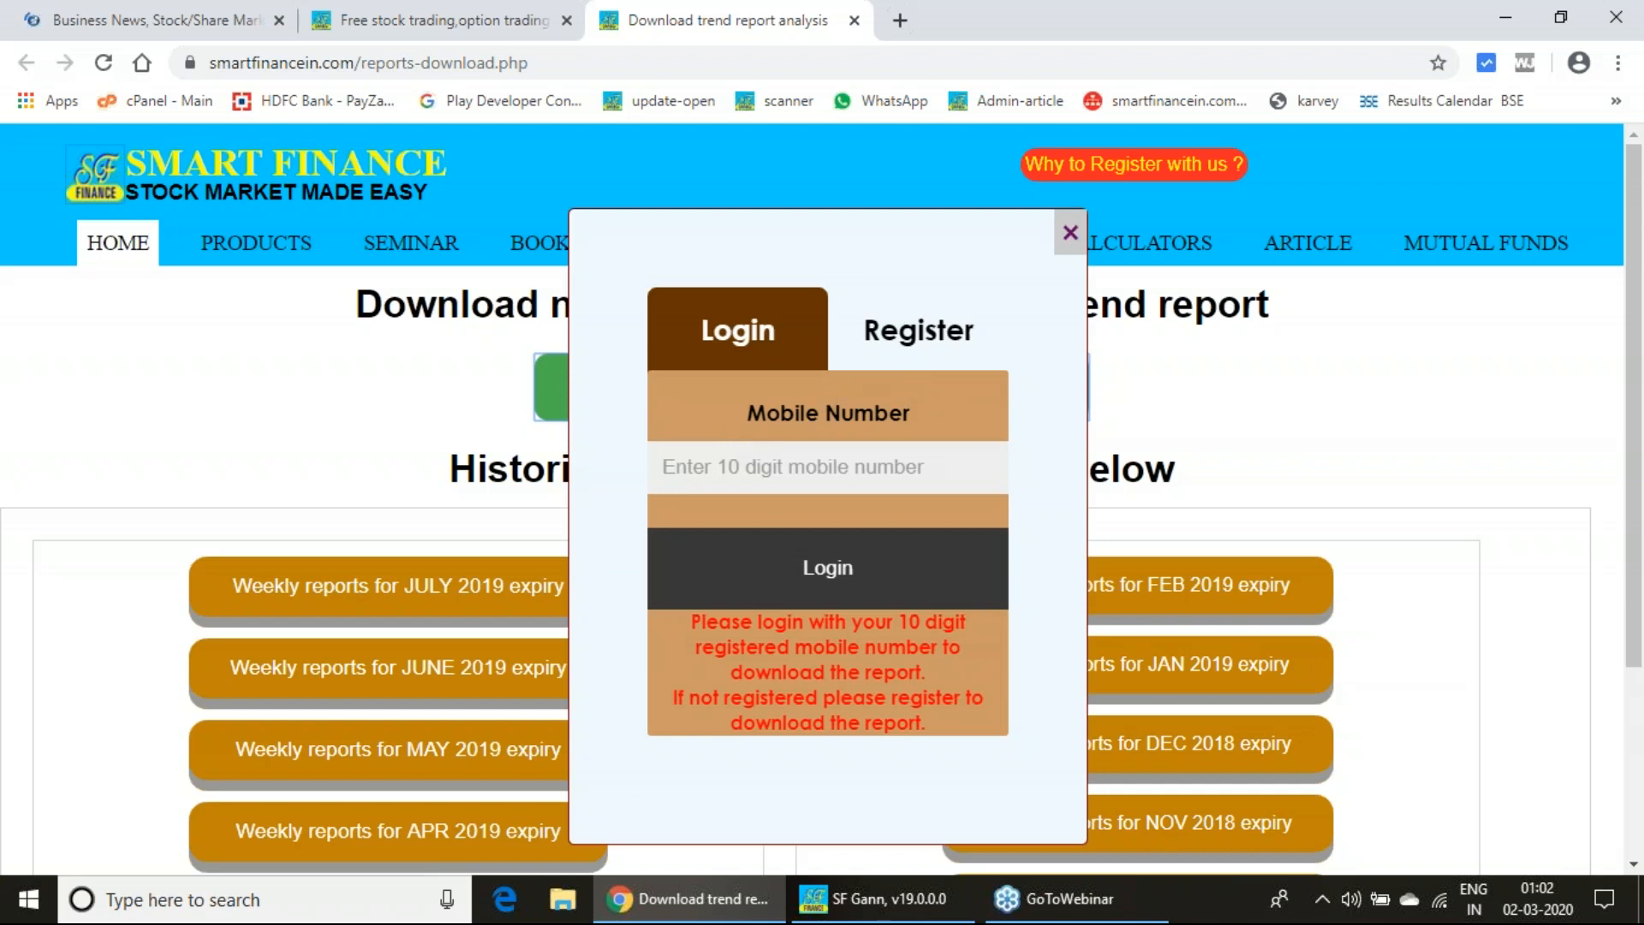
left_click(917, 329)
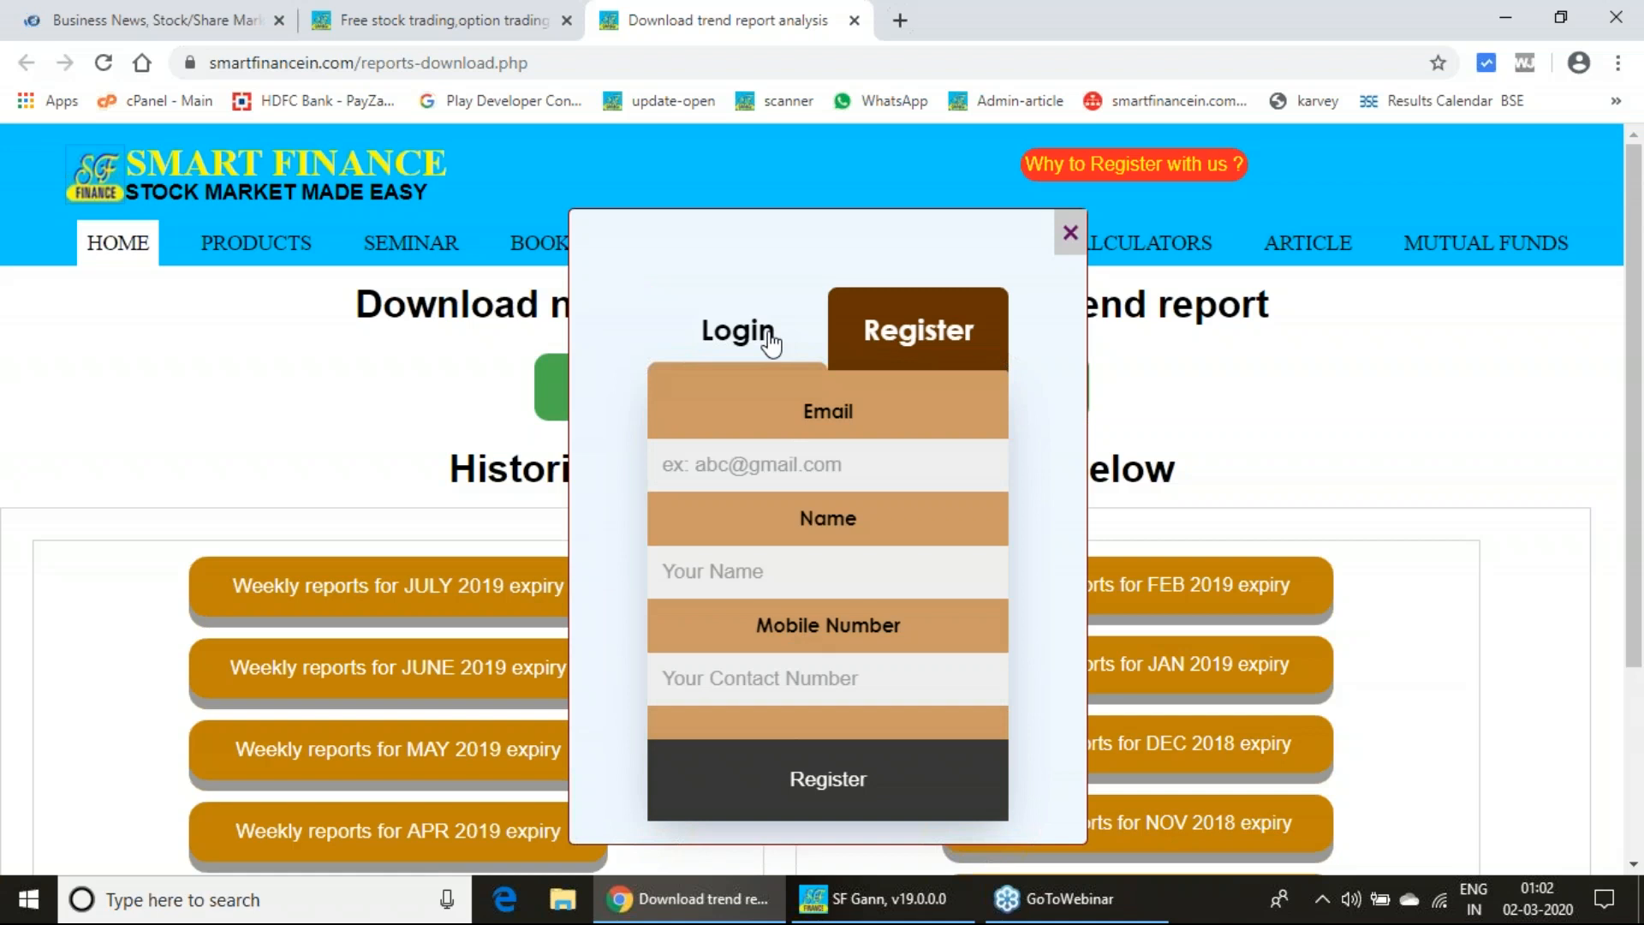
left_click(737, 331)
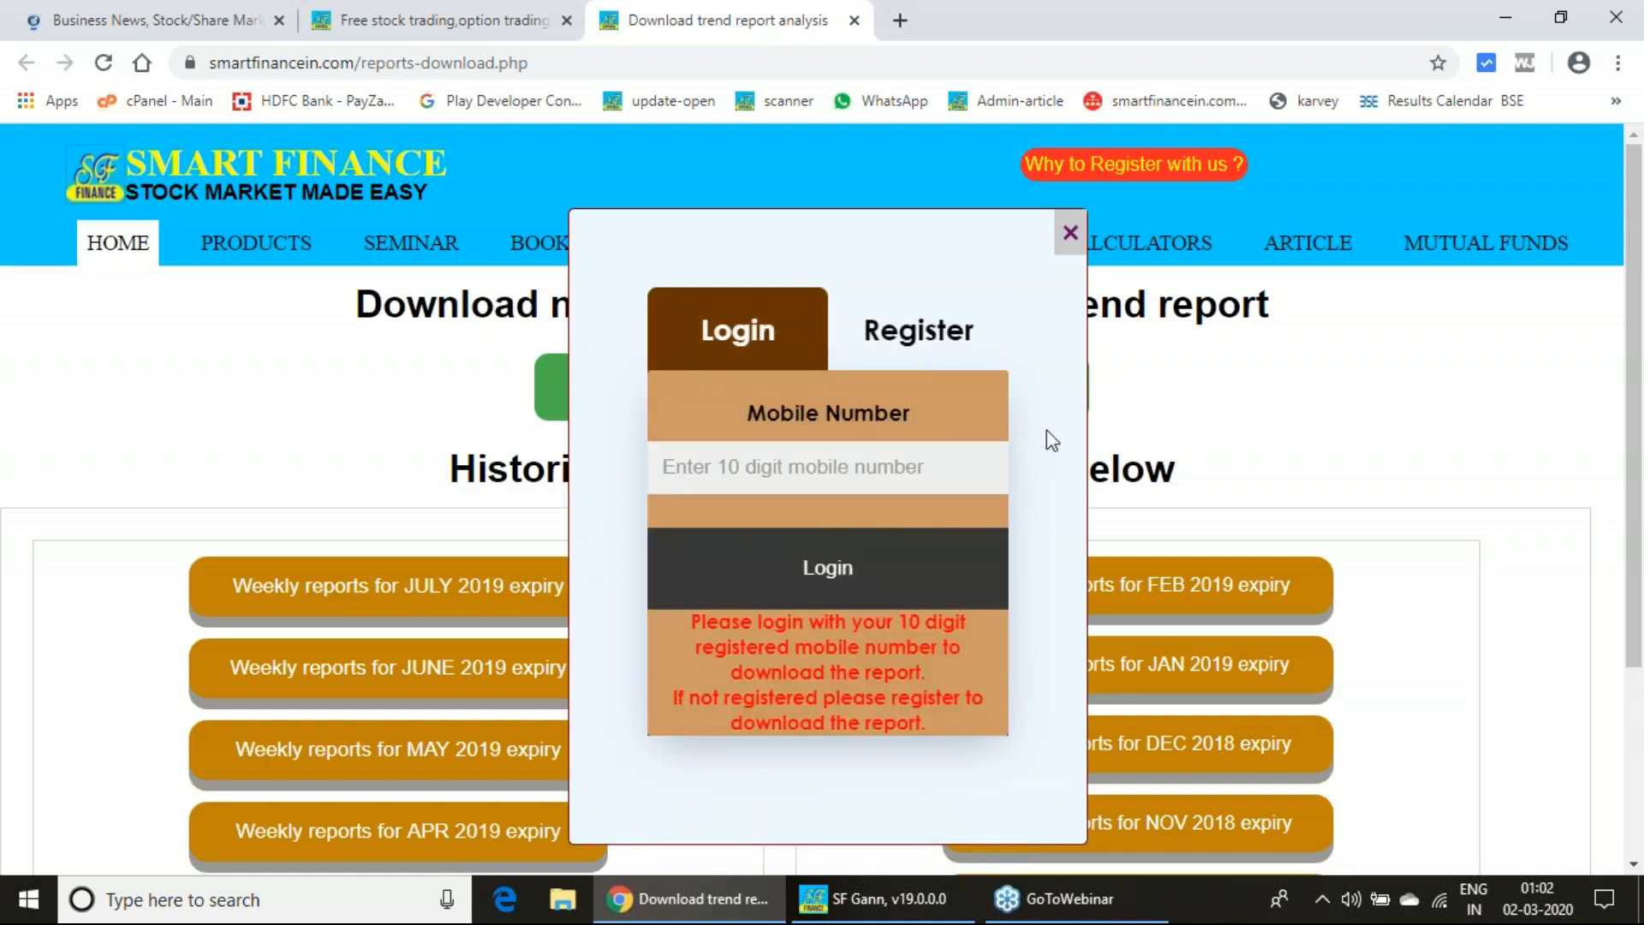
left_click(1069, 232)
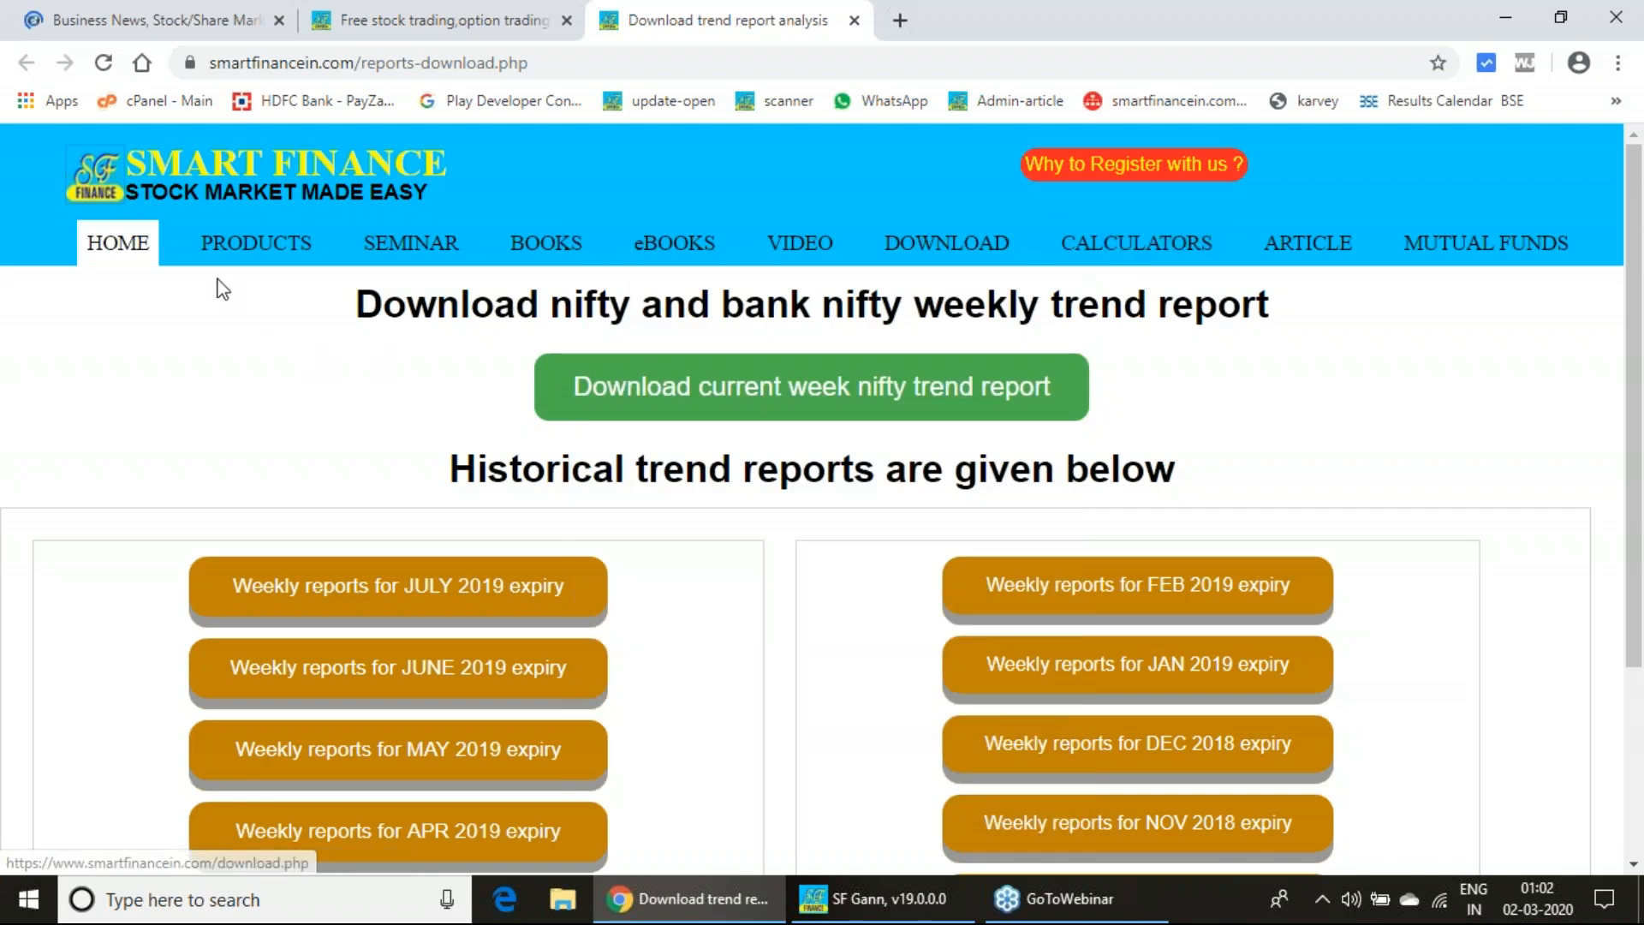
Open the Books page from the PRODUCTS menu and scroll through it.
left_click(256, 242)
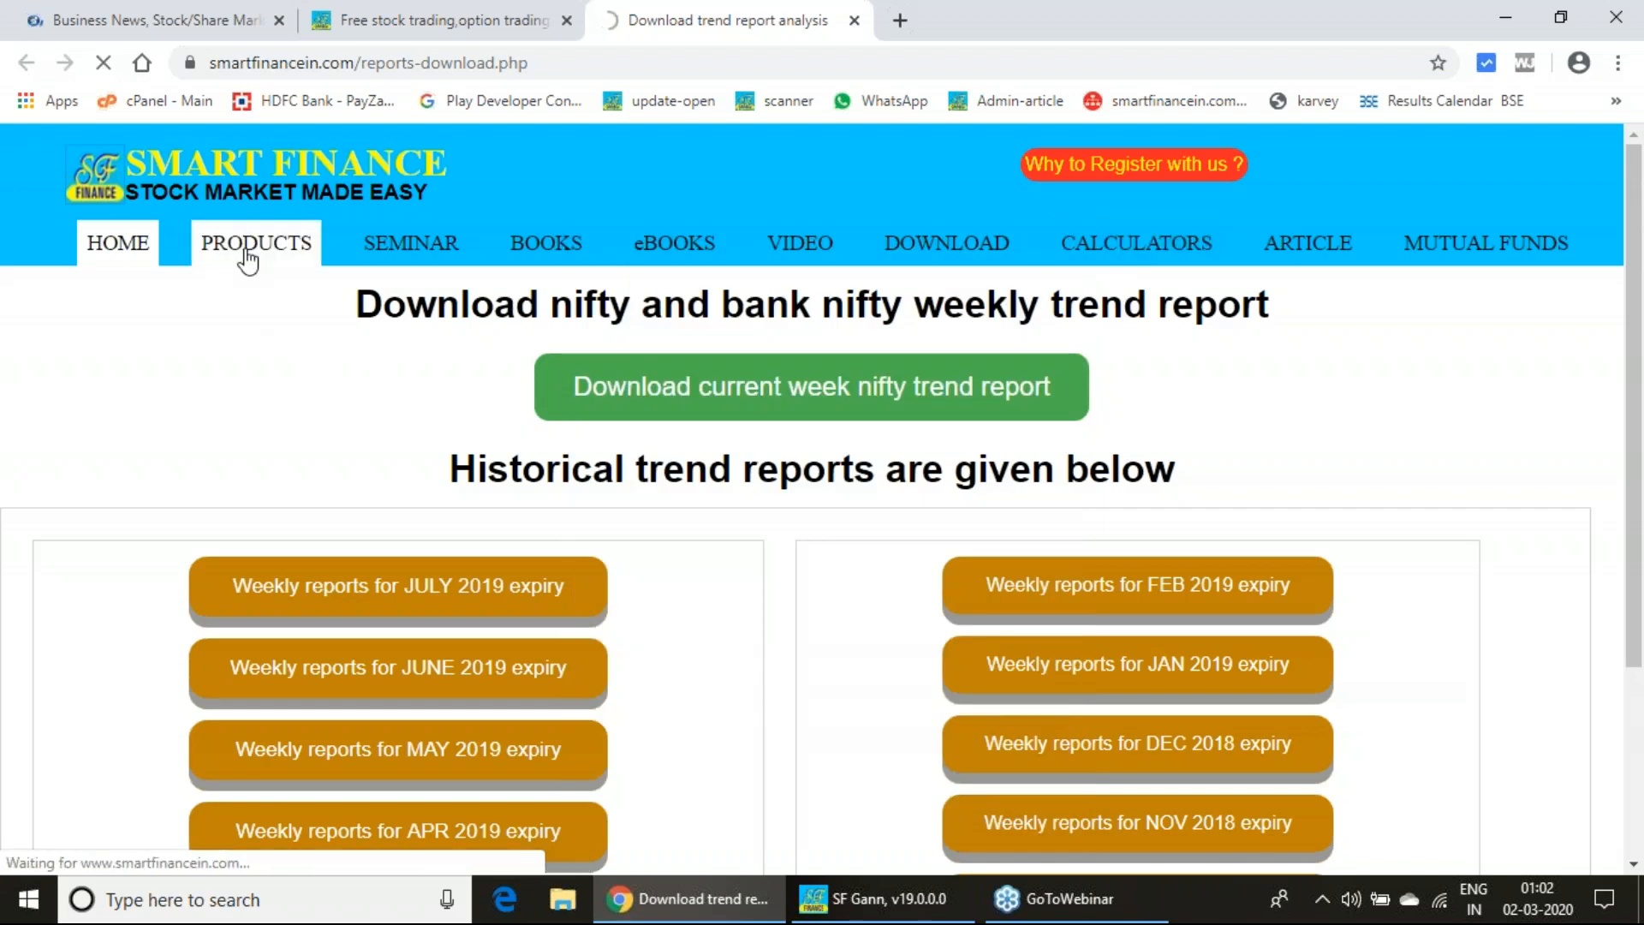
left_click(255, 243)
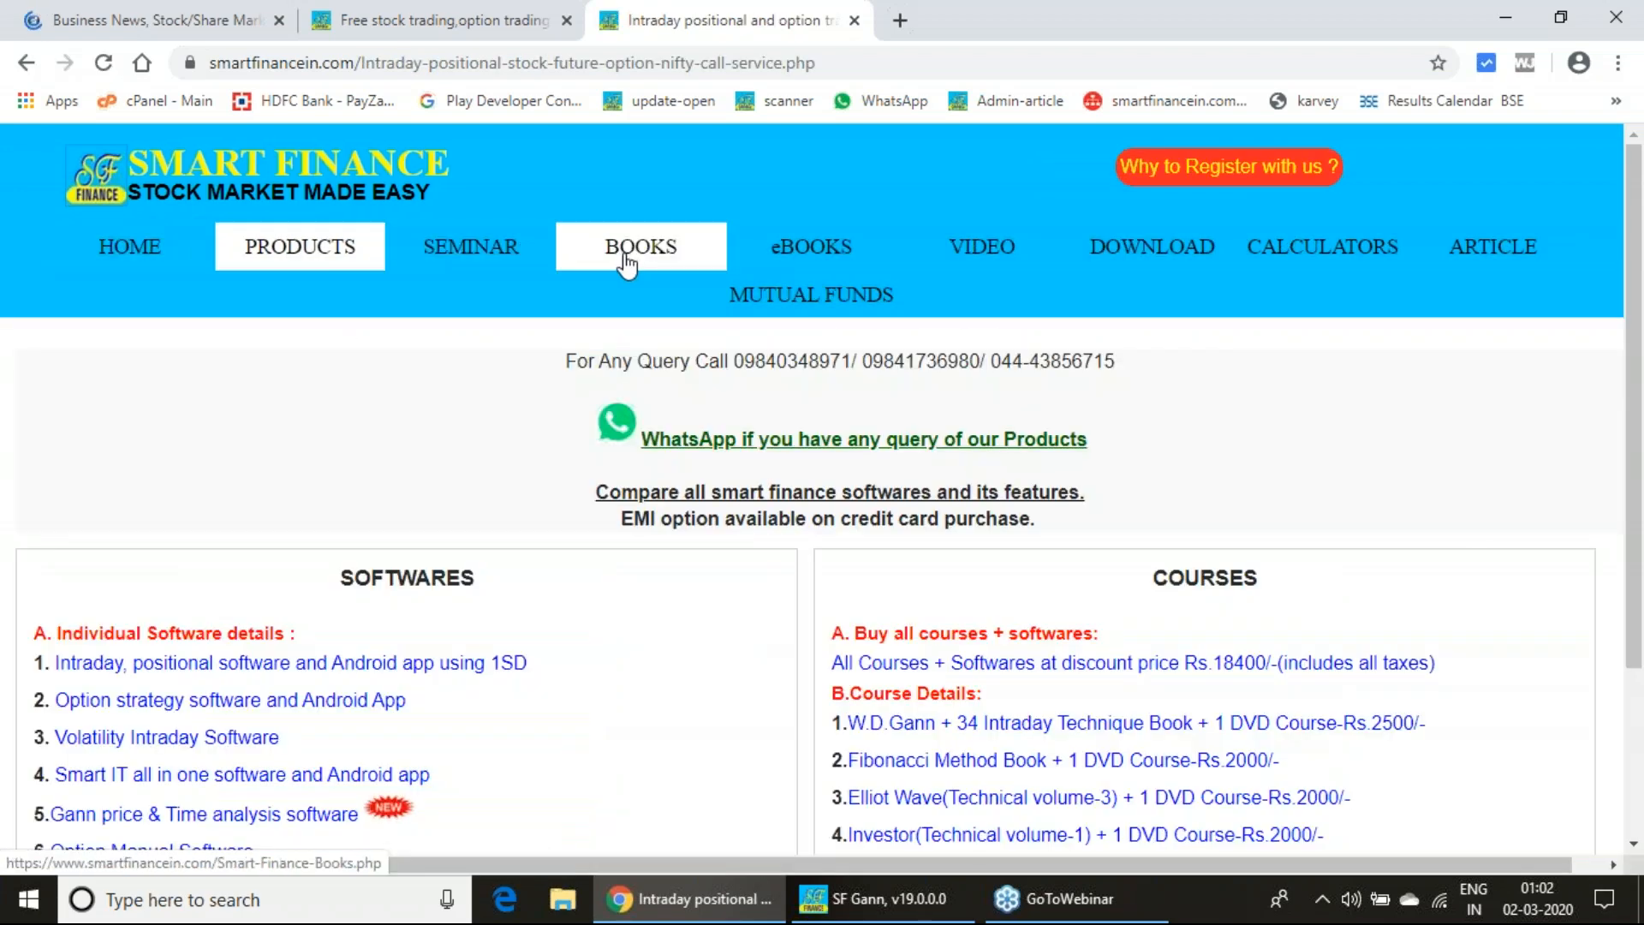
left_click(640, 247)
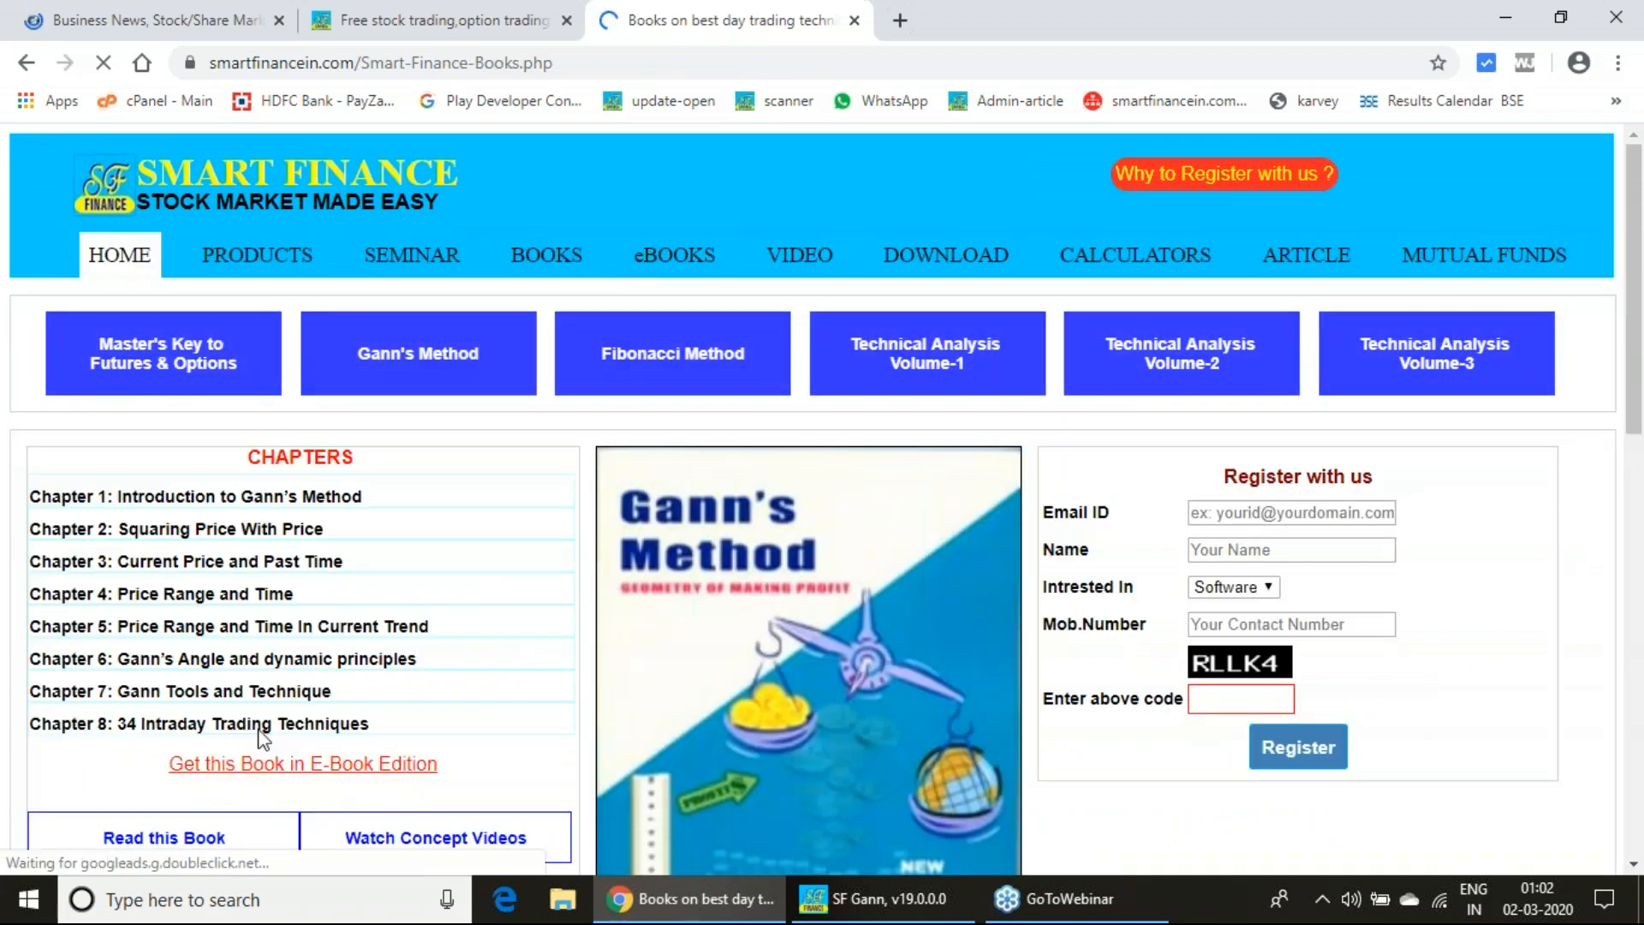
scroll("down", 3)
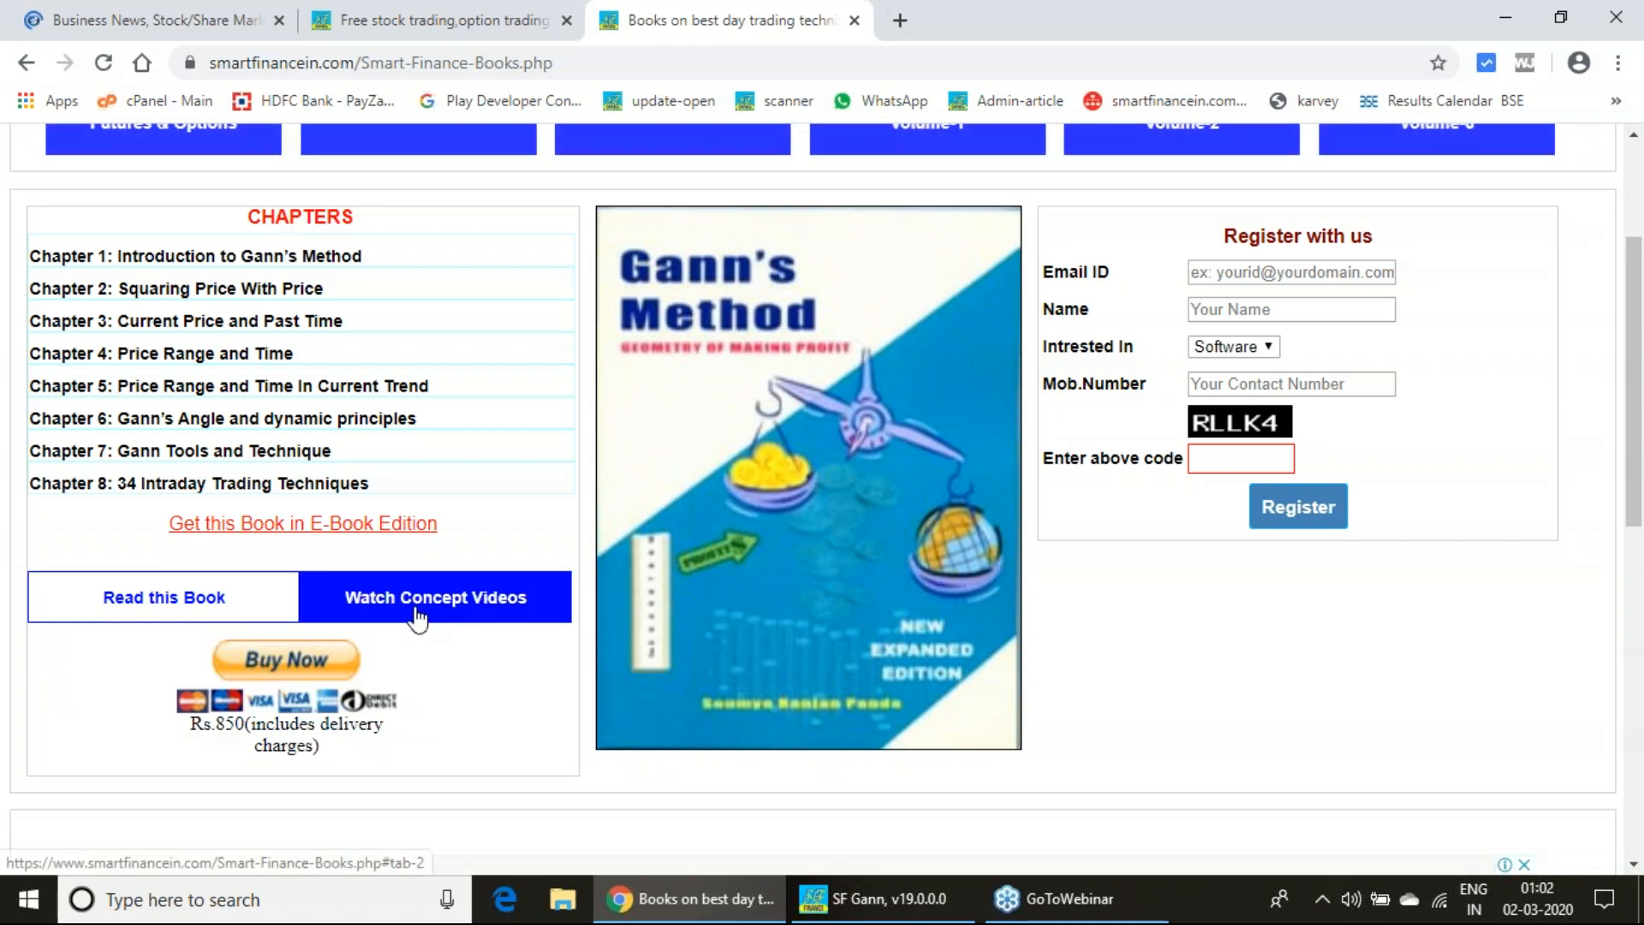
View the Gann's Method e-book edition details, then close the e-books tab.
left_click(303, 523)
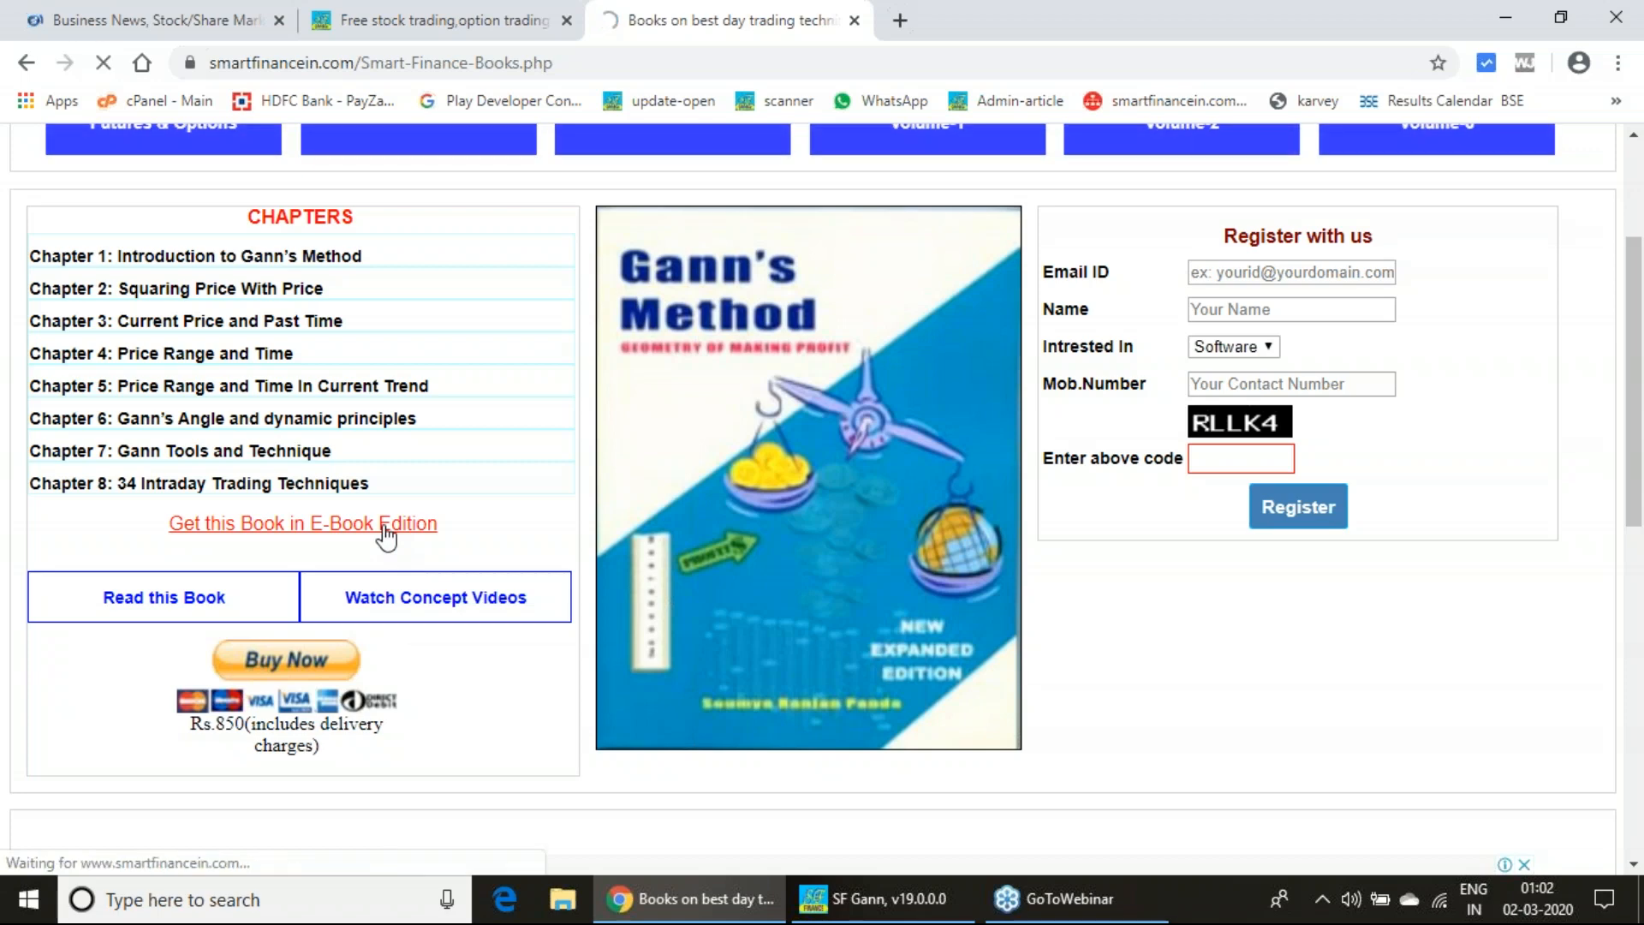
left_click(302, 523)
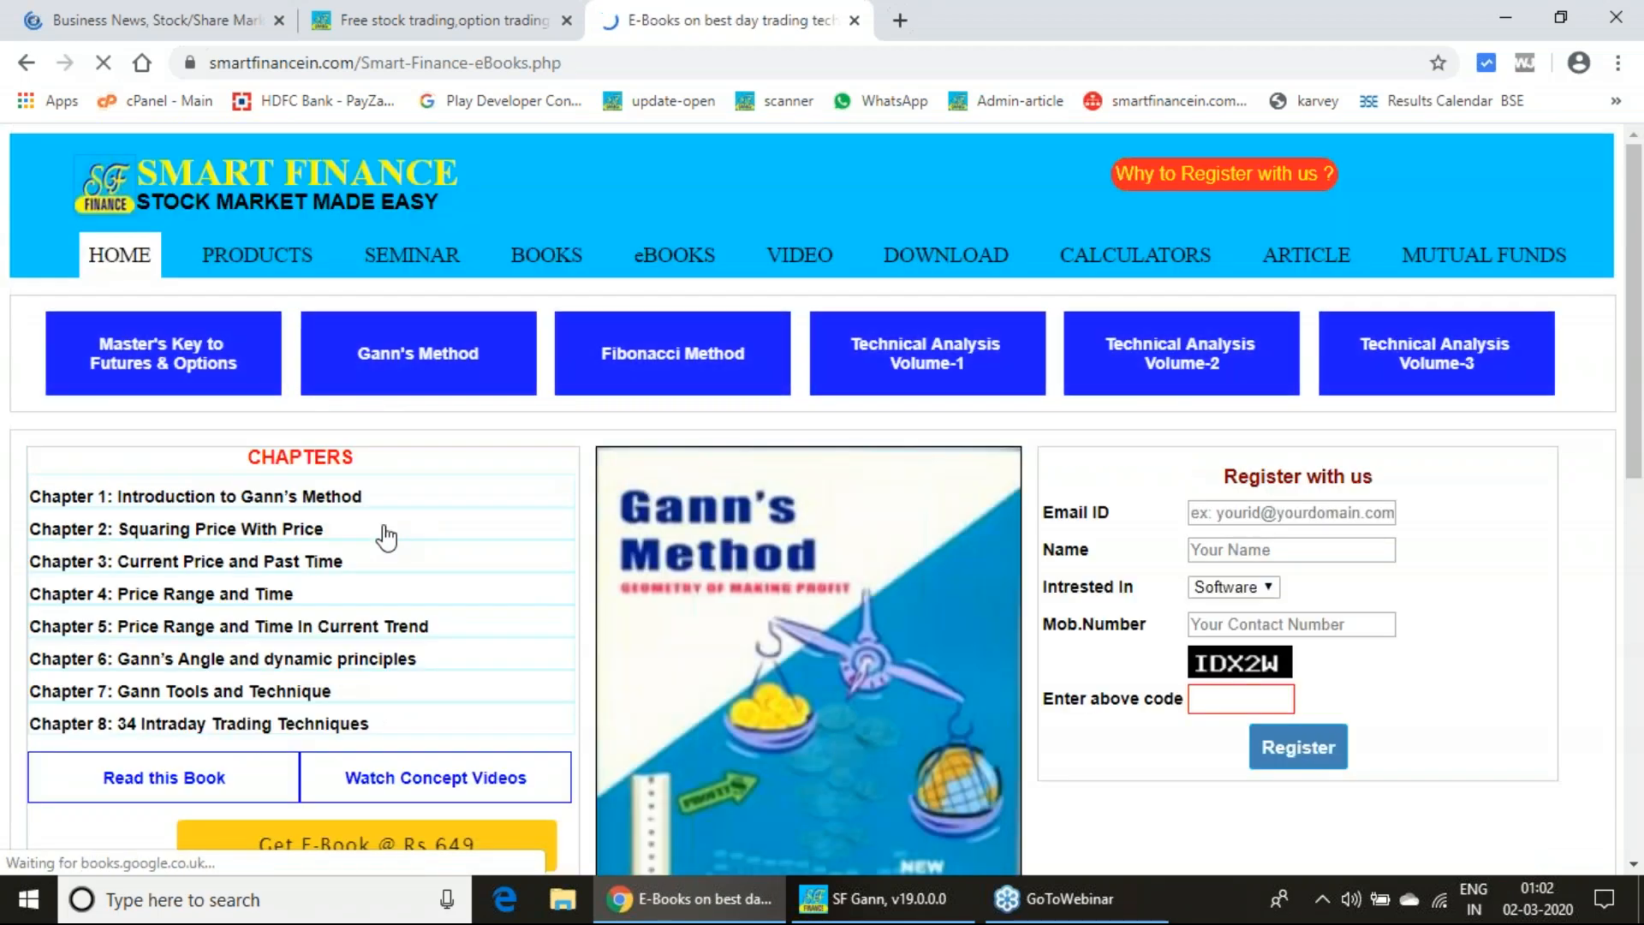
scroll("down", 3)
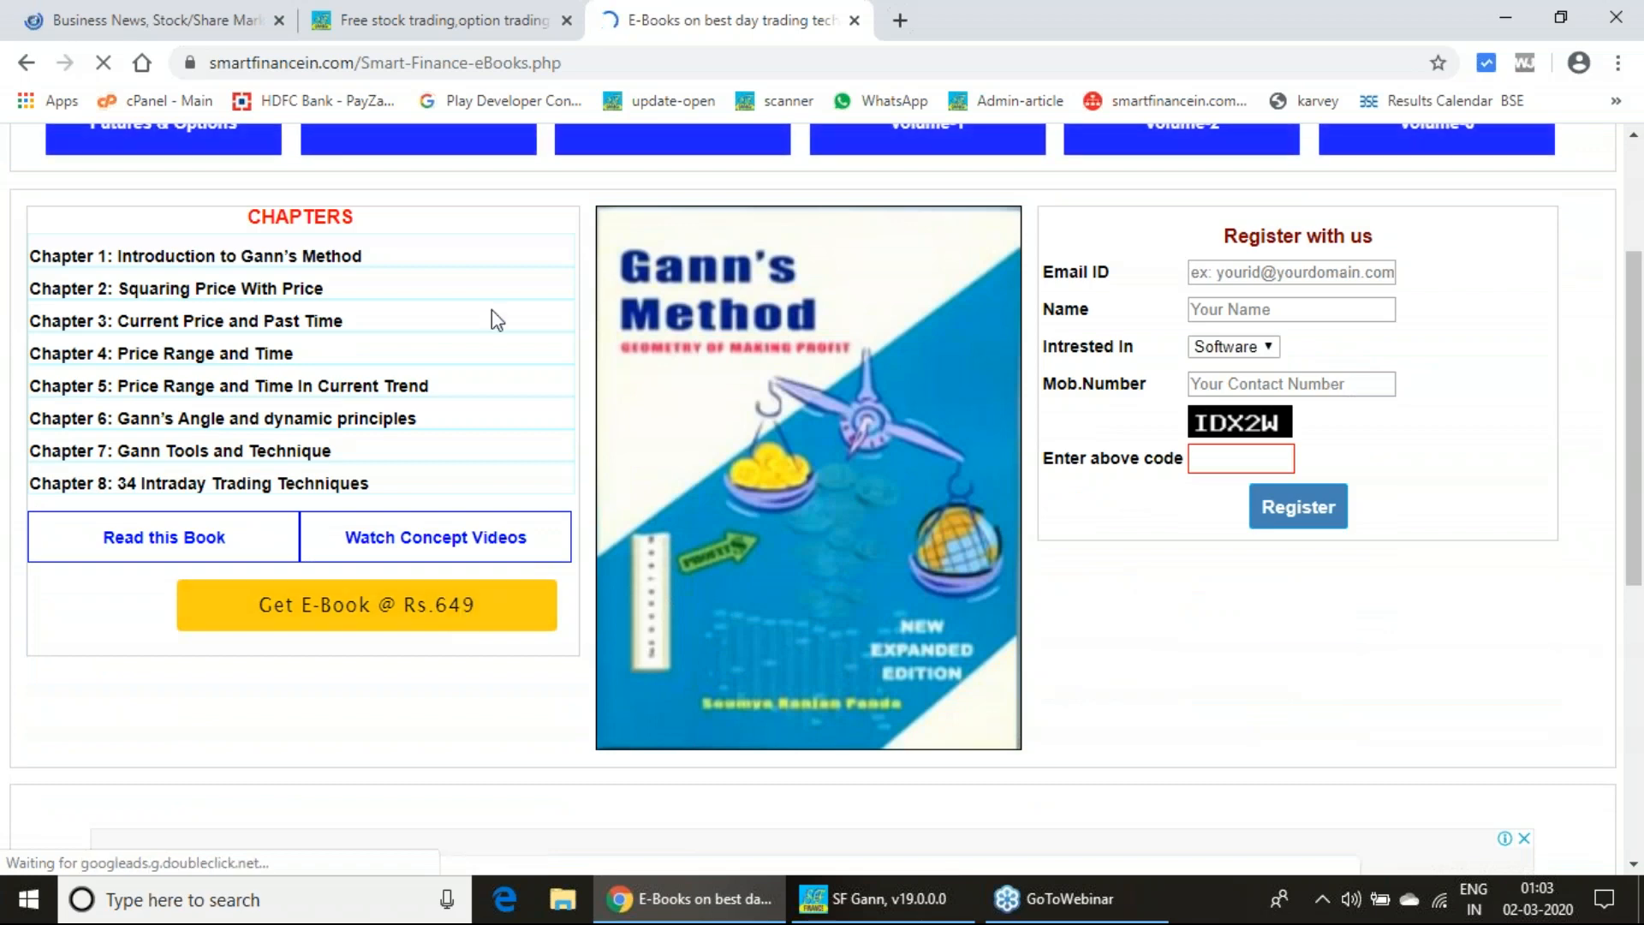
scroll("up", 3)
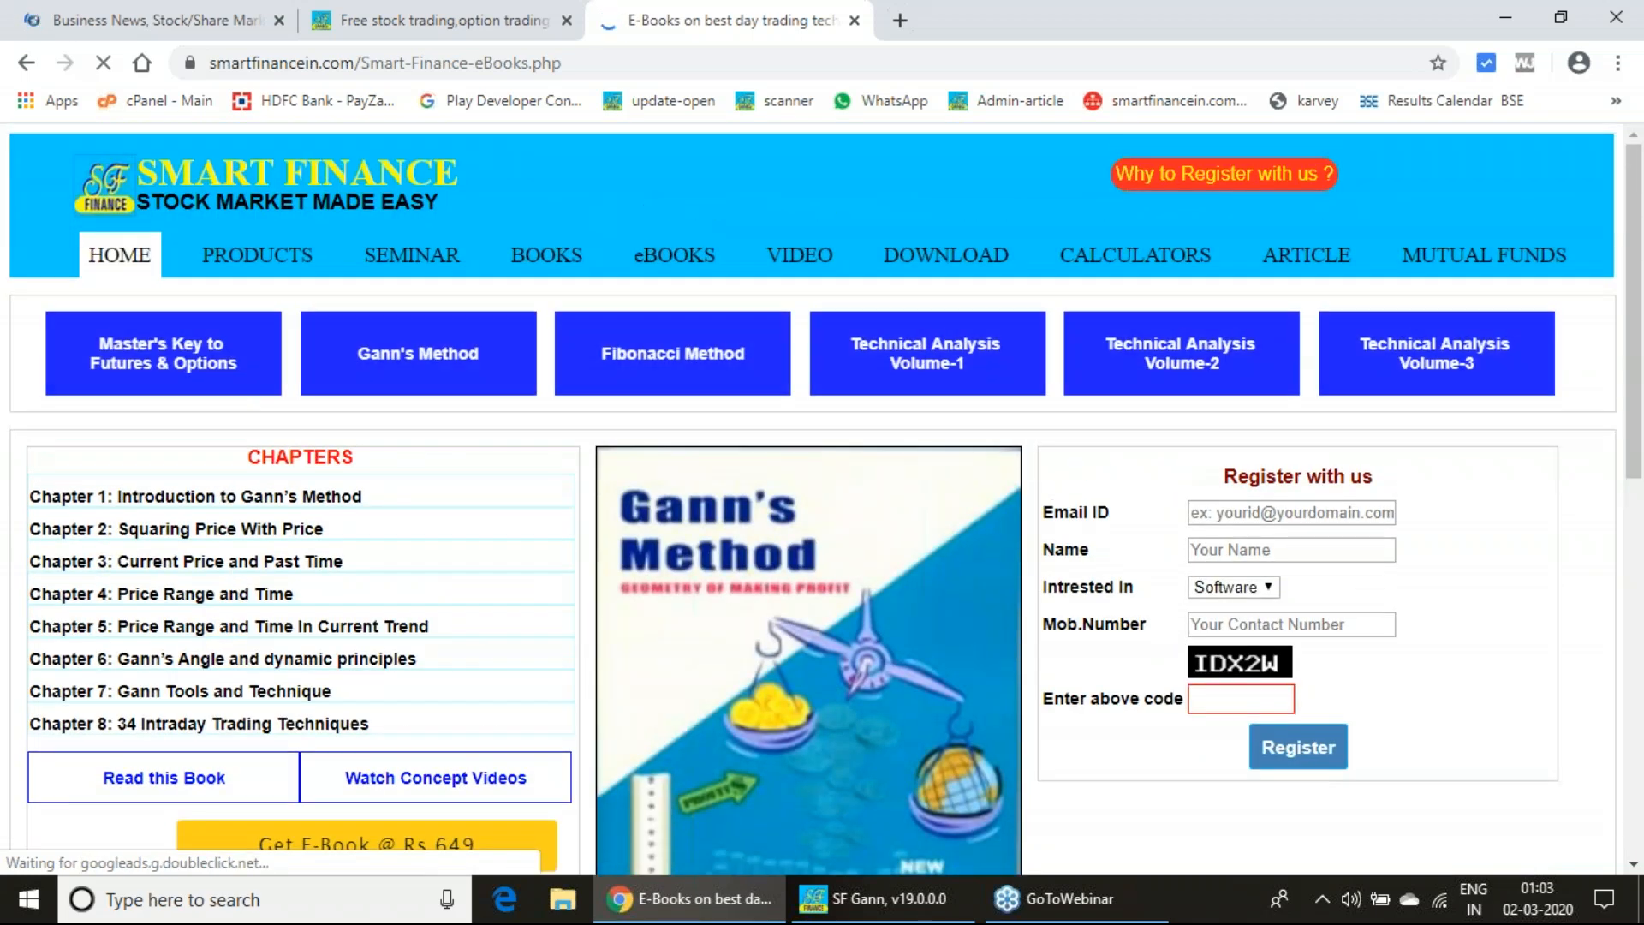
left_click(417, 352)
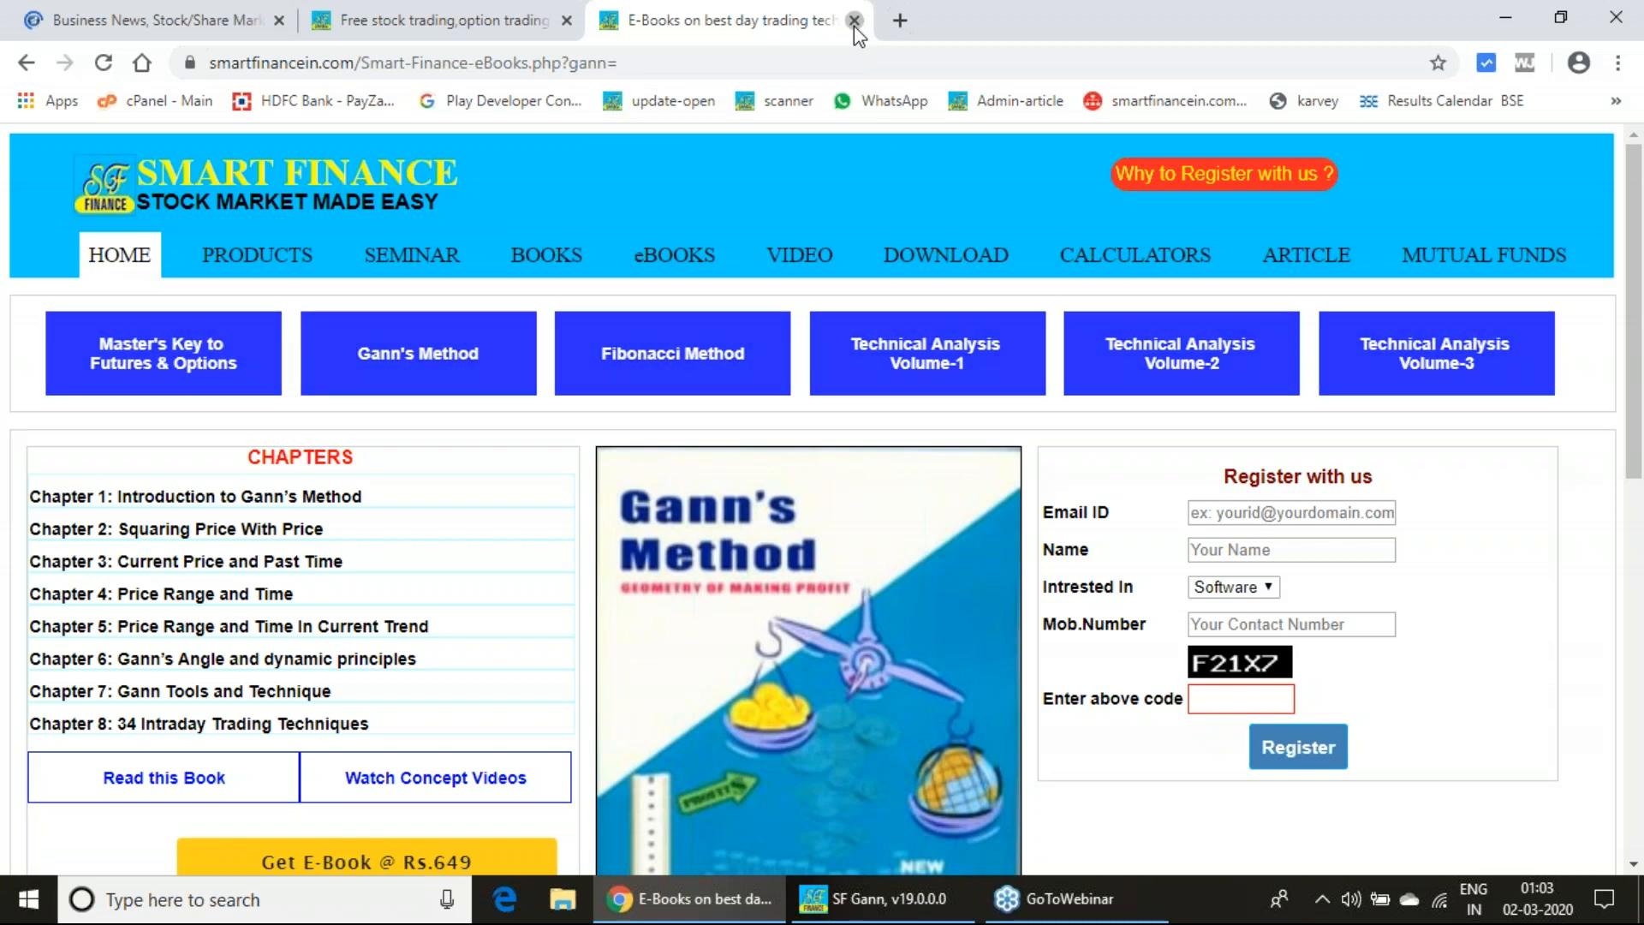
left_click(855, 19)
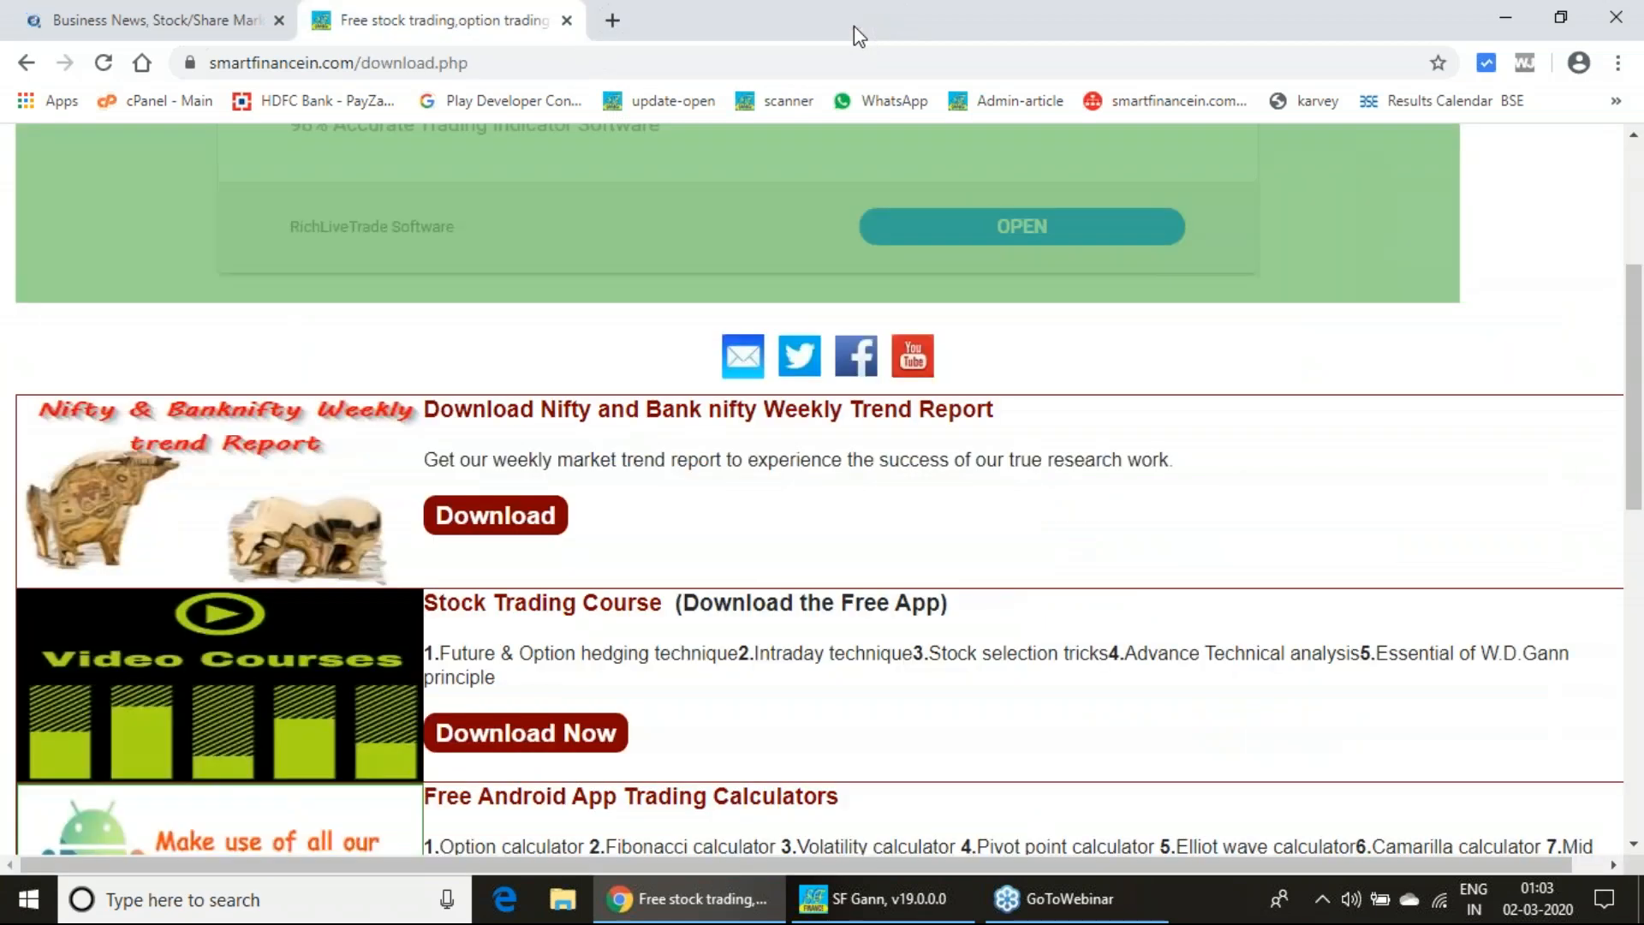
Open the W.D. Gann Course page from the PRODUCTS menu.
scroll("up", 3)
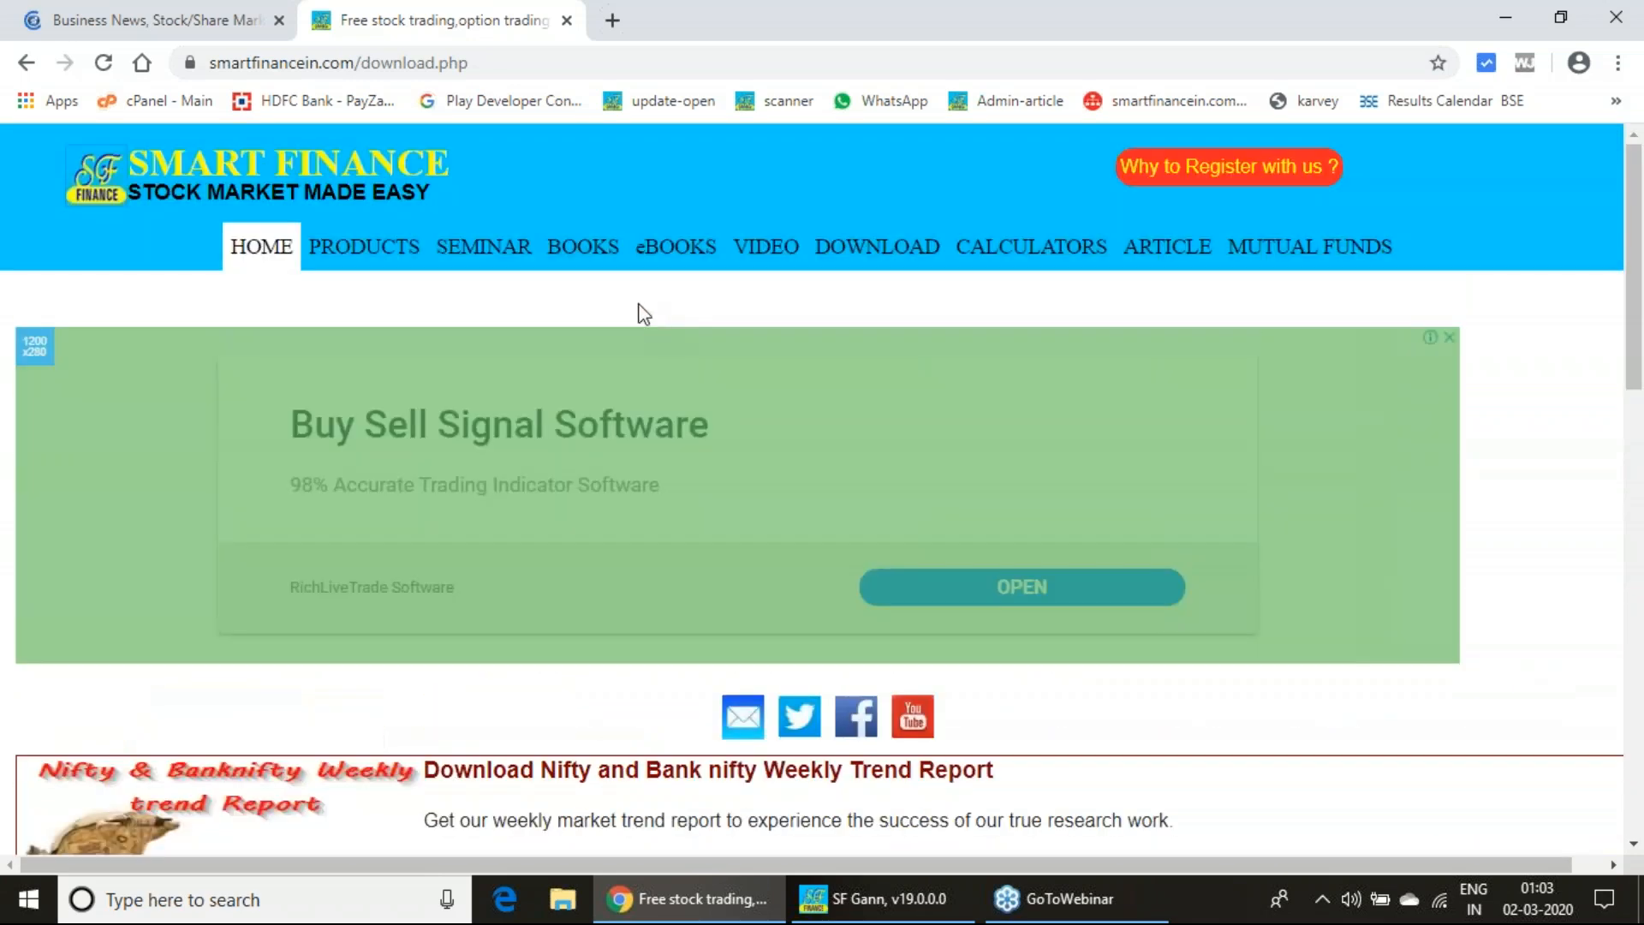
left_click(364, 247)
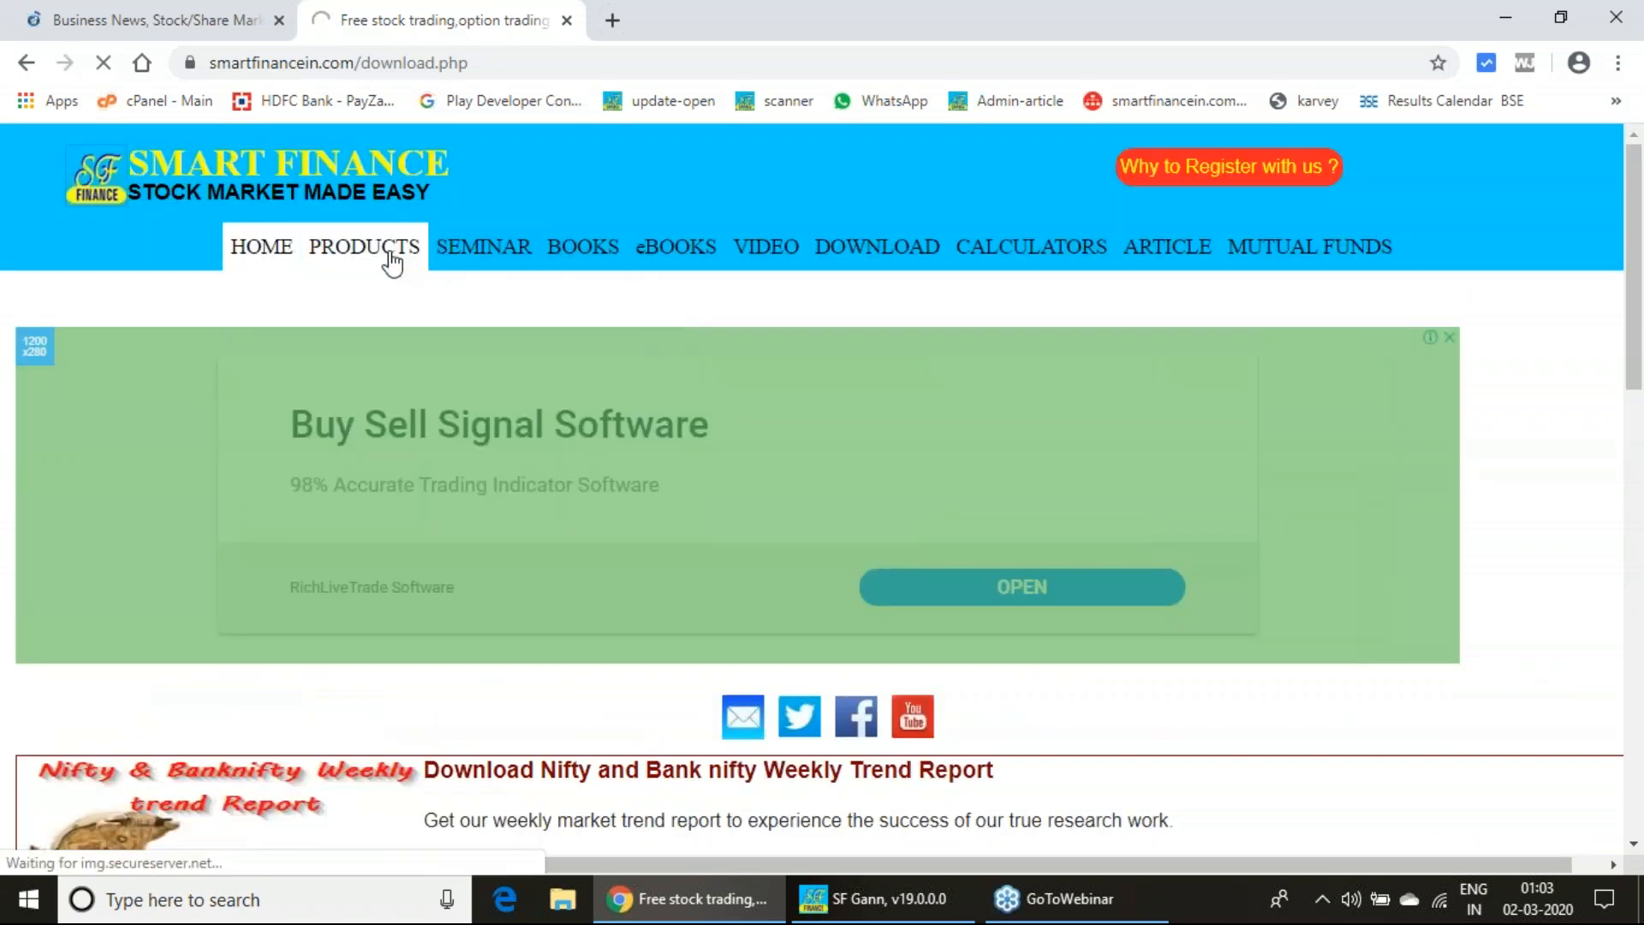
left_click(364, 247)
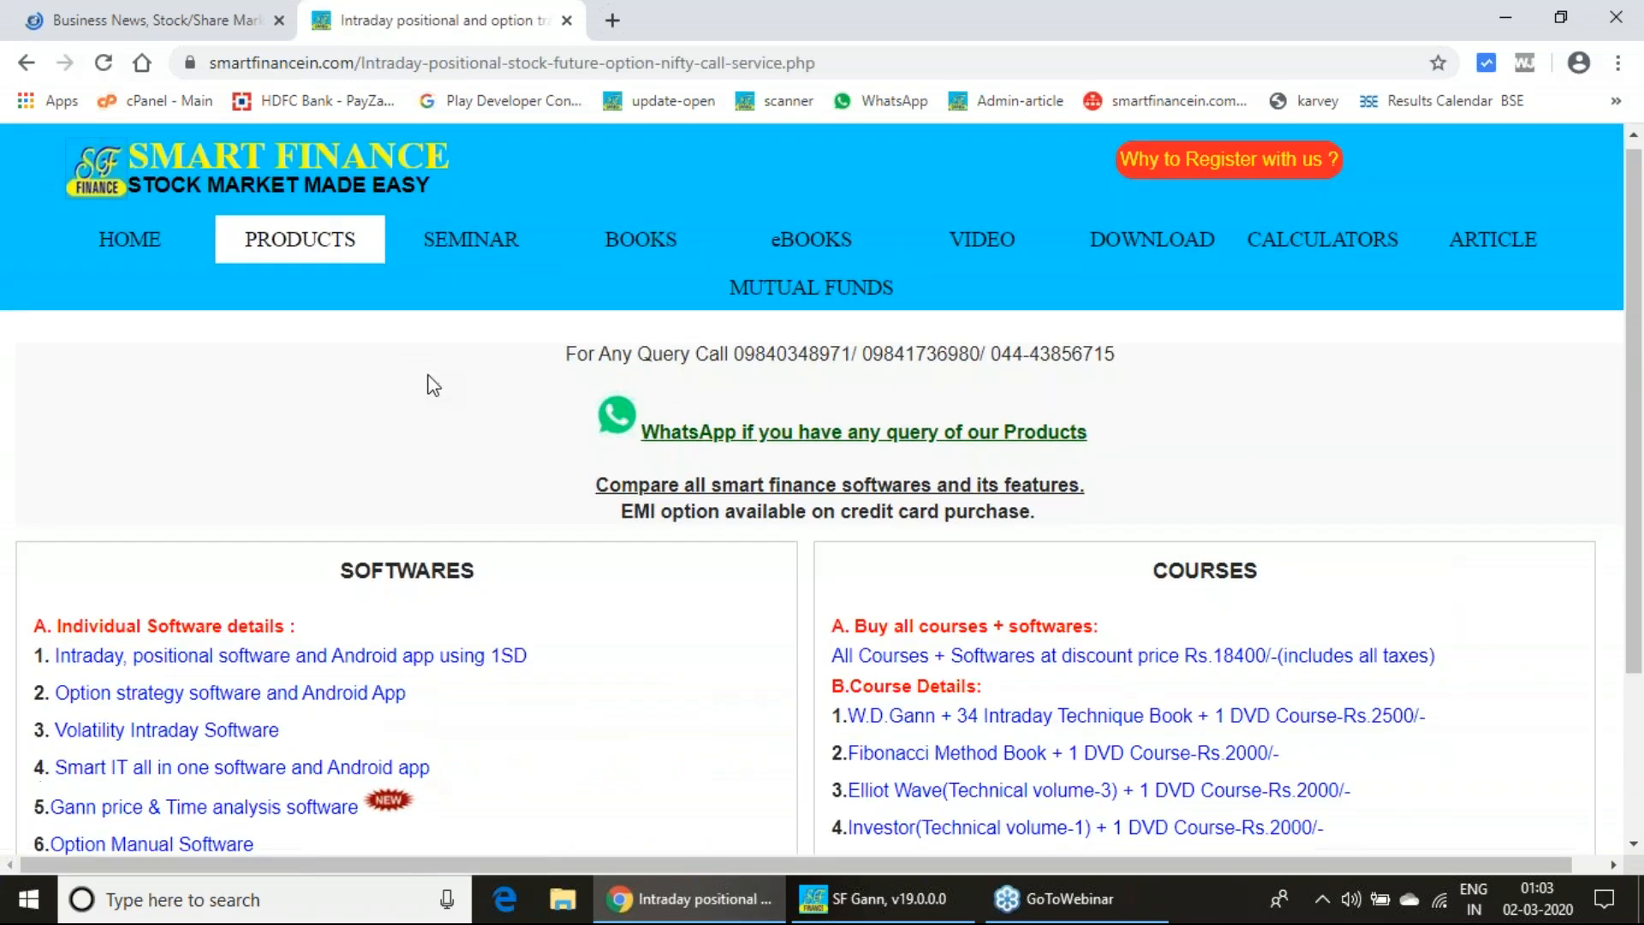
scroll("down", 3)
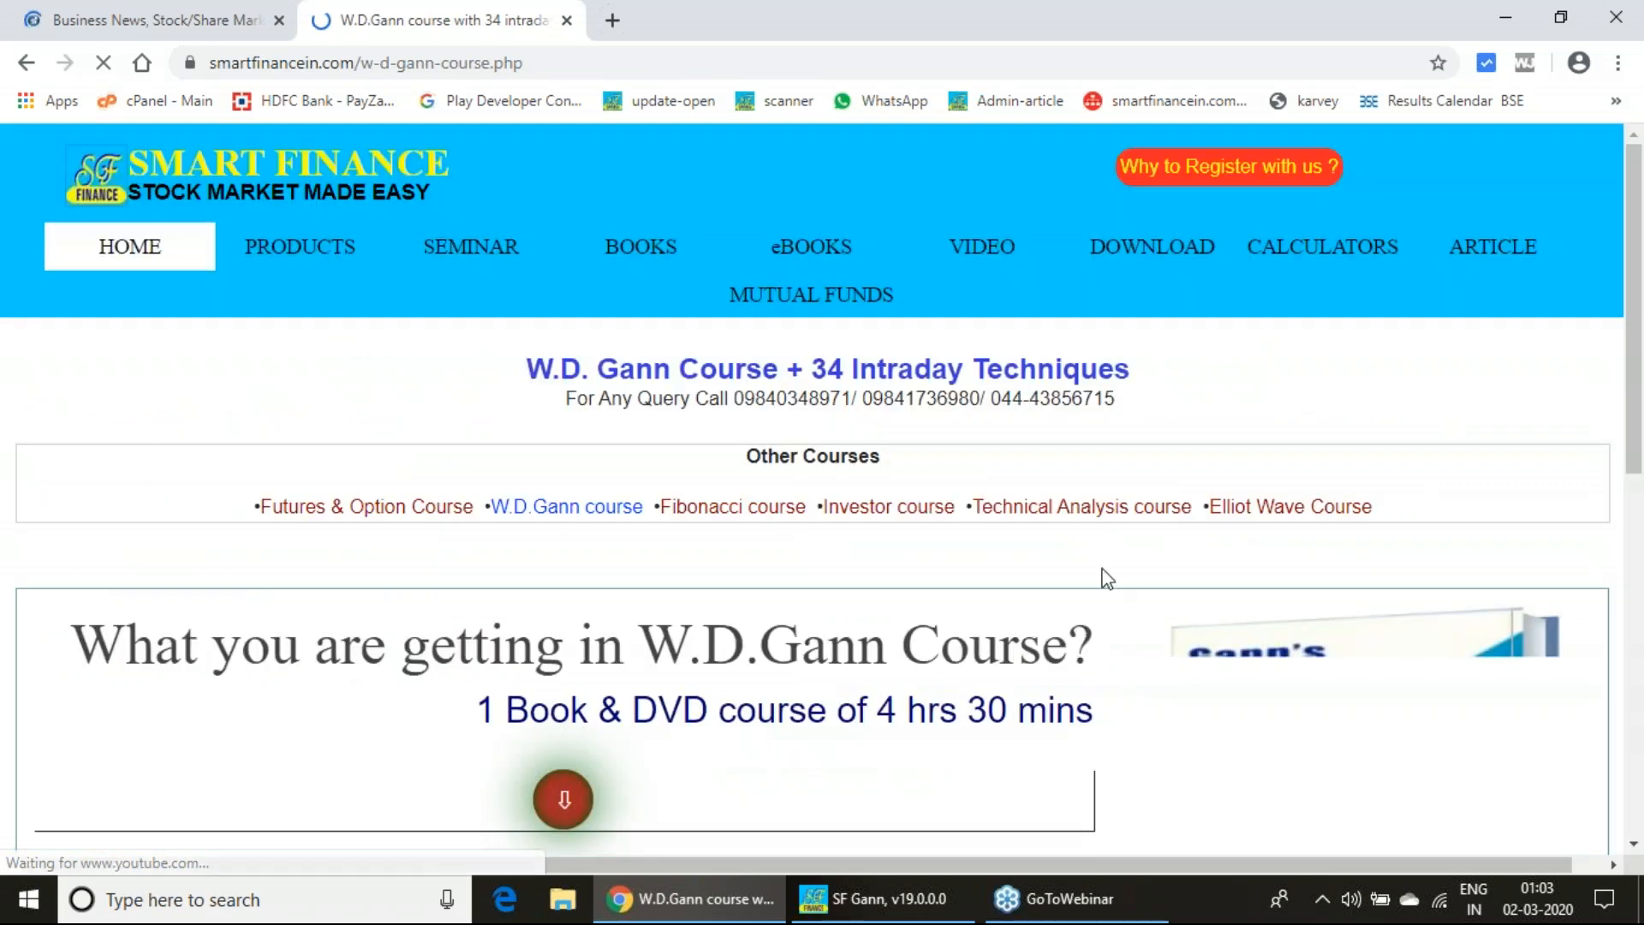
scroll("down", 3)
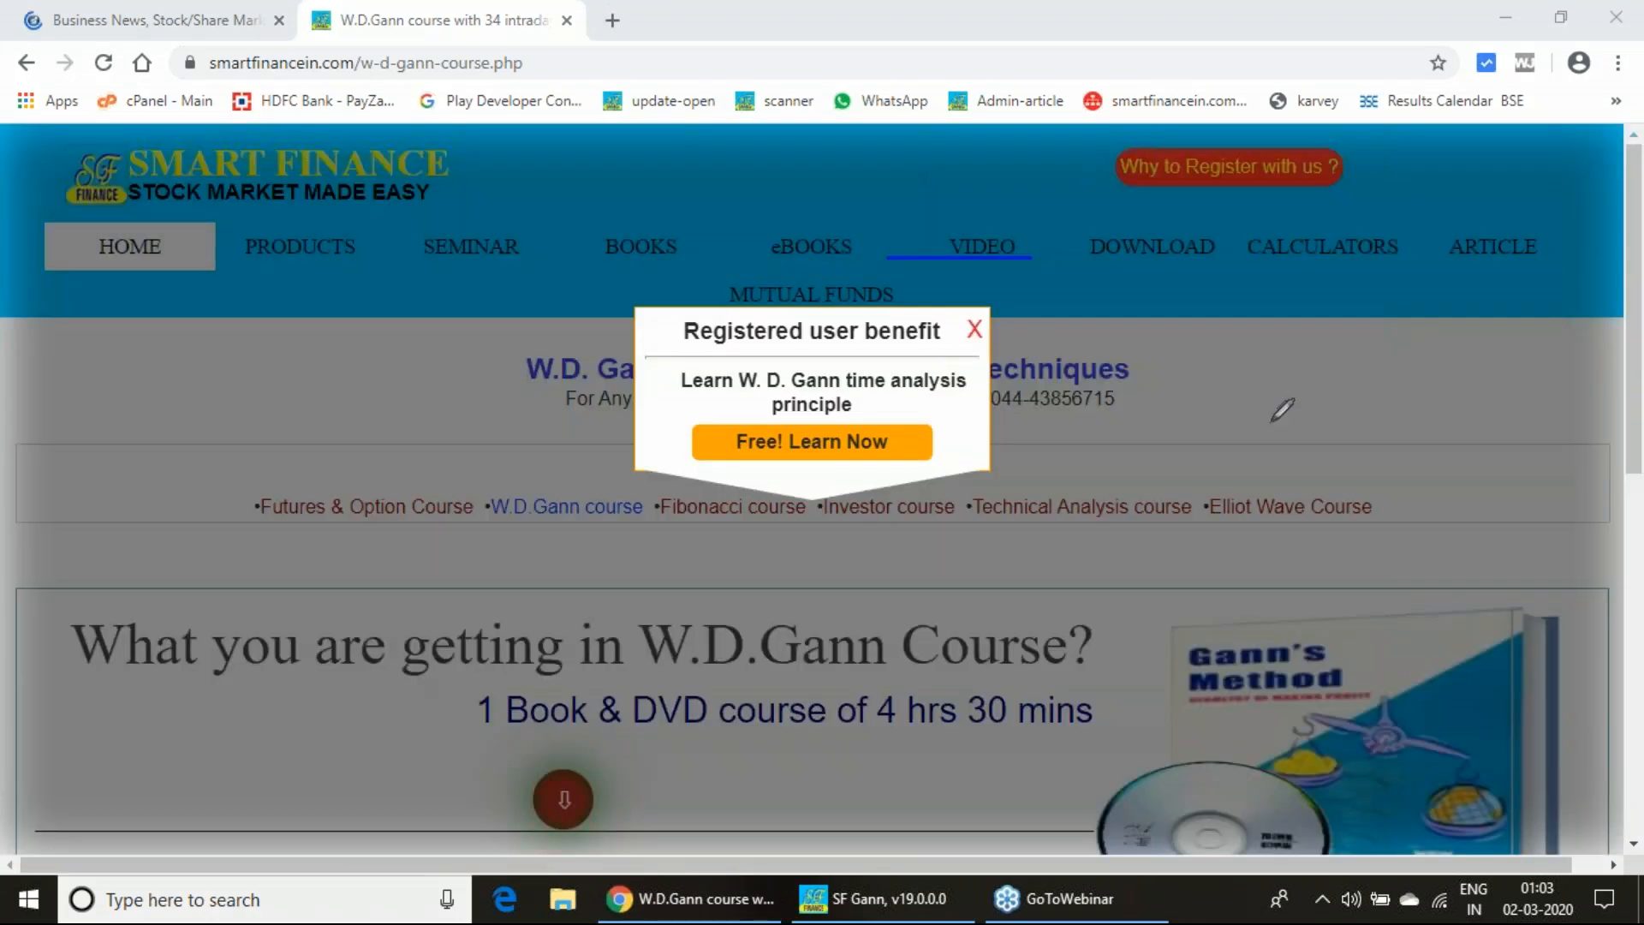
mouse_move(1542, 402)
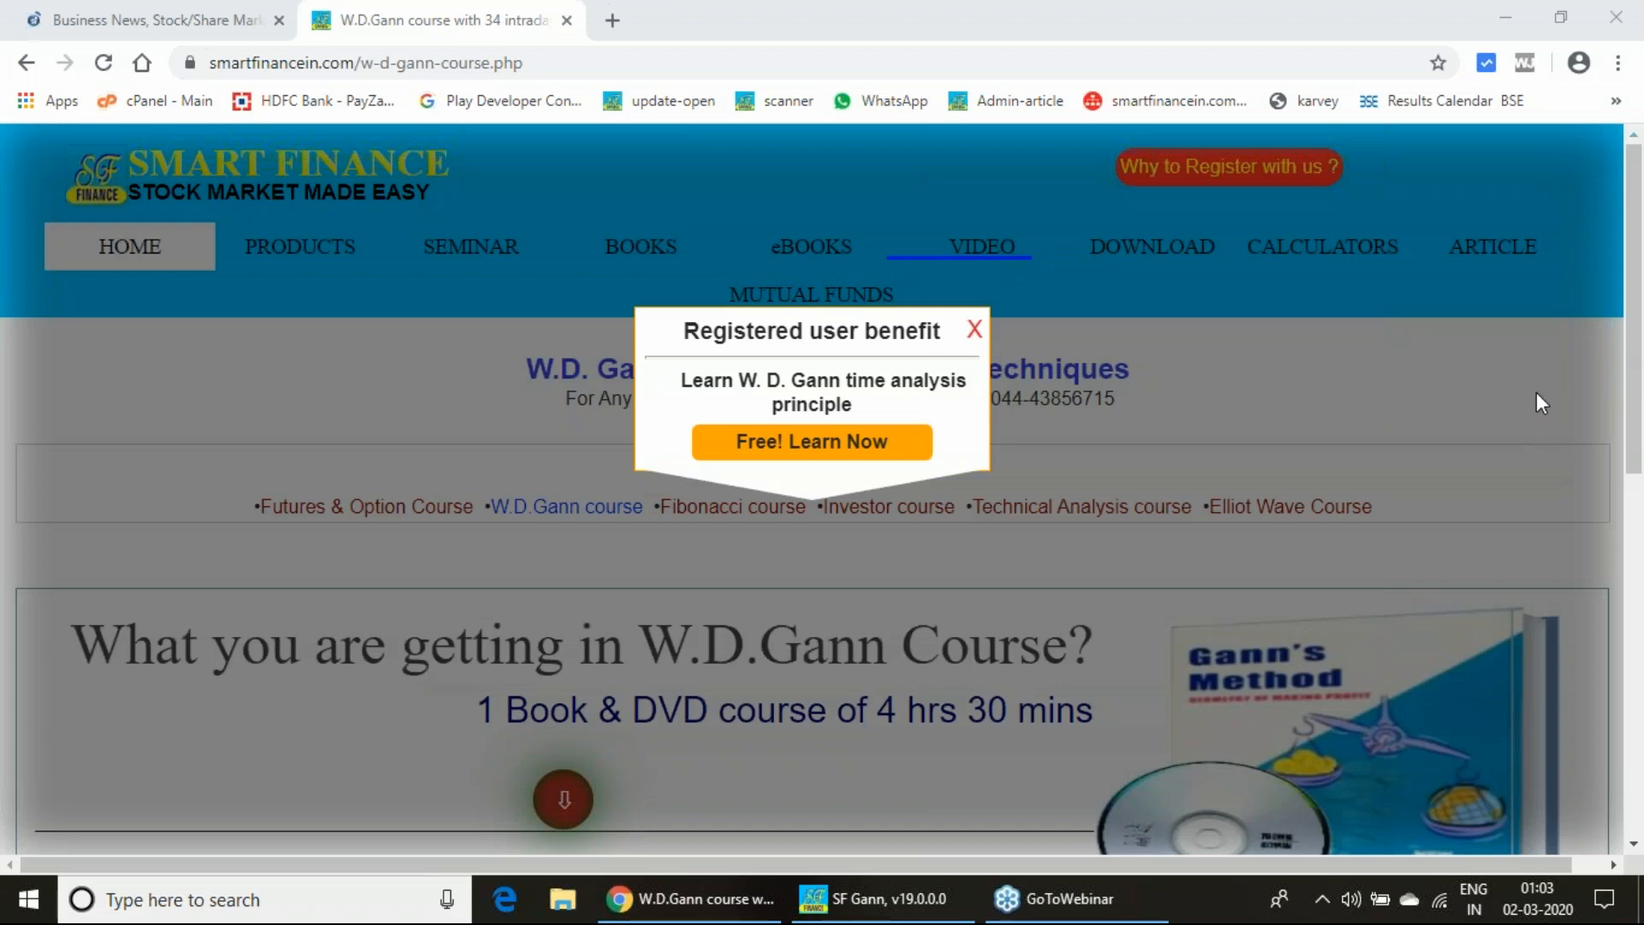
Dismiss the registered-user popup and scroll down to the Rs.2500 price section.
left_click(973, 329)
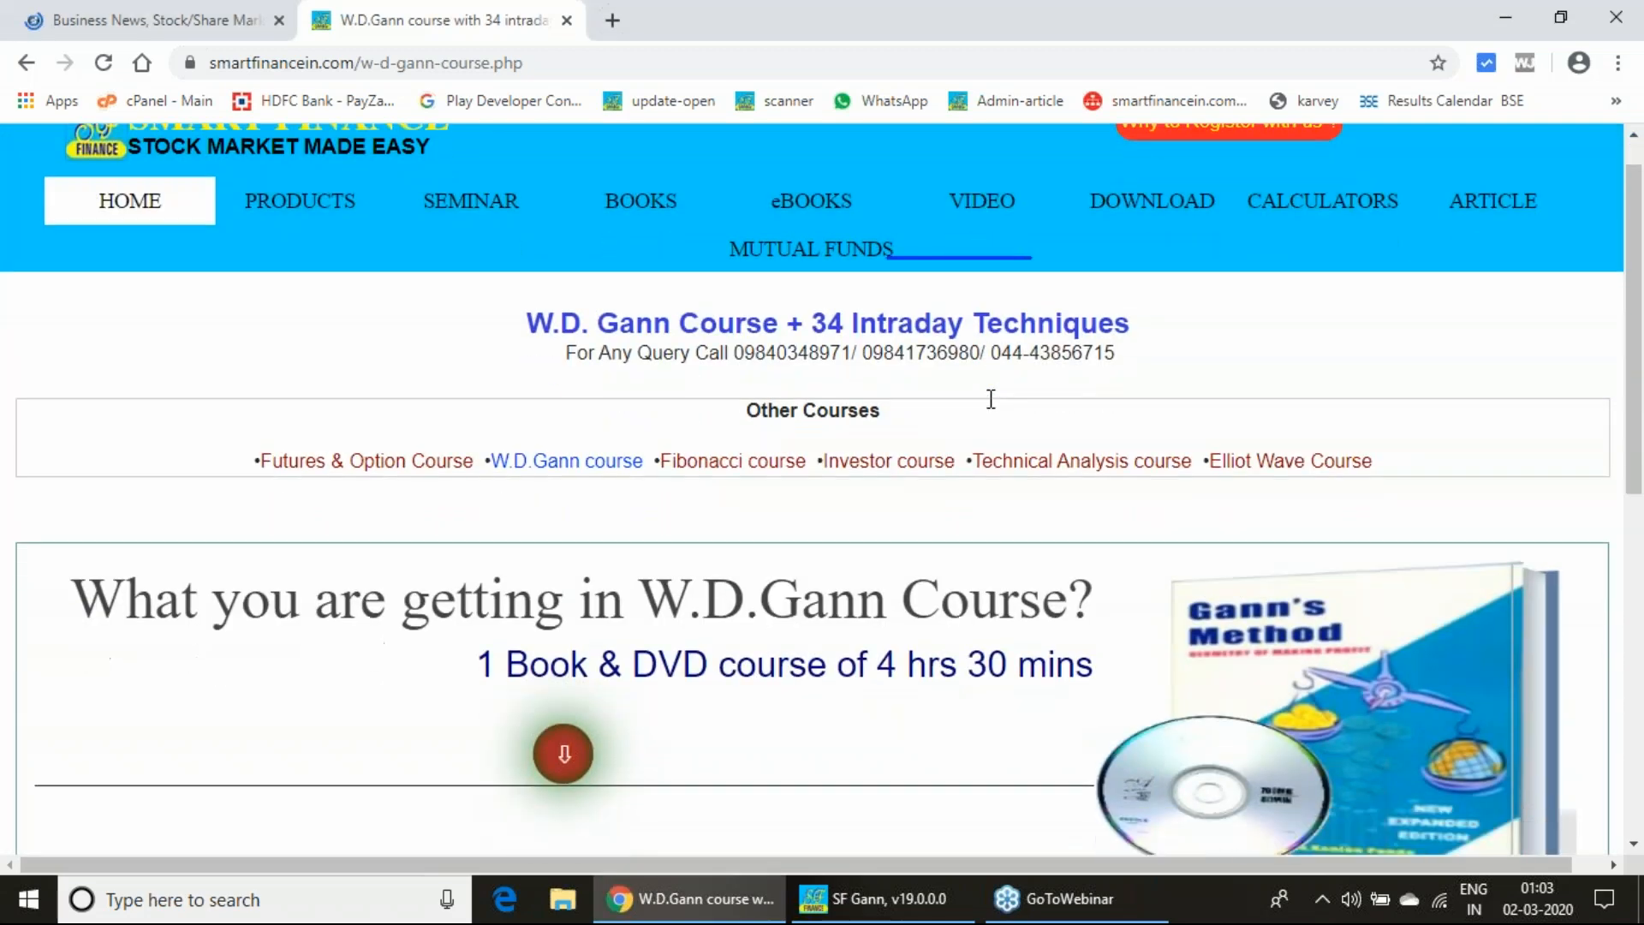
scroll("down", 3)
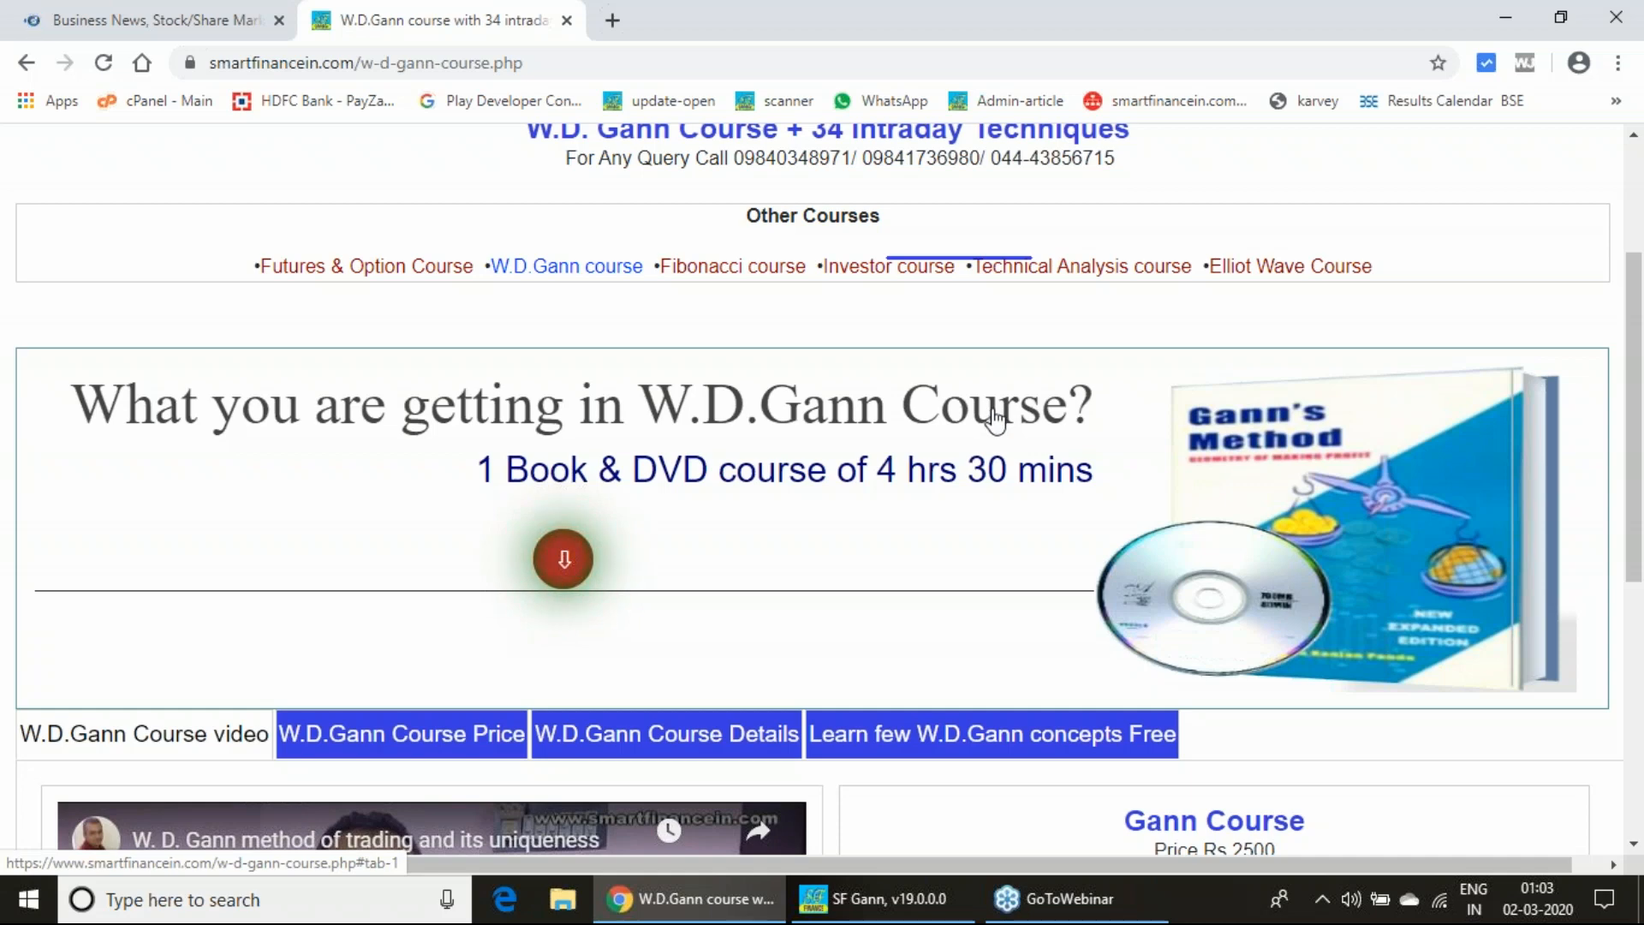
scroll("up", 3)
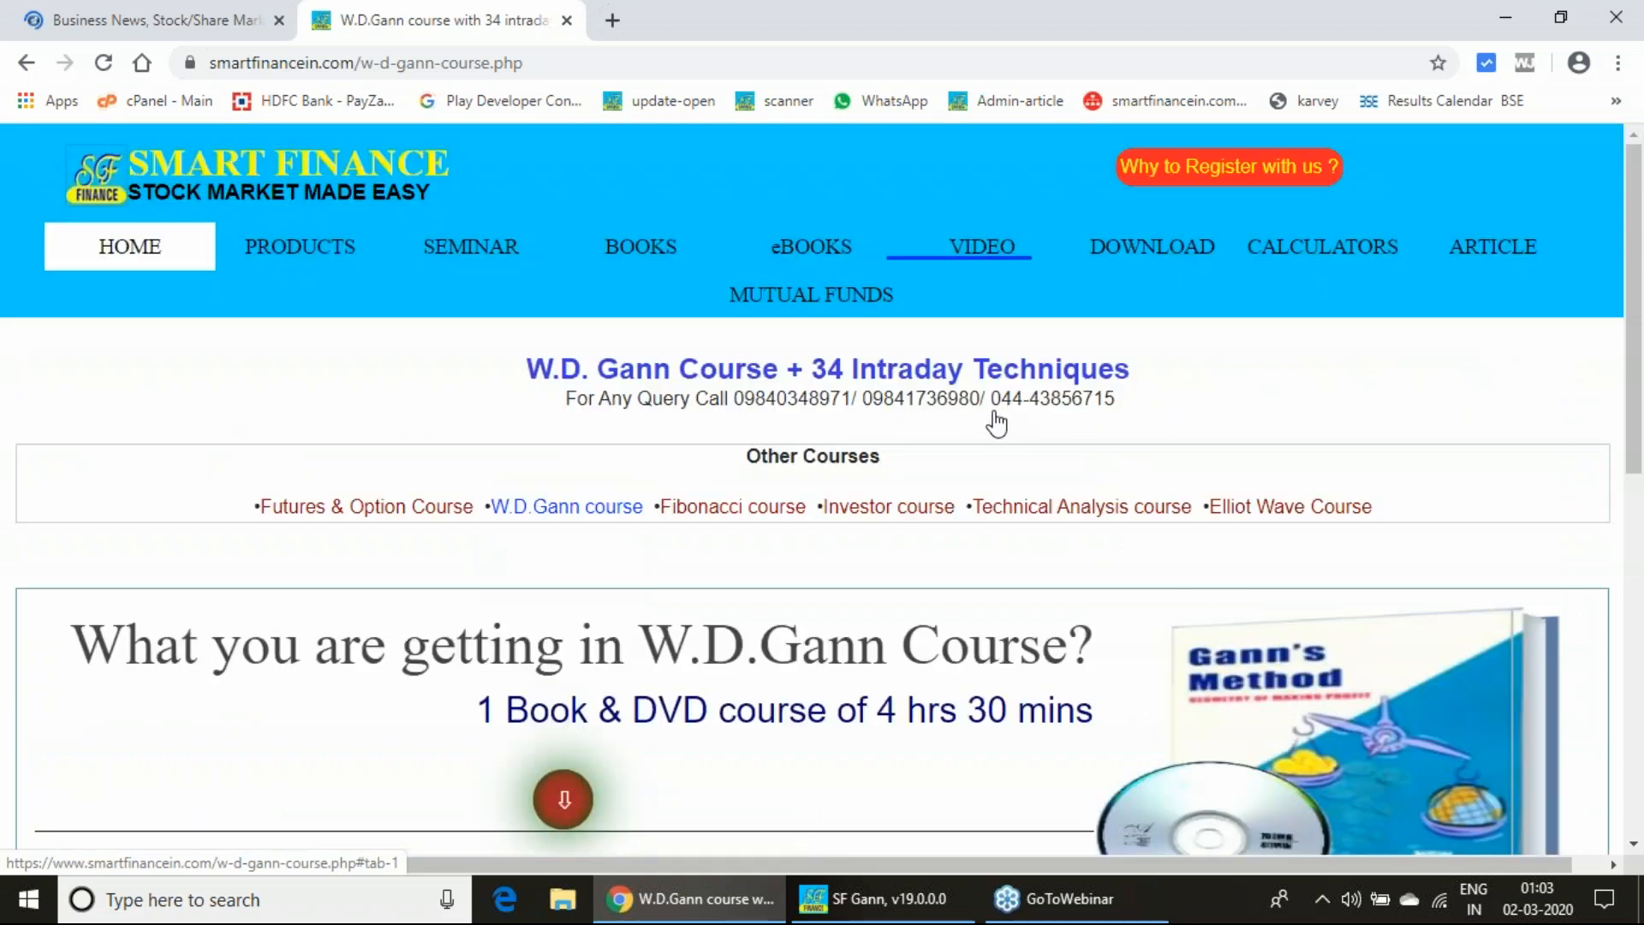
scroll("down", 3)
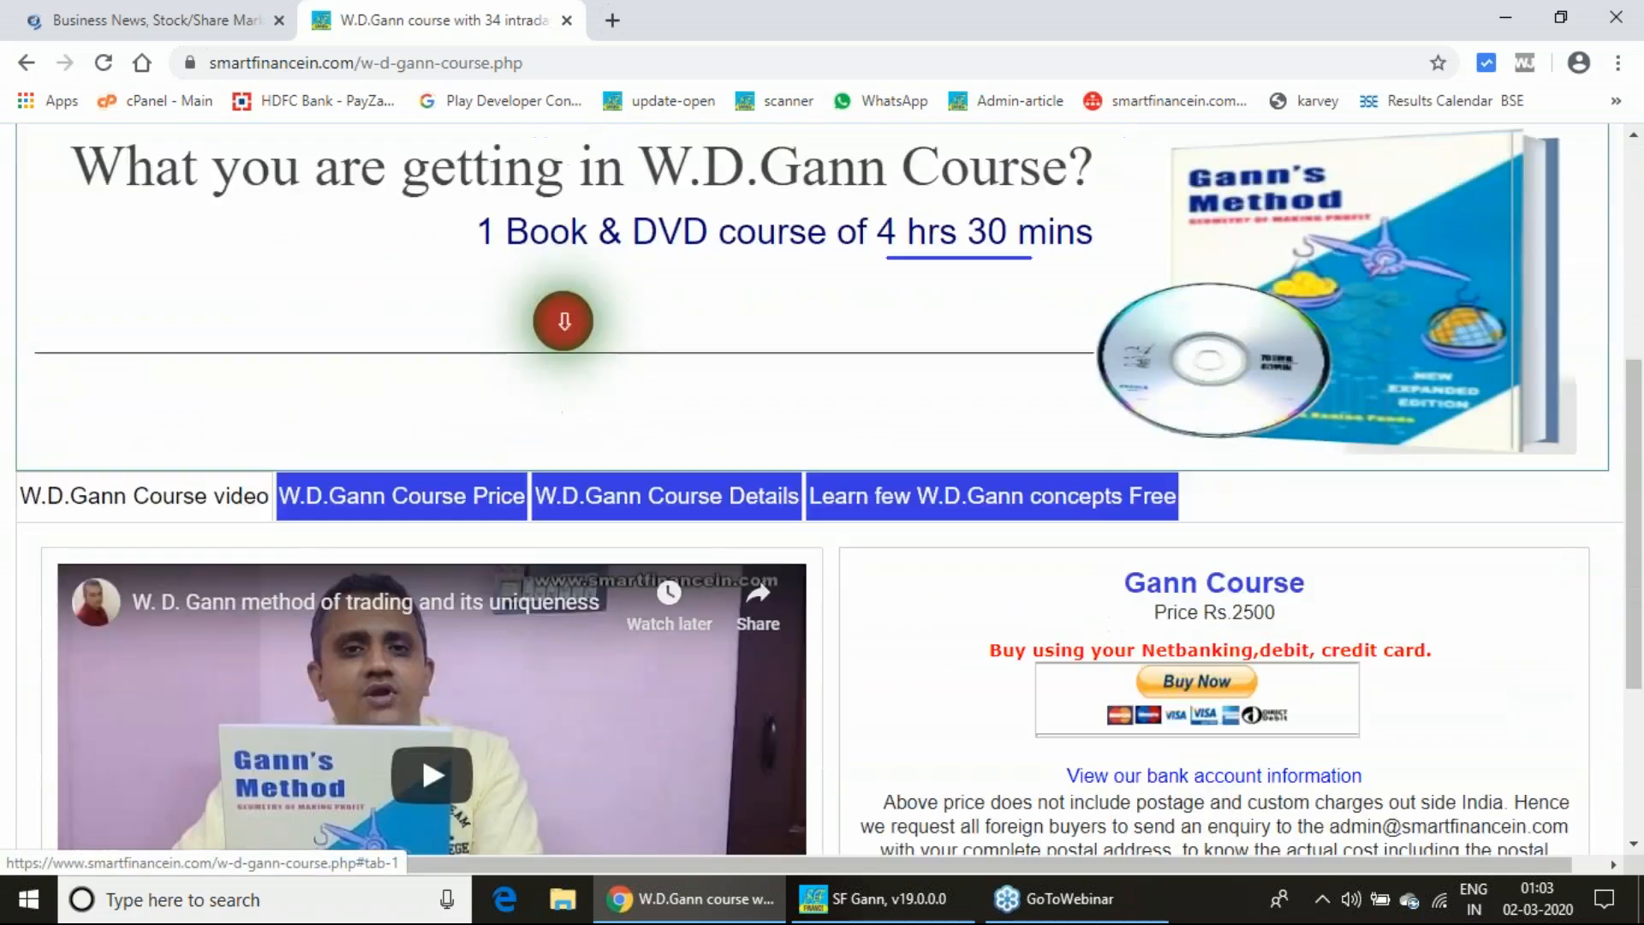
scroll("down", 3)
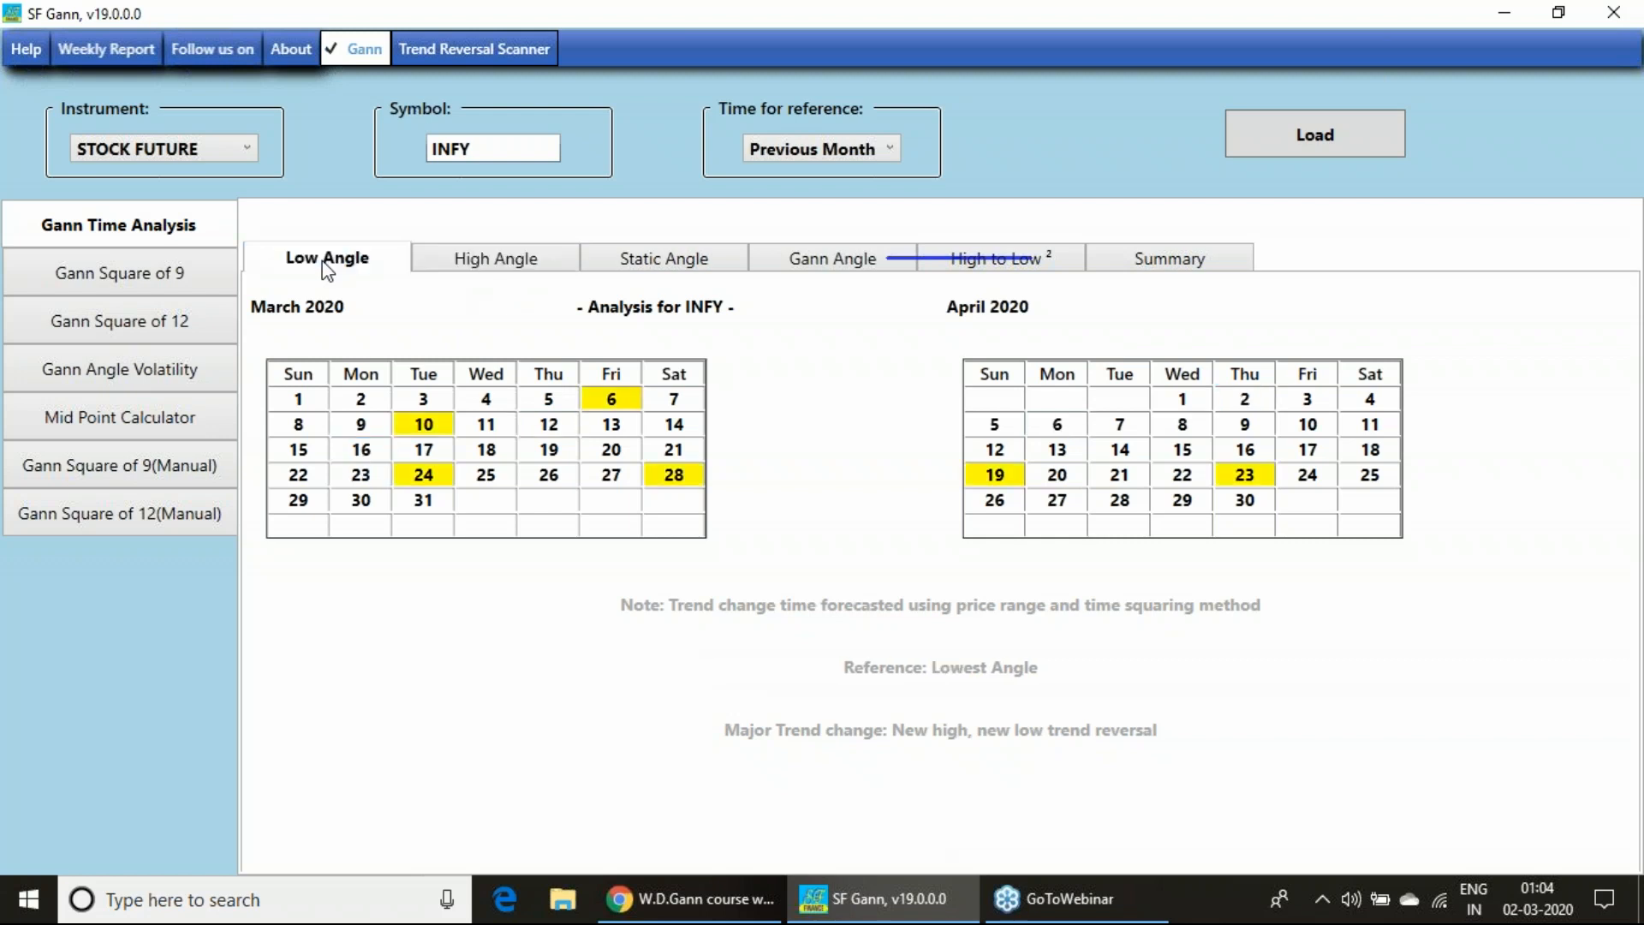
left_click(494, 258)
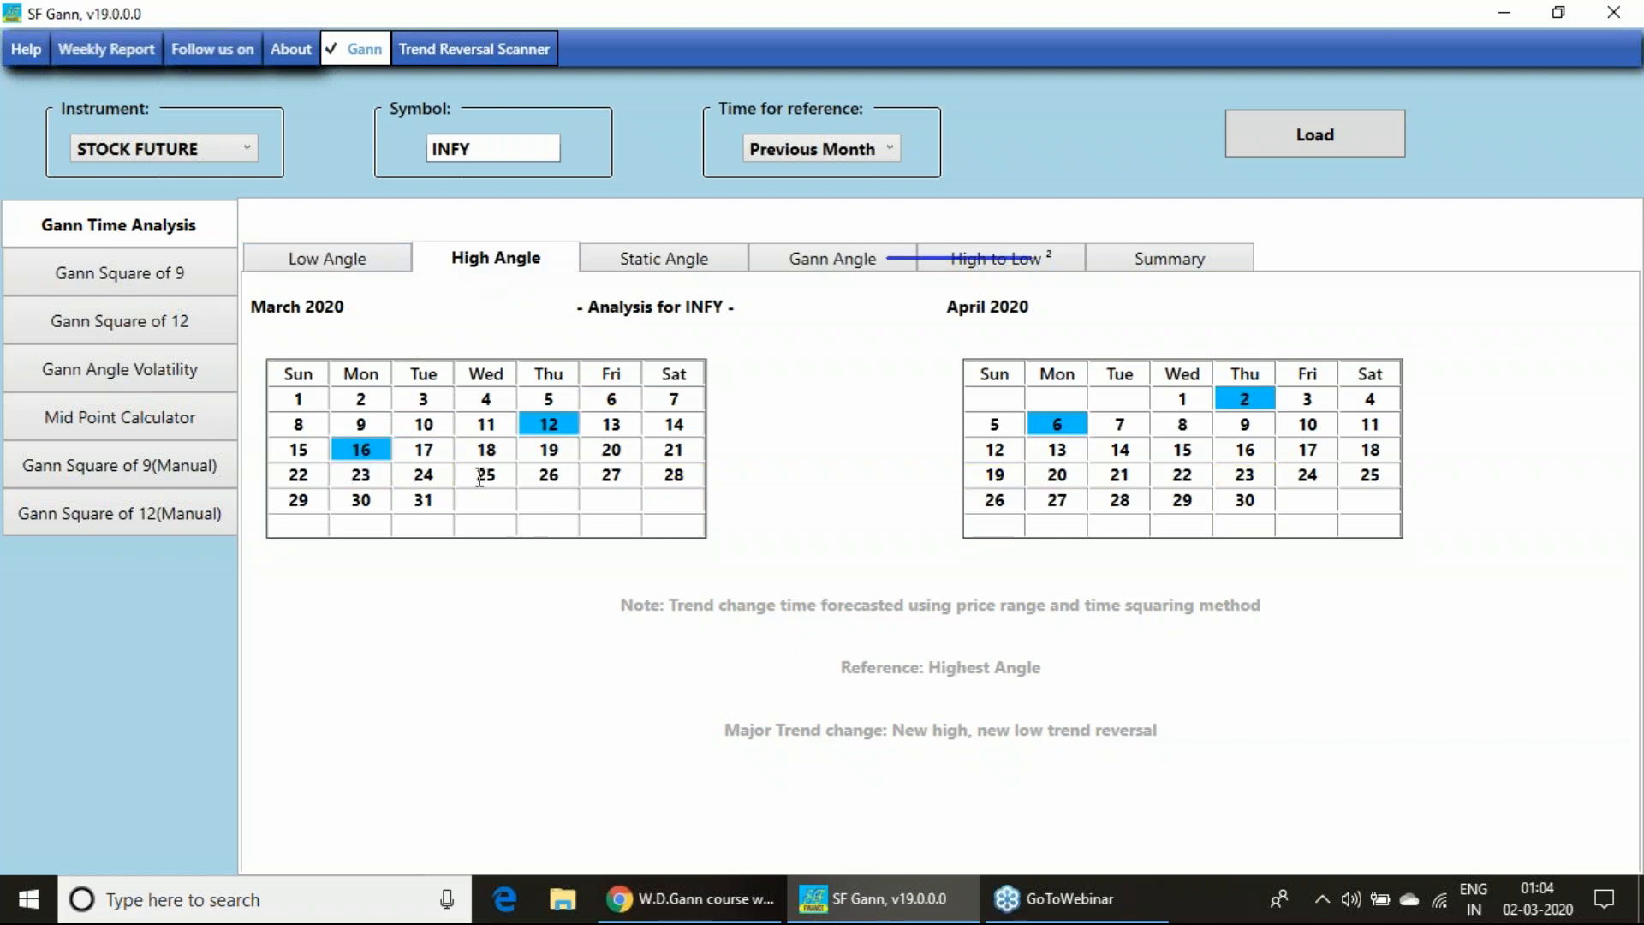
left_click(326, 258)
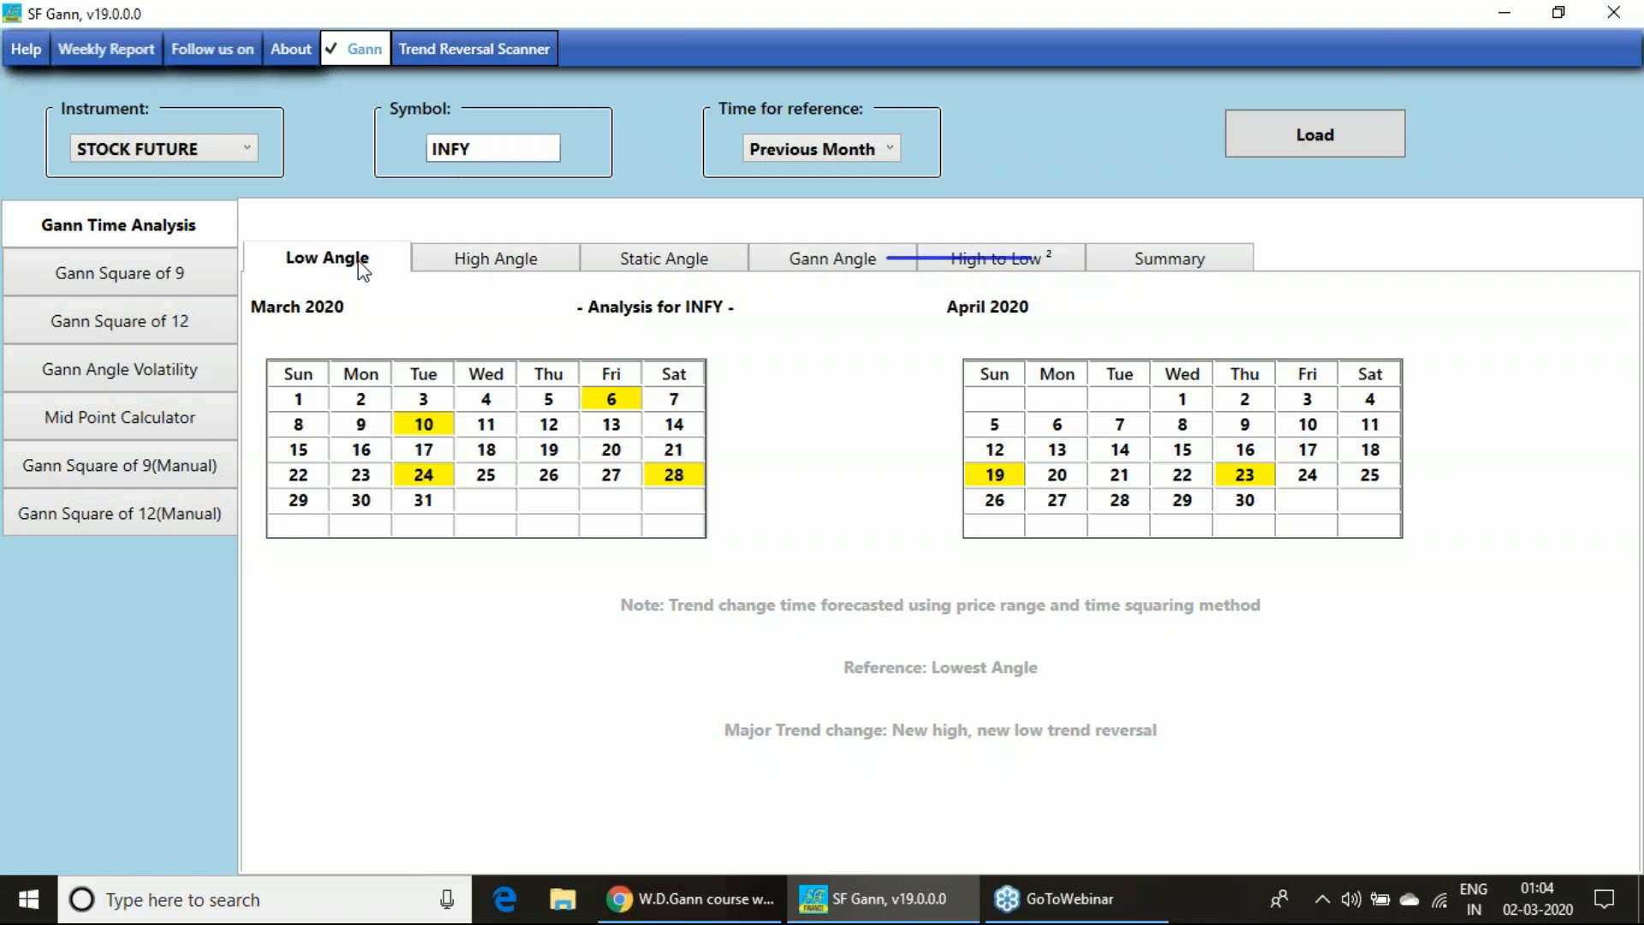
mouse_move(1624, 94)
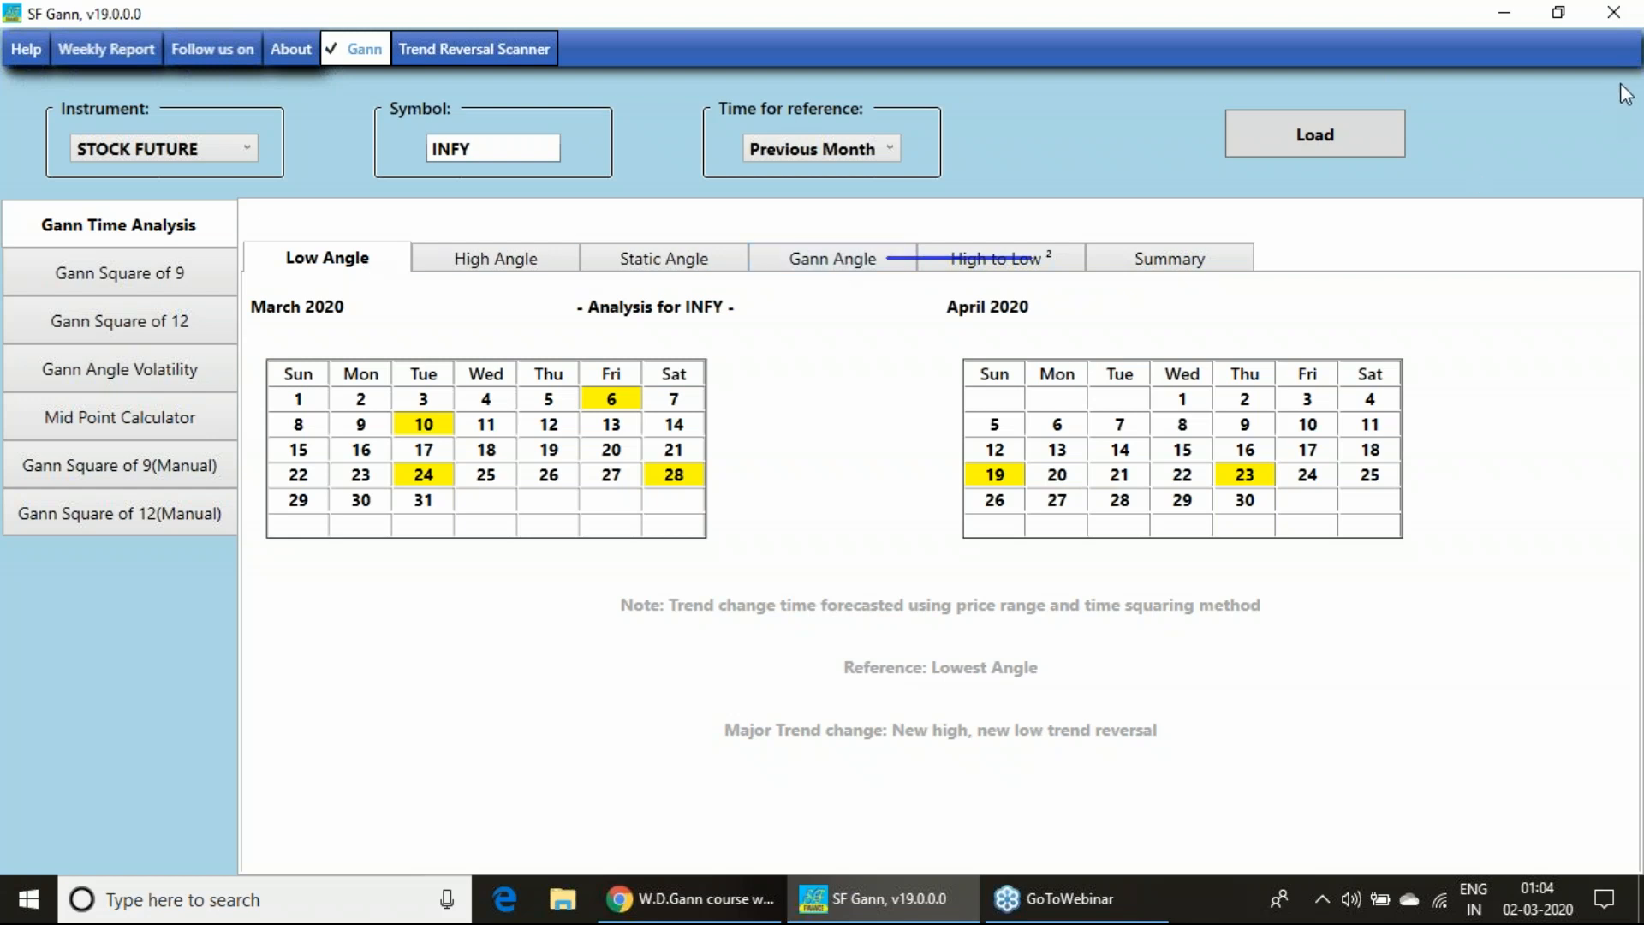
mouse_move(1368, 545)
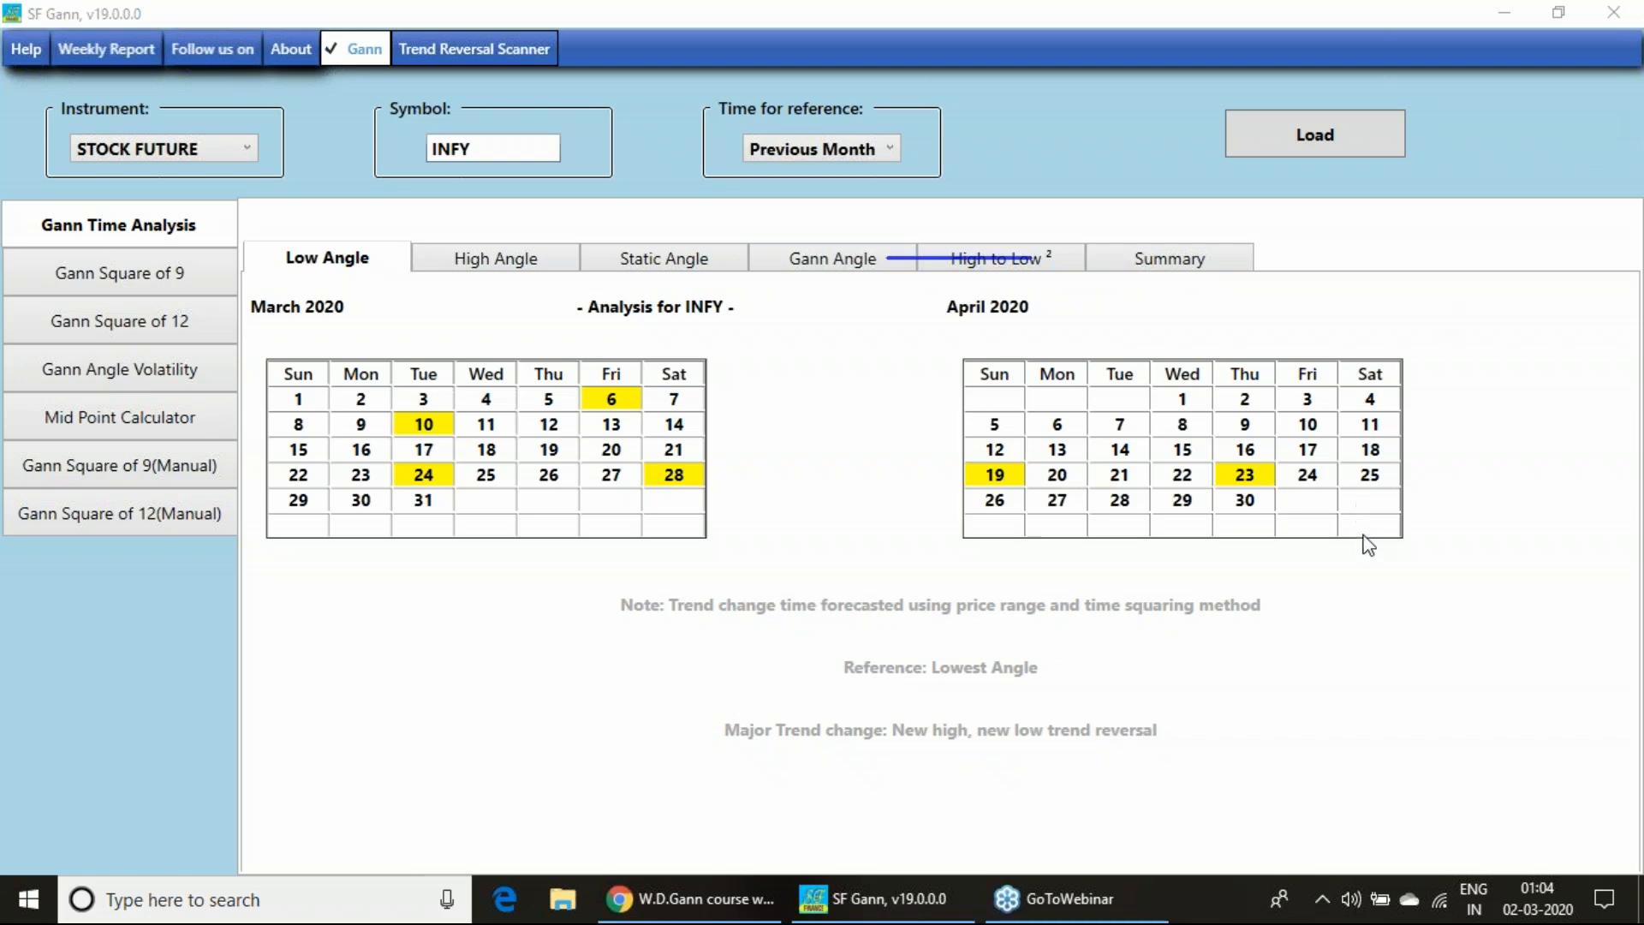